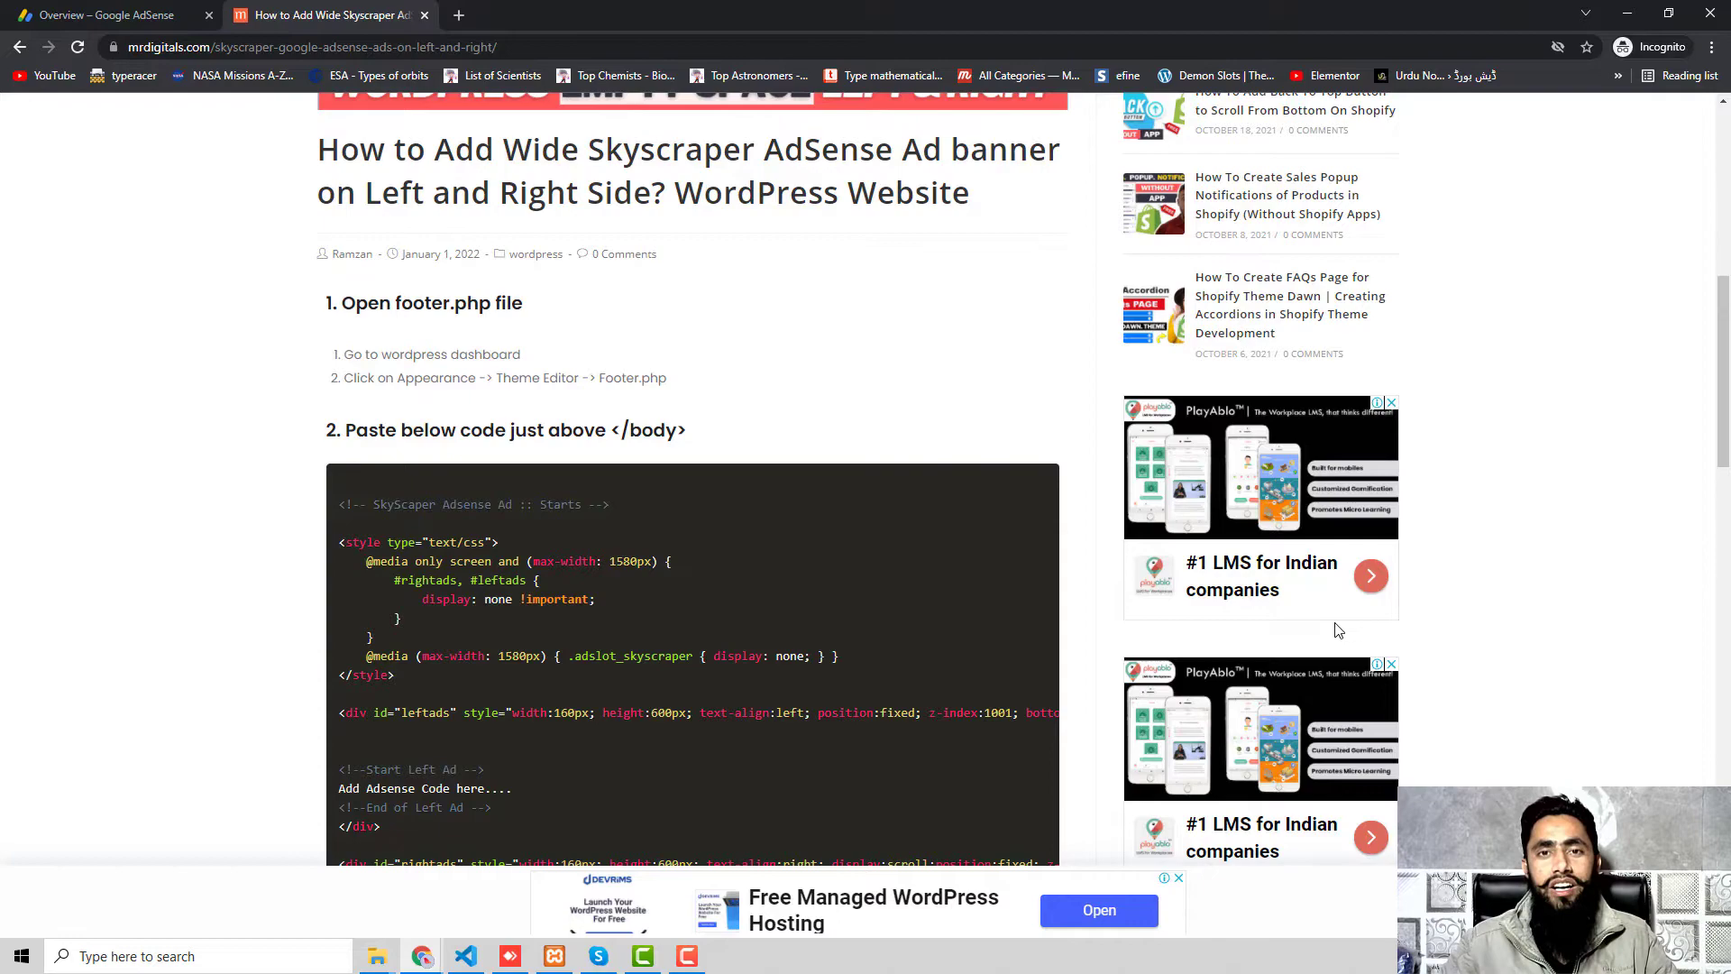
mouse_move(1032, 673)
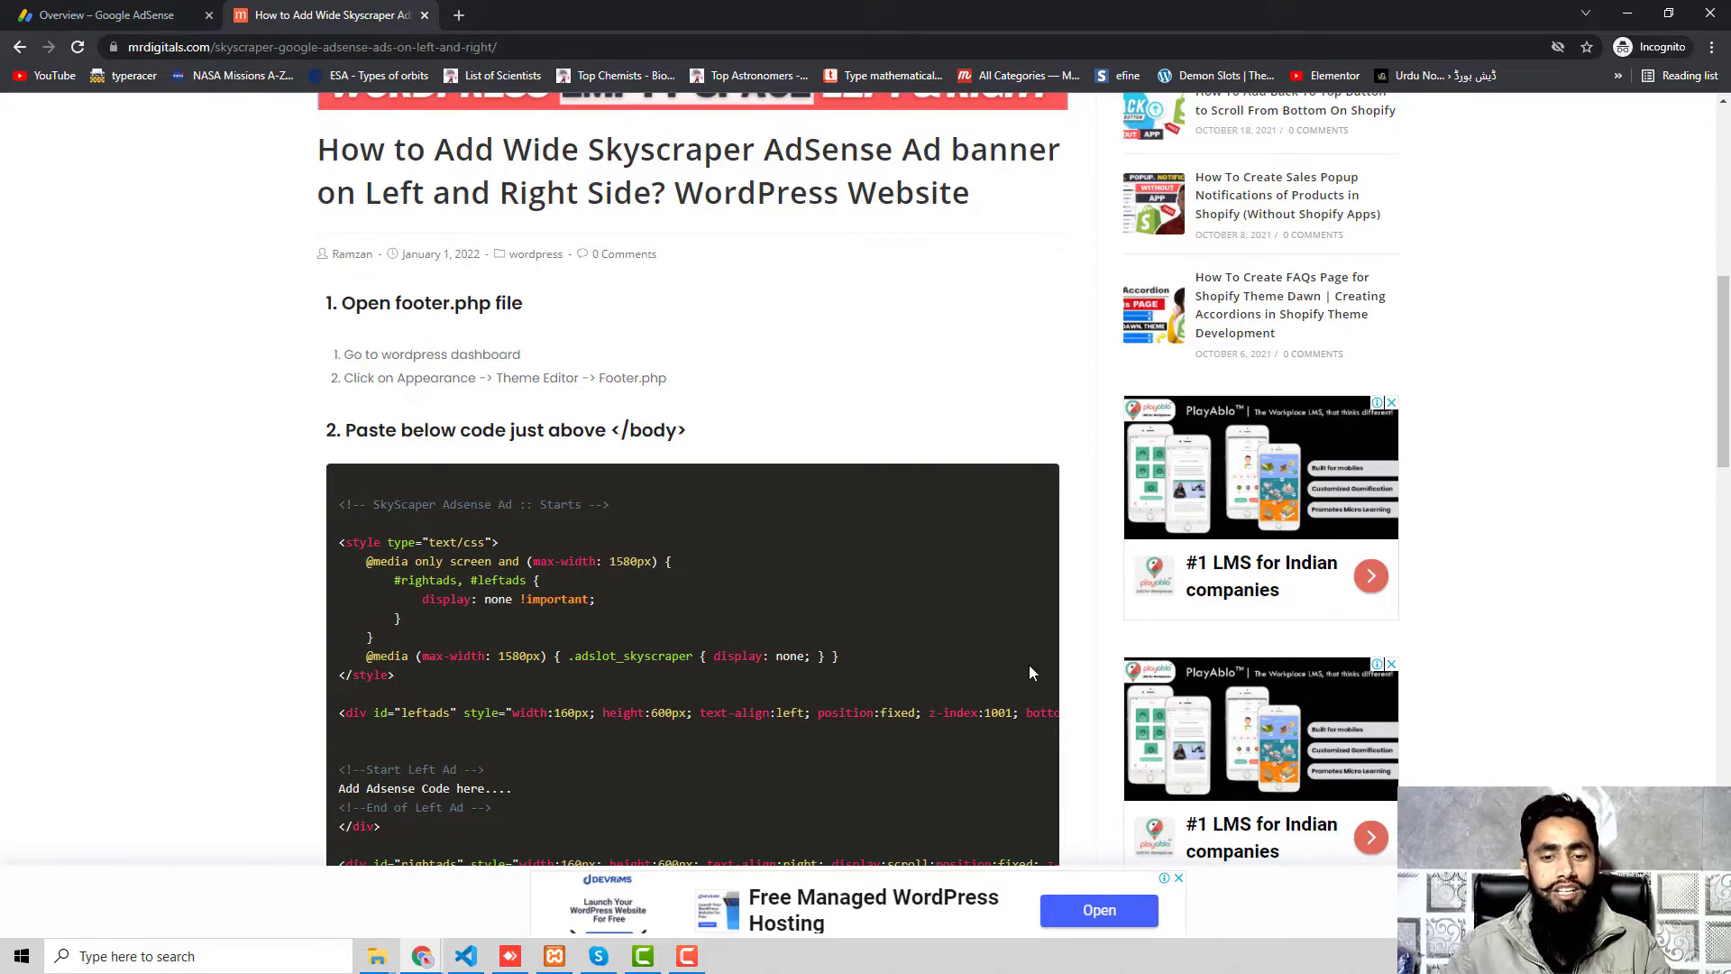
From the skyscraper ads post, open the 'How To Add Back To Top Button' recent post.
scroll(down, 3)
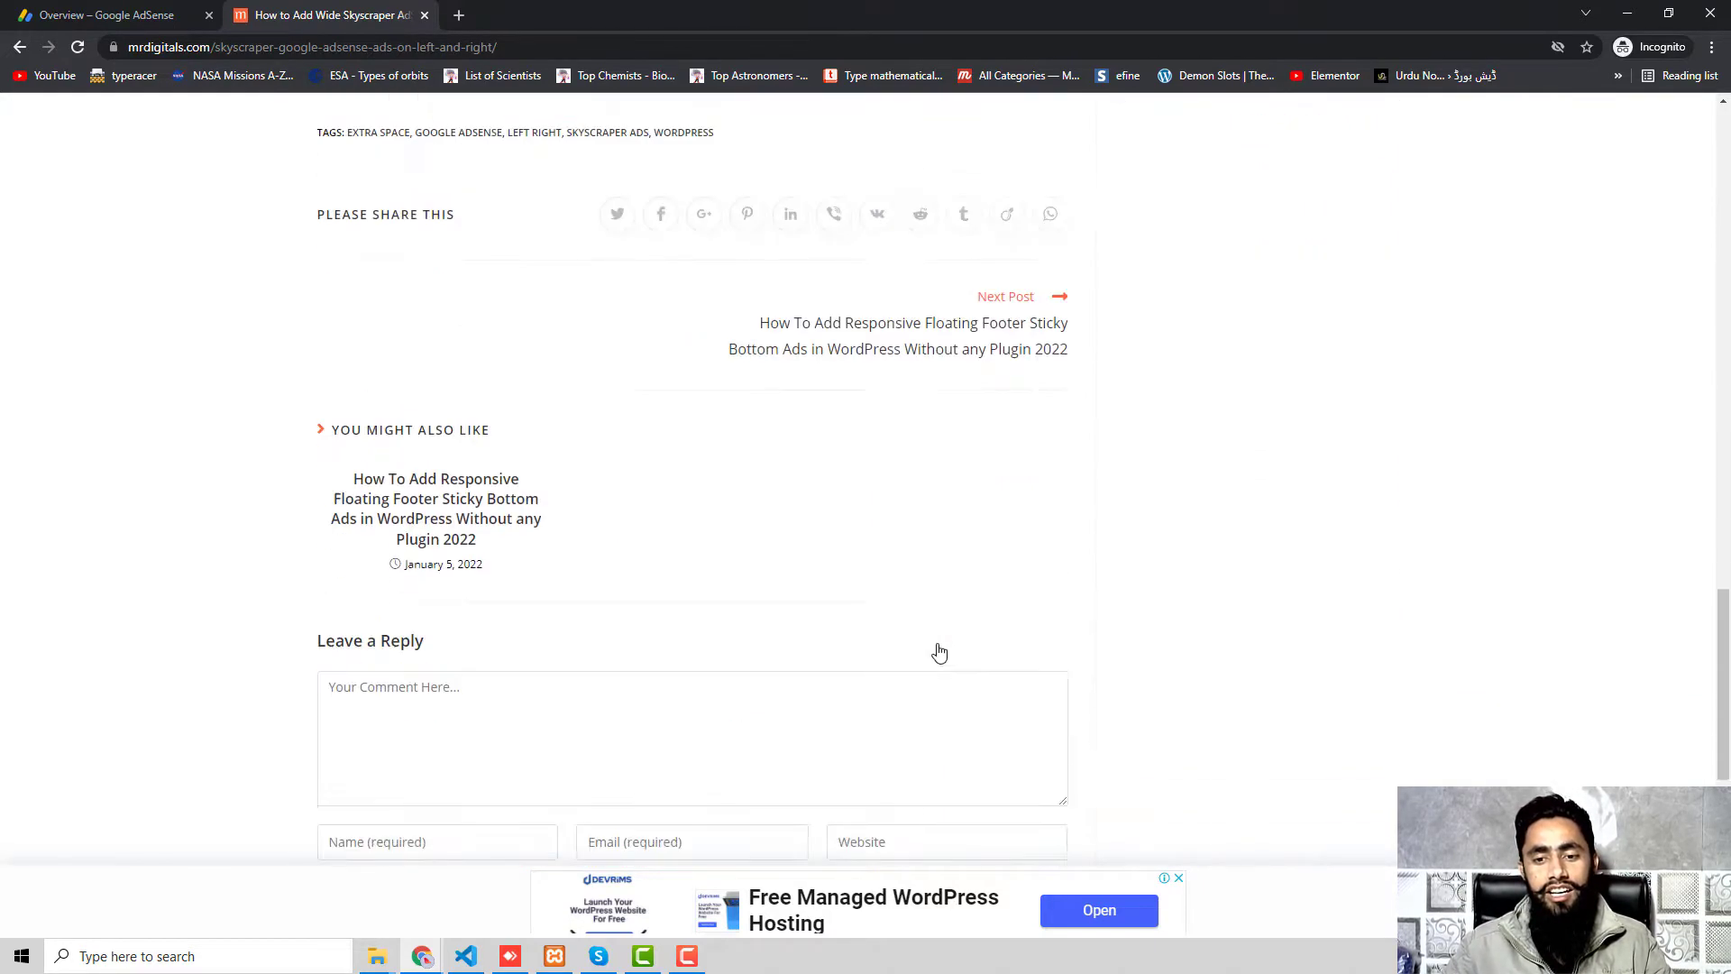
scroll(down, 3)
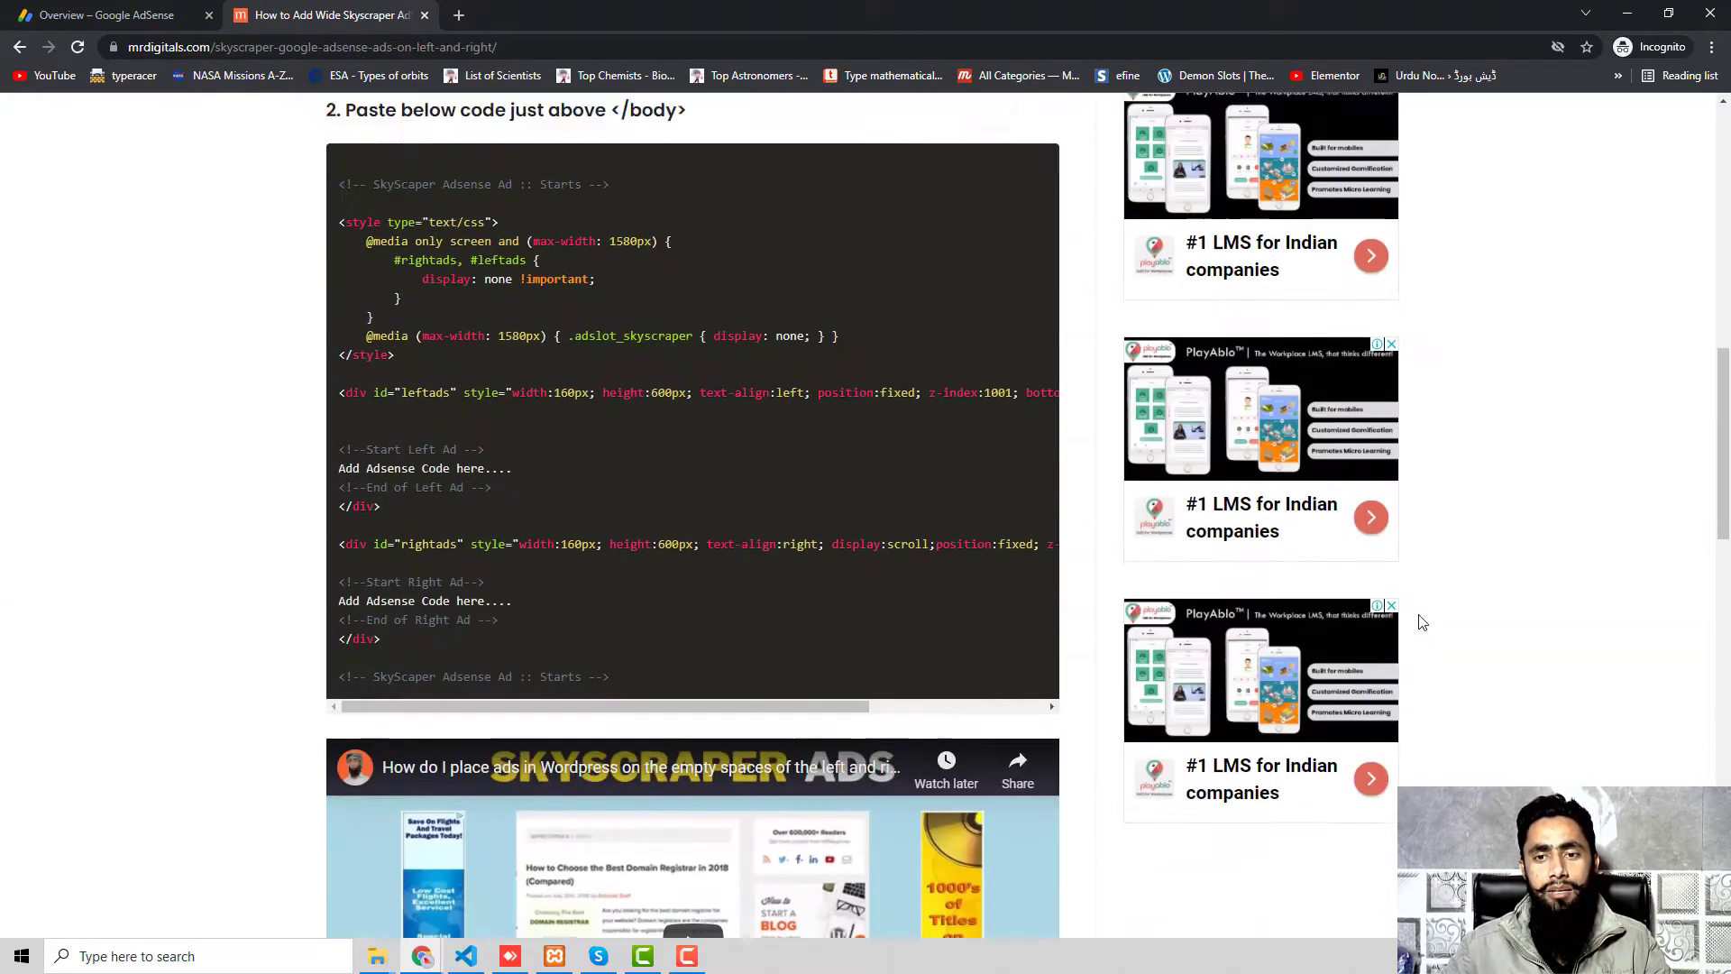
scroll(up, 3)
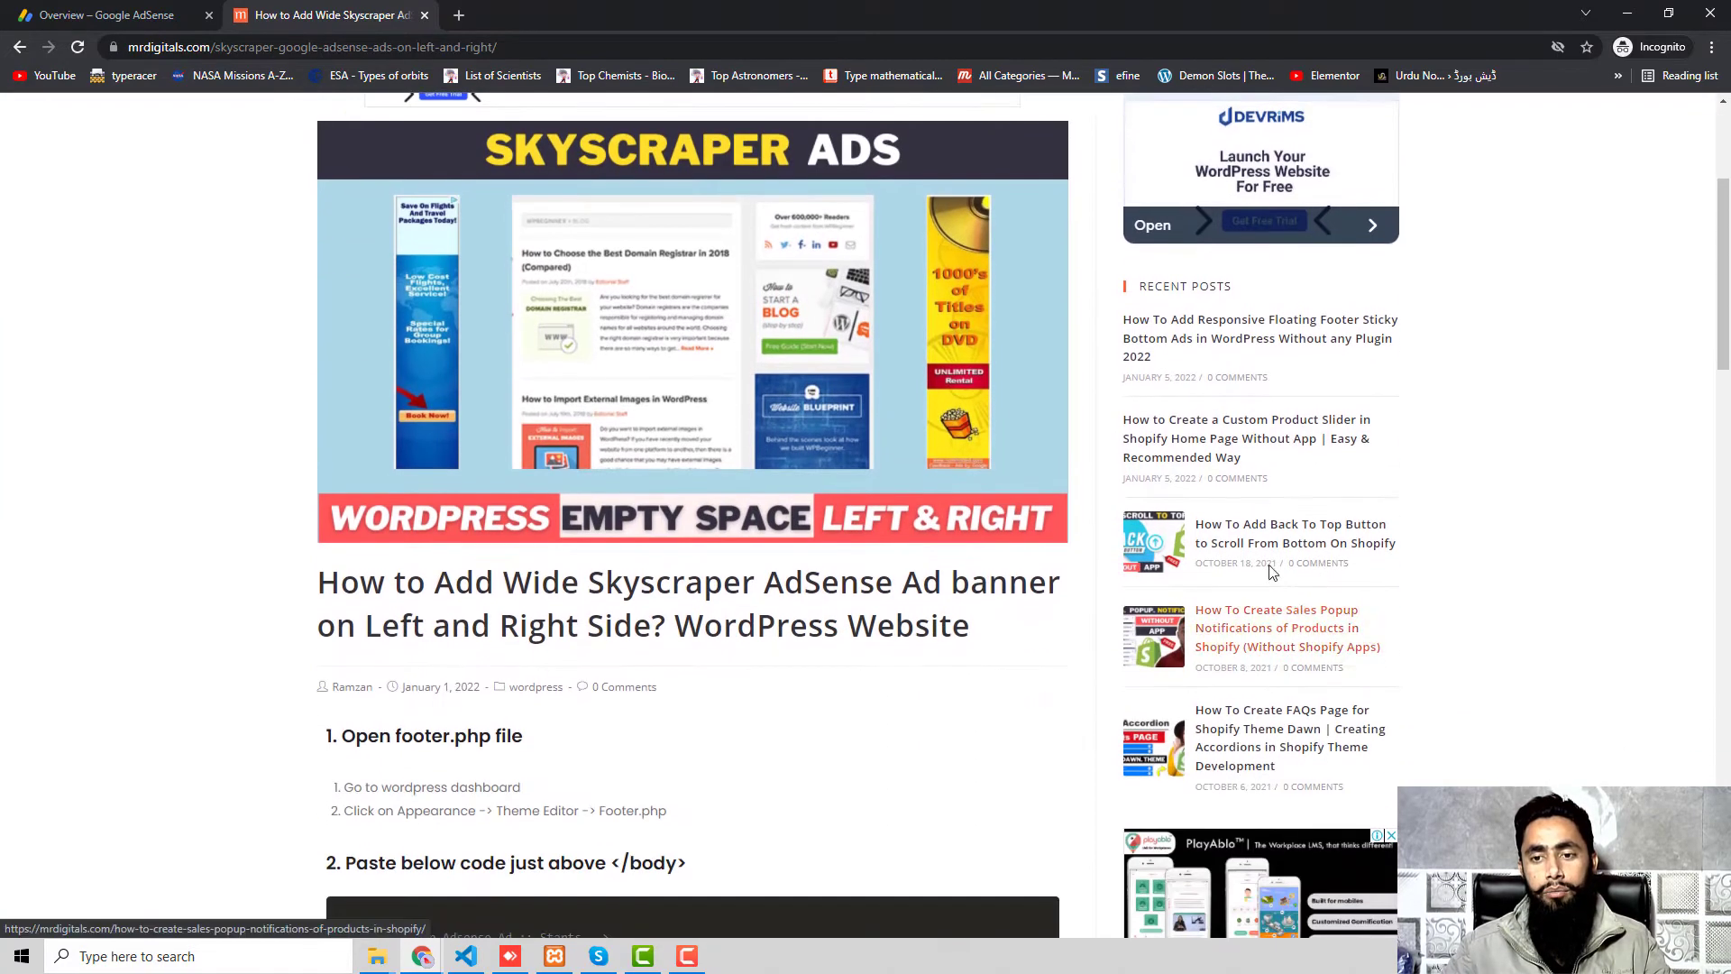
click(1295, 533)
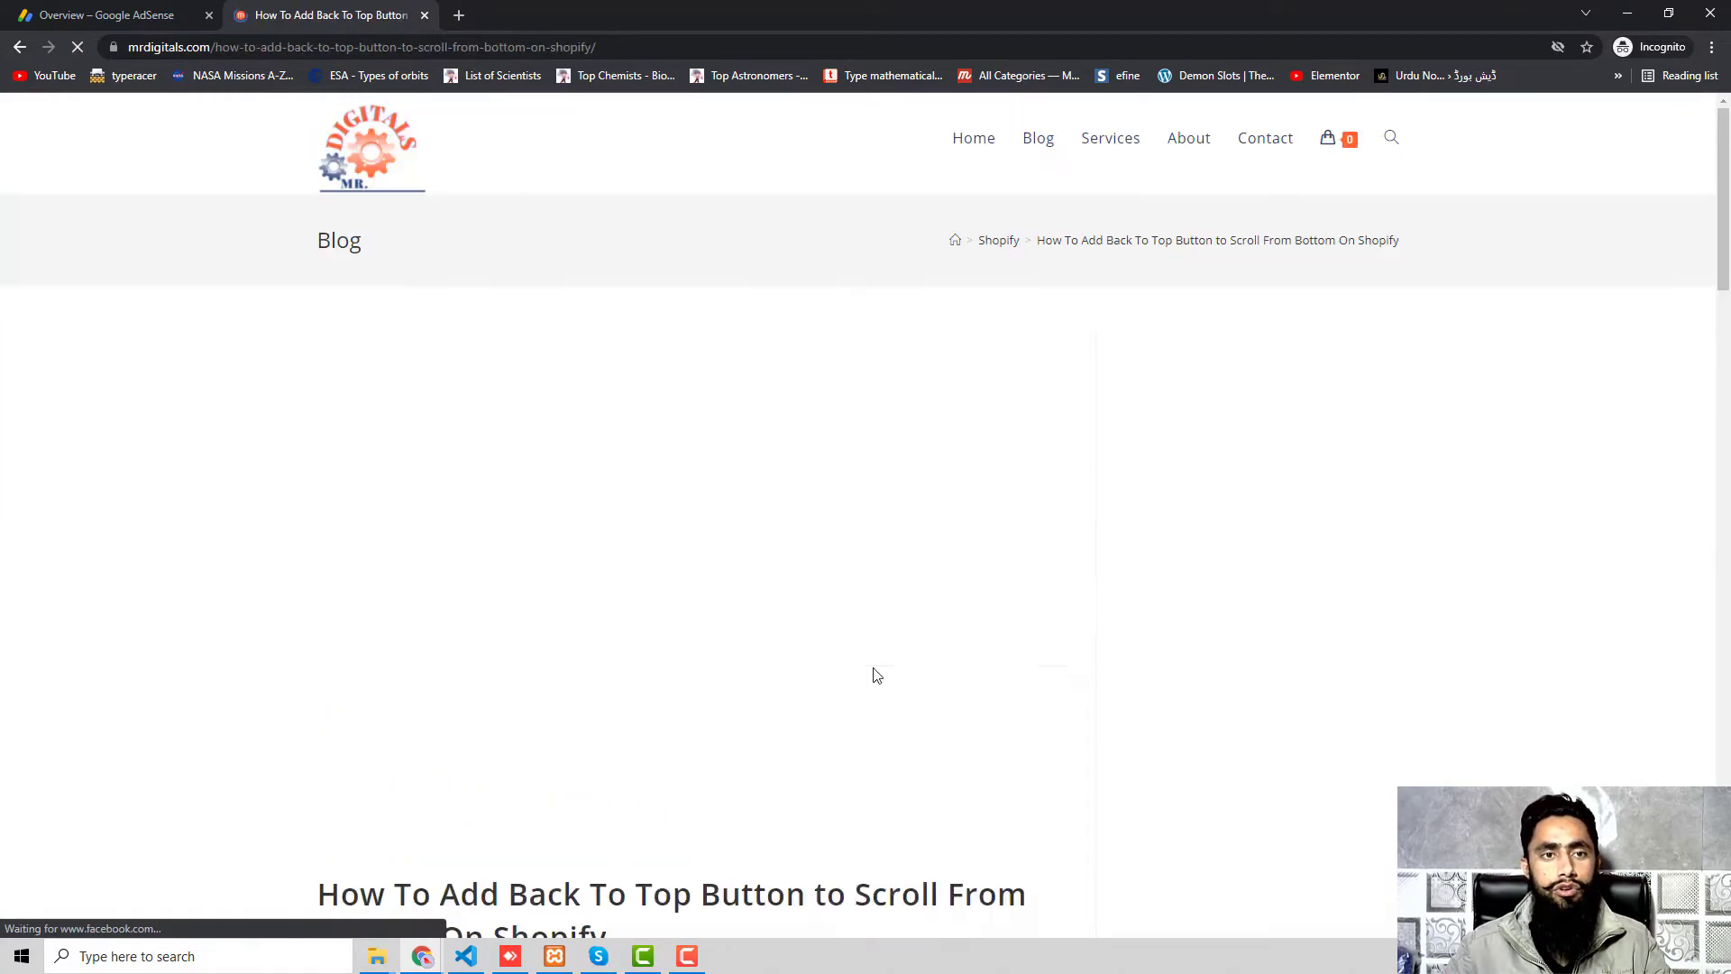
Scroll through the Back To Top post's code blocks and back up.
scroll(down, 3)
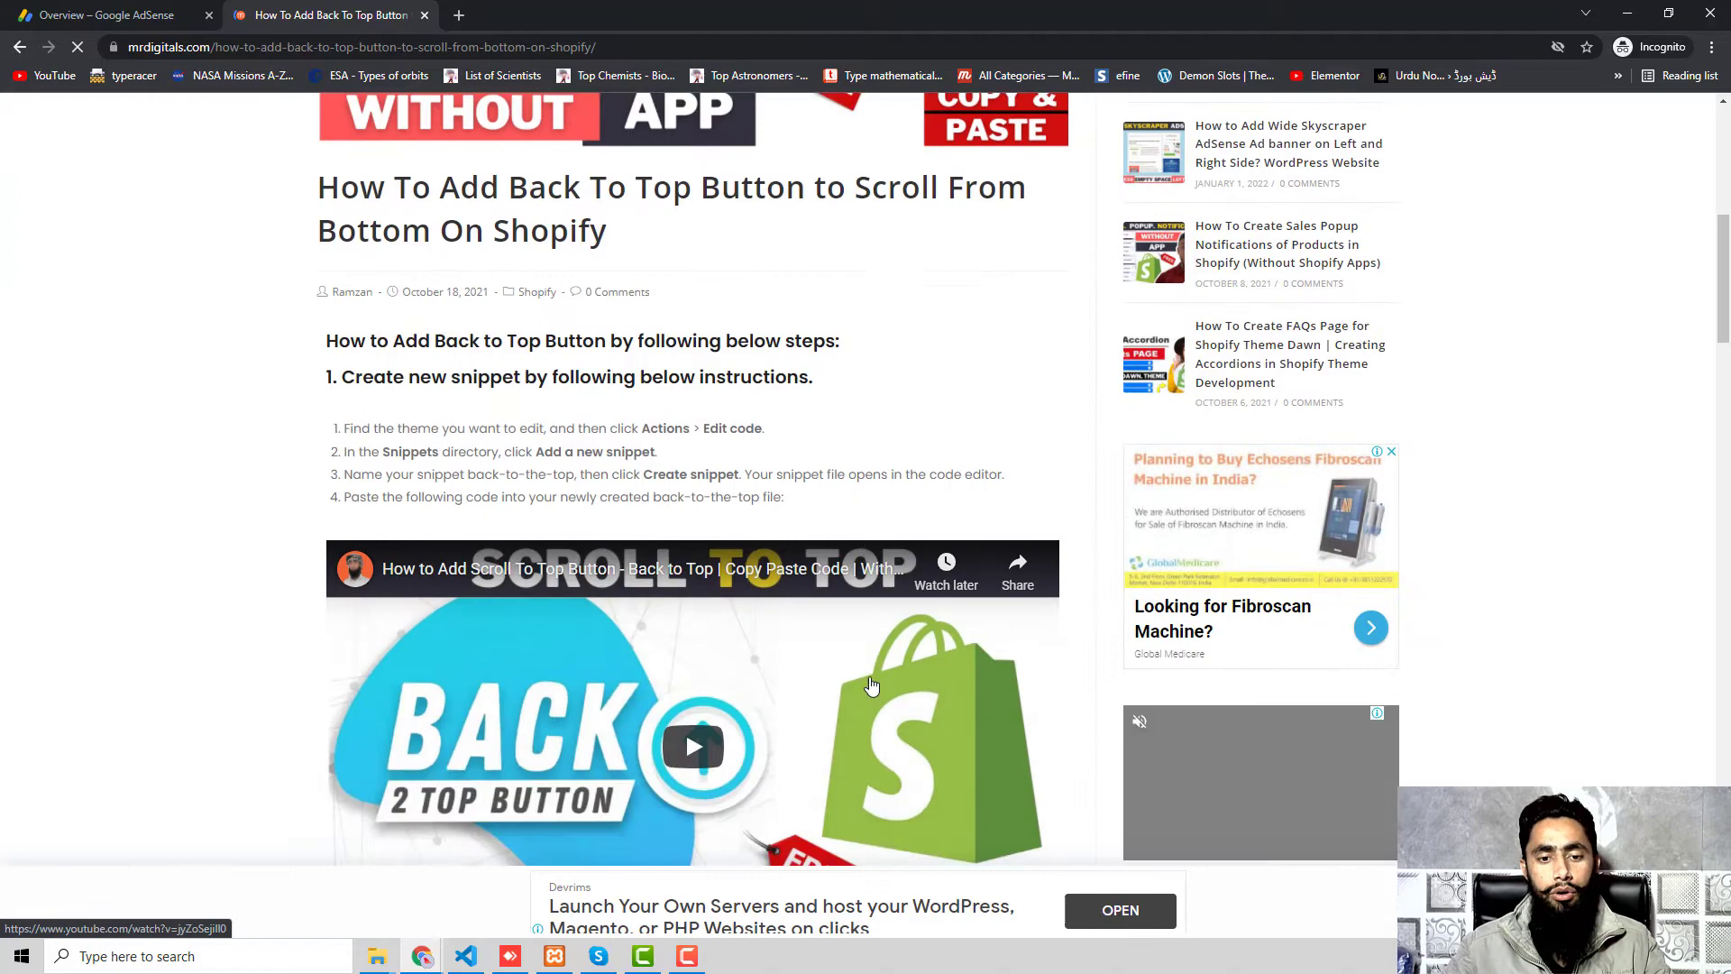
scroll(down, 3)
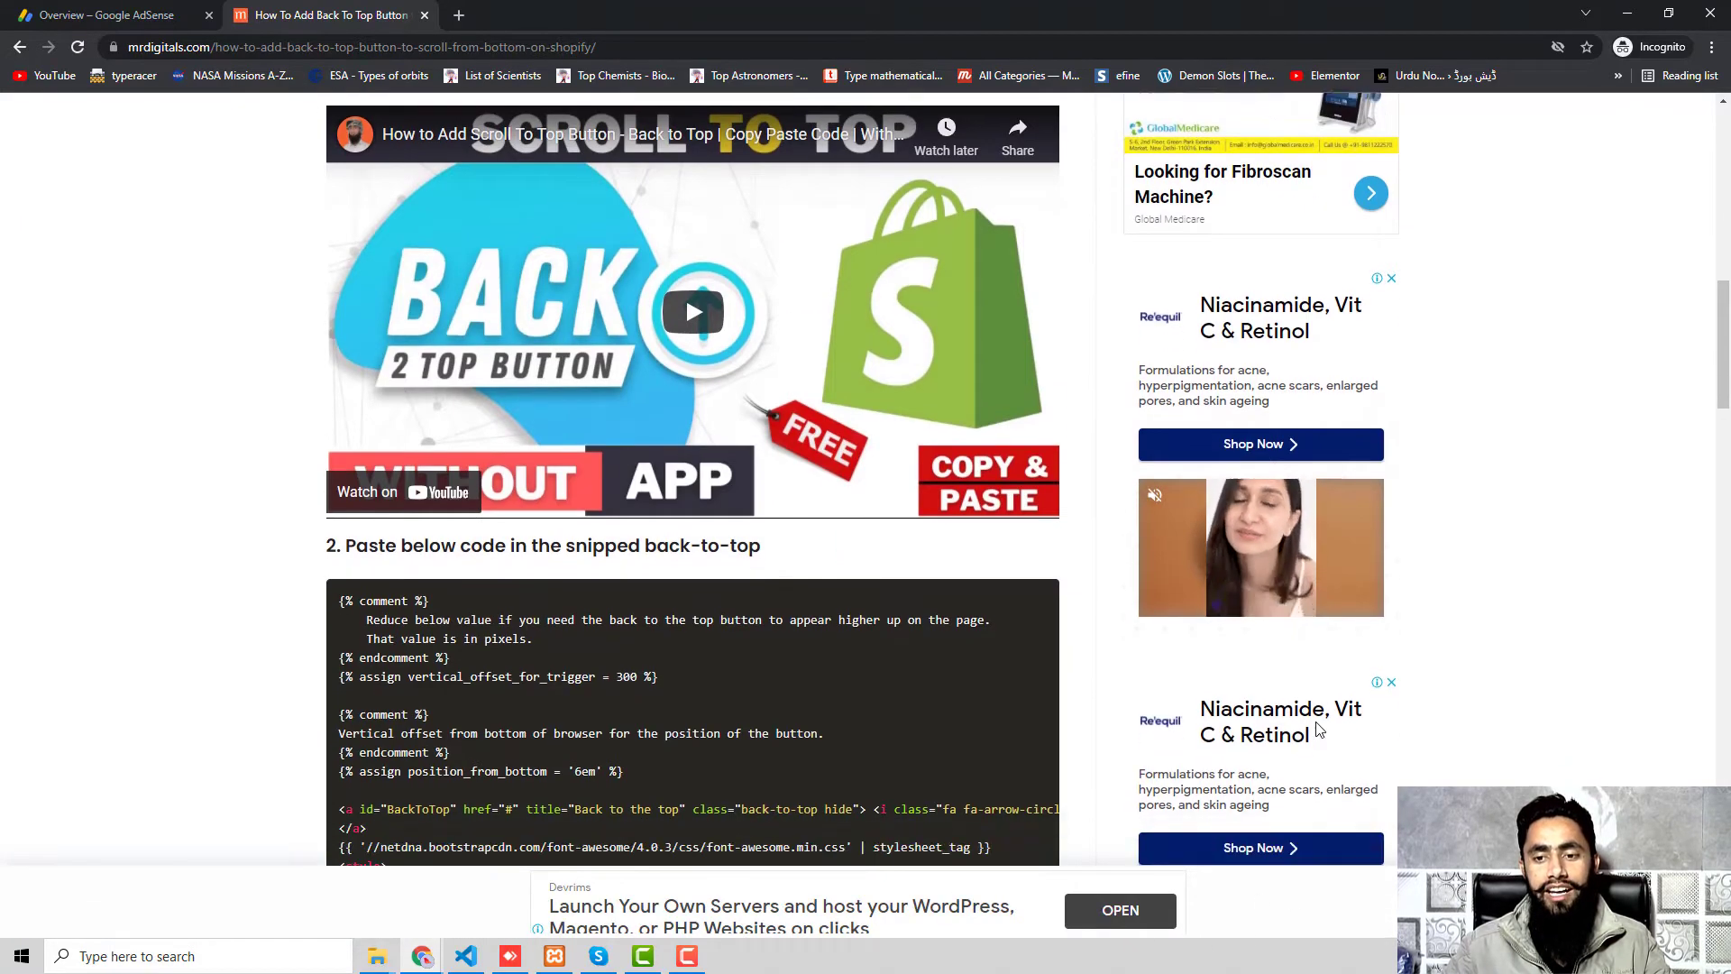
scroll(down, 3)
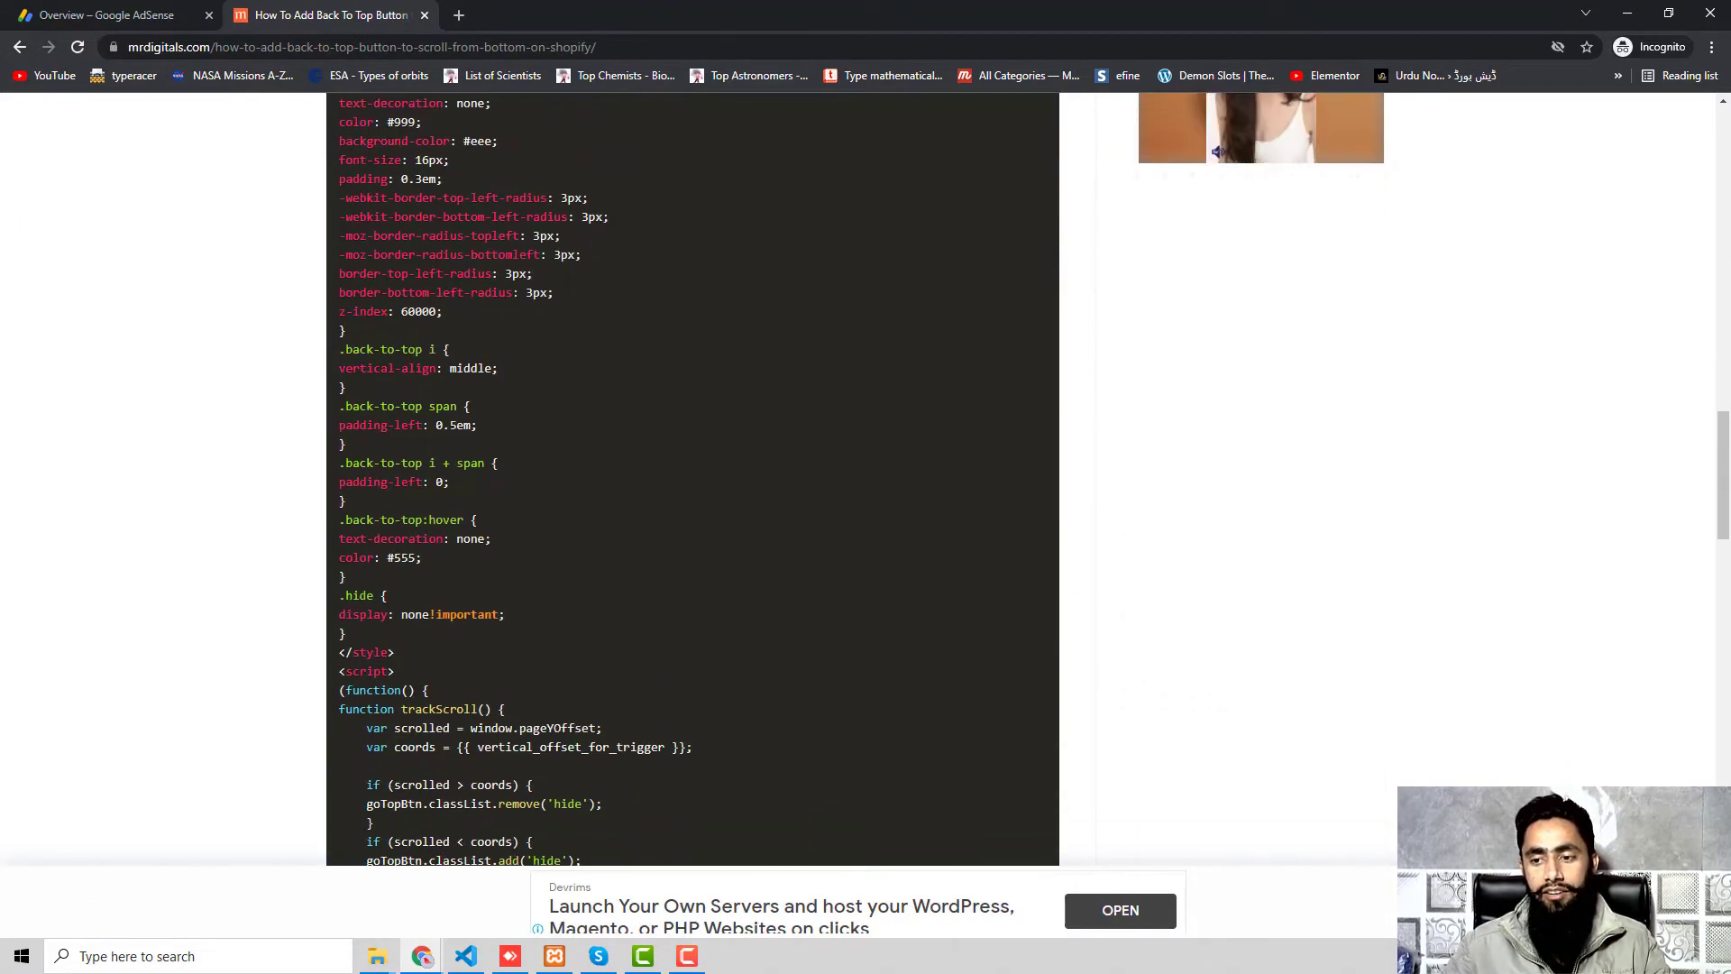
scroll(up, 3)
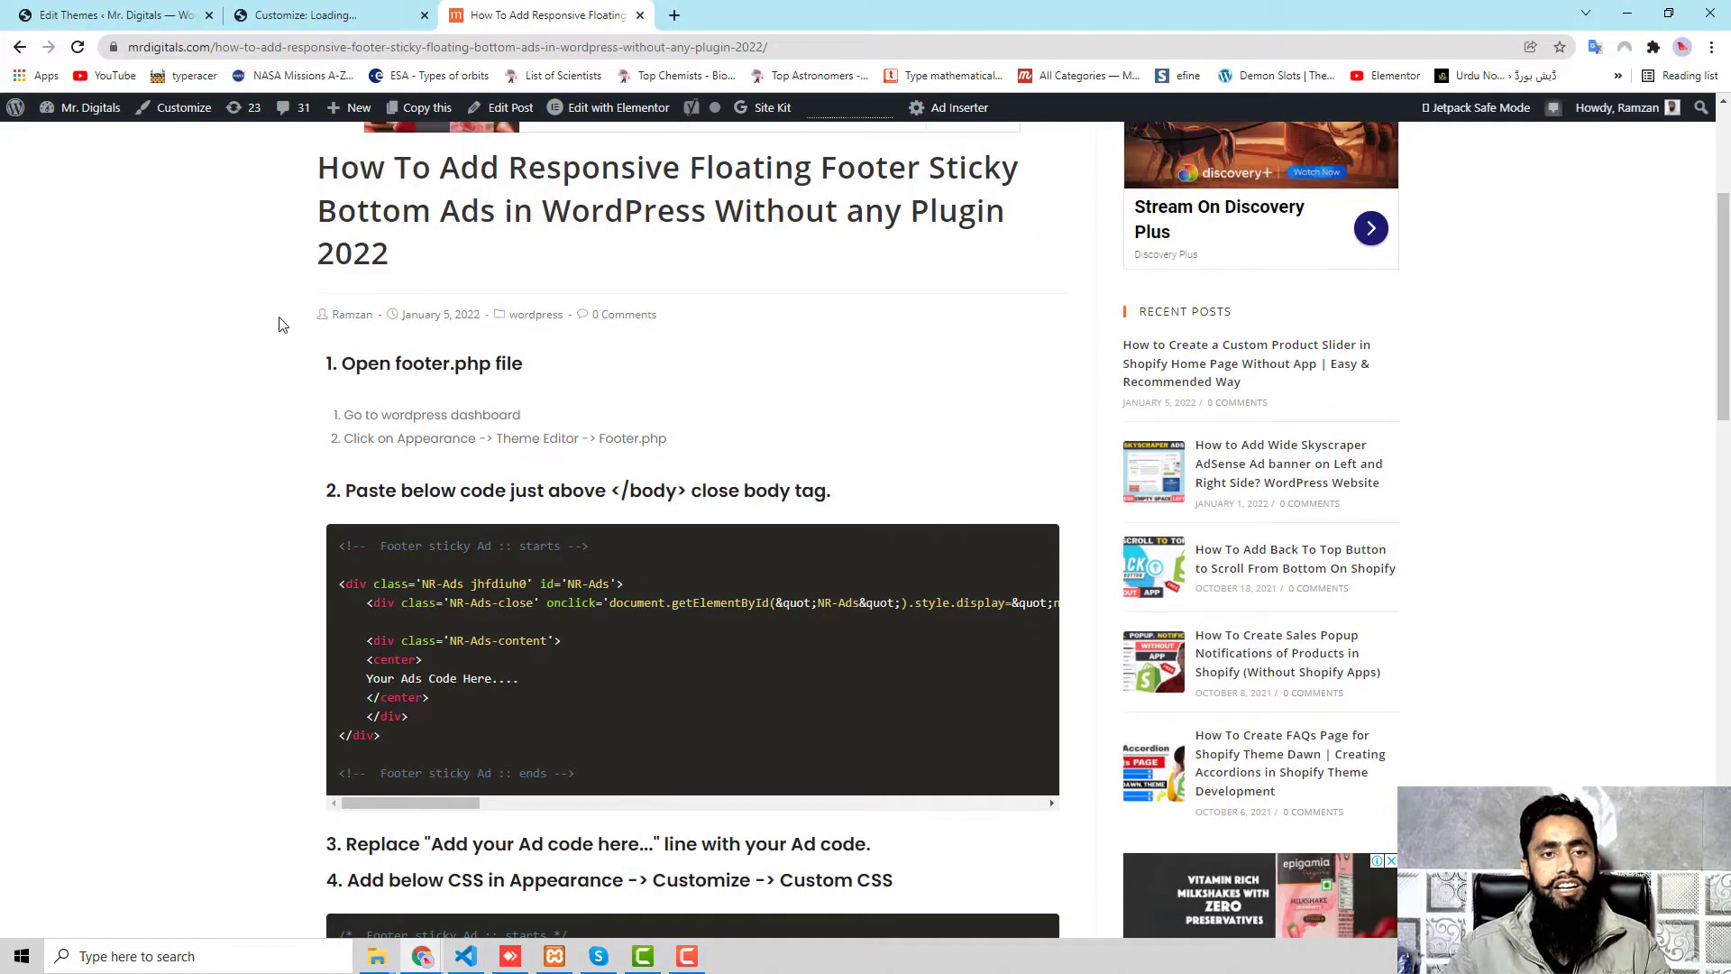
mouse_move(447, 272)
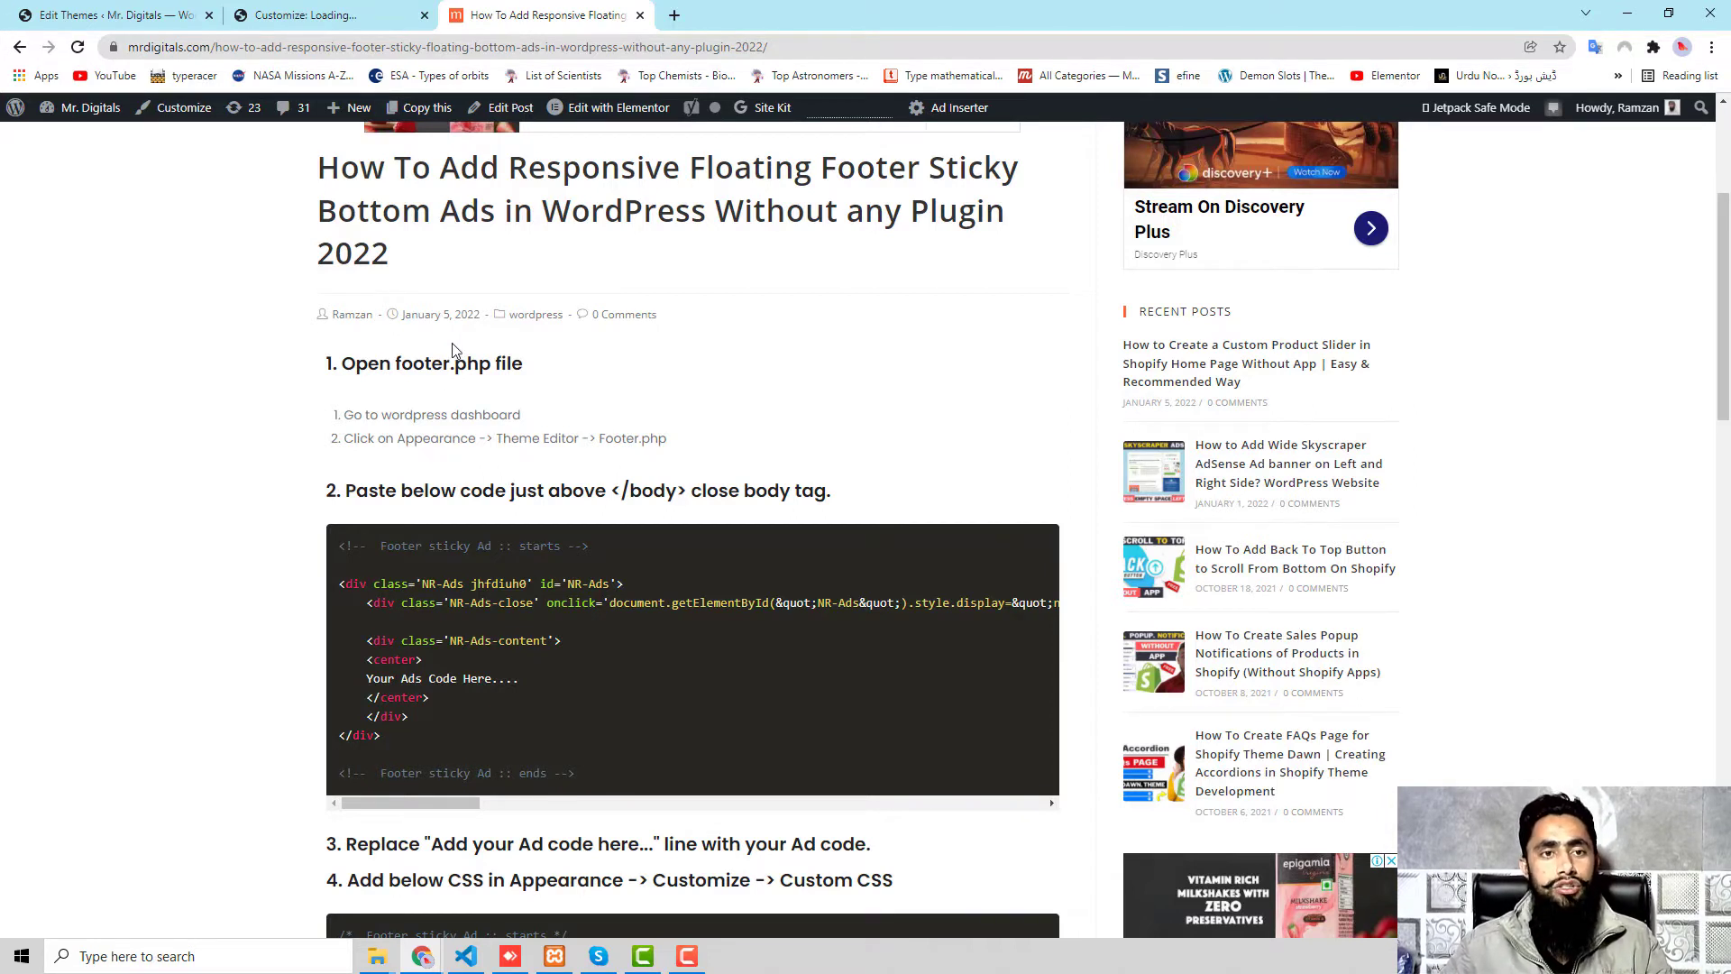
Switch to the Customize tab showing the Additional CSS editor beside the preview.
click(321, 15)
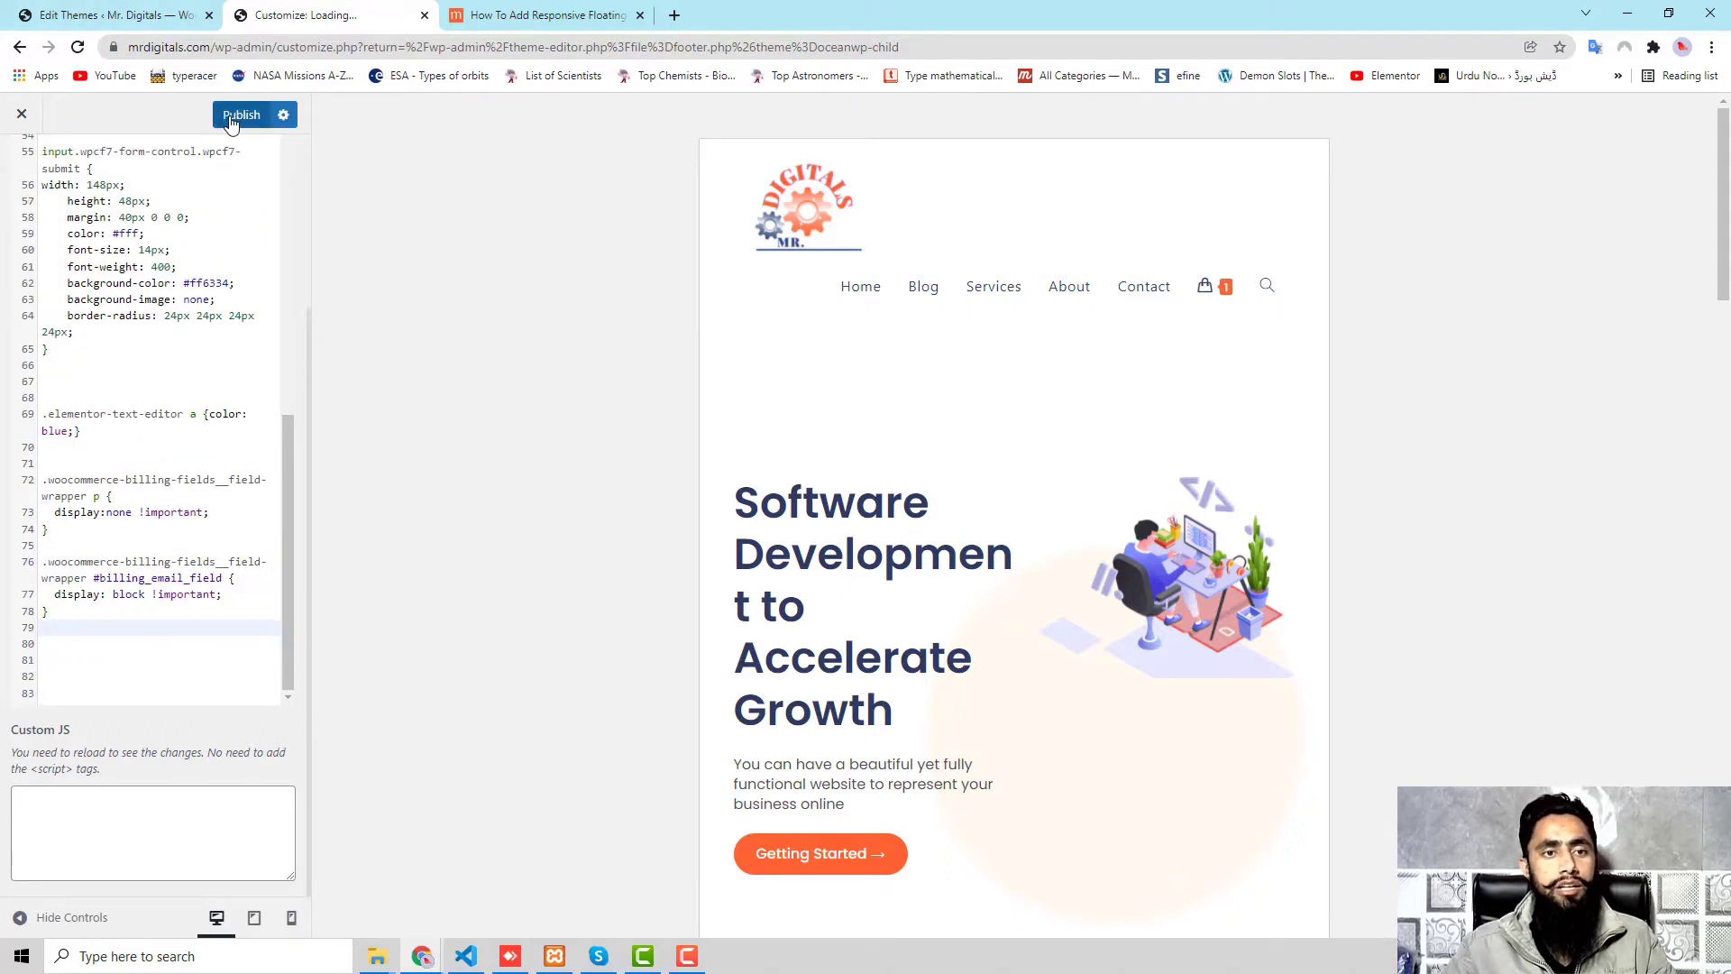
Save footer.php in the Theme Editor with Update File until the success notice appears.
click(239, 115)
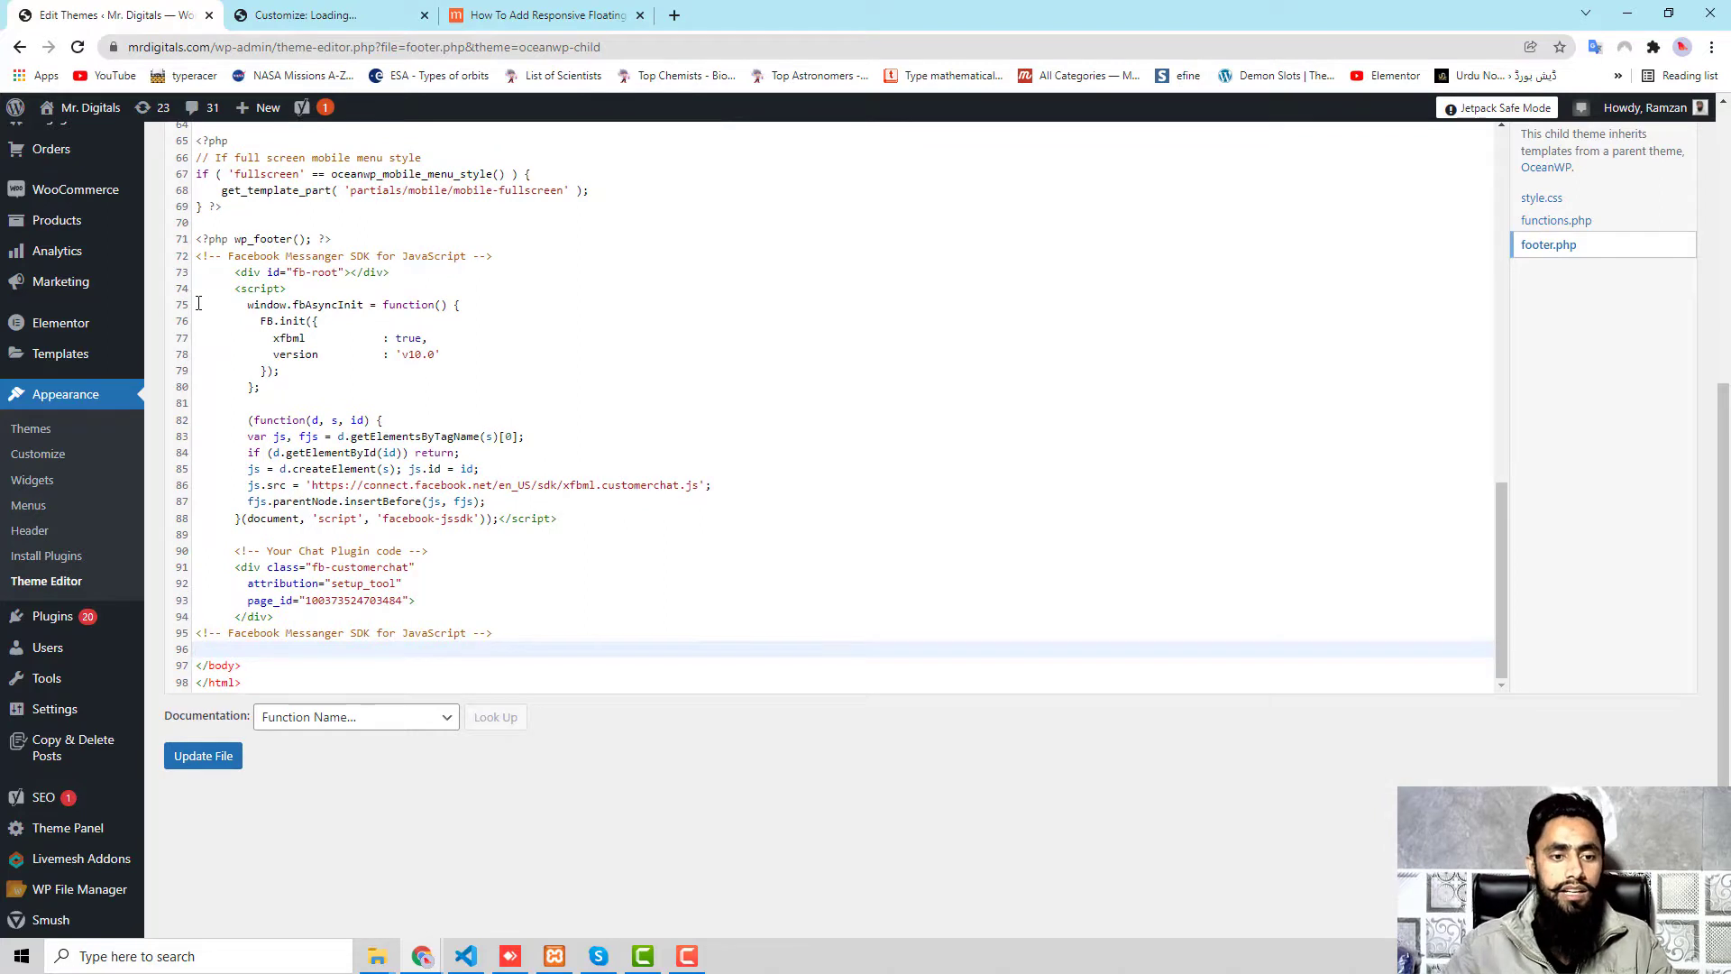
click(203, 756)
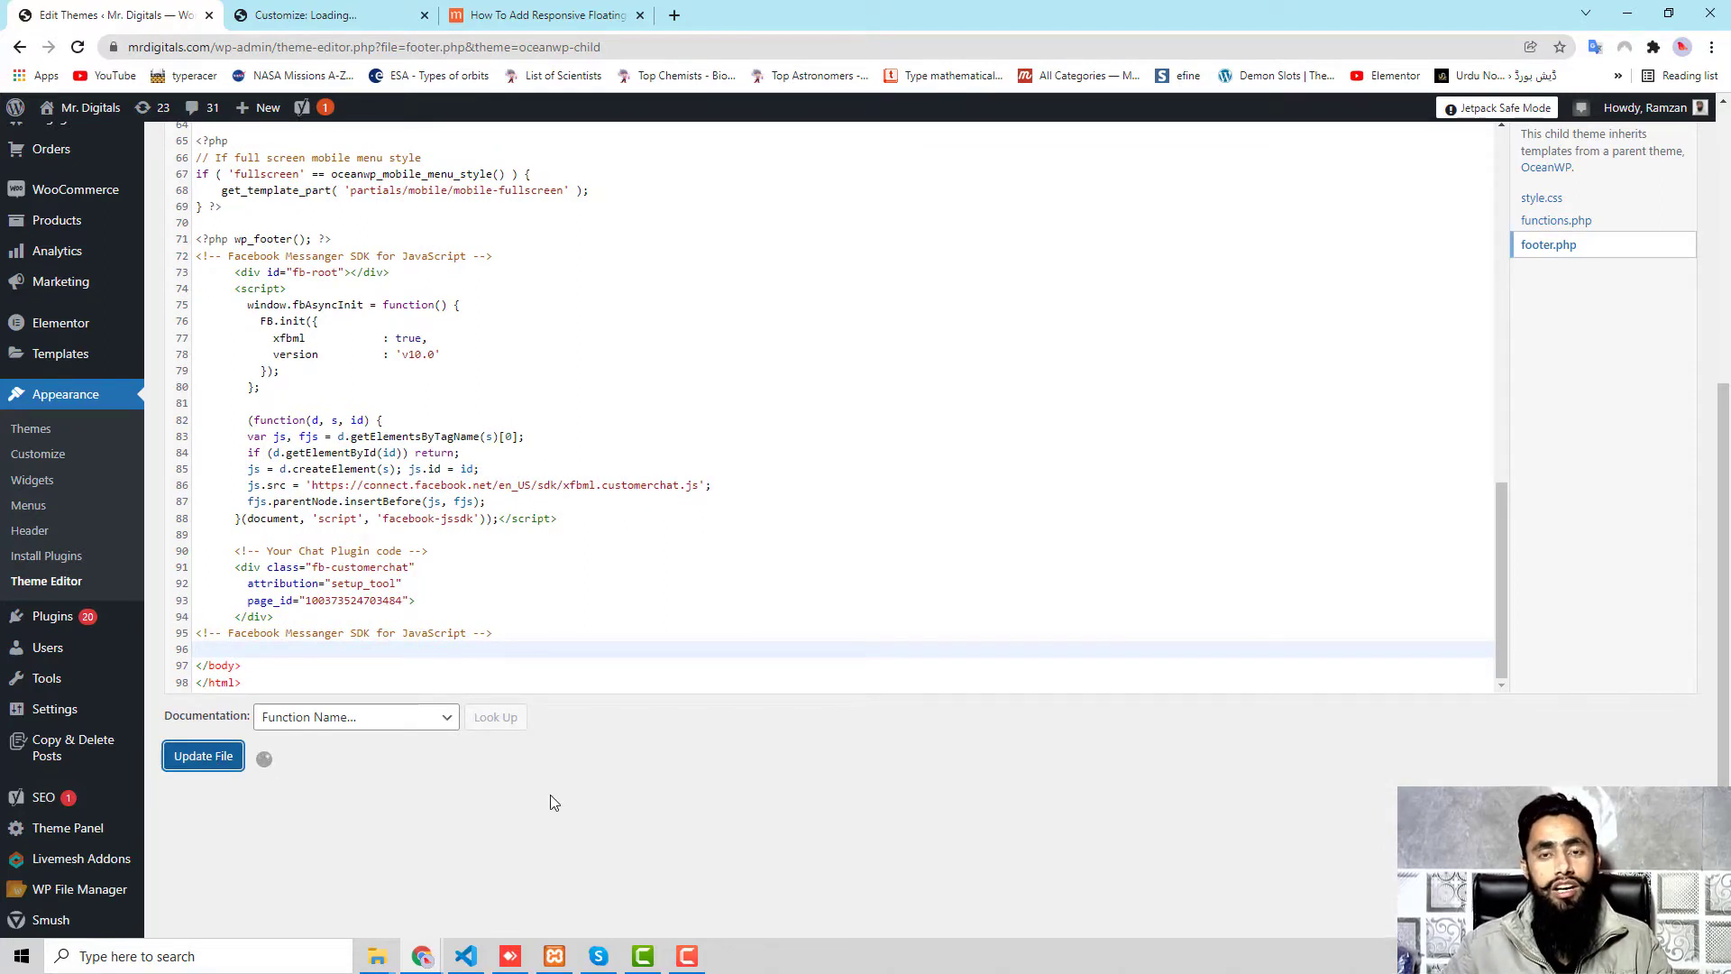
click(202, 755)
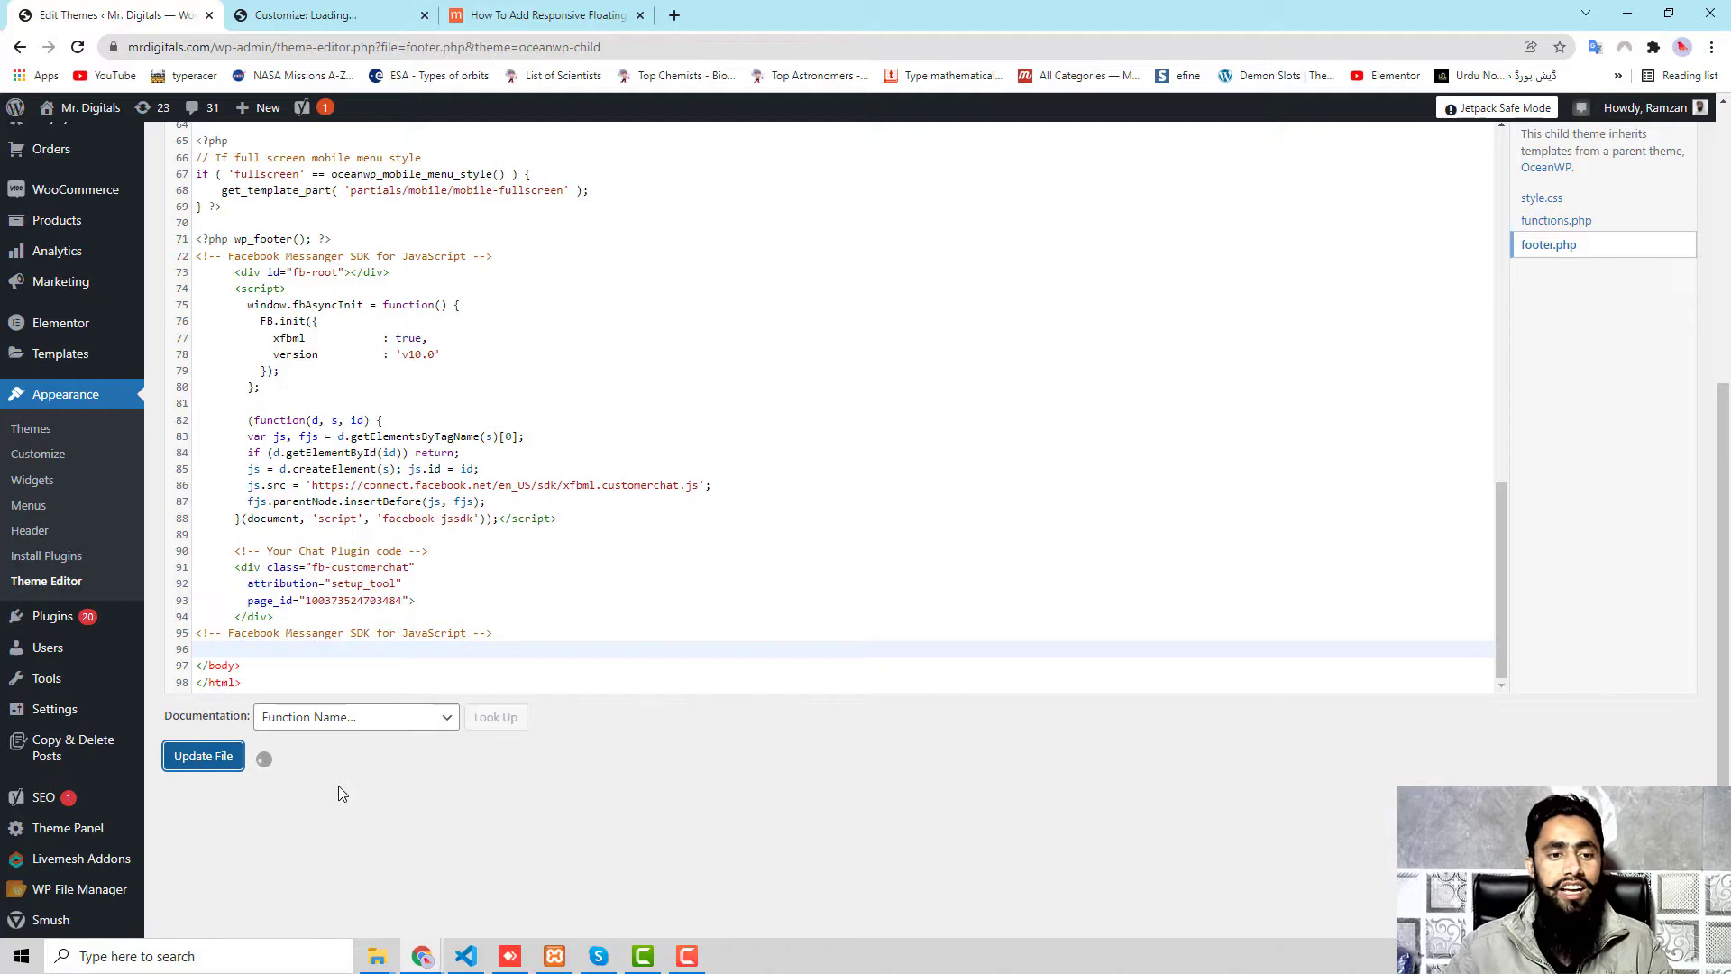
click(202, 756)
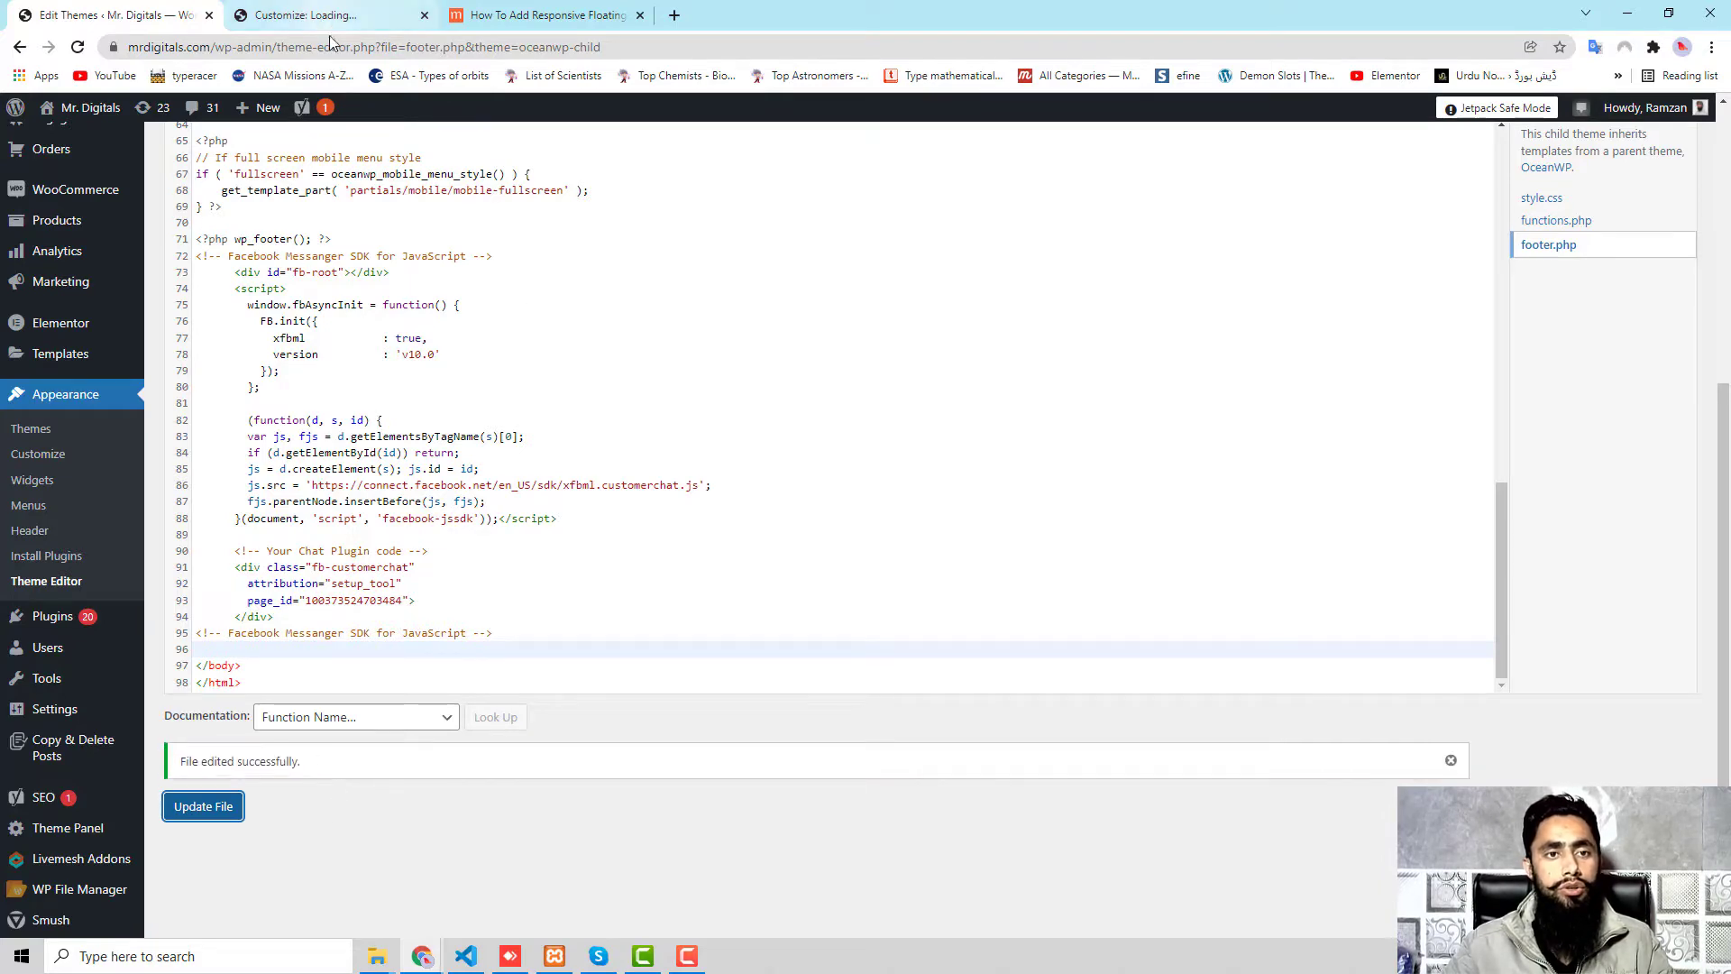
mouse_move(422, 955)
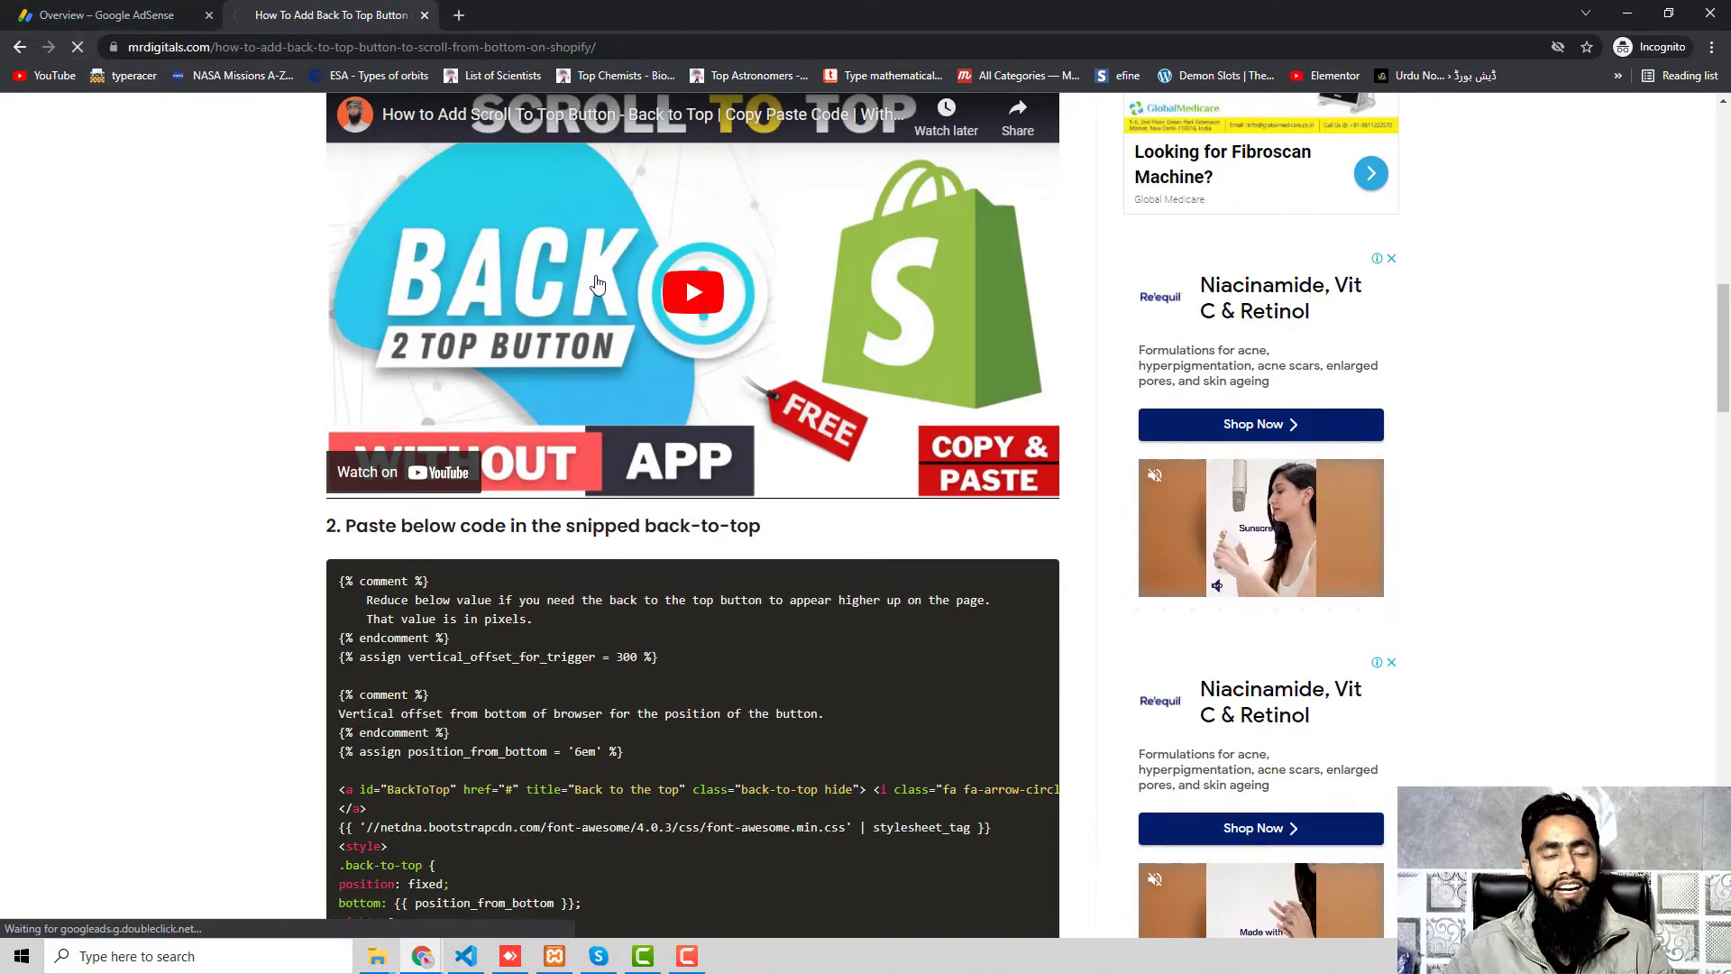
Play the embedded YouTube video in the Back To Top post and scroll below it.
click(693, 292)
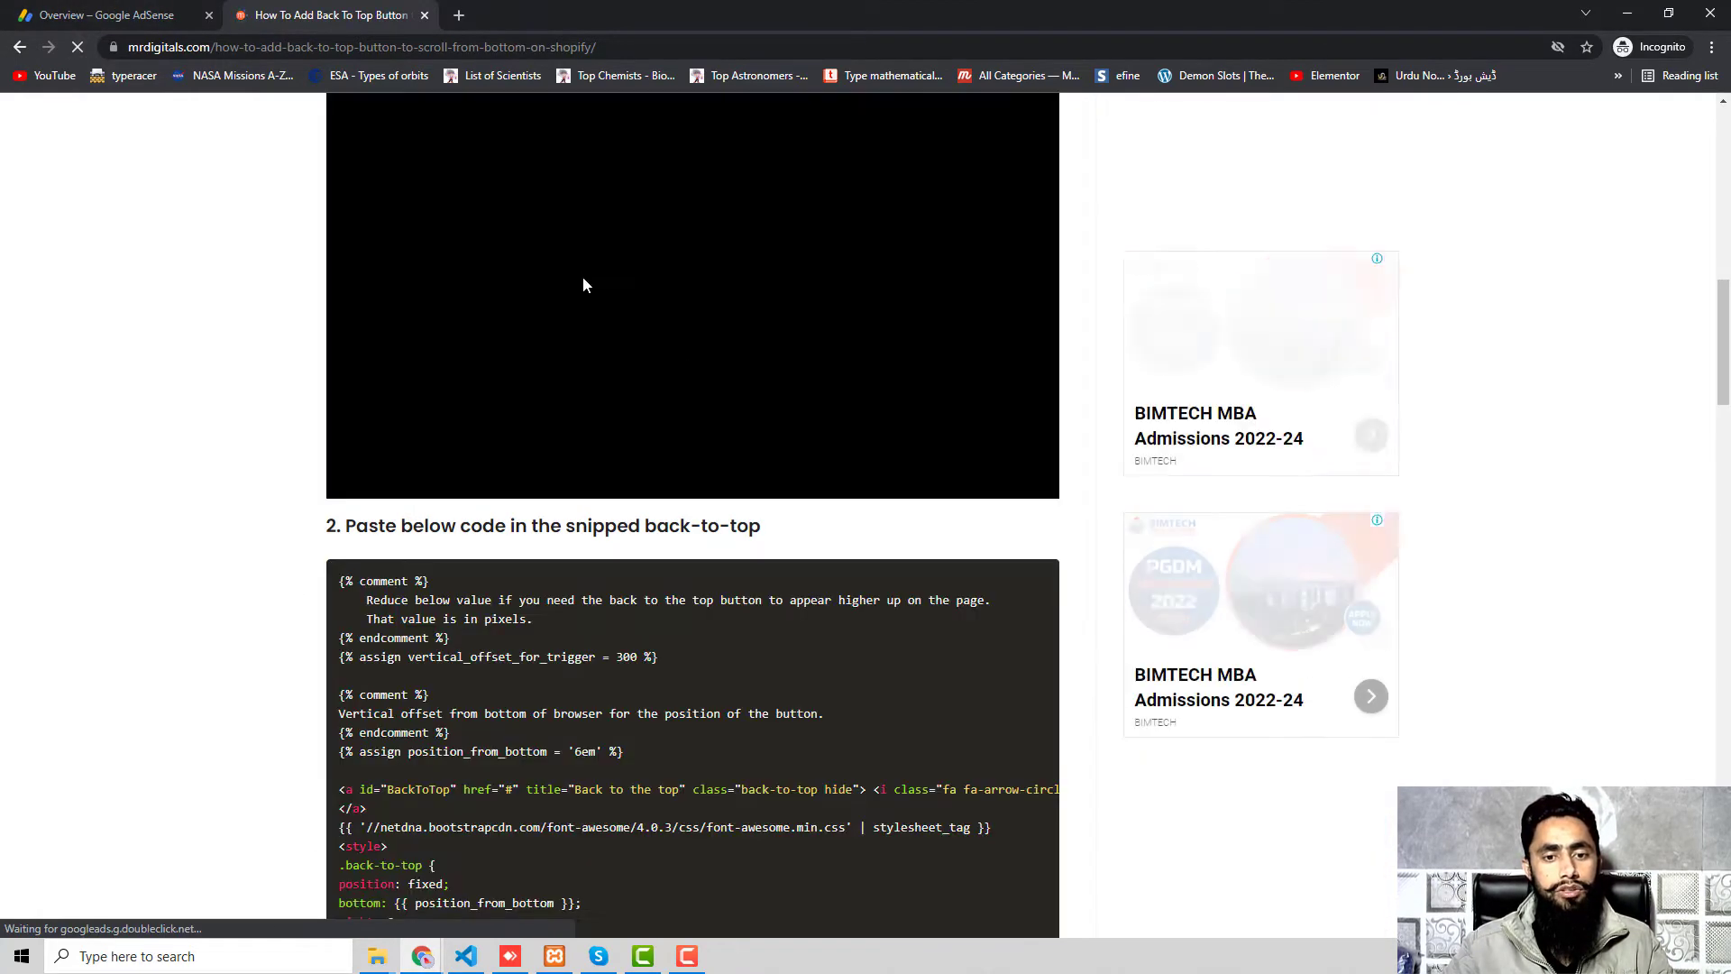
scroll(down, 3)
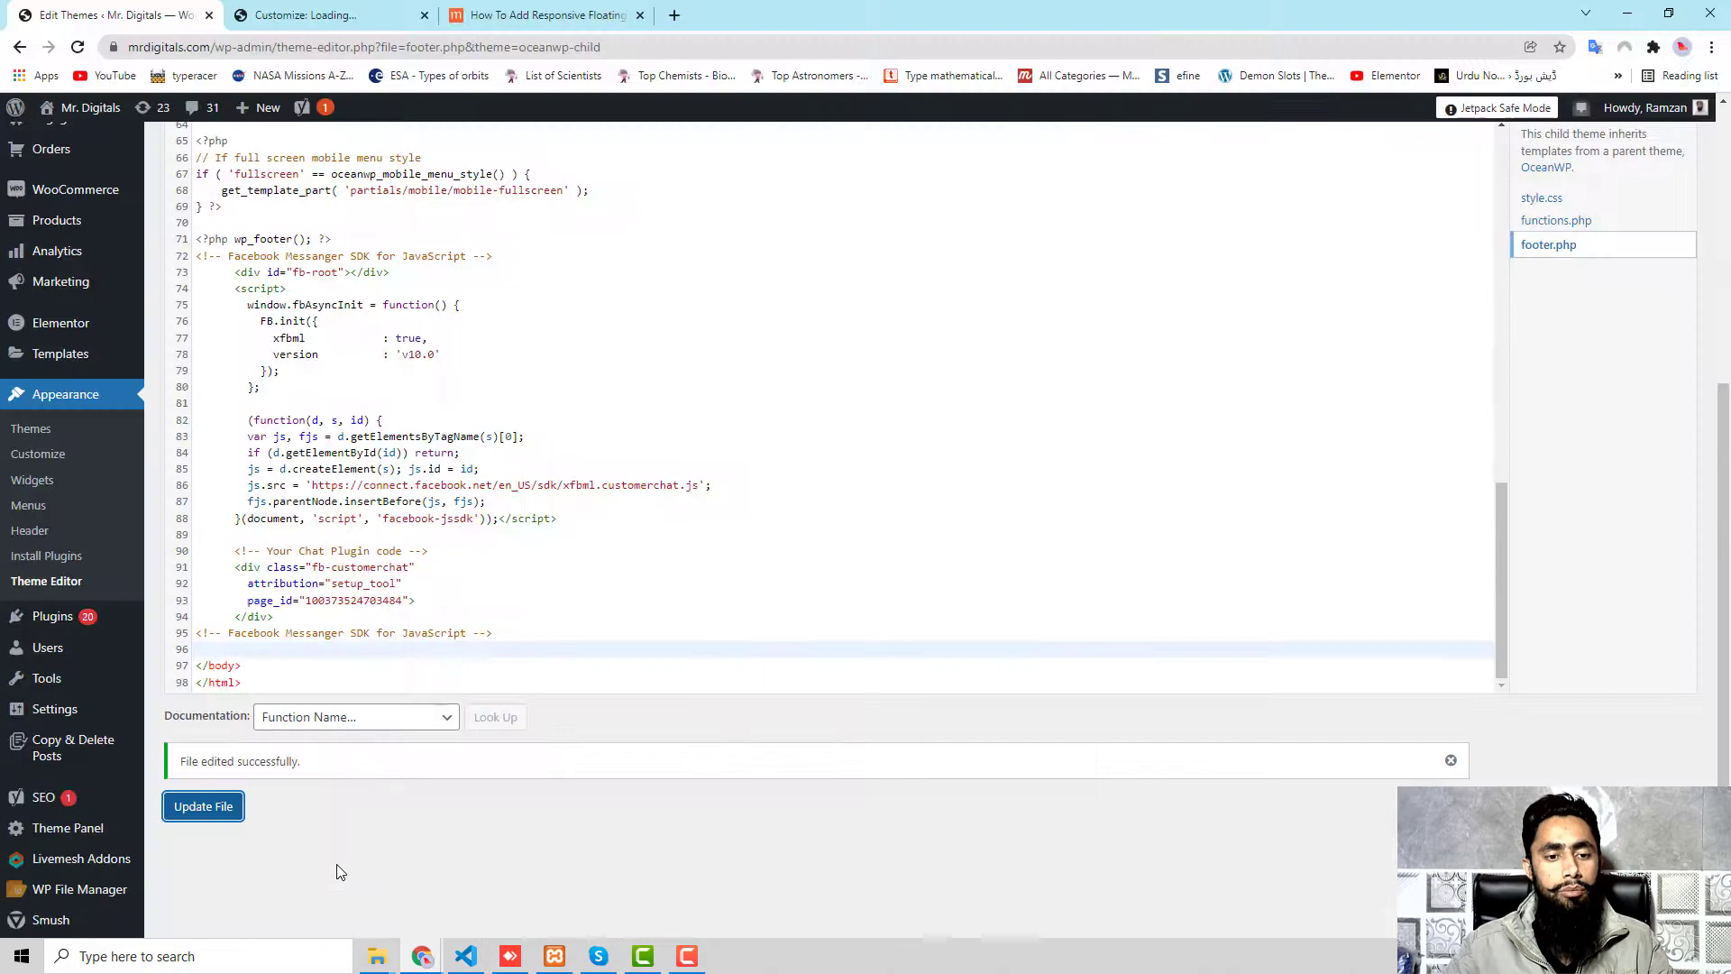
Switch to the 'How To Add Responsive Floating' footer sticky ads post tab.
click(541, 17)
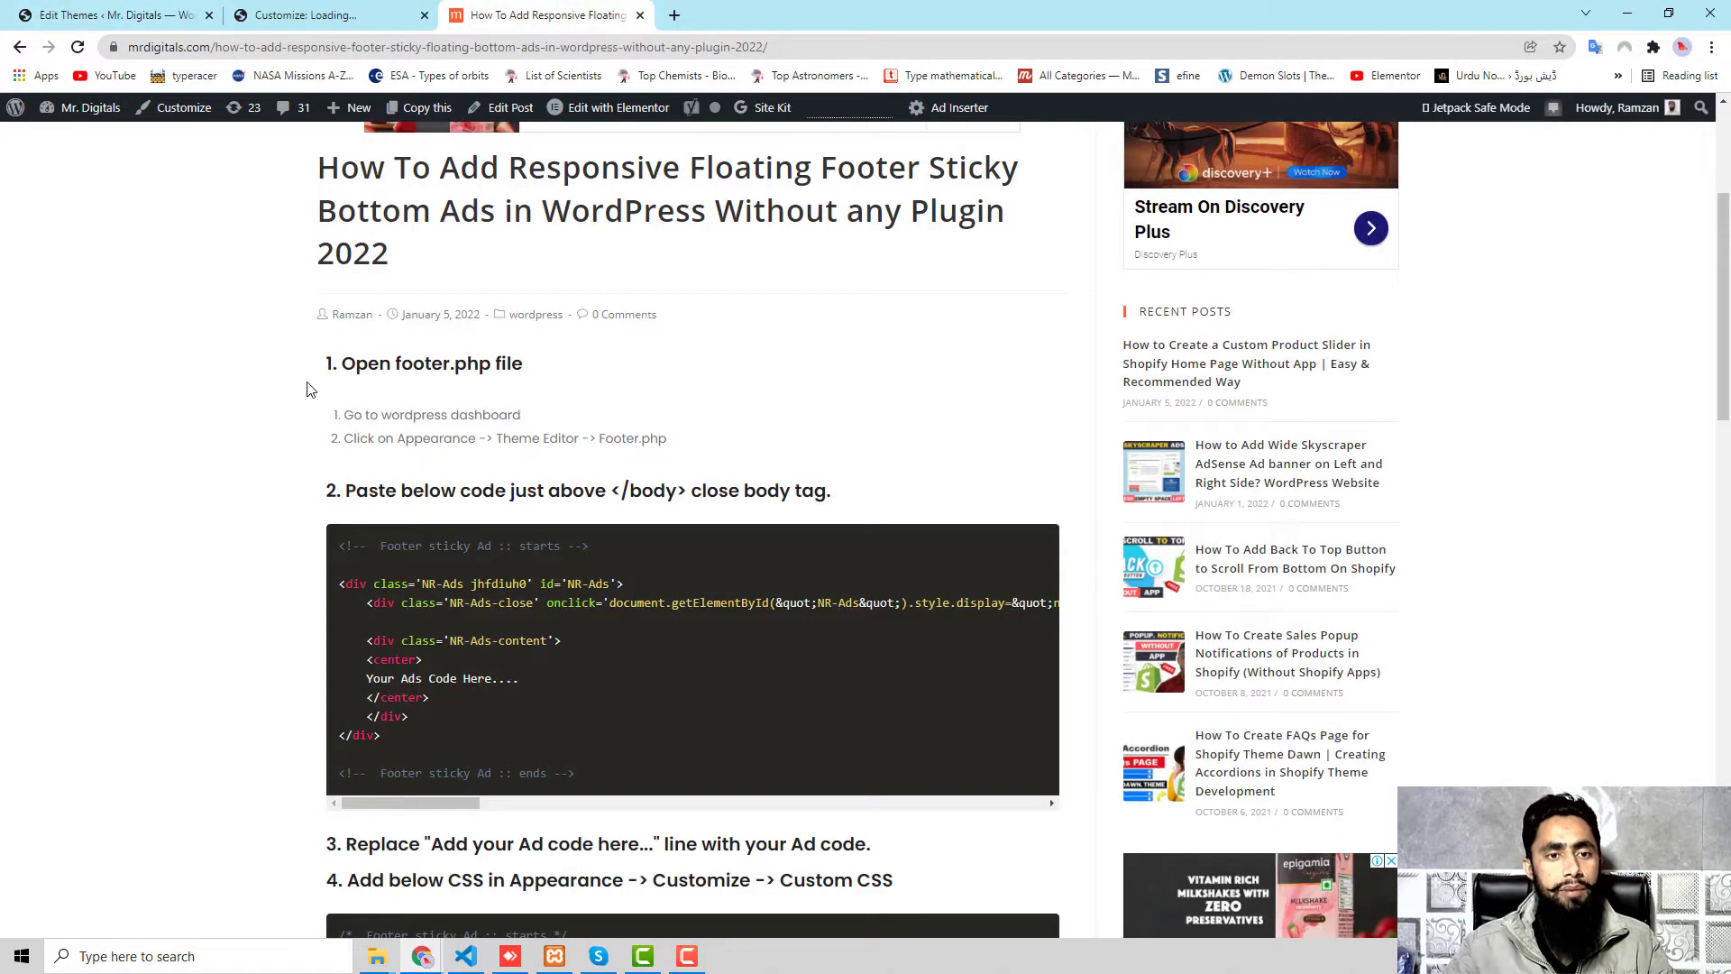
mouse_move(539, 381)
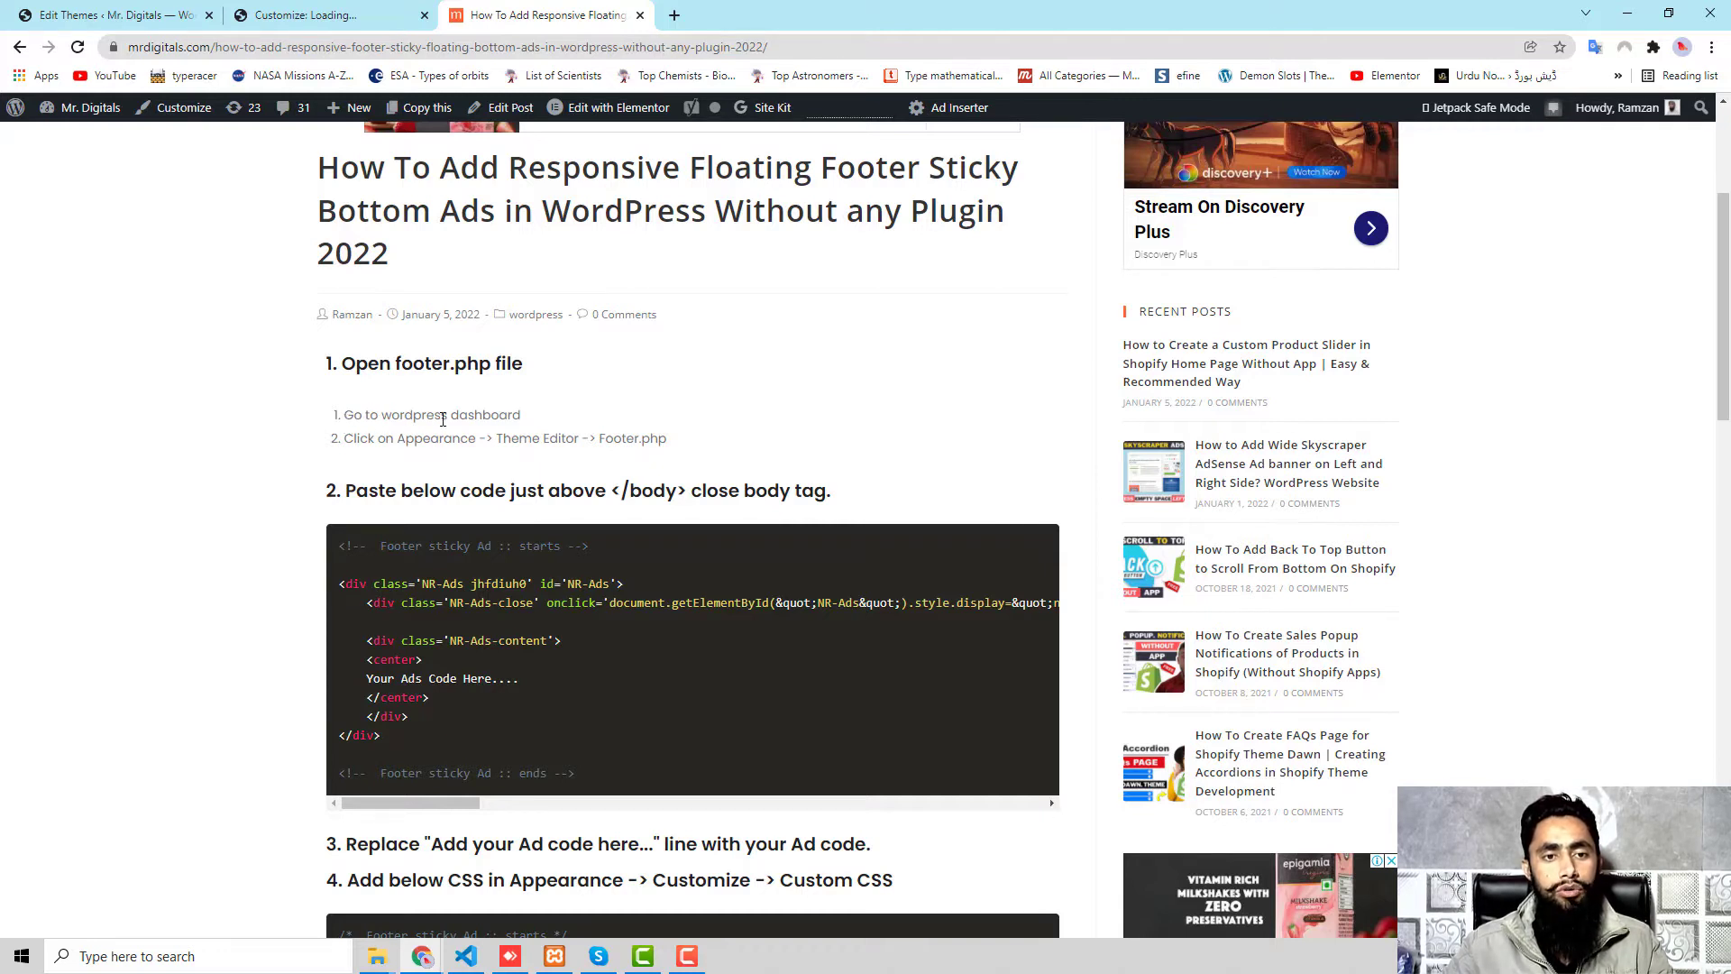
mouse_move(457, 458)
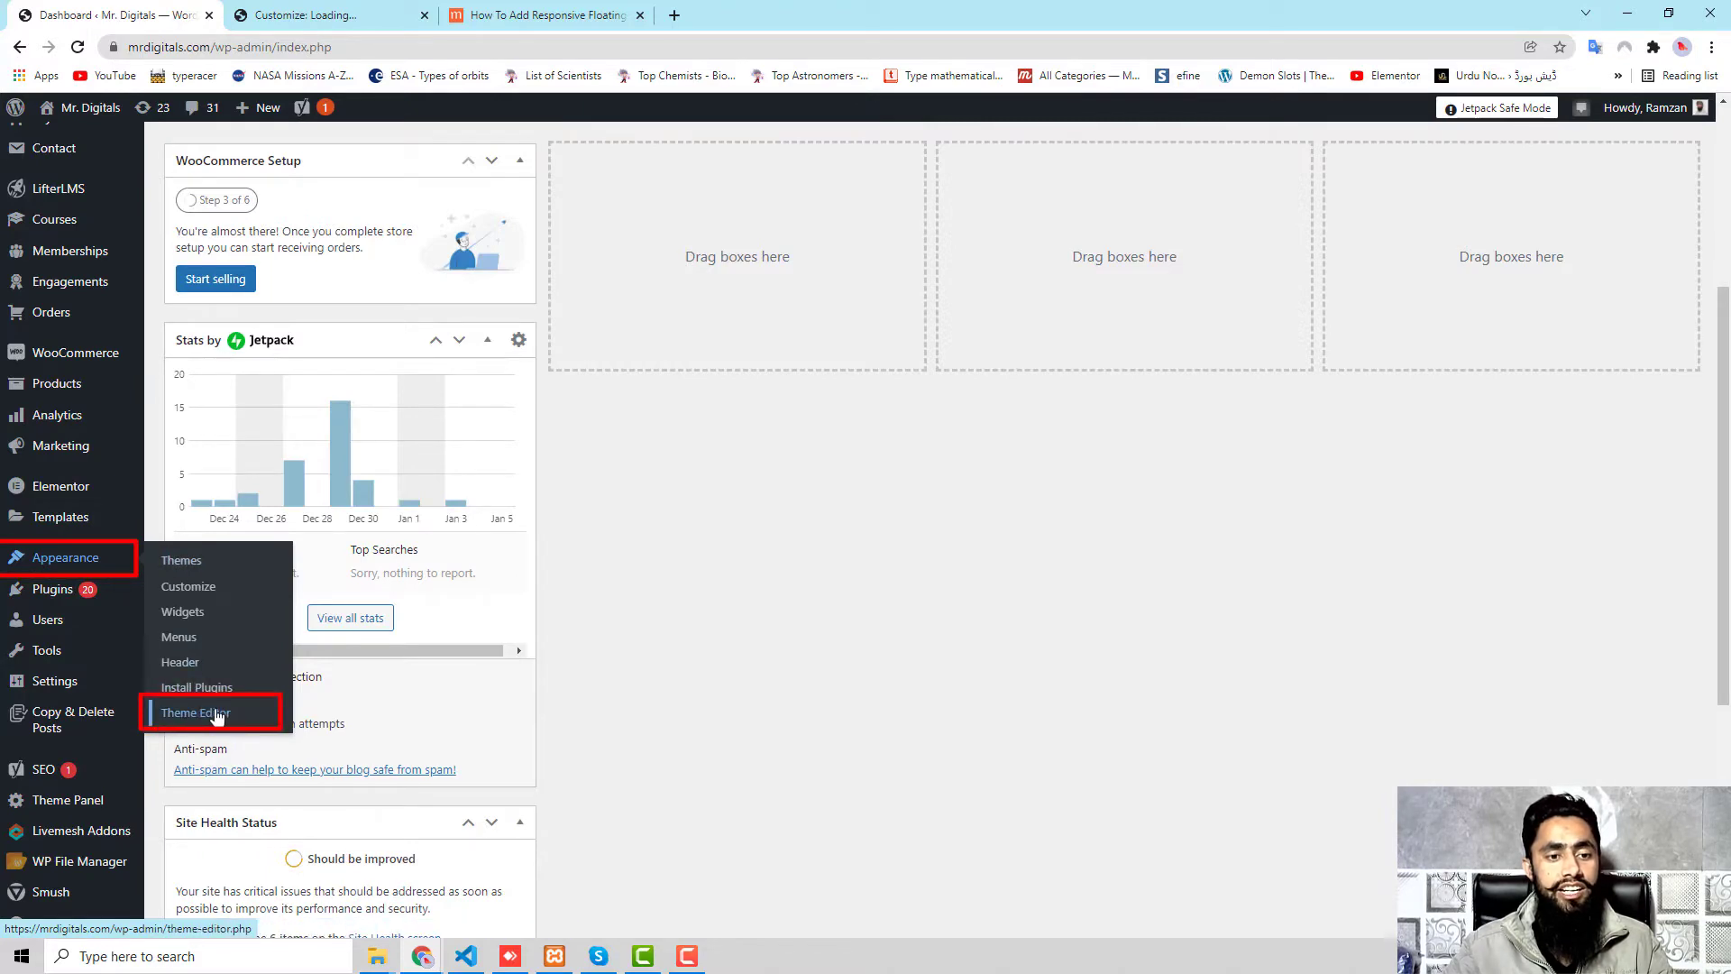
In Appearance > Theme Editor, load the parent OceanWP theme's files.
click(197, 712)
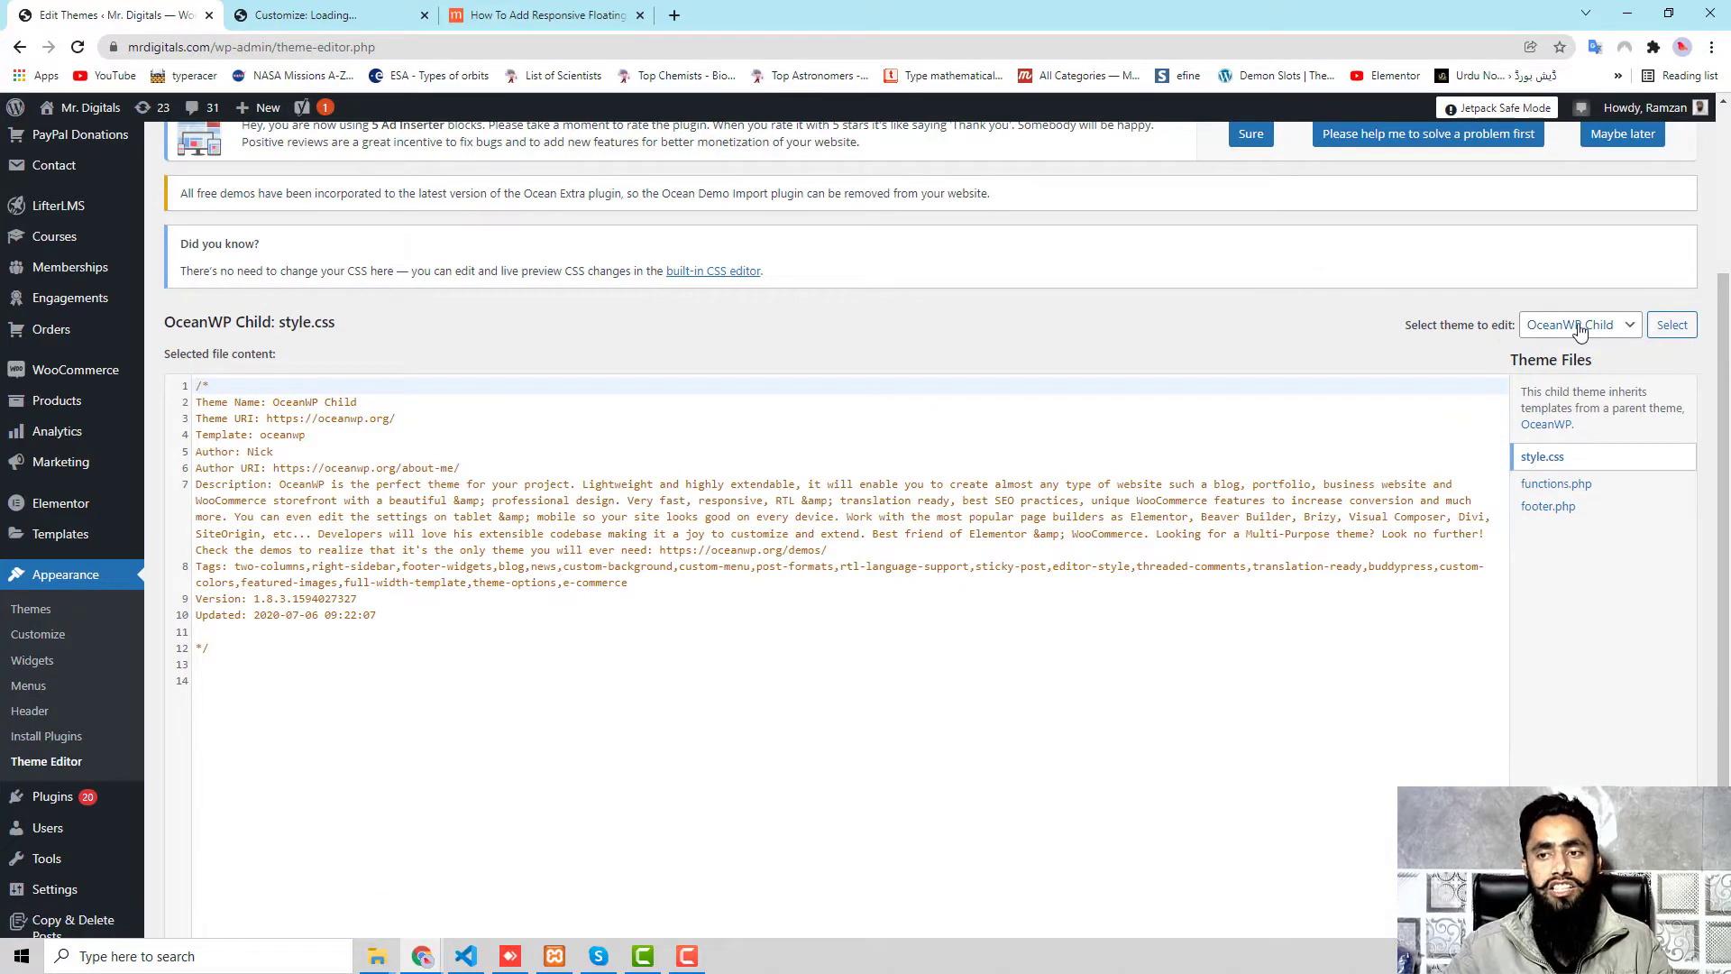
click(1580, 322)
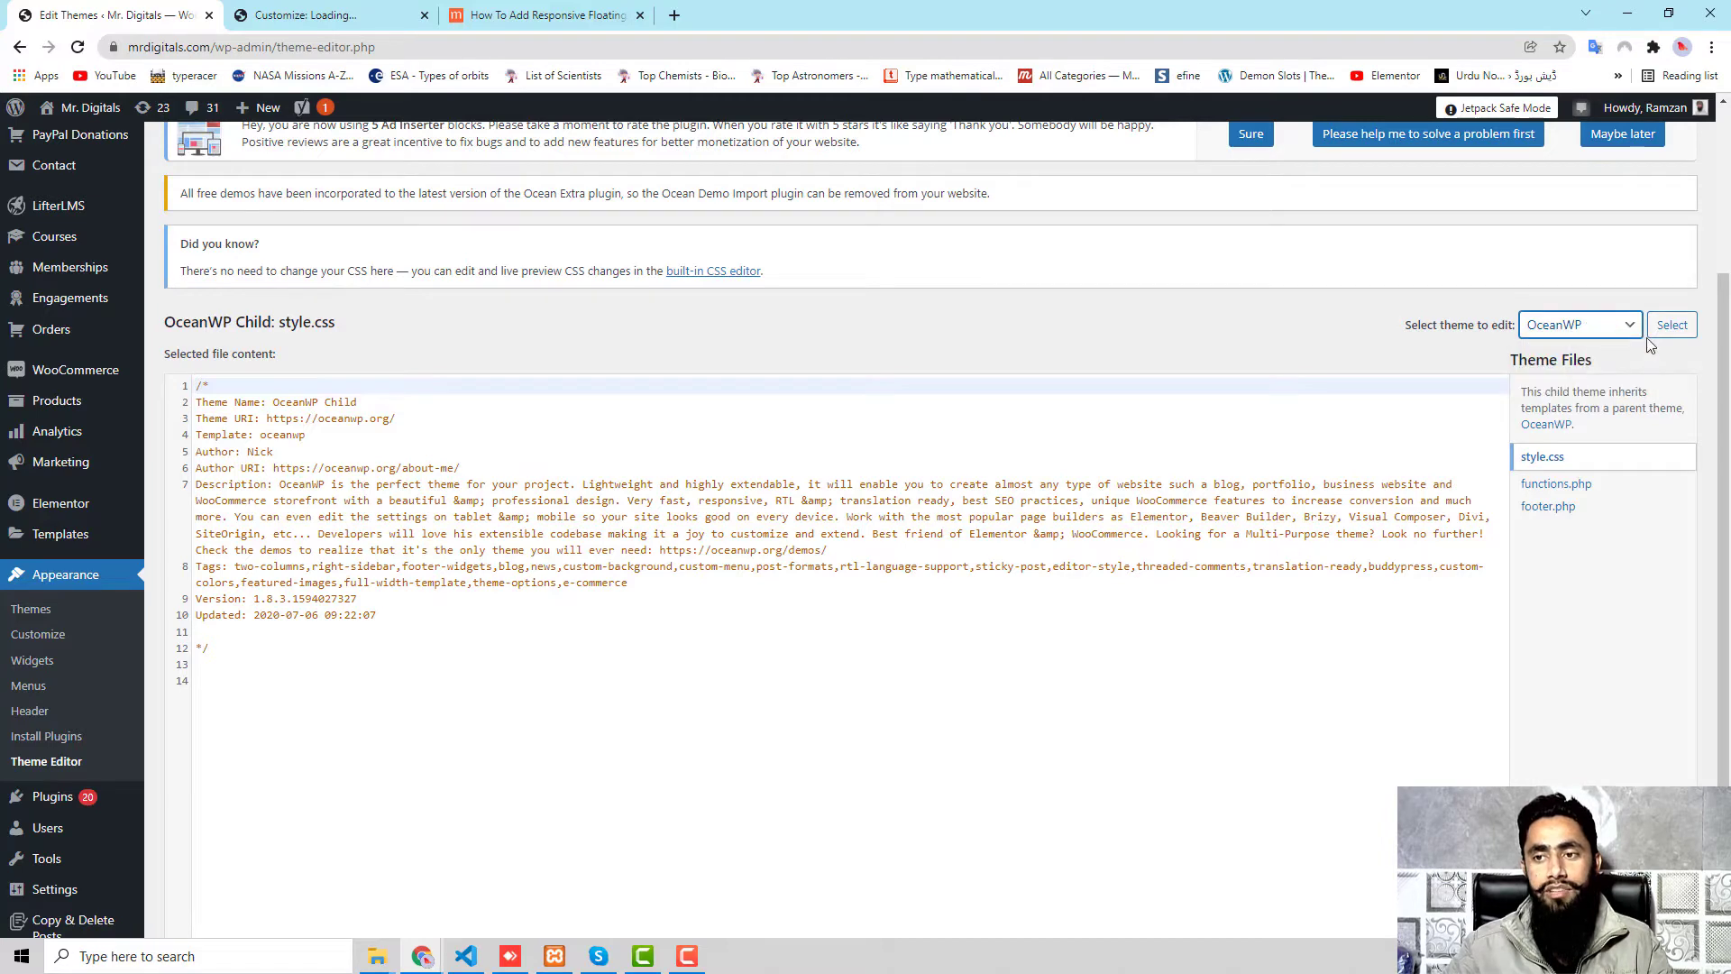
click(1671, 324)
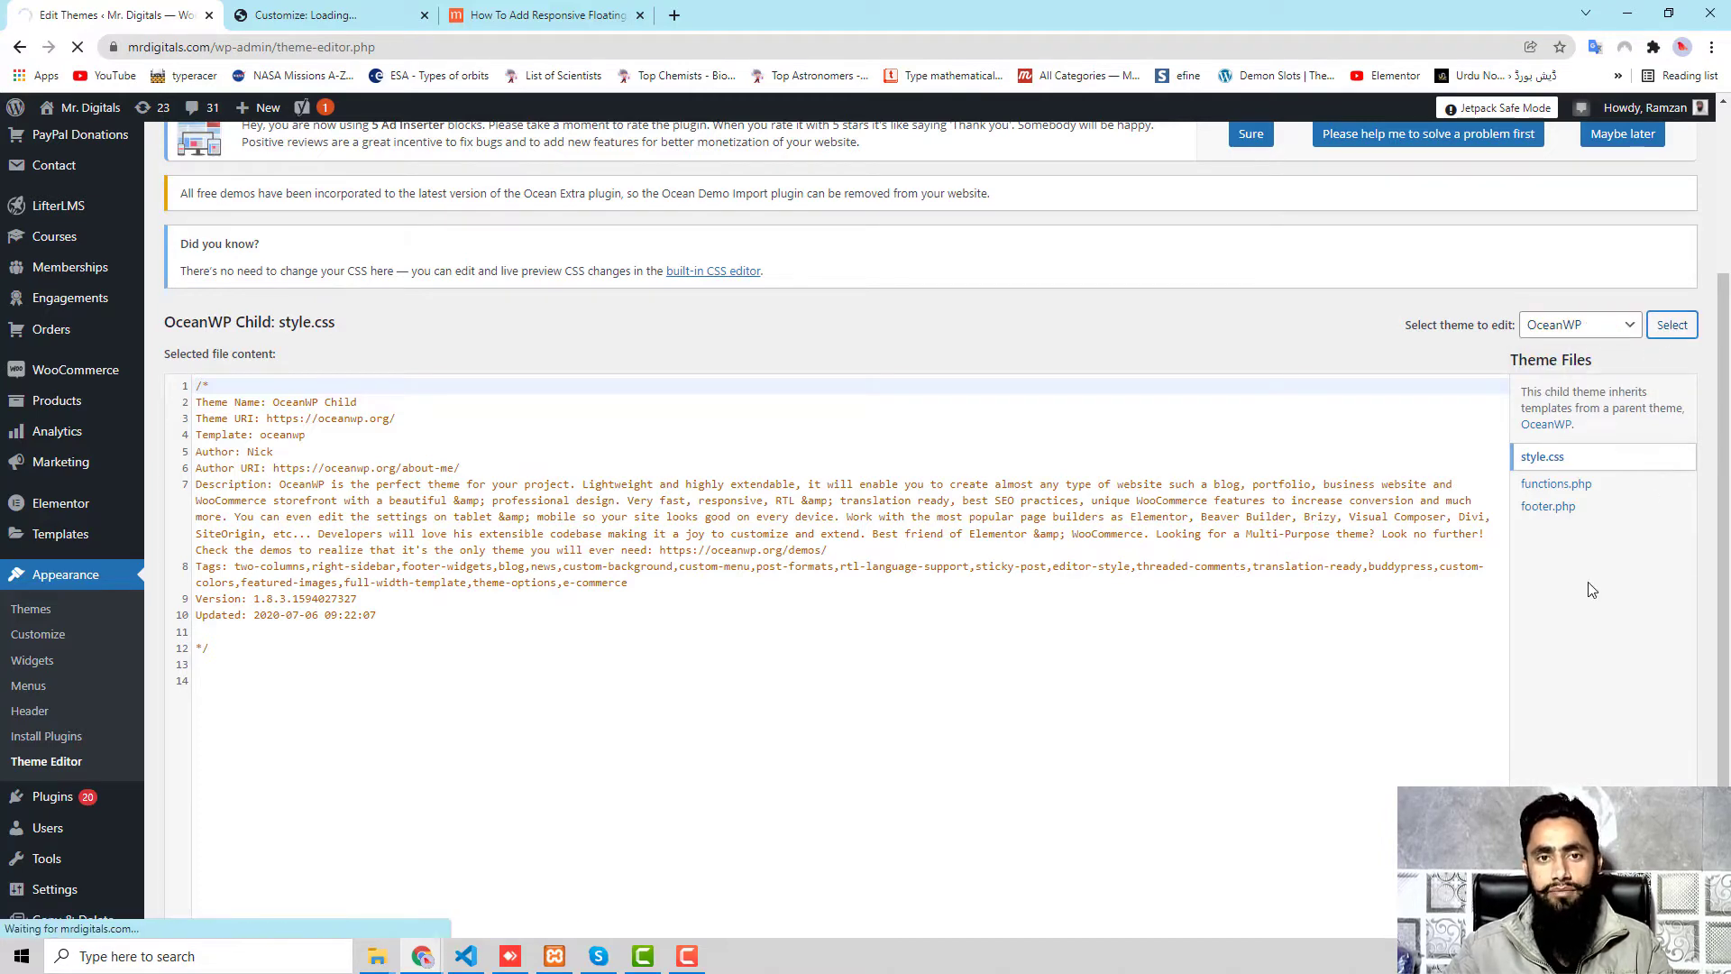
click(1670, 324)
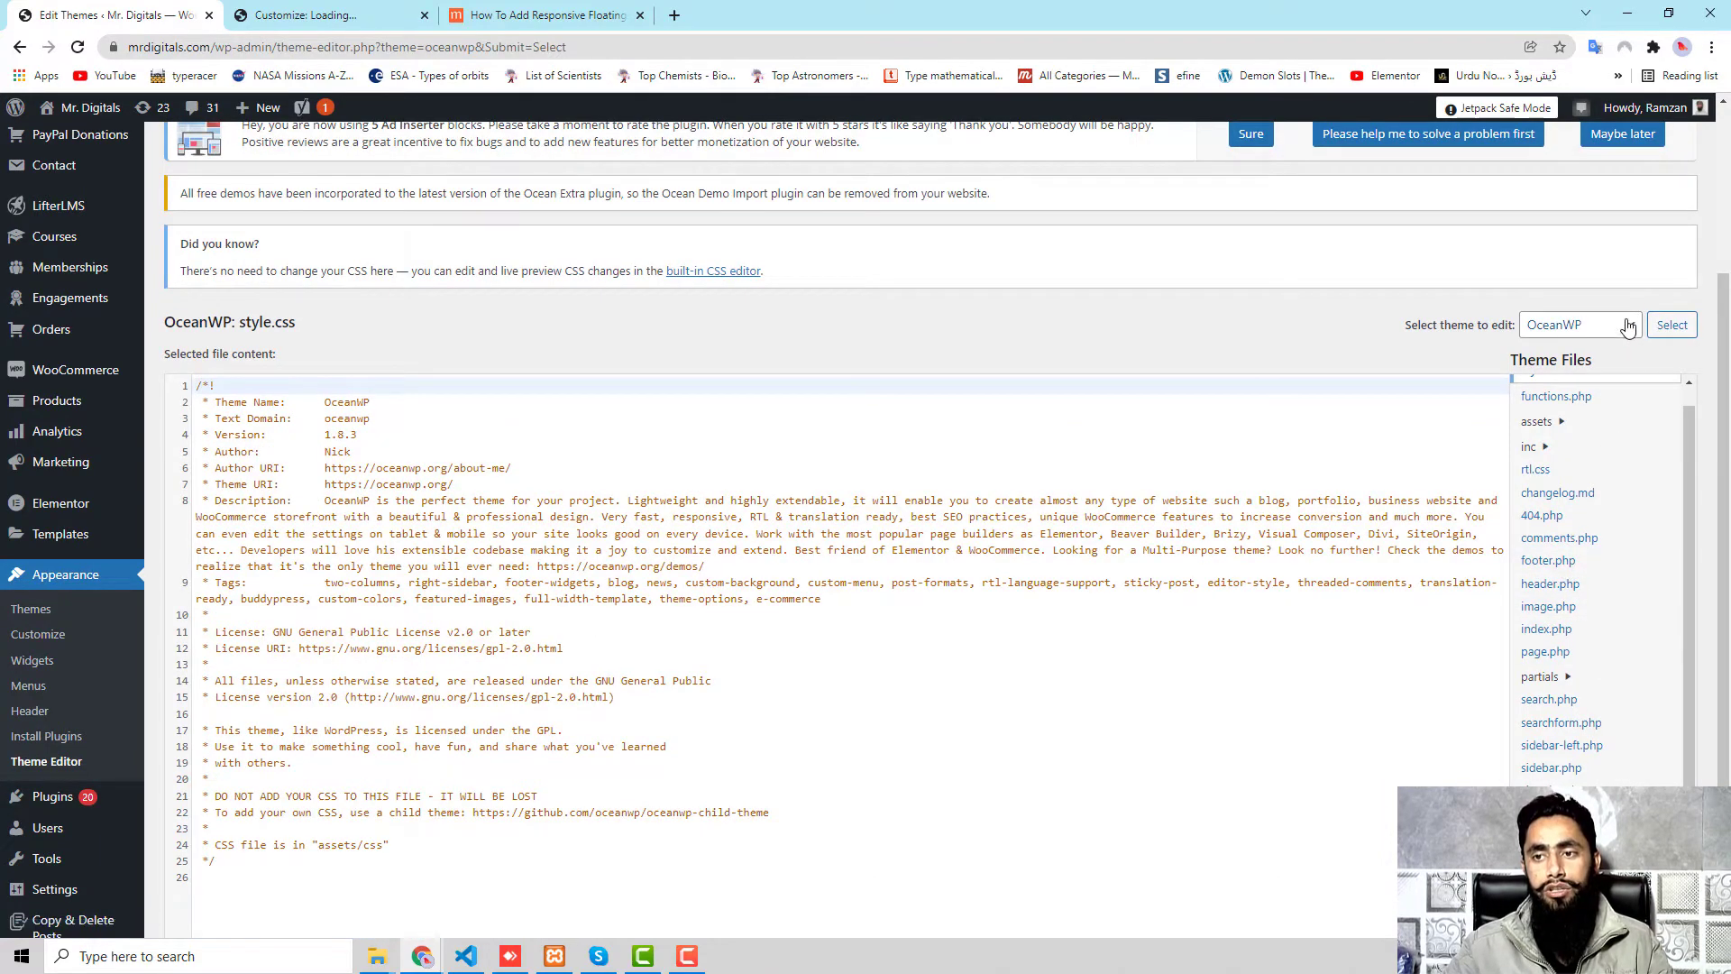
Select the OceanWP Child theme instead and load its files for editing.
click(1670, 325)
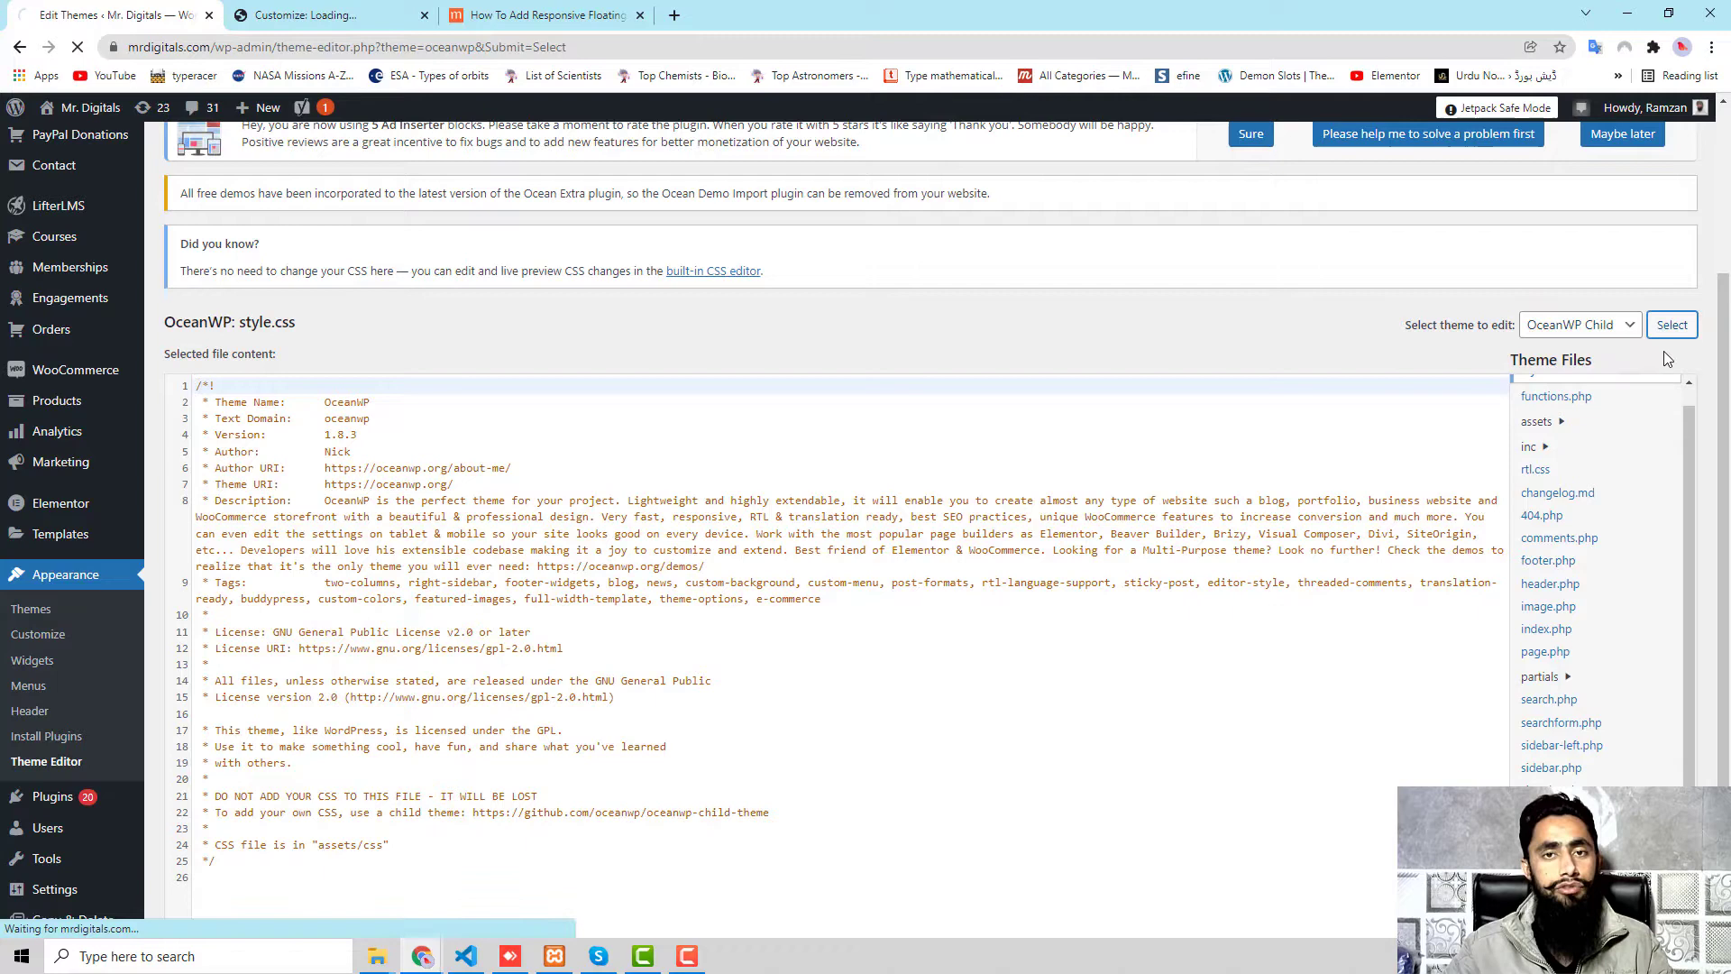
click(1672, 325)
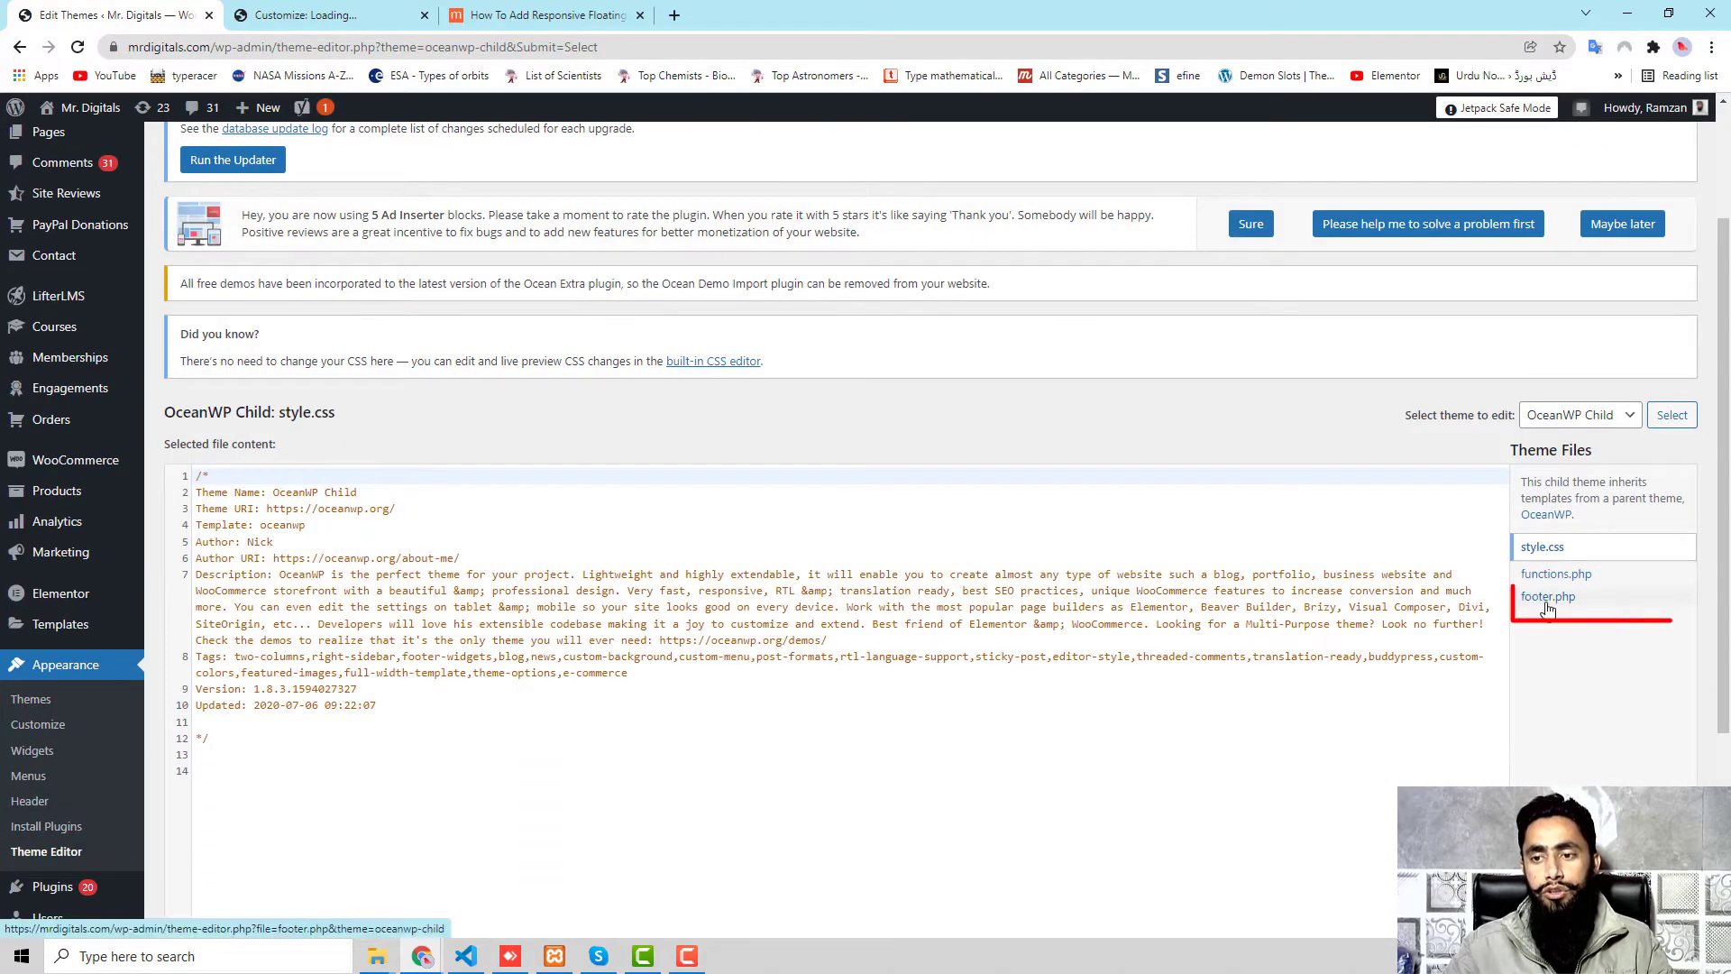
Open the child theme's footer.php and scroll to its end near </body>.
click(1549, 597)
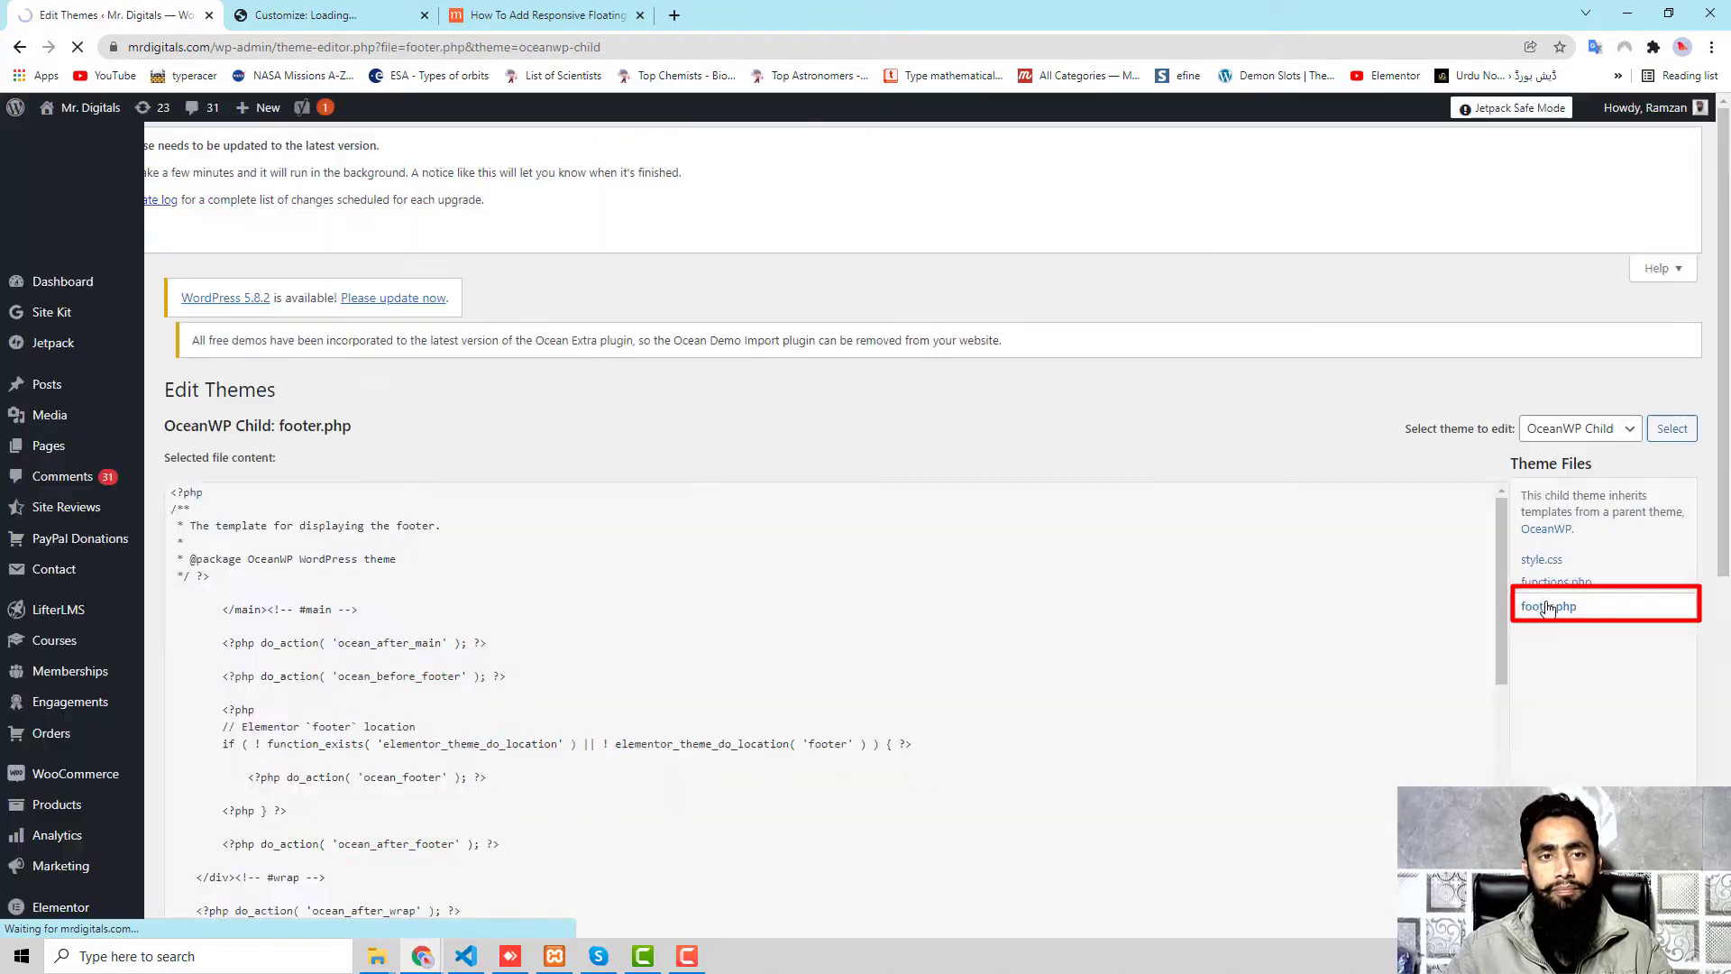
scroll(down, 3)
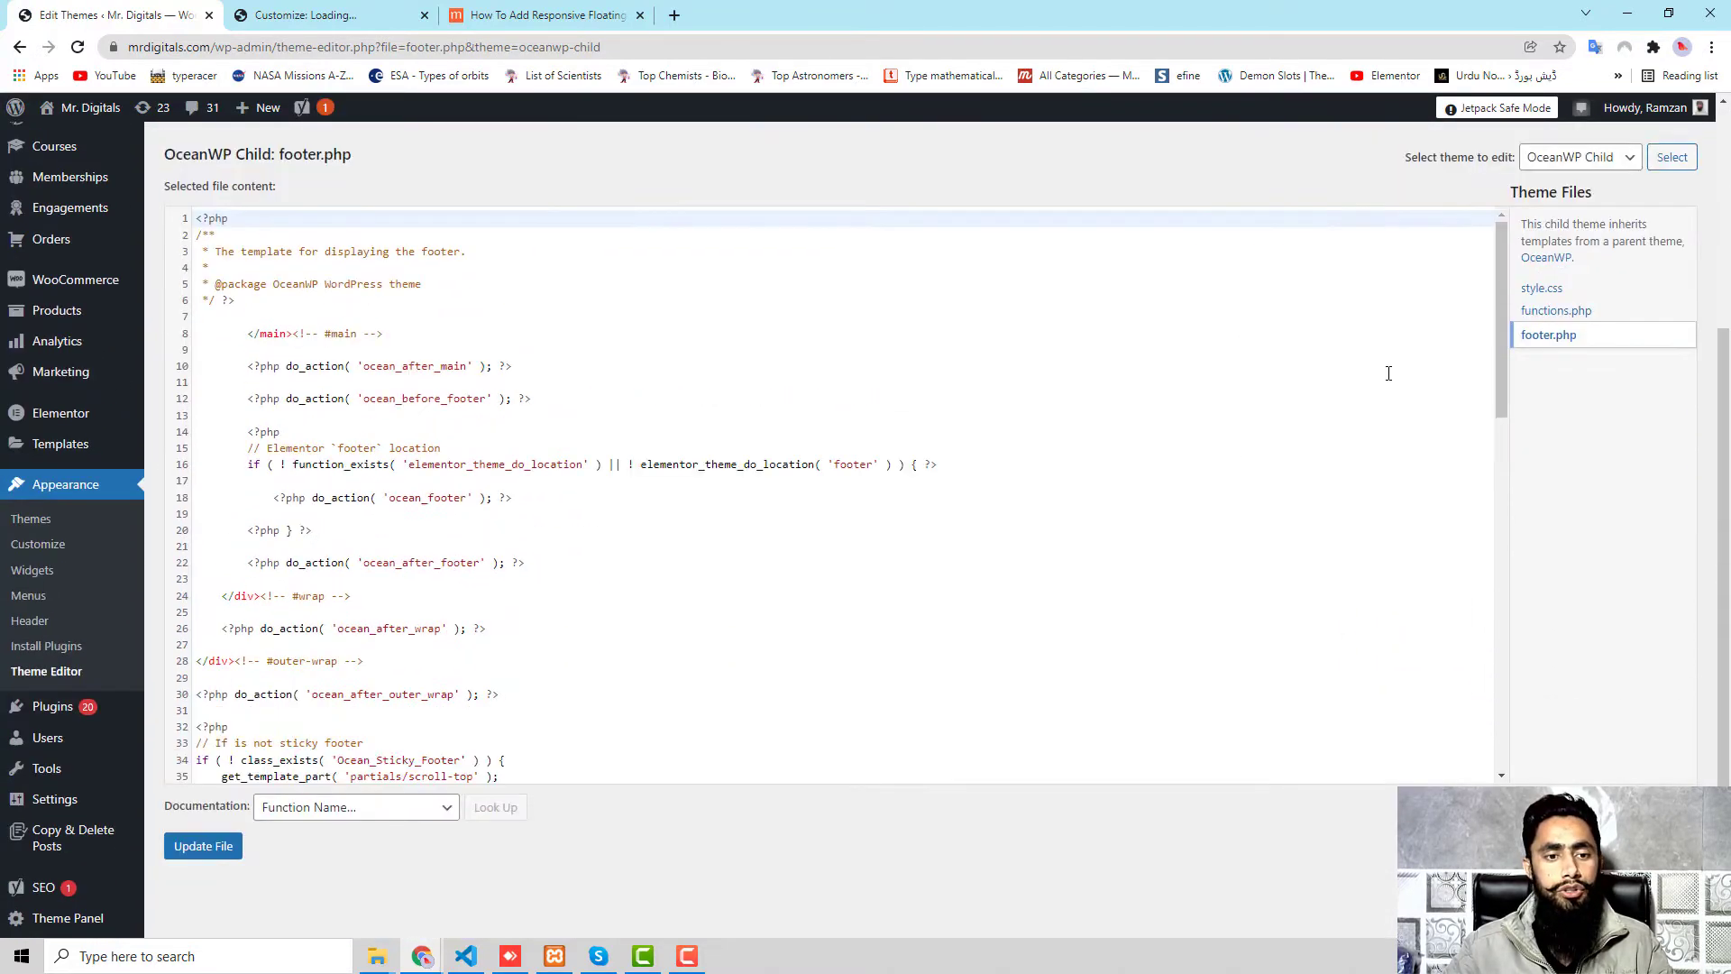
scroll(down, 3)
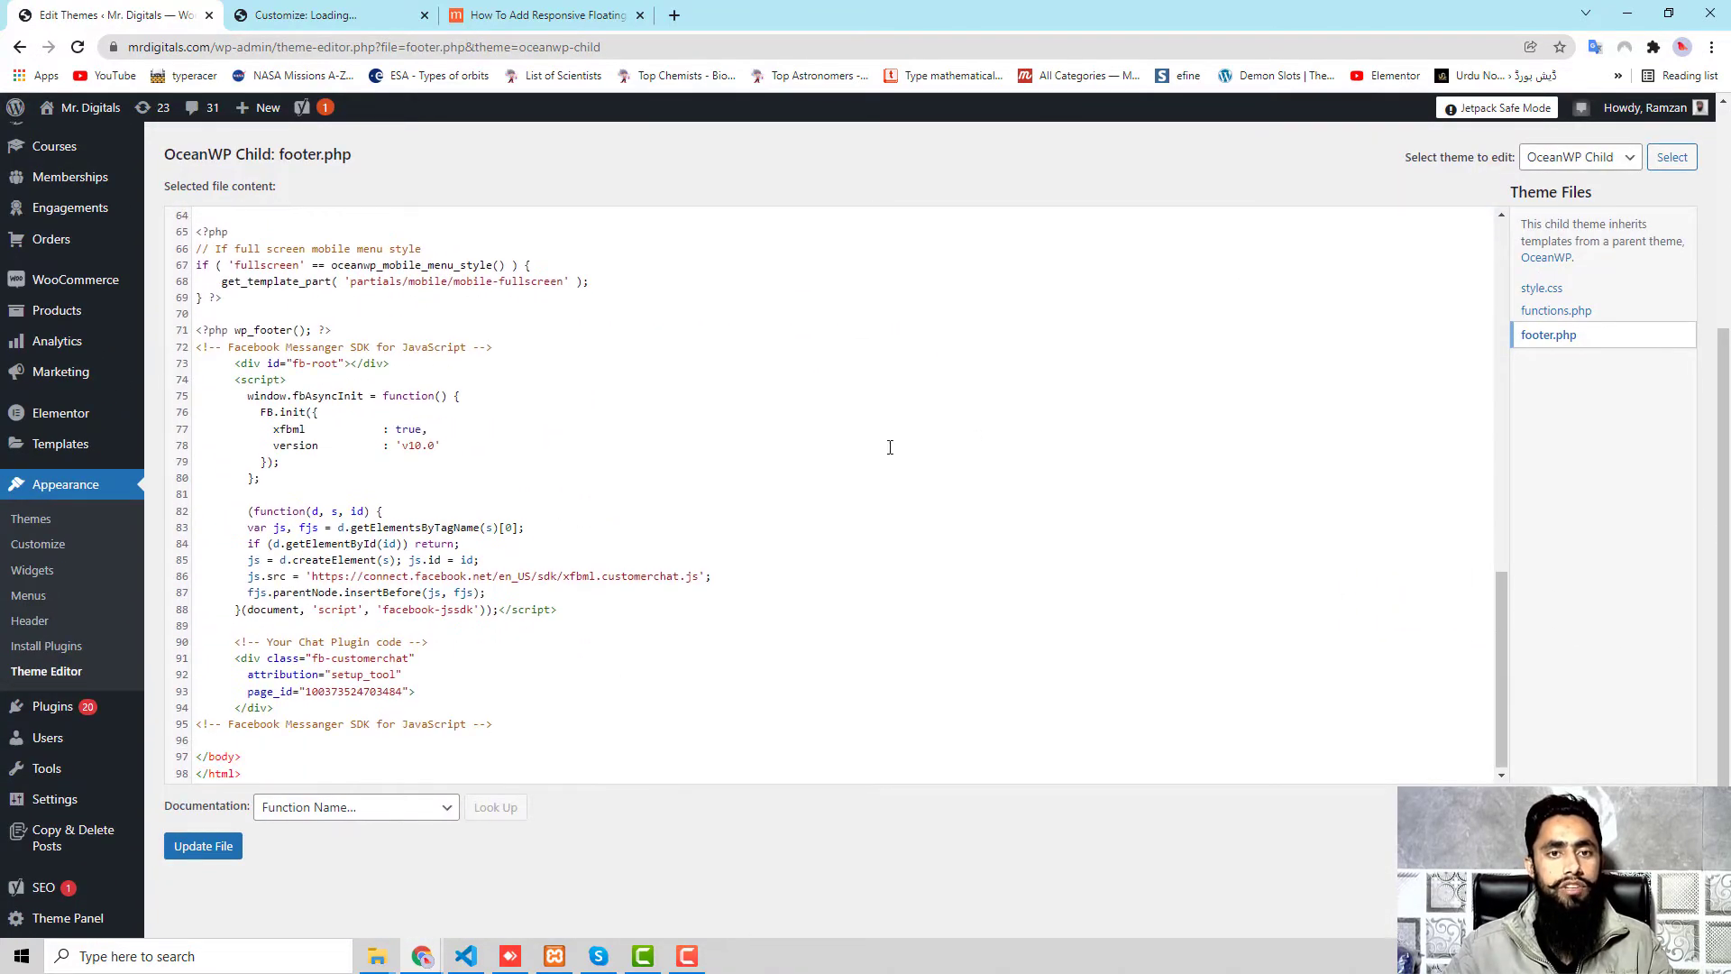
click(541, 15)
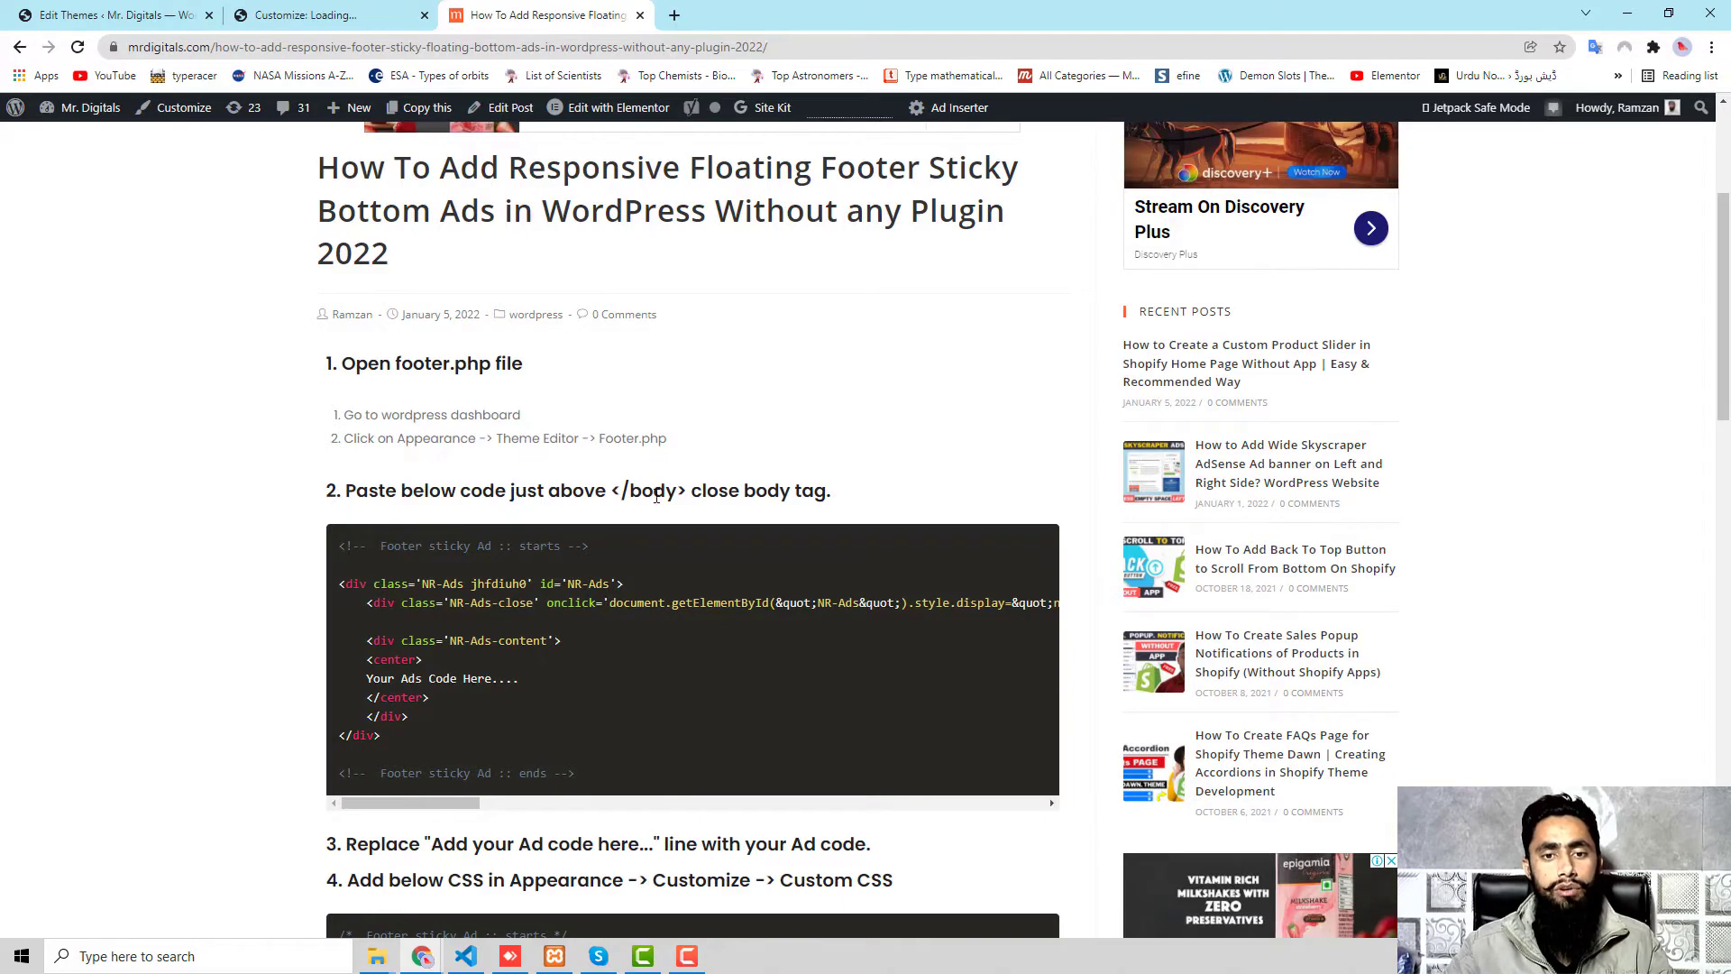
mouse_move(616, 292)
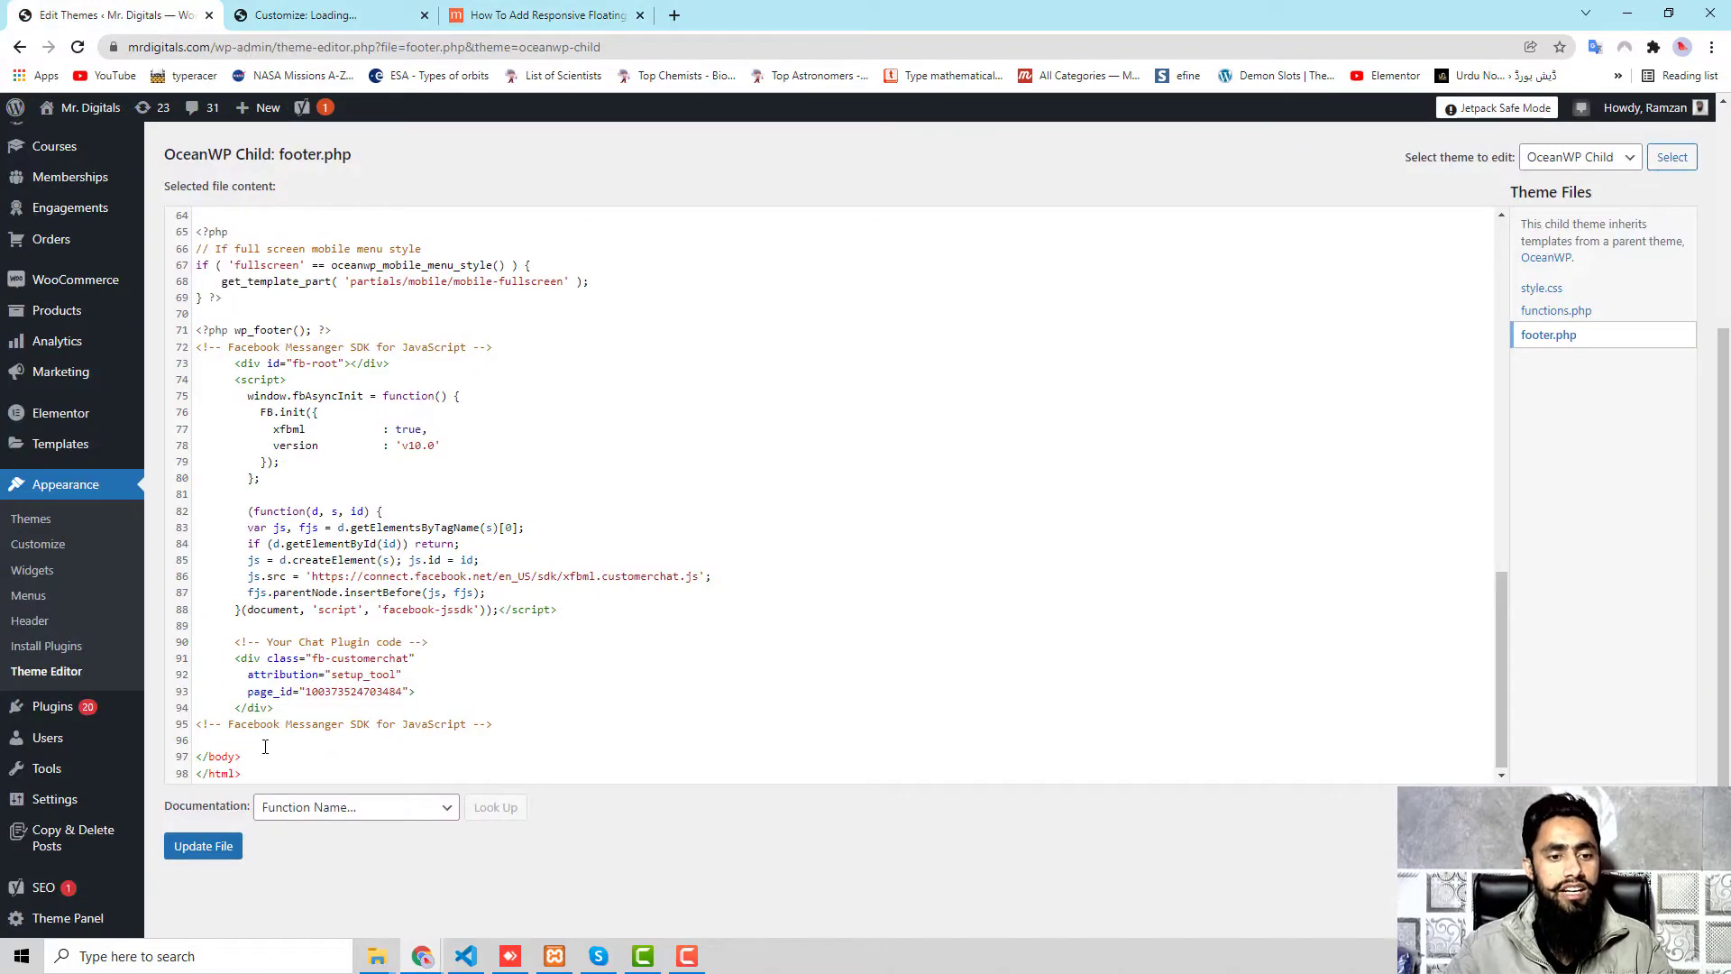
Copy the sticky footer ad snippet from the tutorial and paste it above </body> in footer.php.
double_click(218, 756)
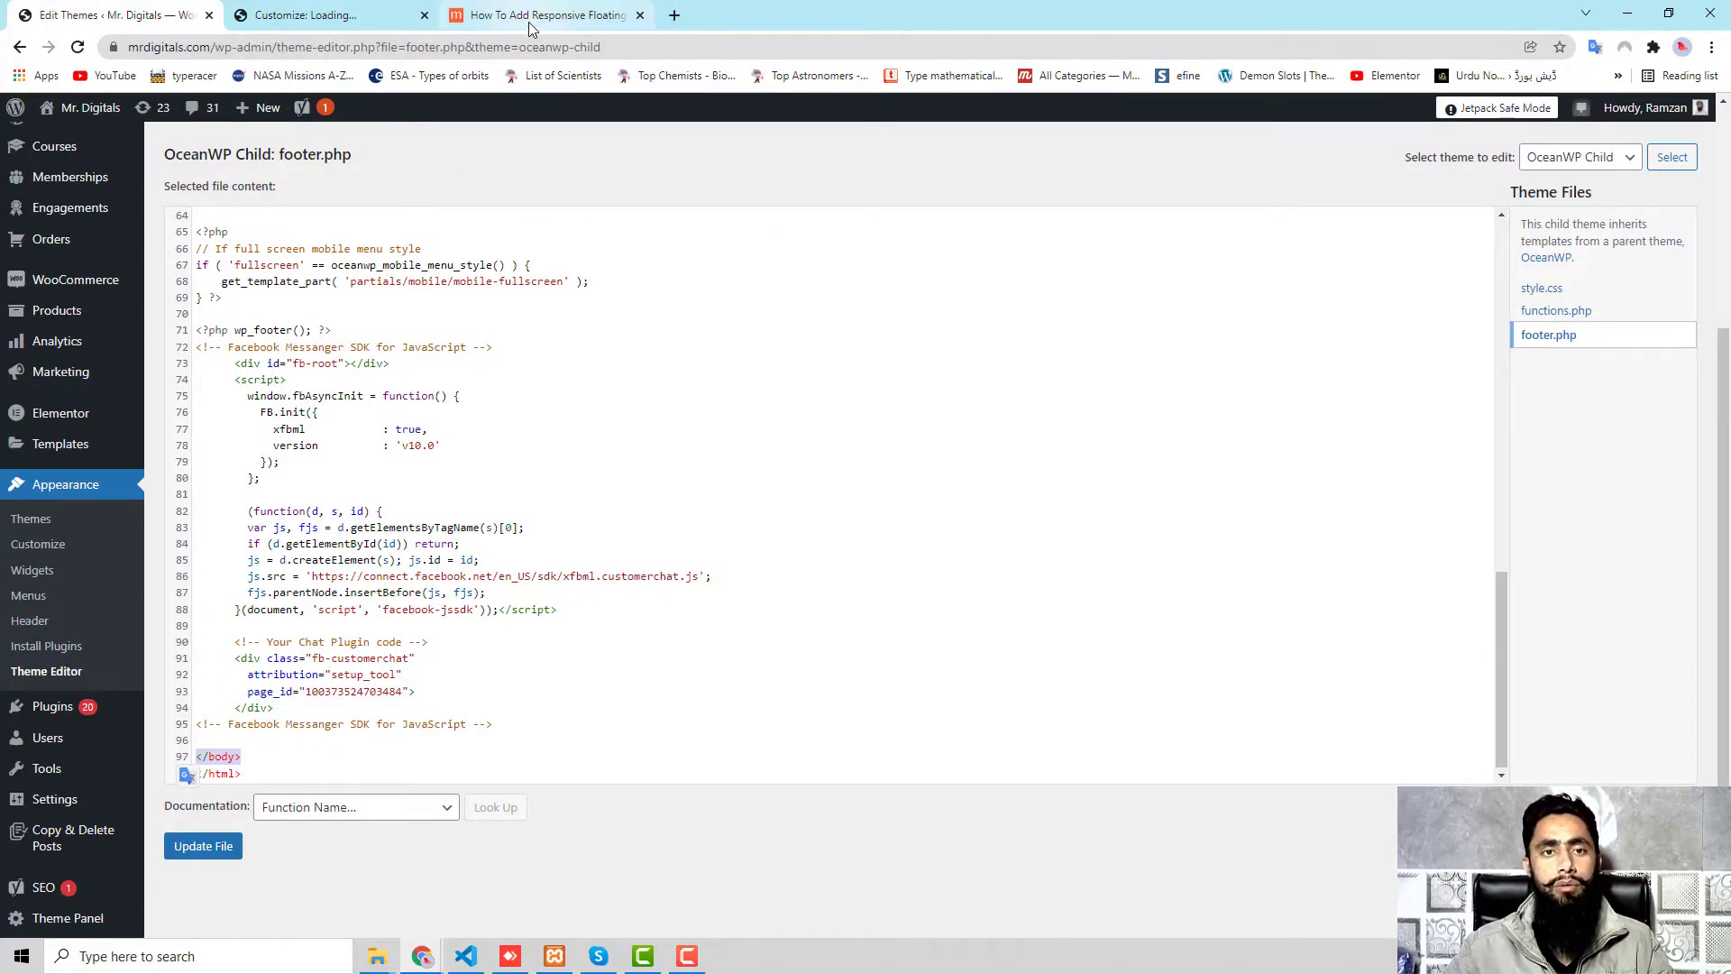
click(541, 15)
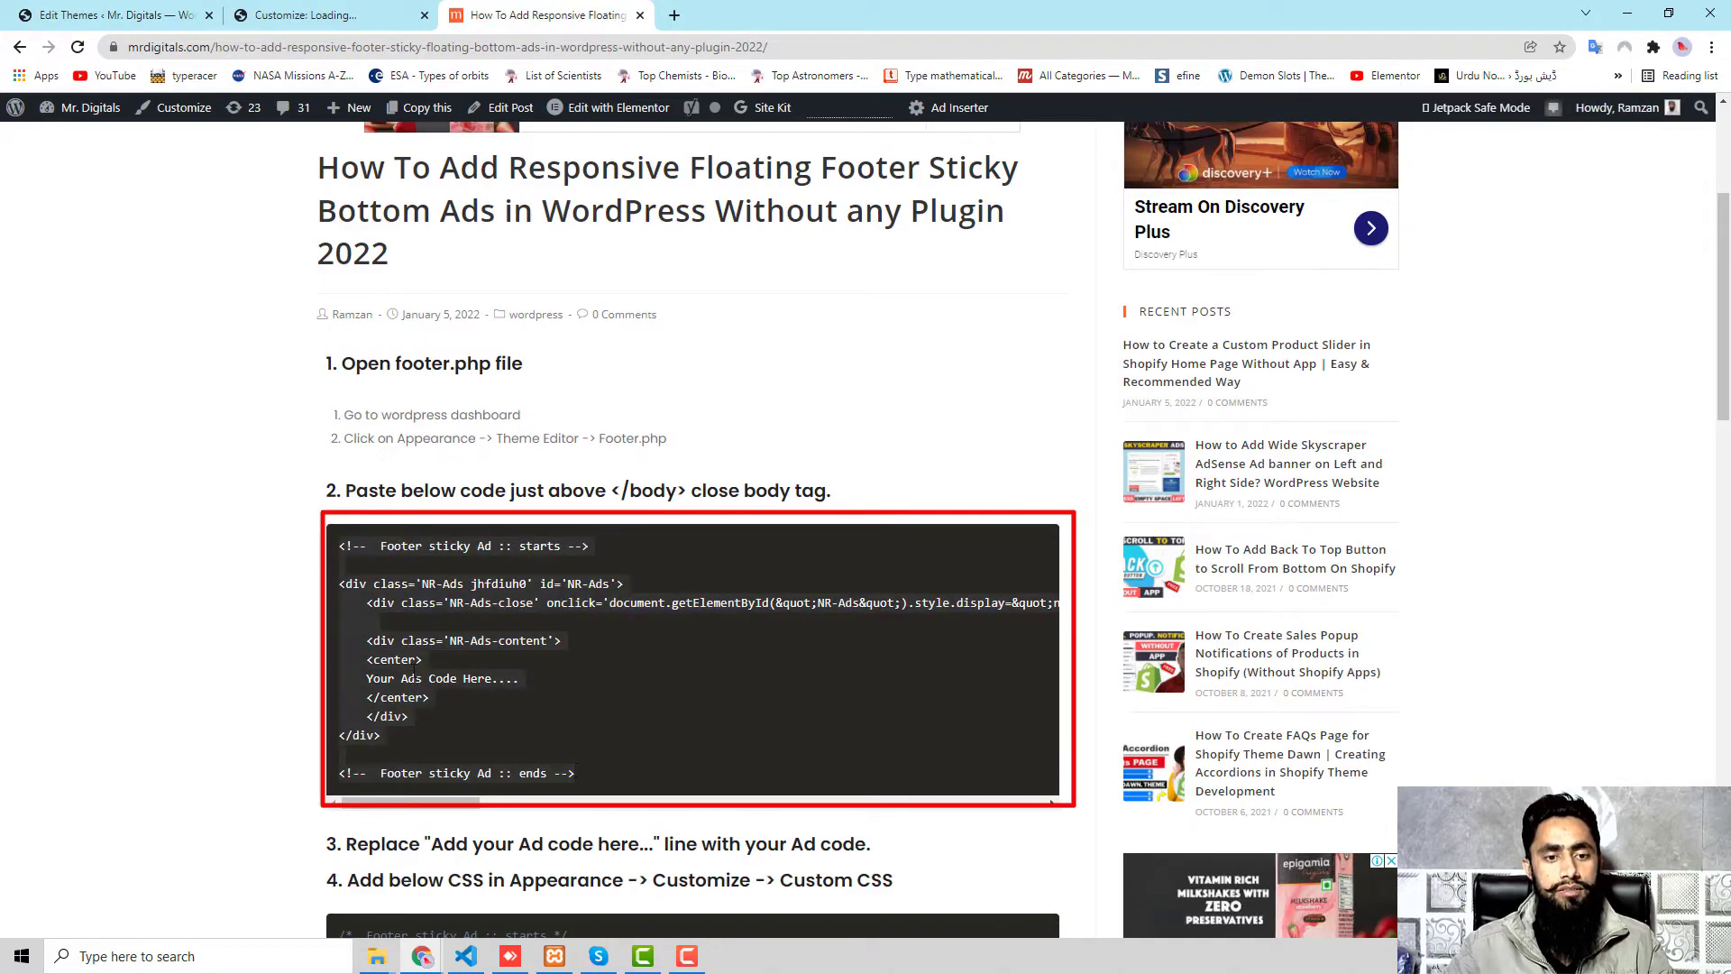
click(104, 14)
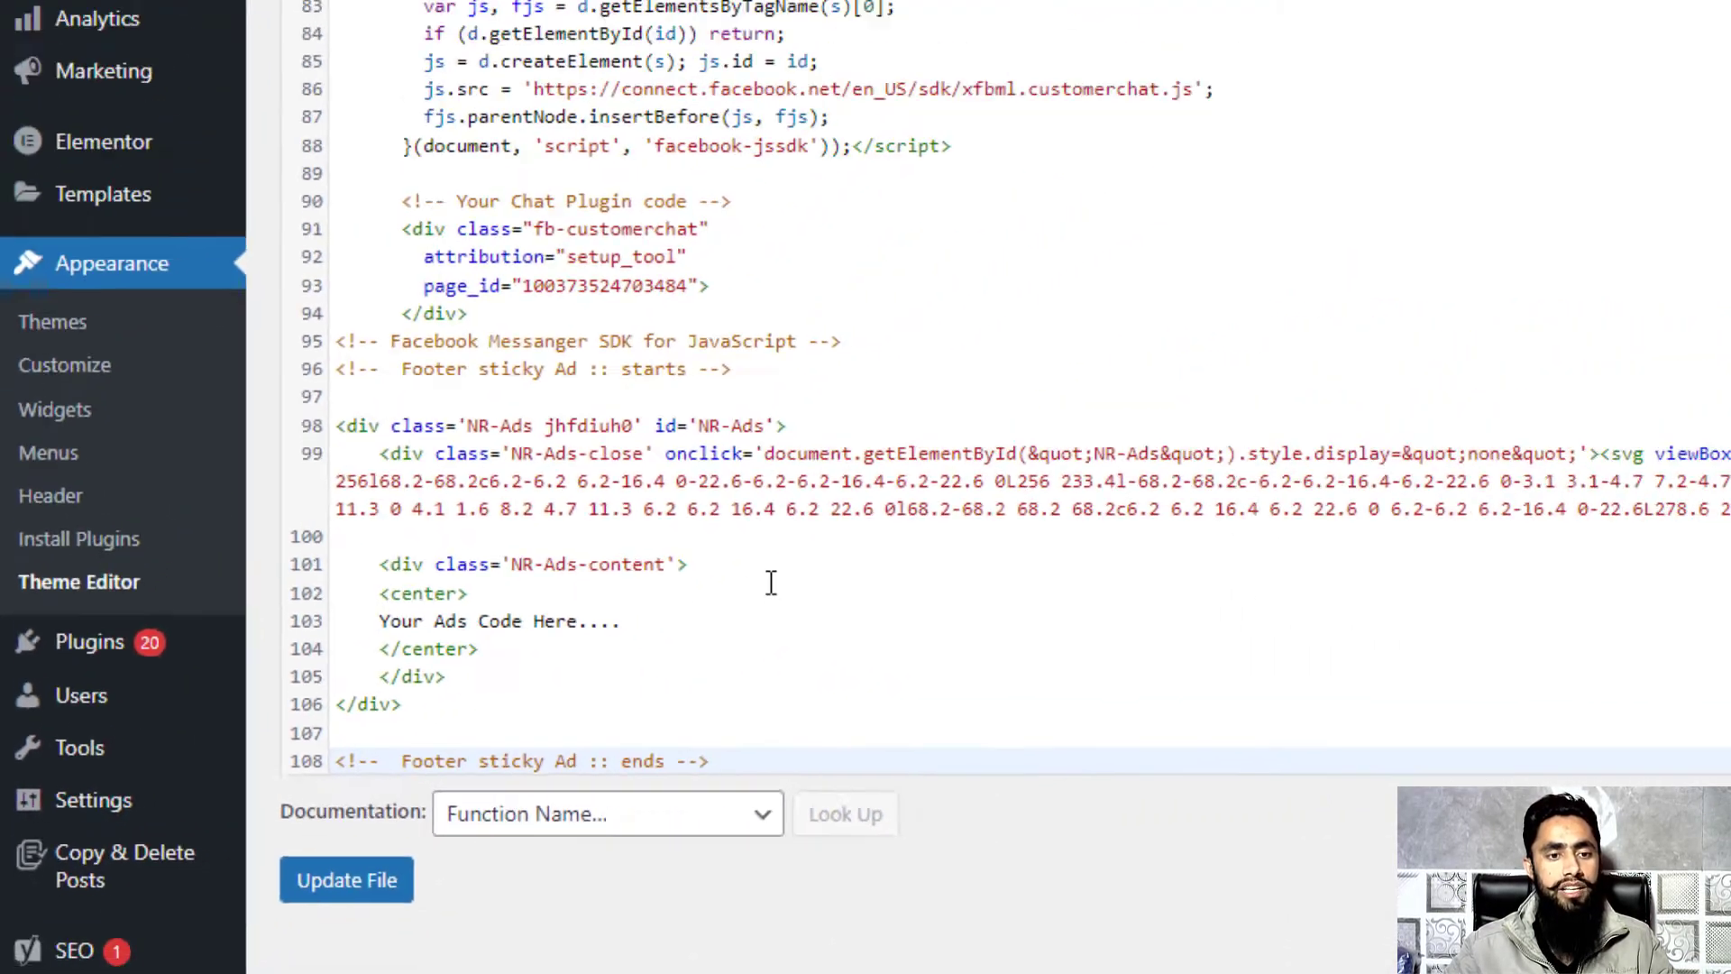
click(541, 15)
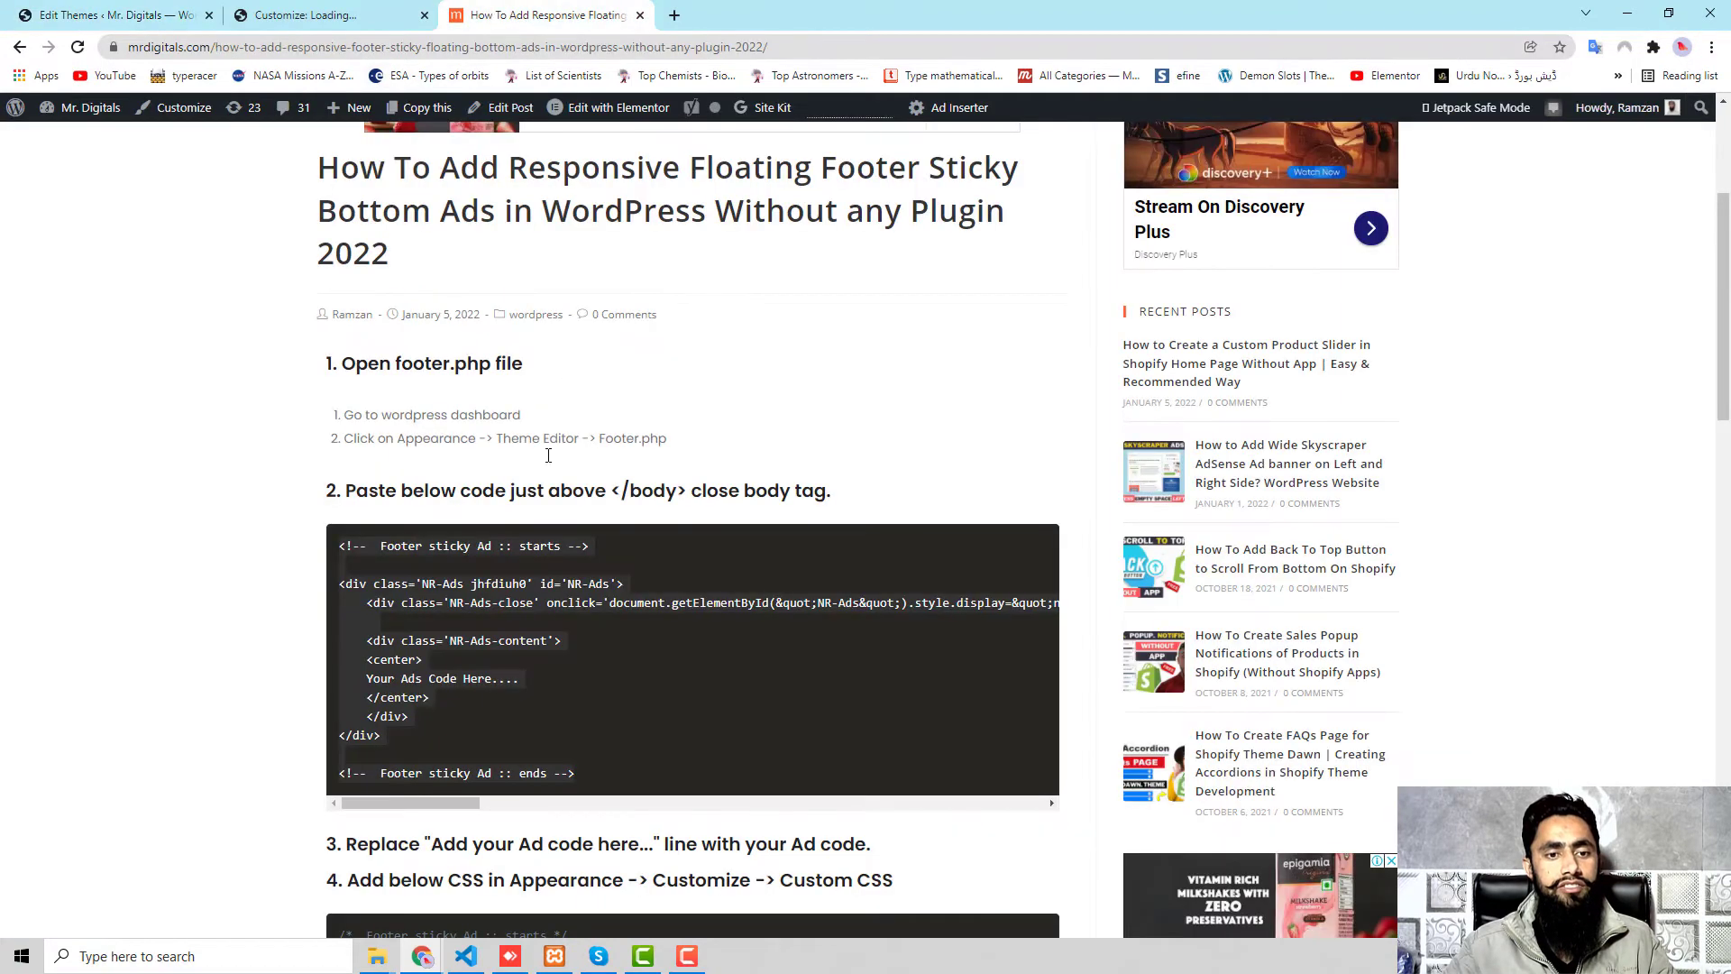
Scroll the tutorial post down to its custom CSS step.
scroll(down, 3)
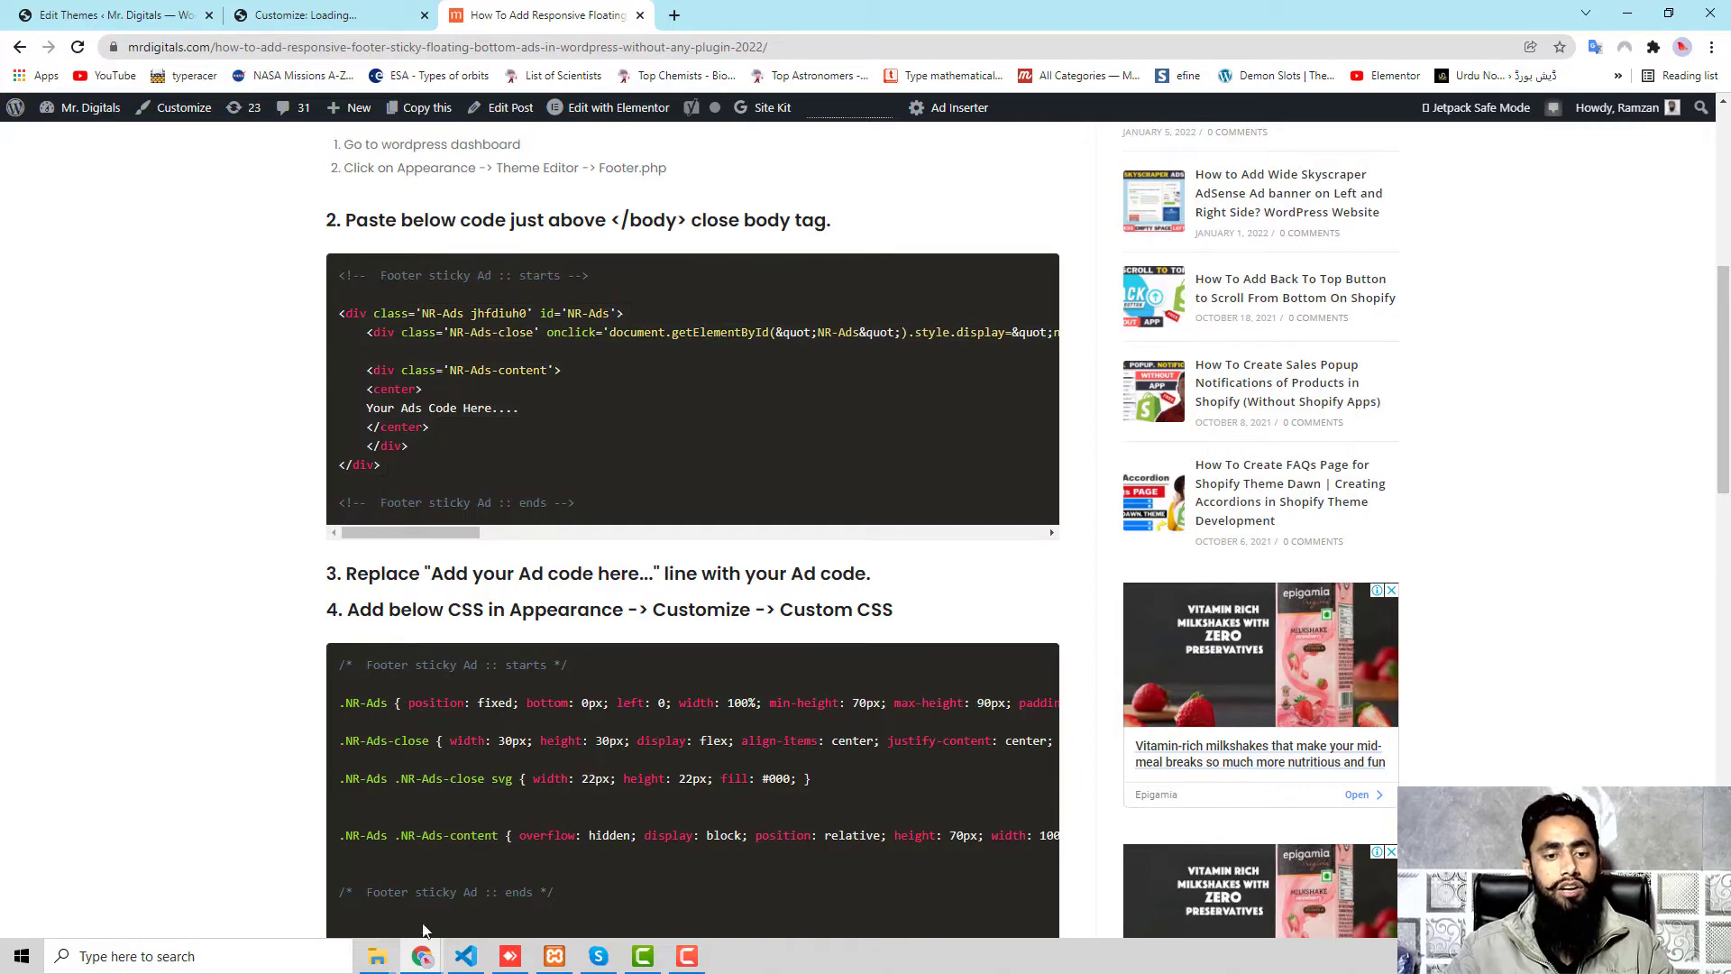
mouse_move(422, 956)
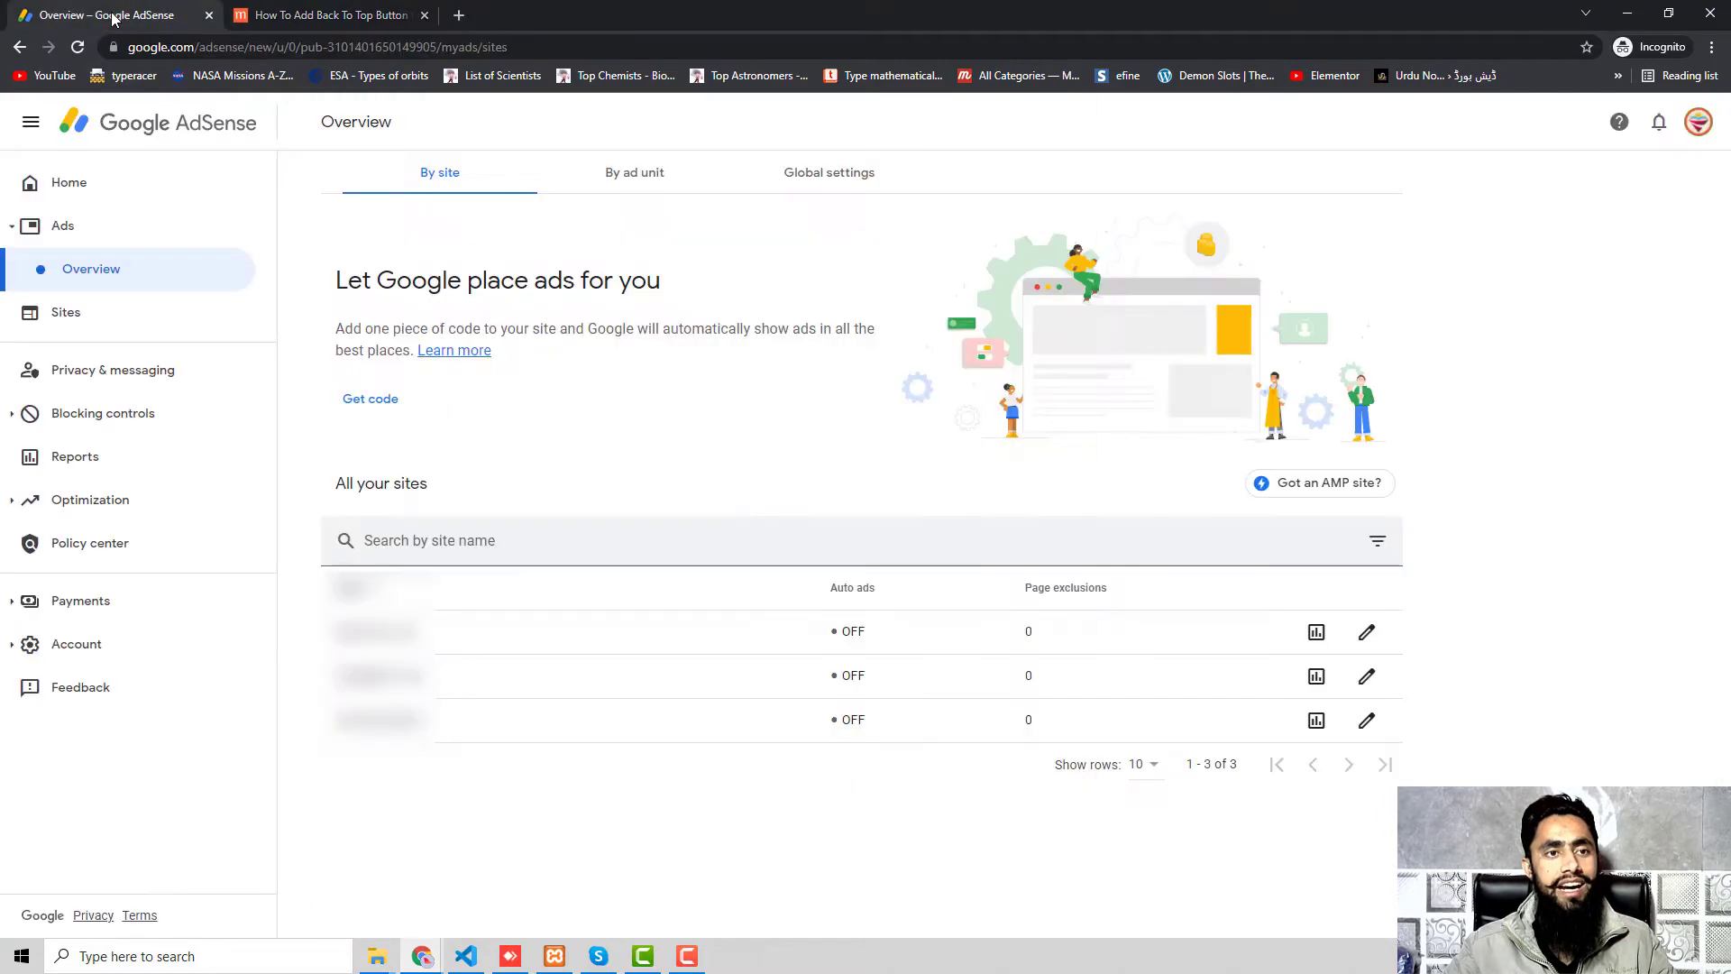
mouse_move(90, 246)
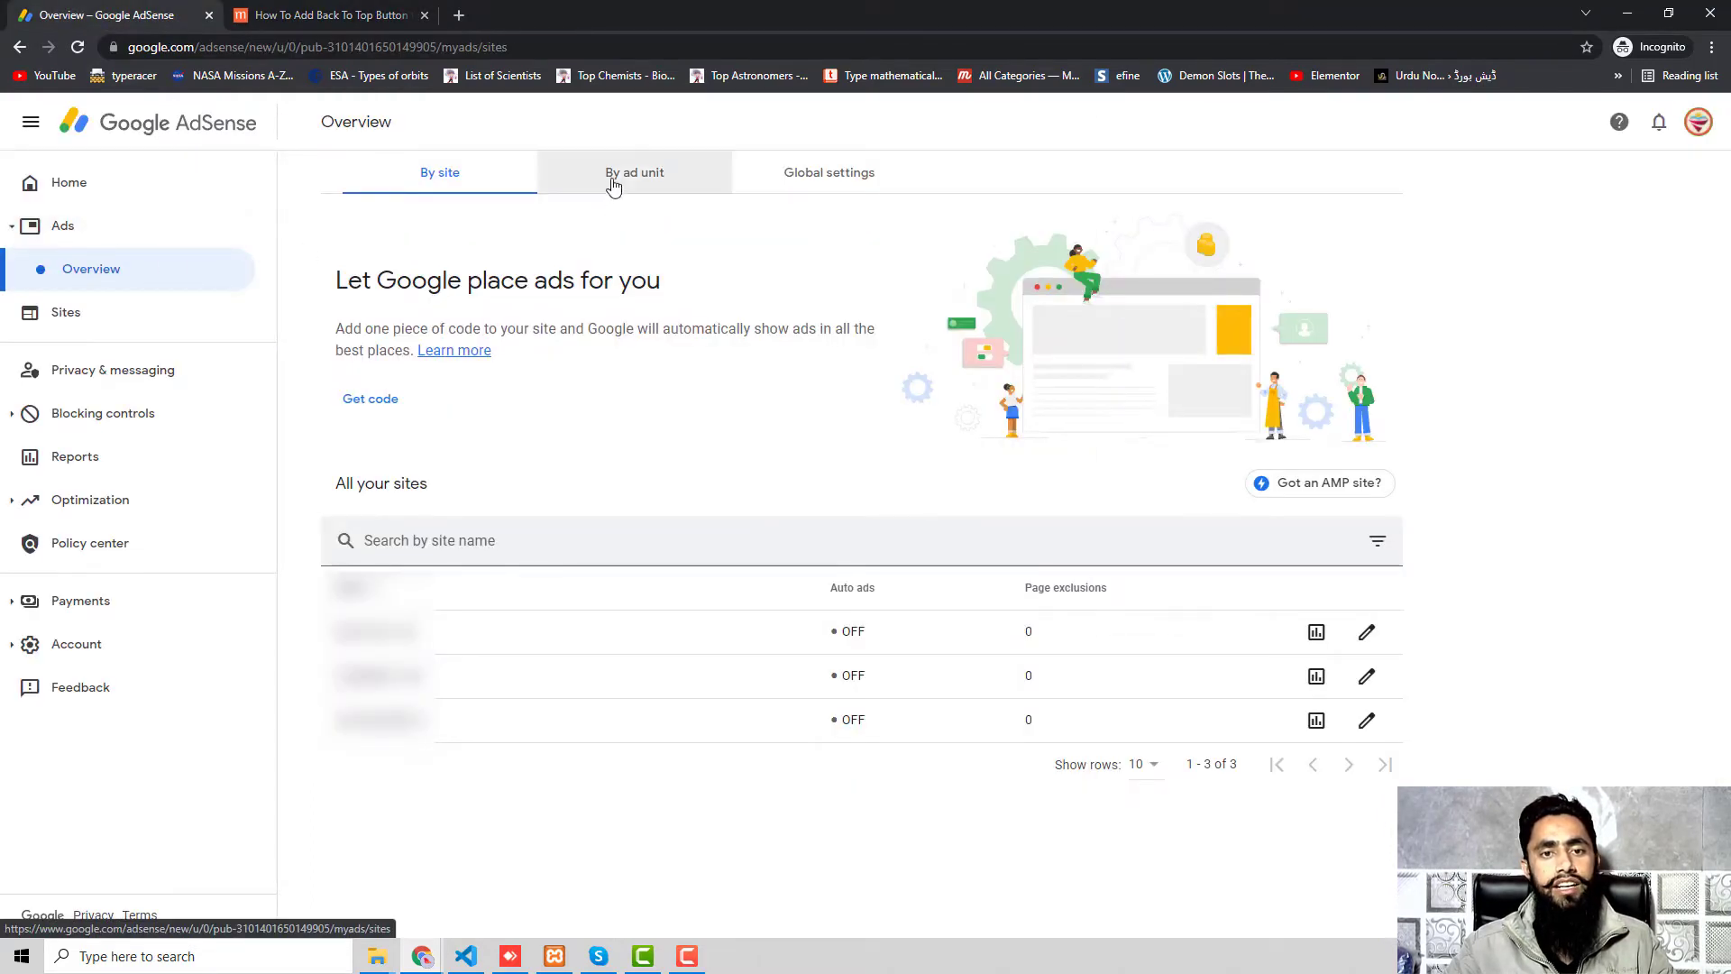
Start a new Display ad unit under By ad unit with Fixed 728x90 size instead of Responsive.
click(633, 173)
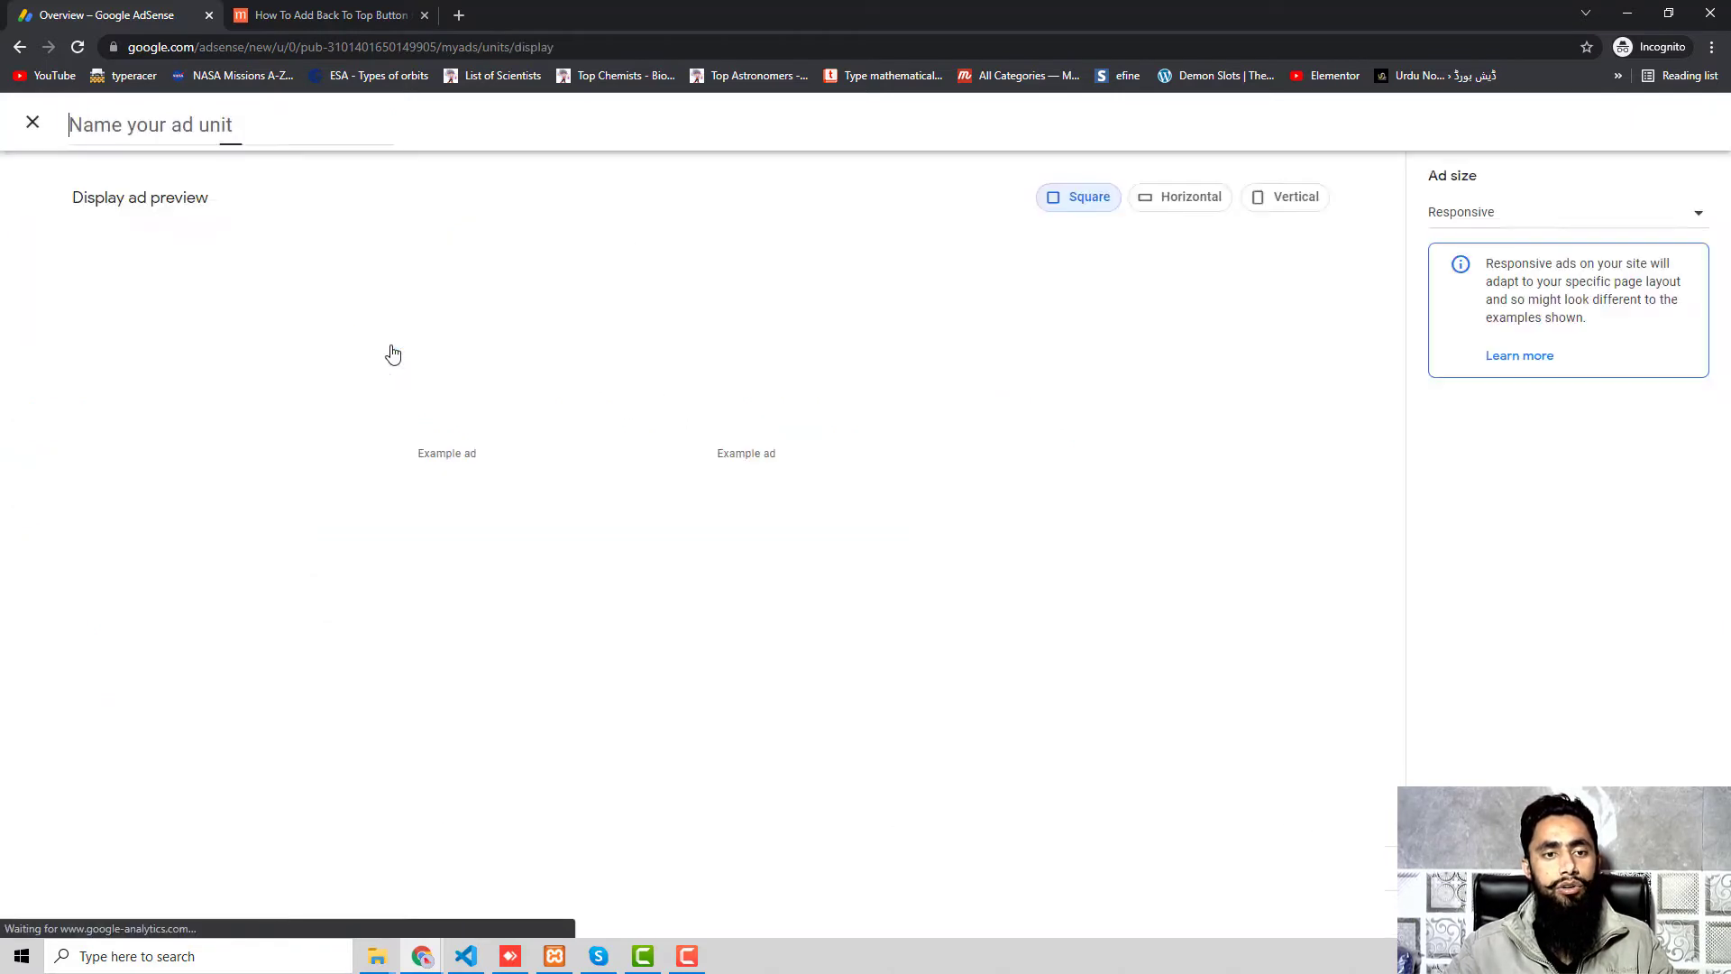
click(1566, 211)
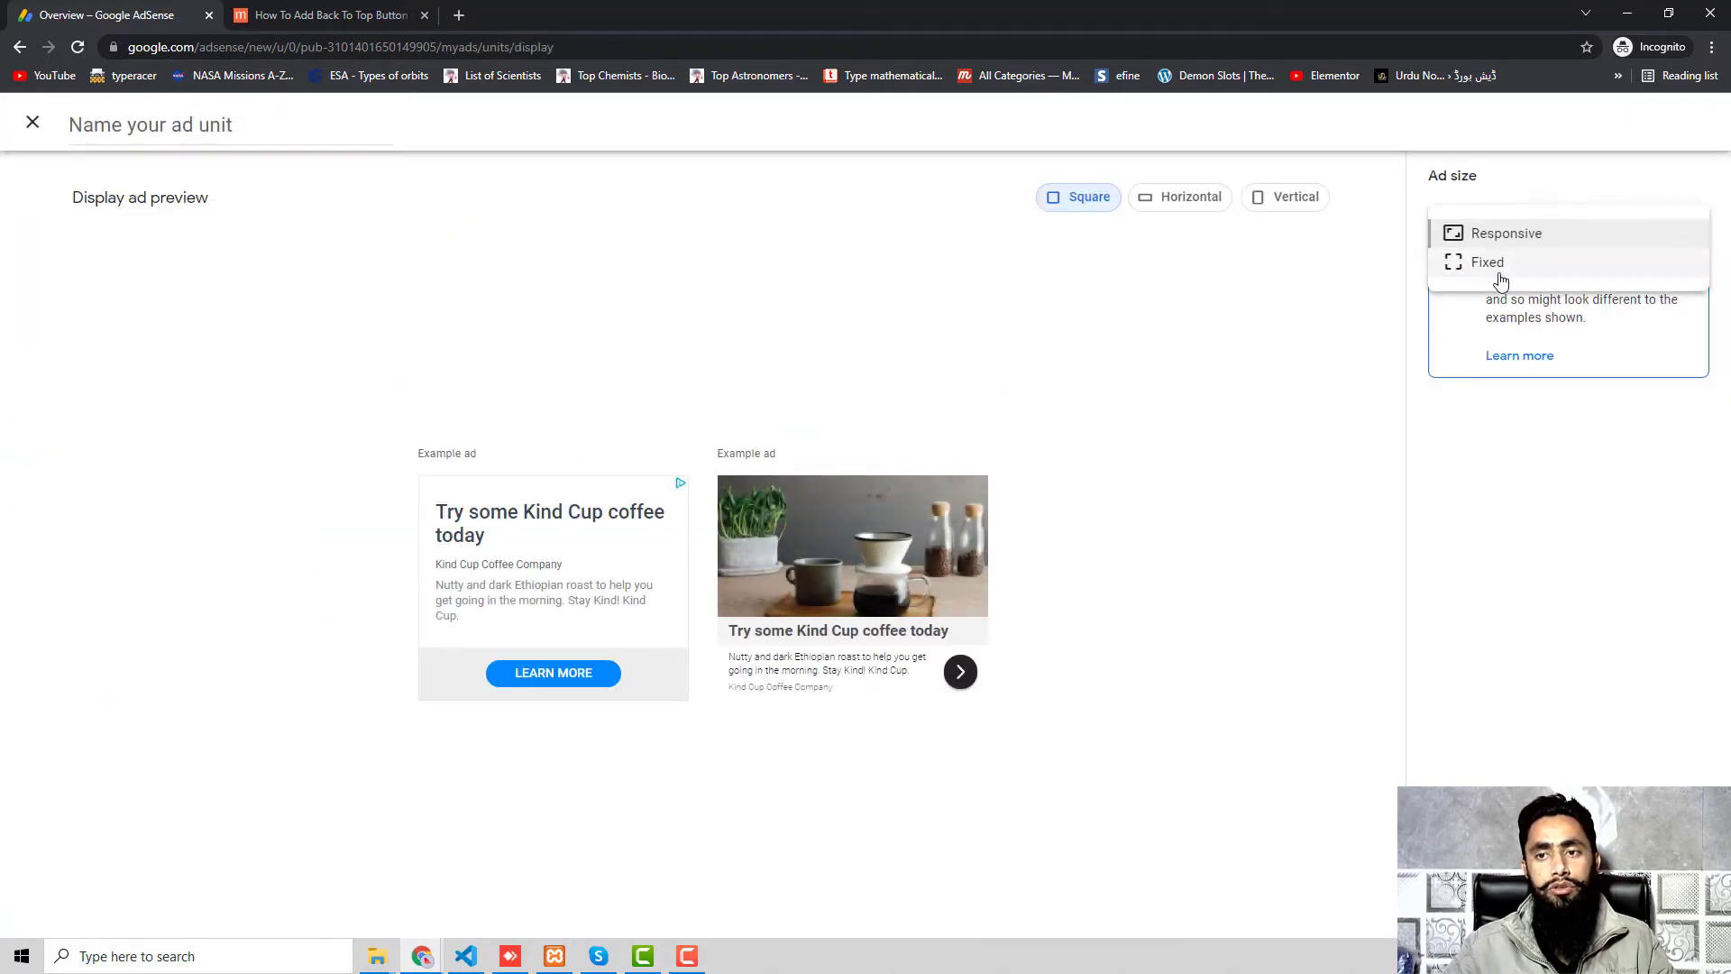
click(1488, 261)
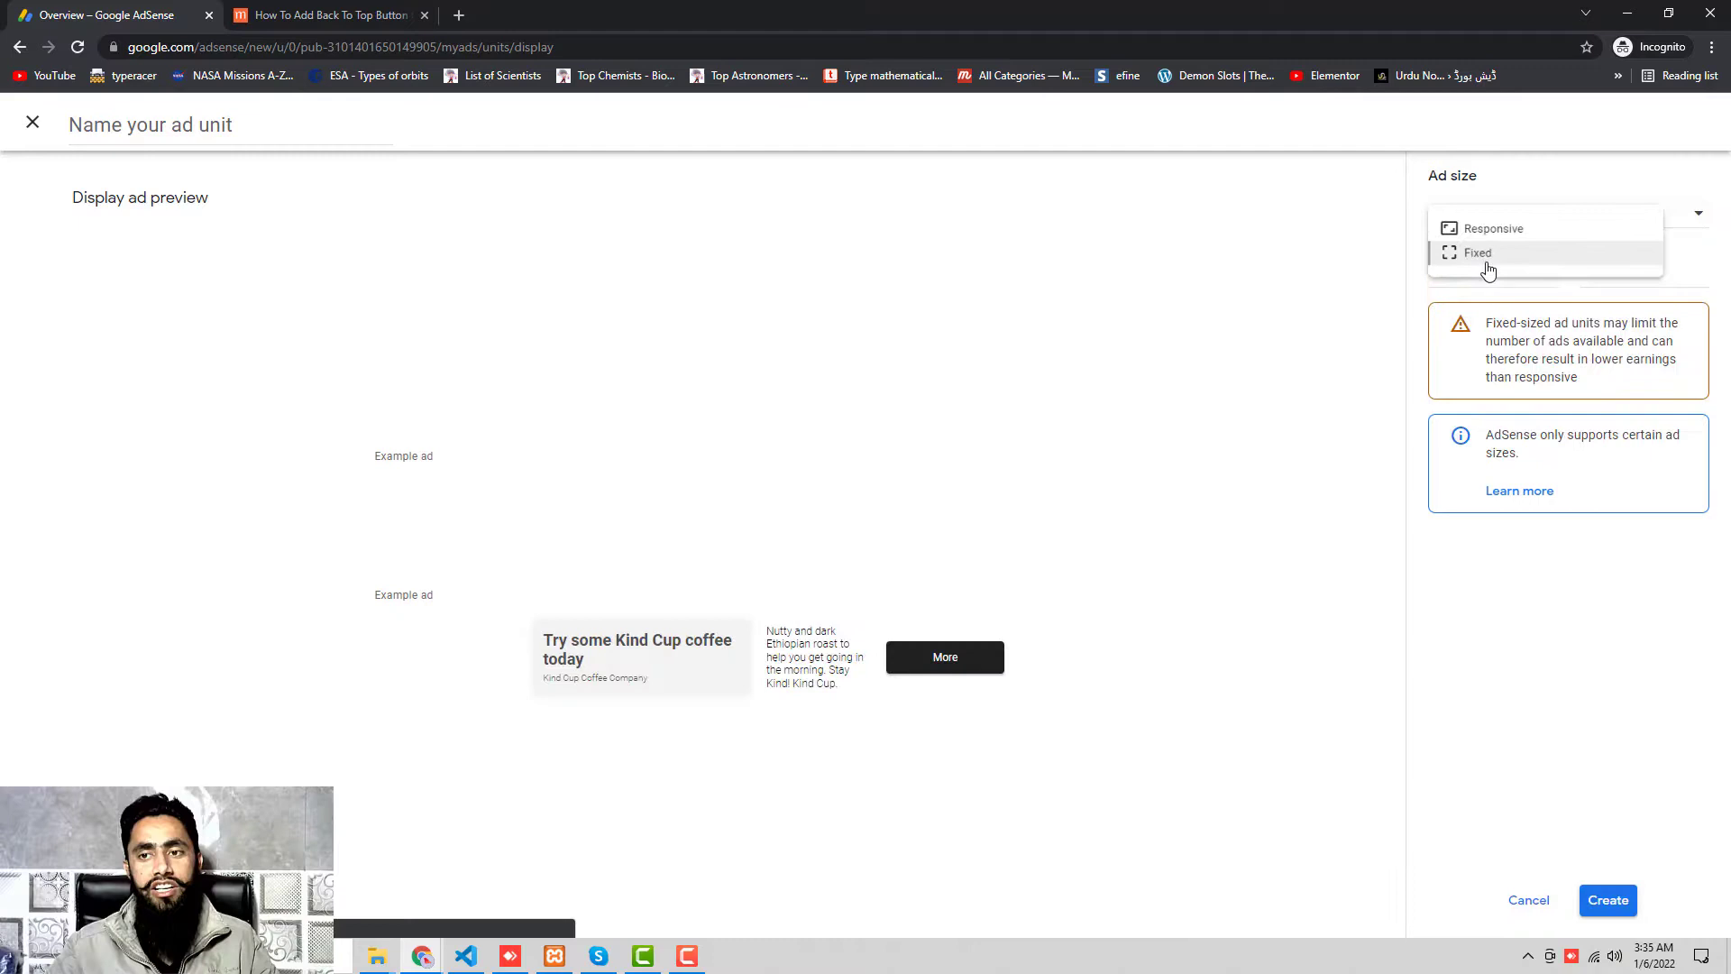
click(1477, 252)
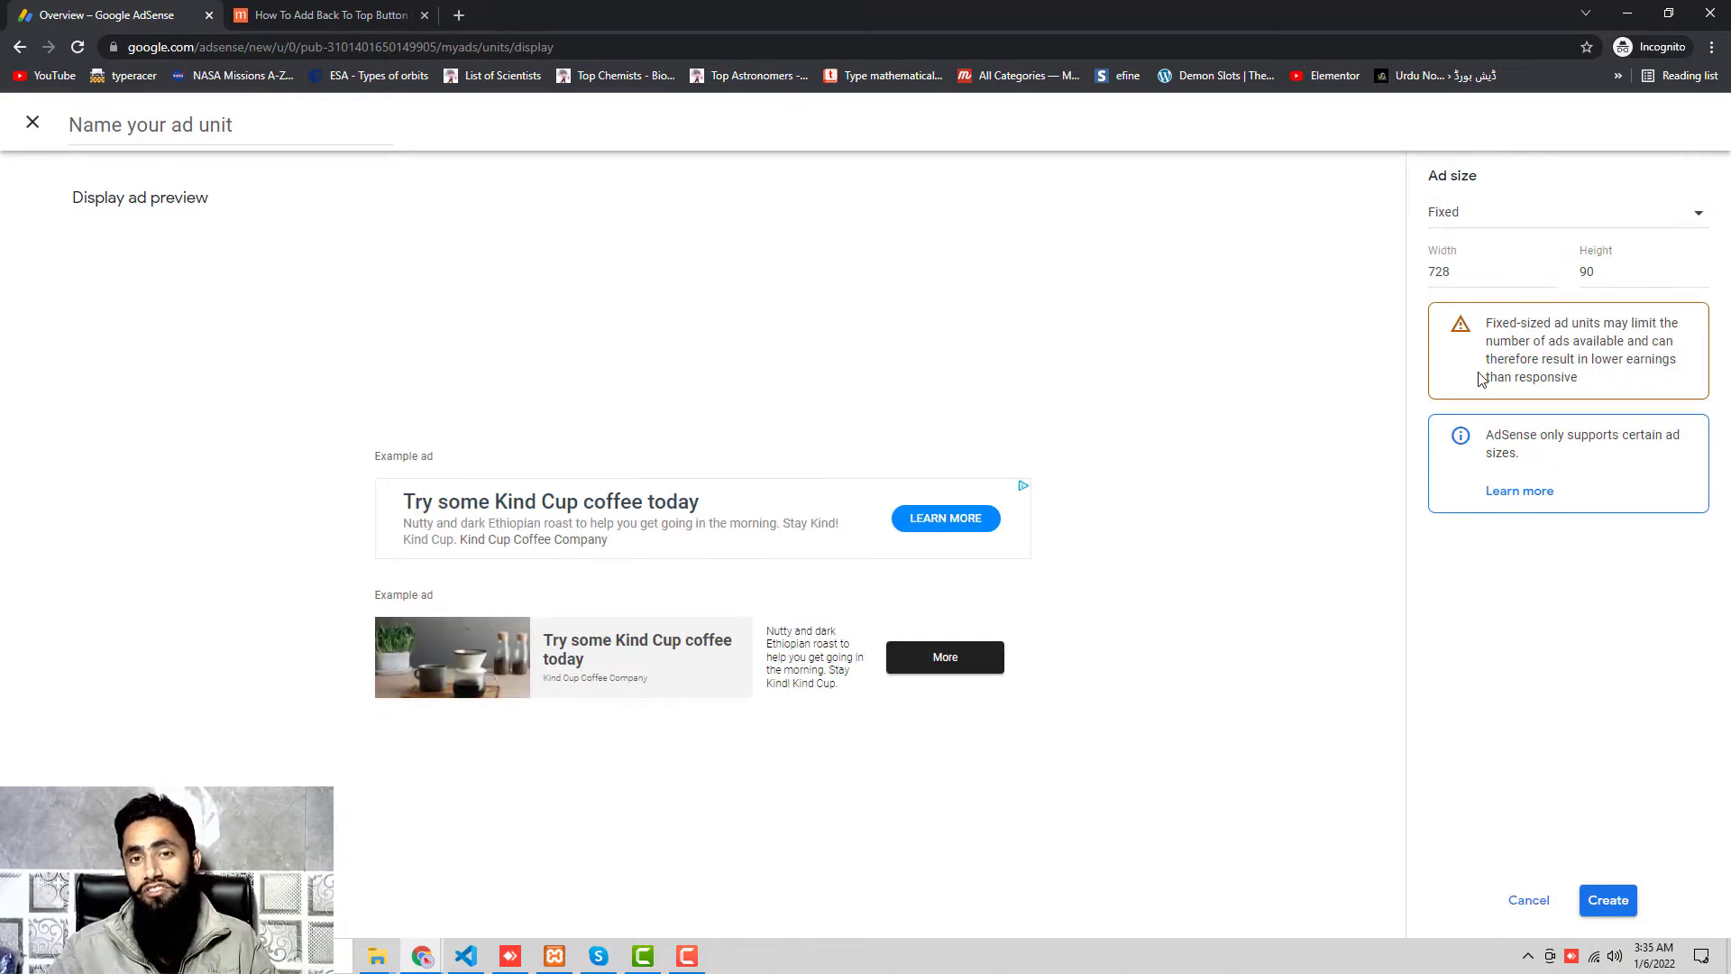
mouse_move(1224, 339)
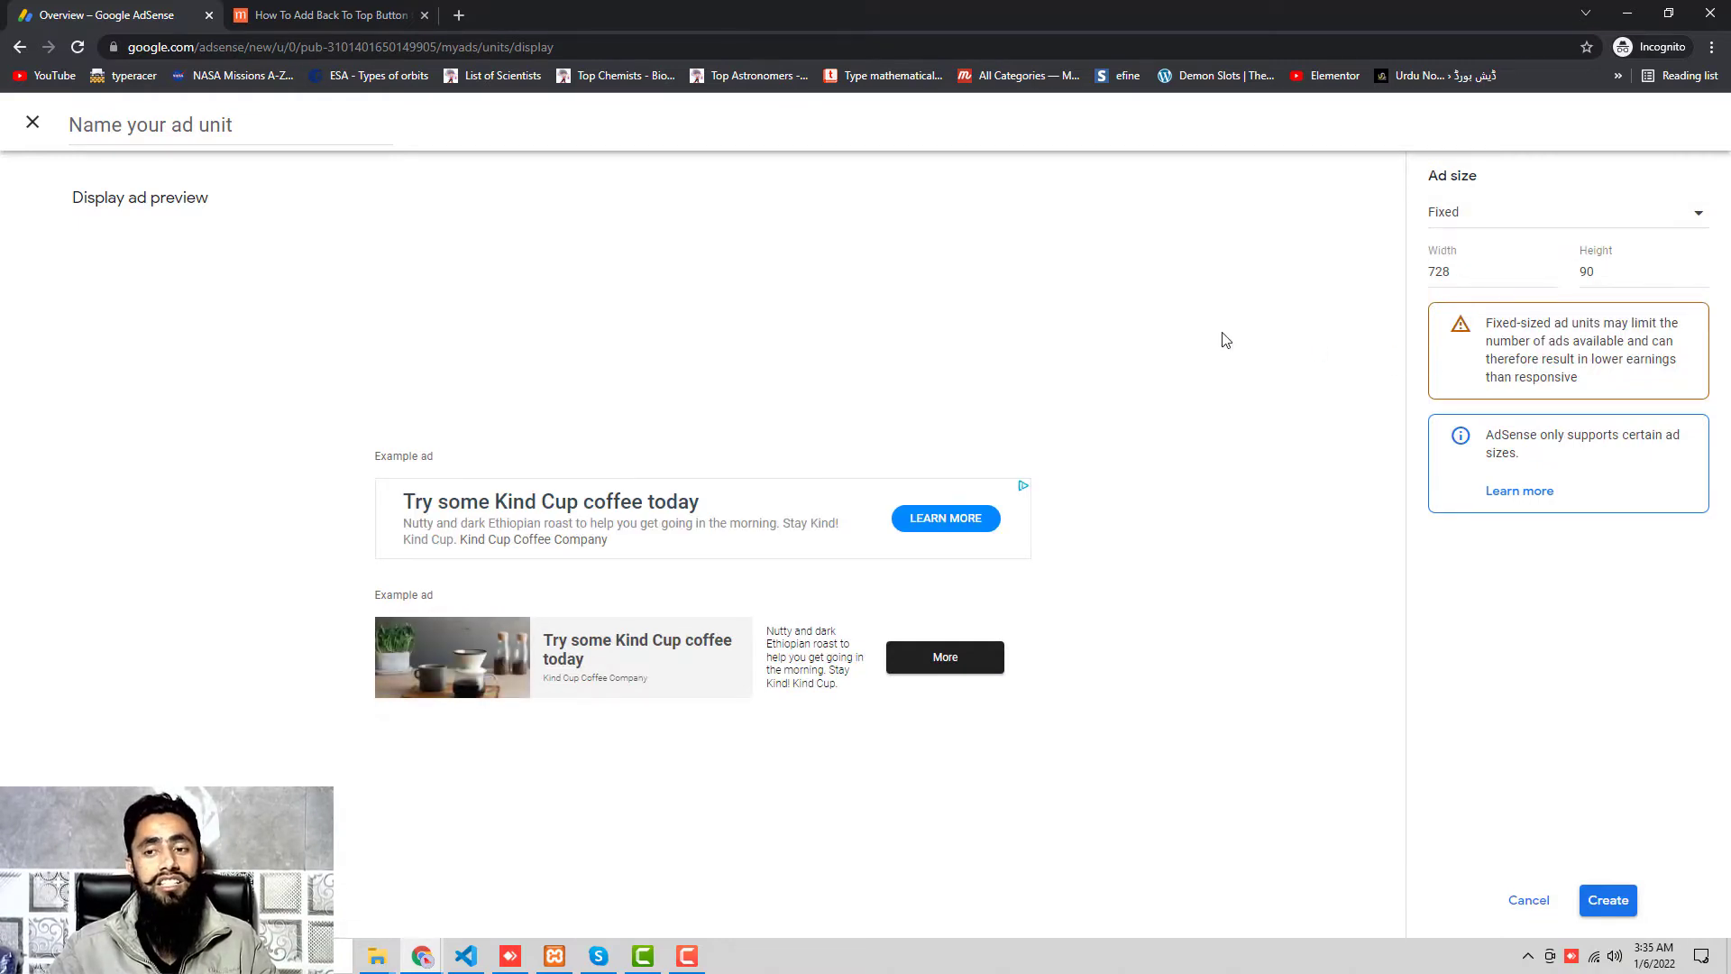
mouse_move(1142, 446)
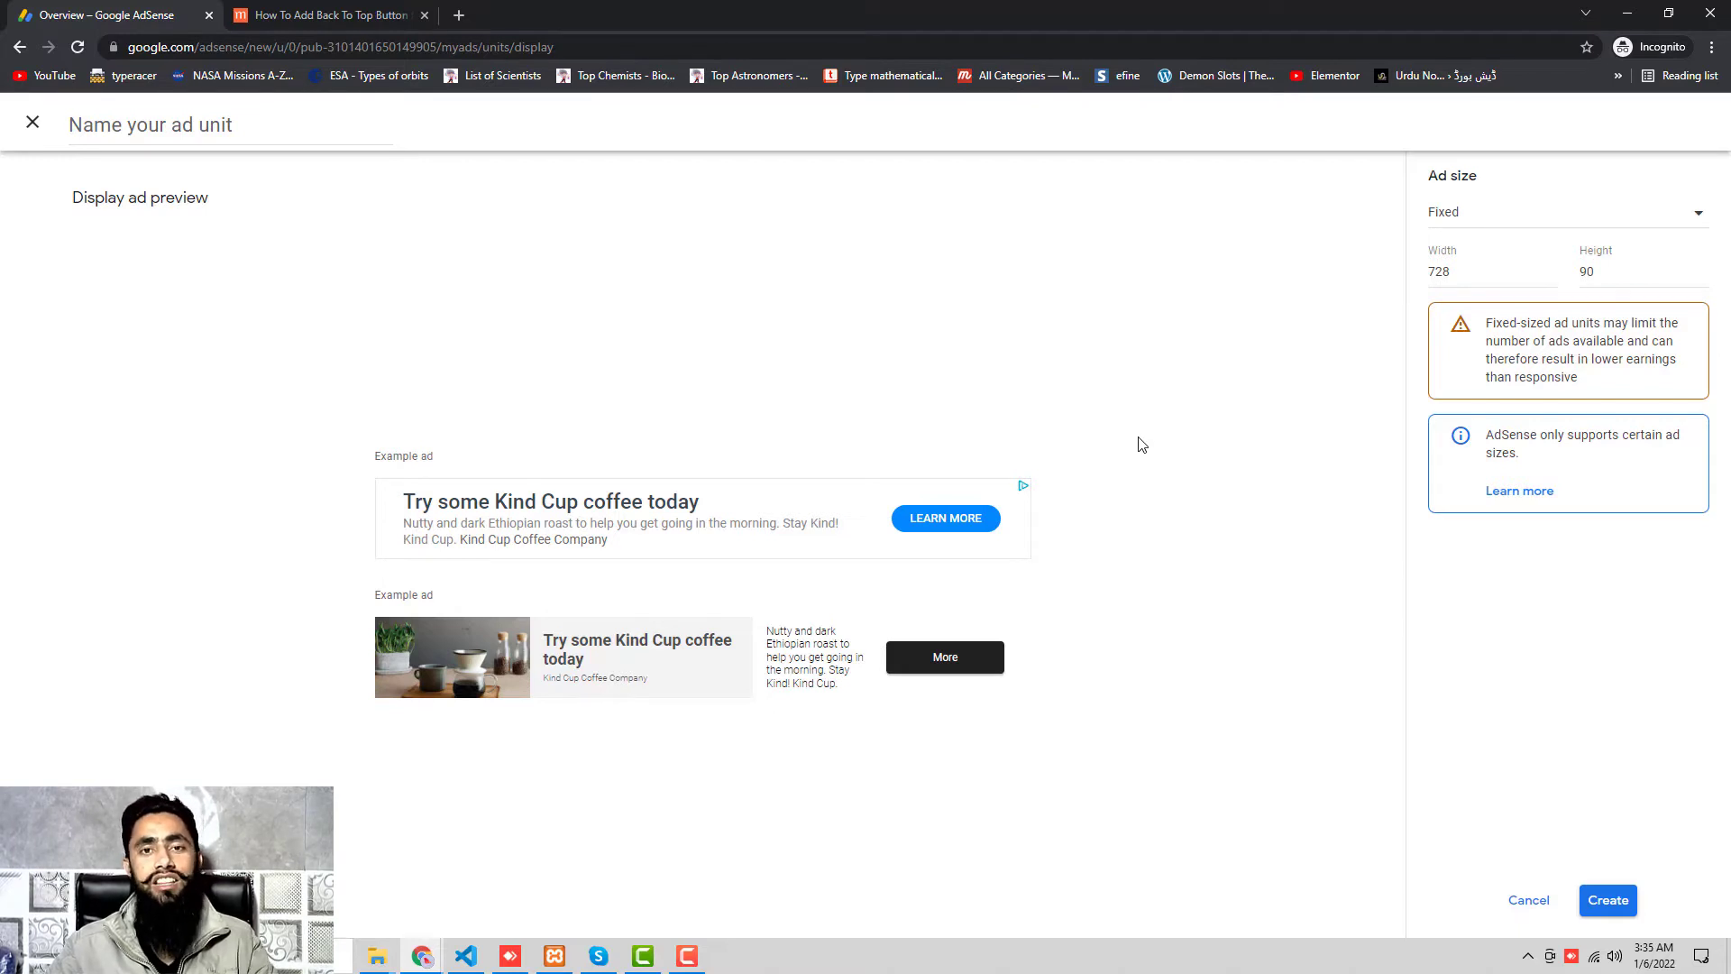
mouse_move(931, 808)
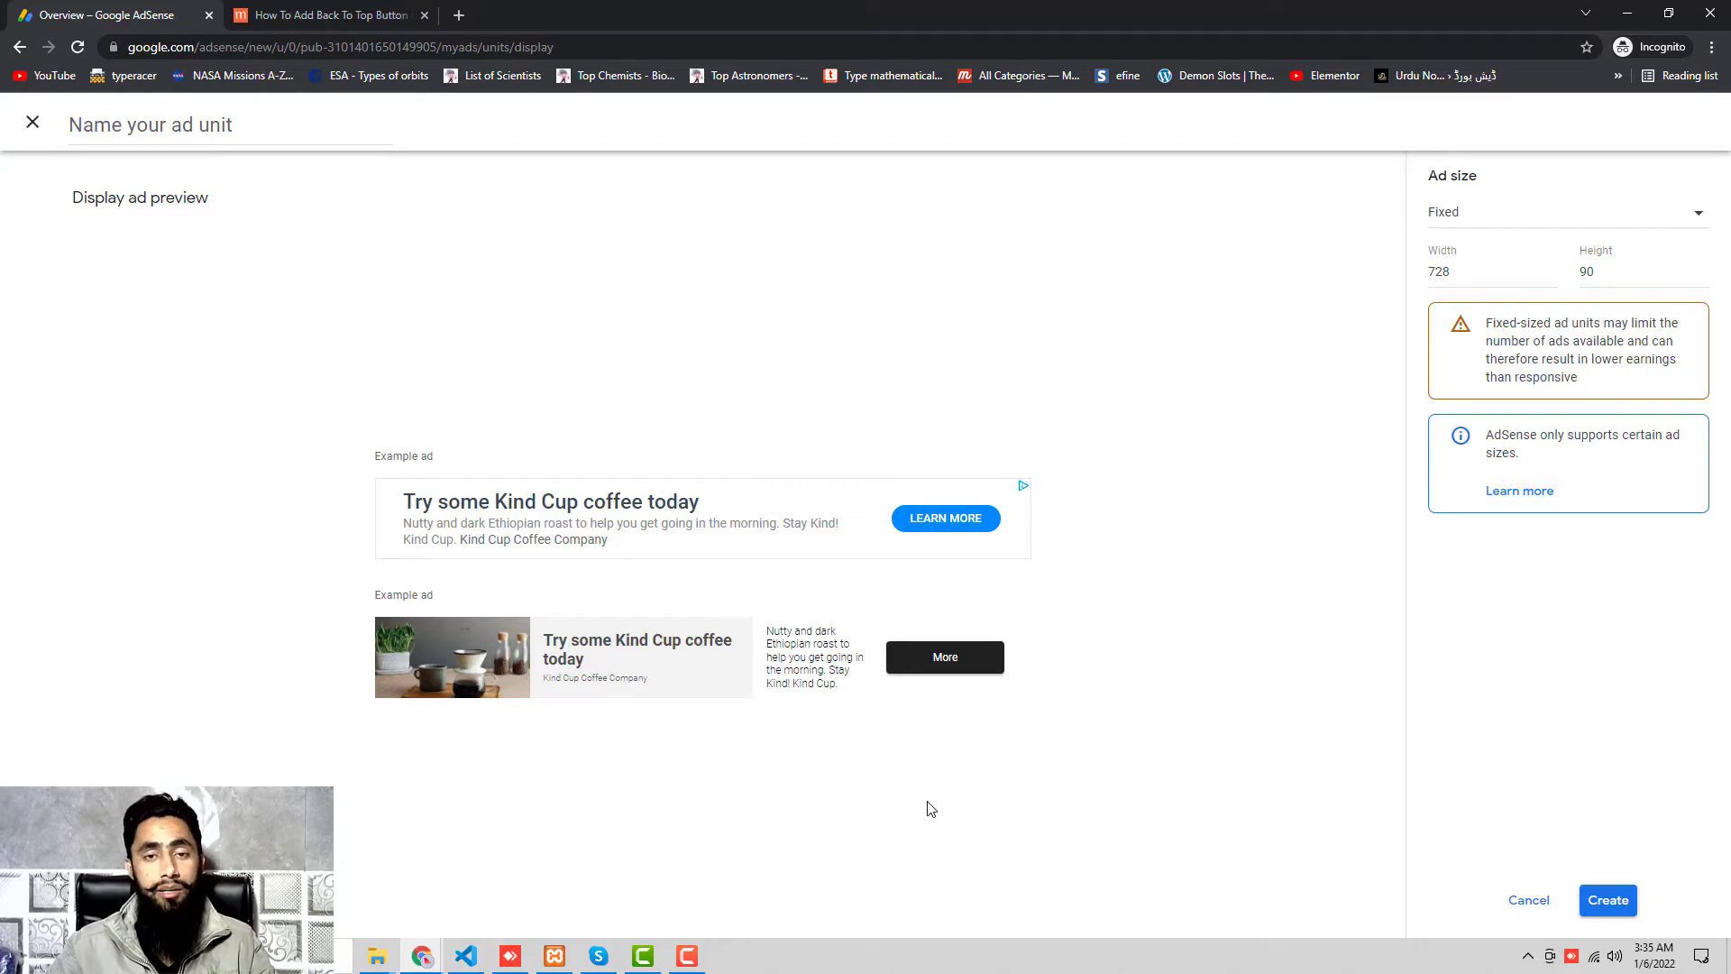
mouse_move(1120, 669)
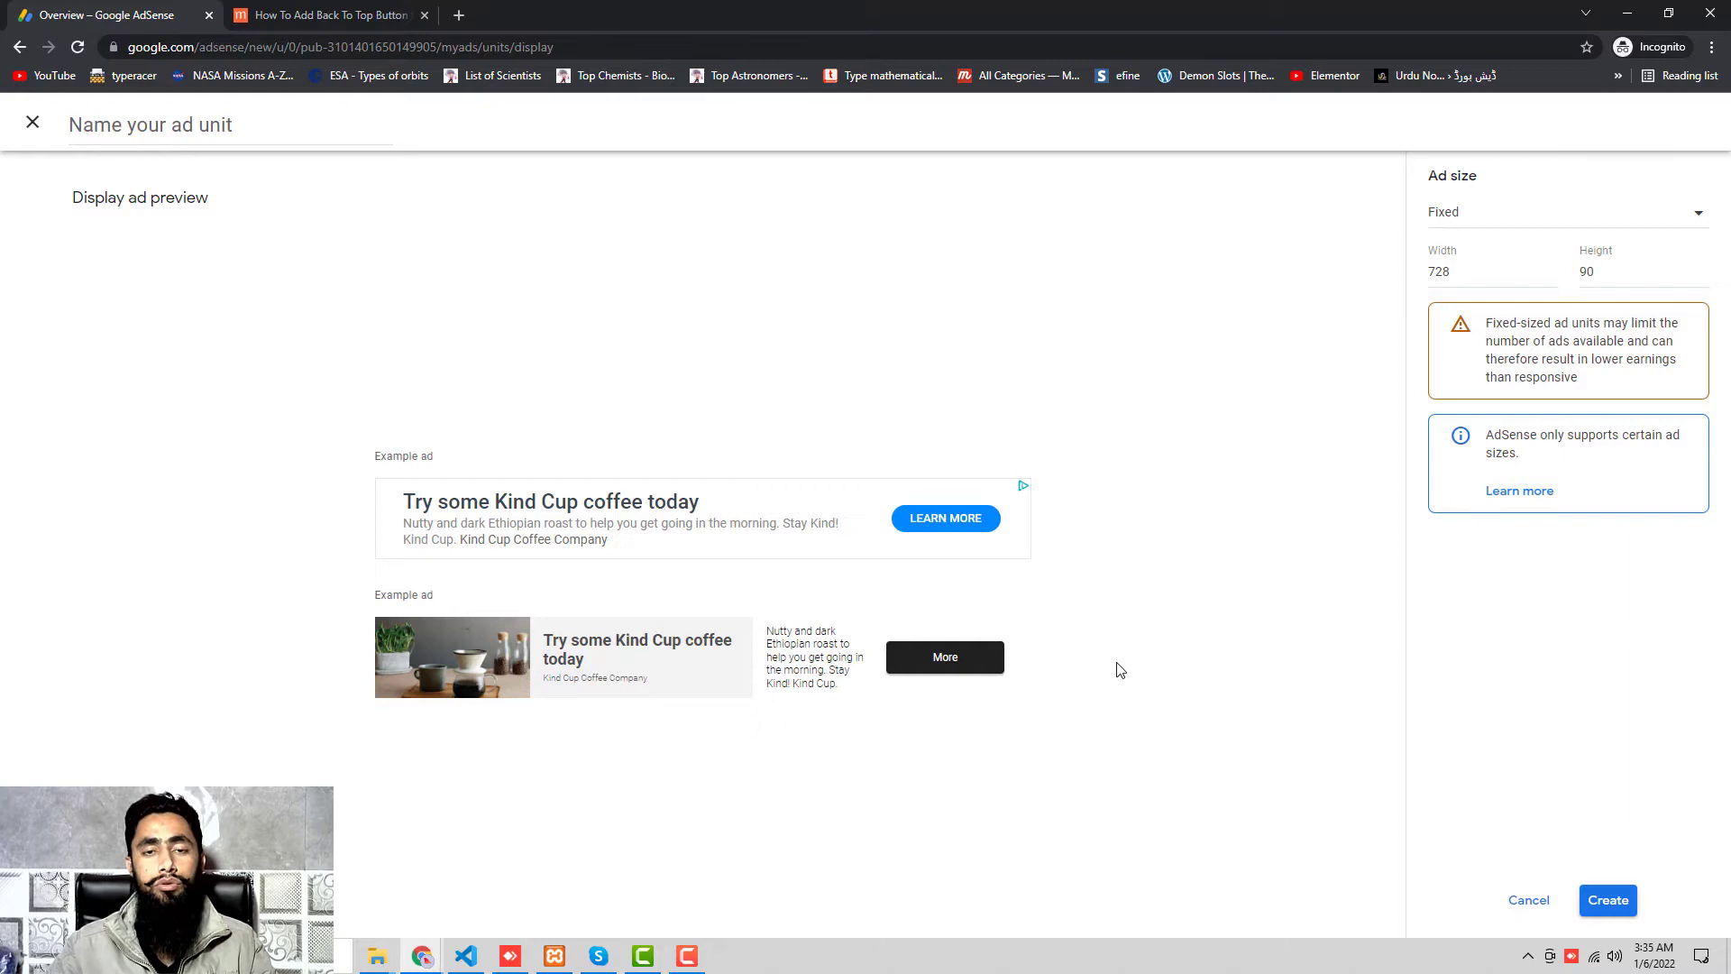
mouse_move(947, 294)
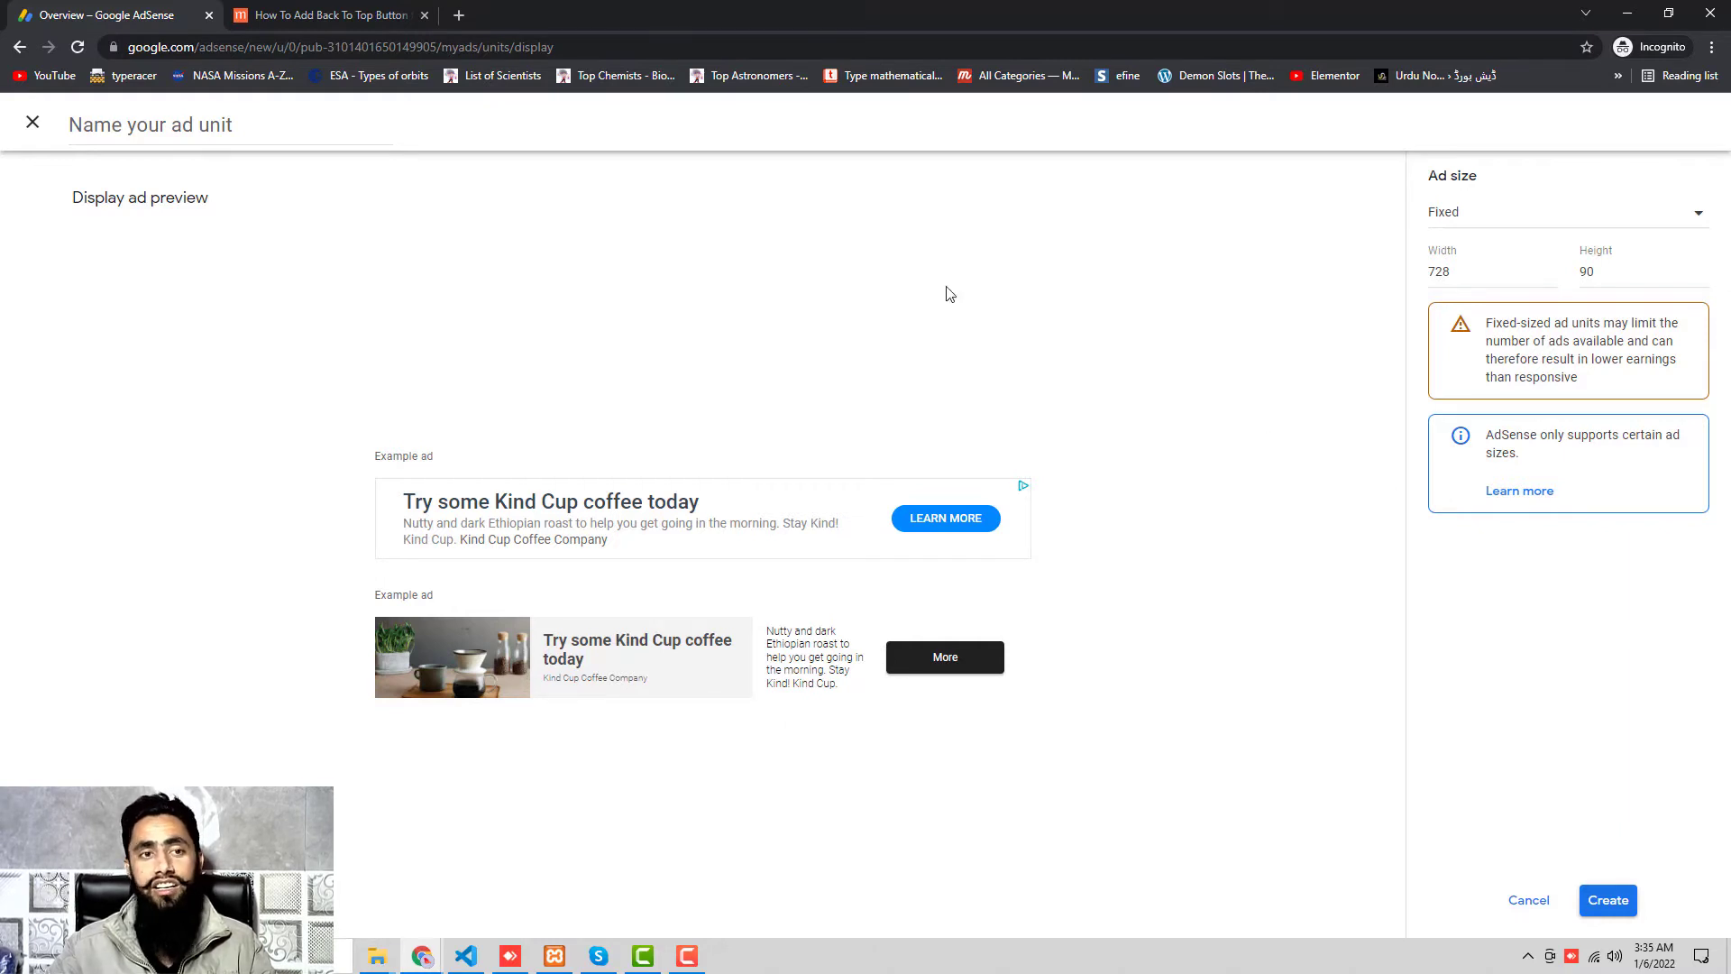
click(220, 125)
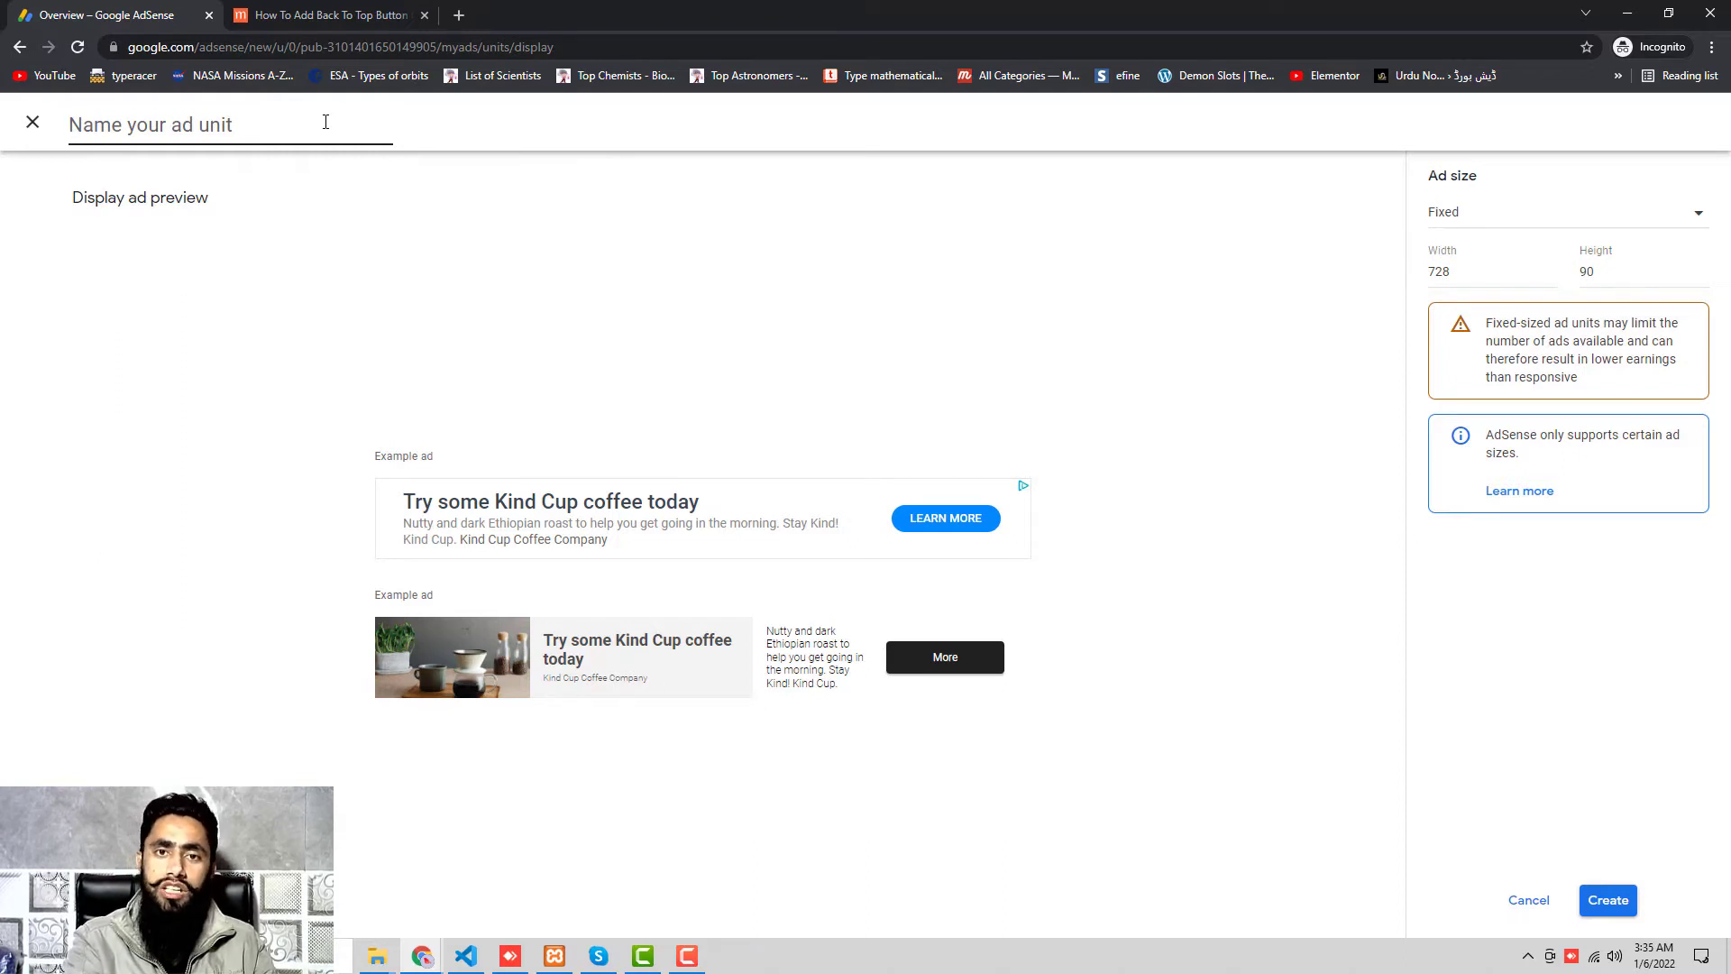
Name the unit 'Mrdigitals Fixed footer Bottom Ad', create it and copy its code snippet.
click(220, 125)
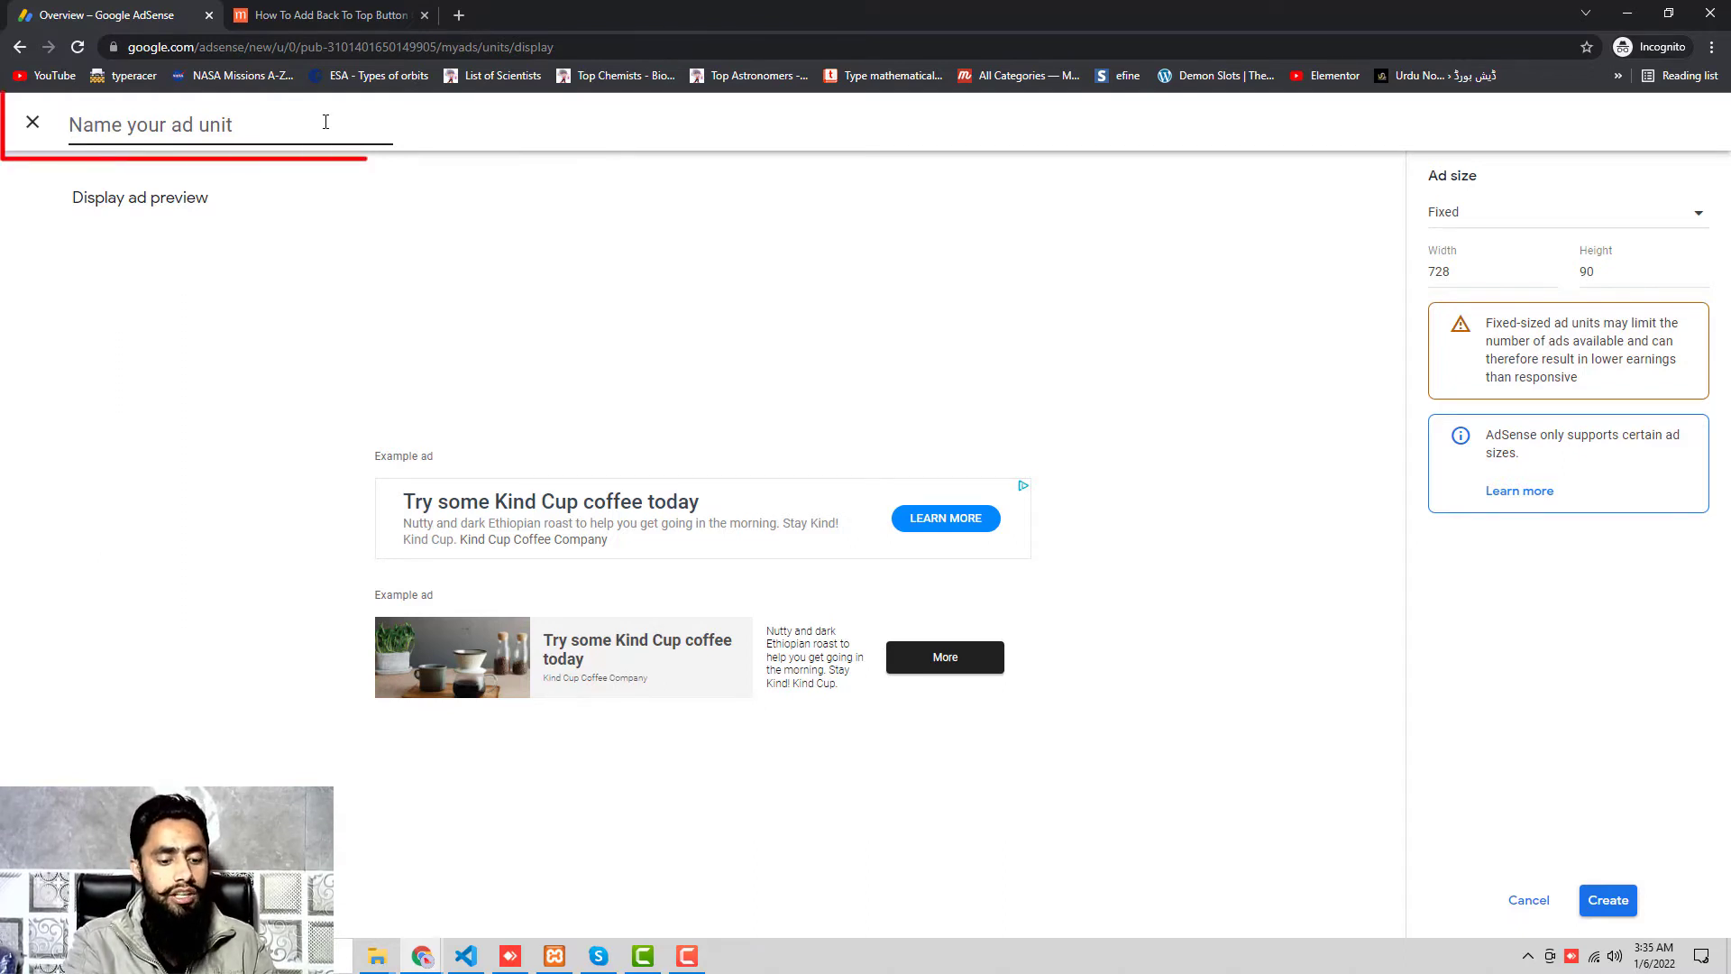
text(Mr)
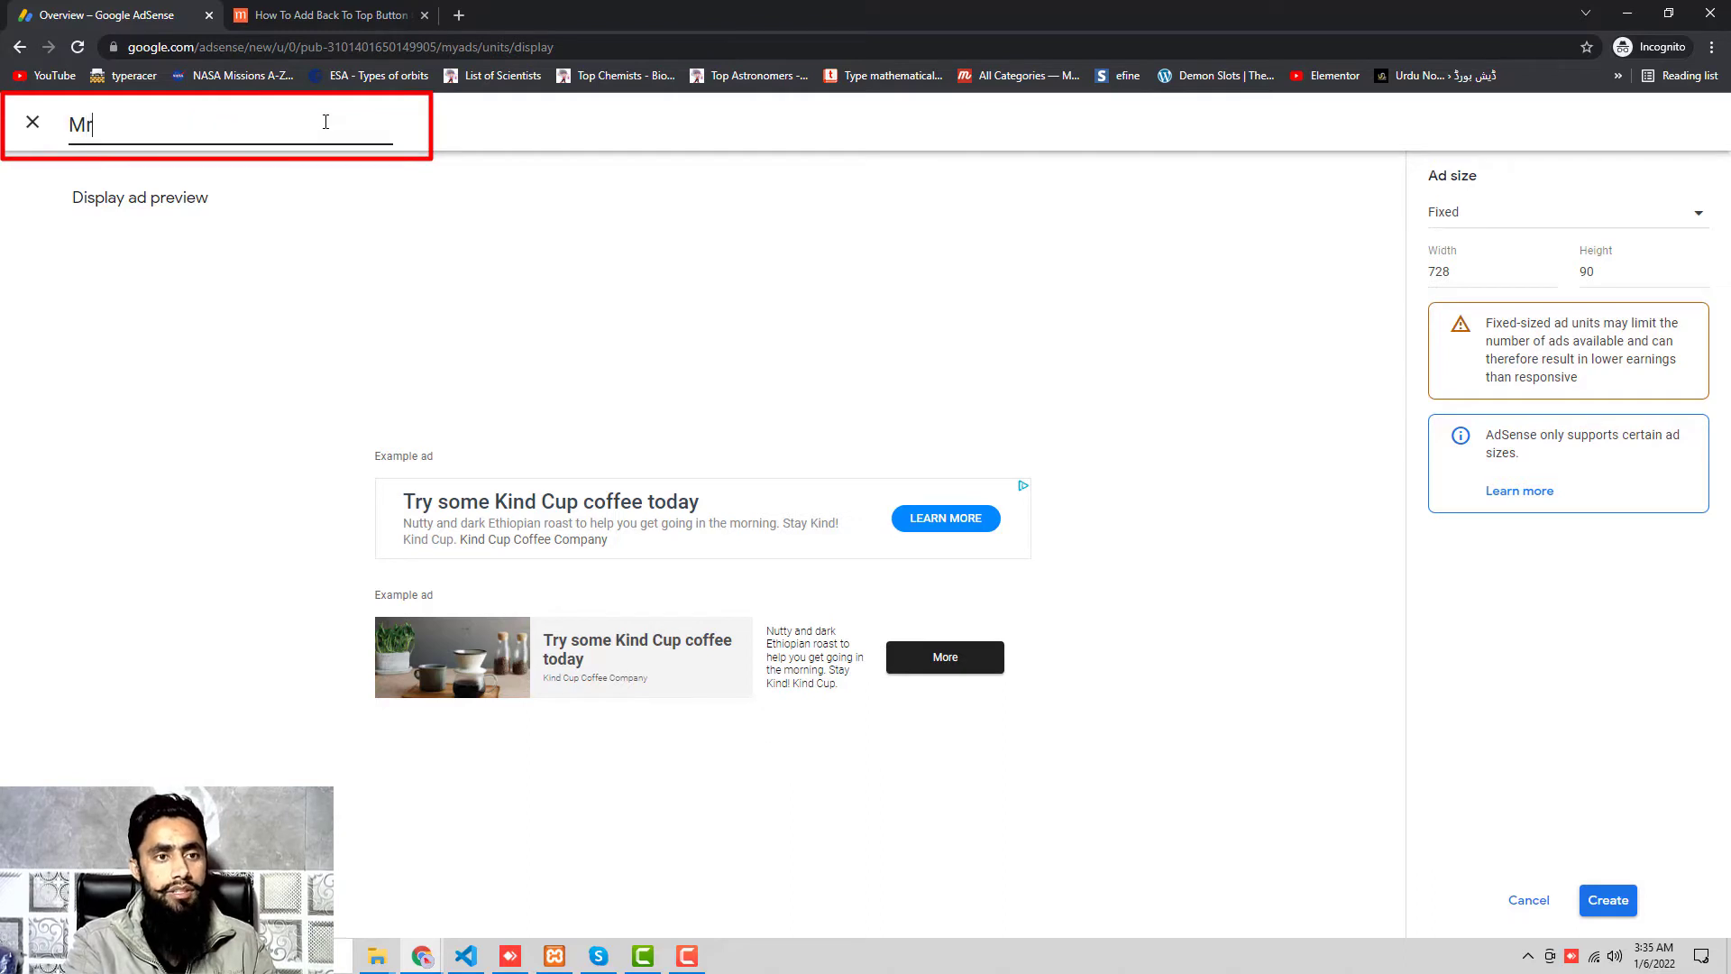
text(digitals F)
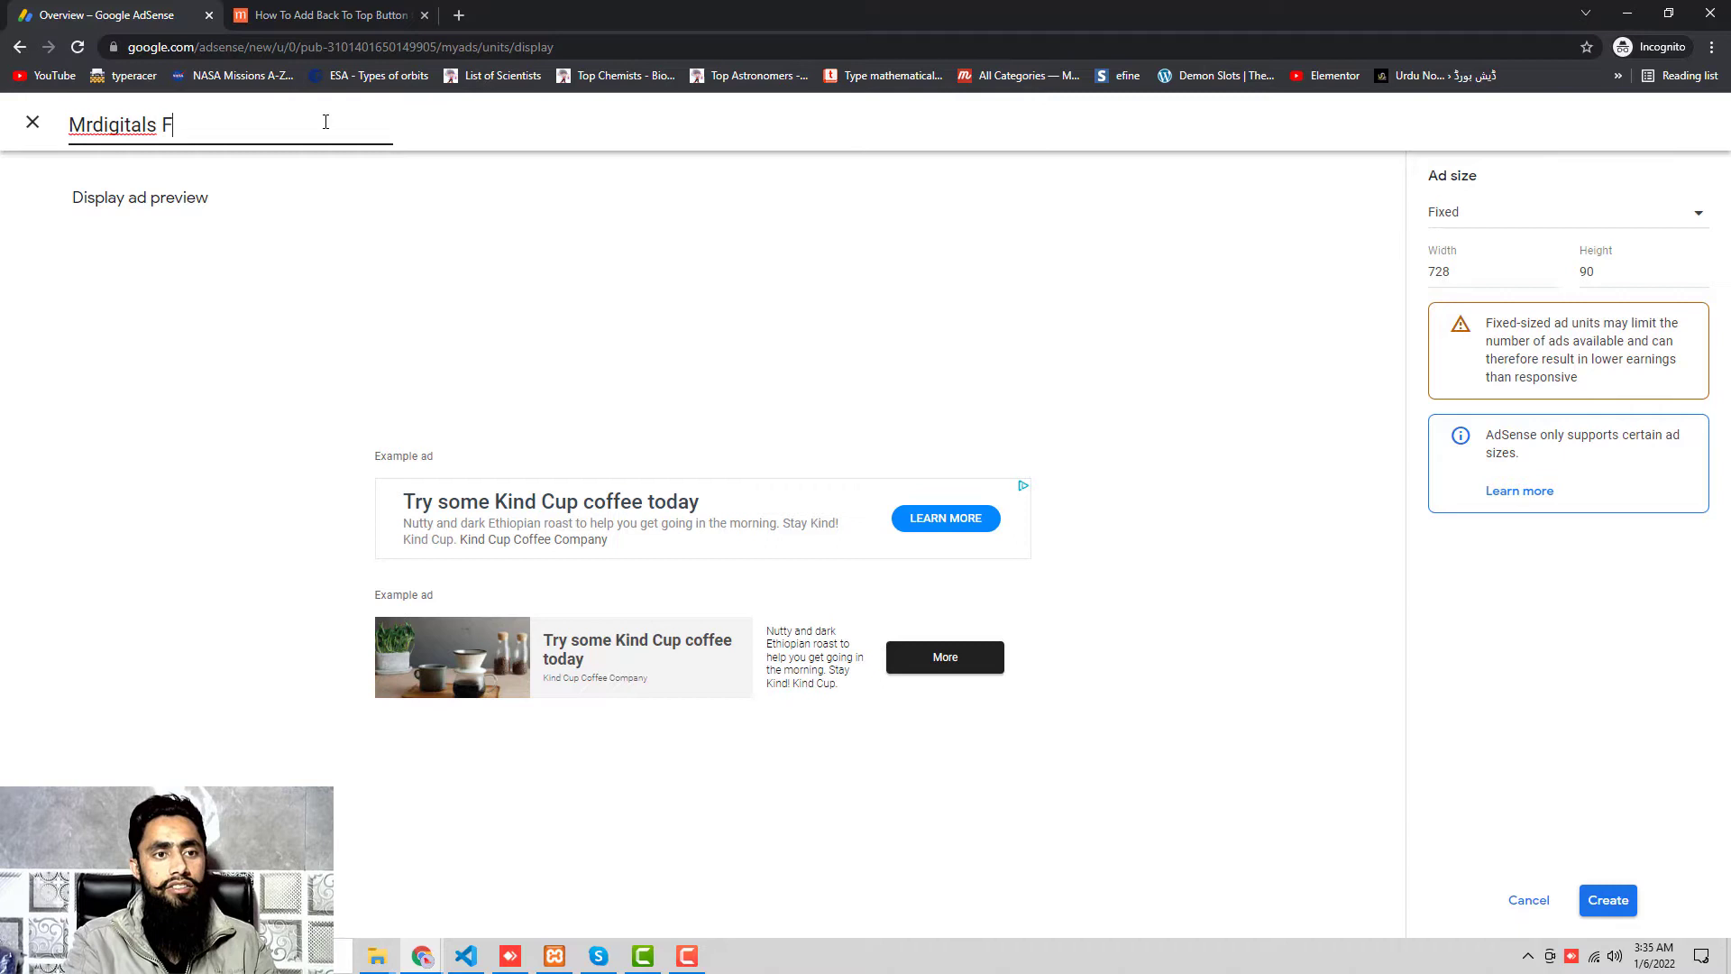
text(ixed footer)
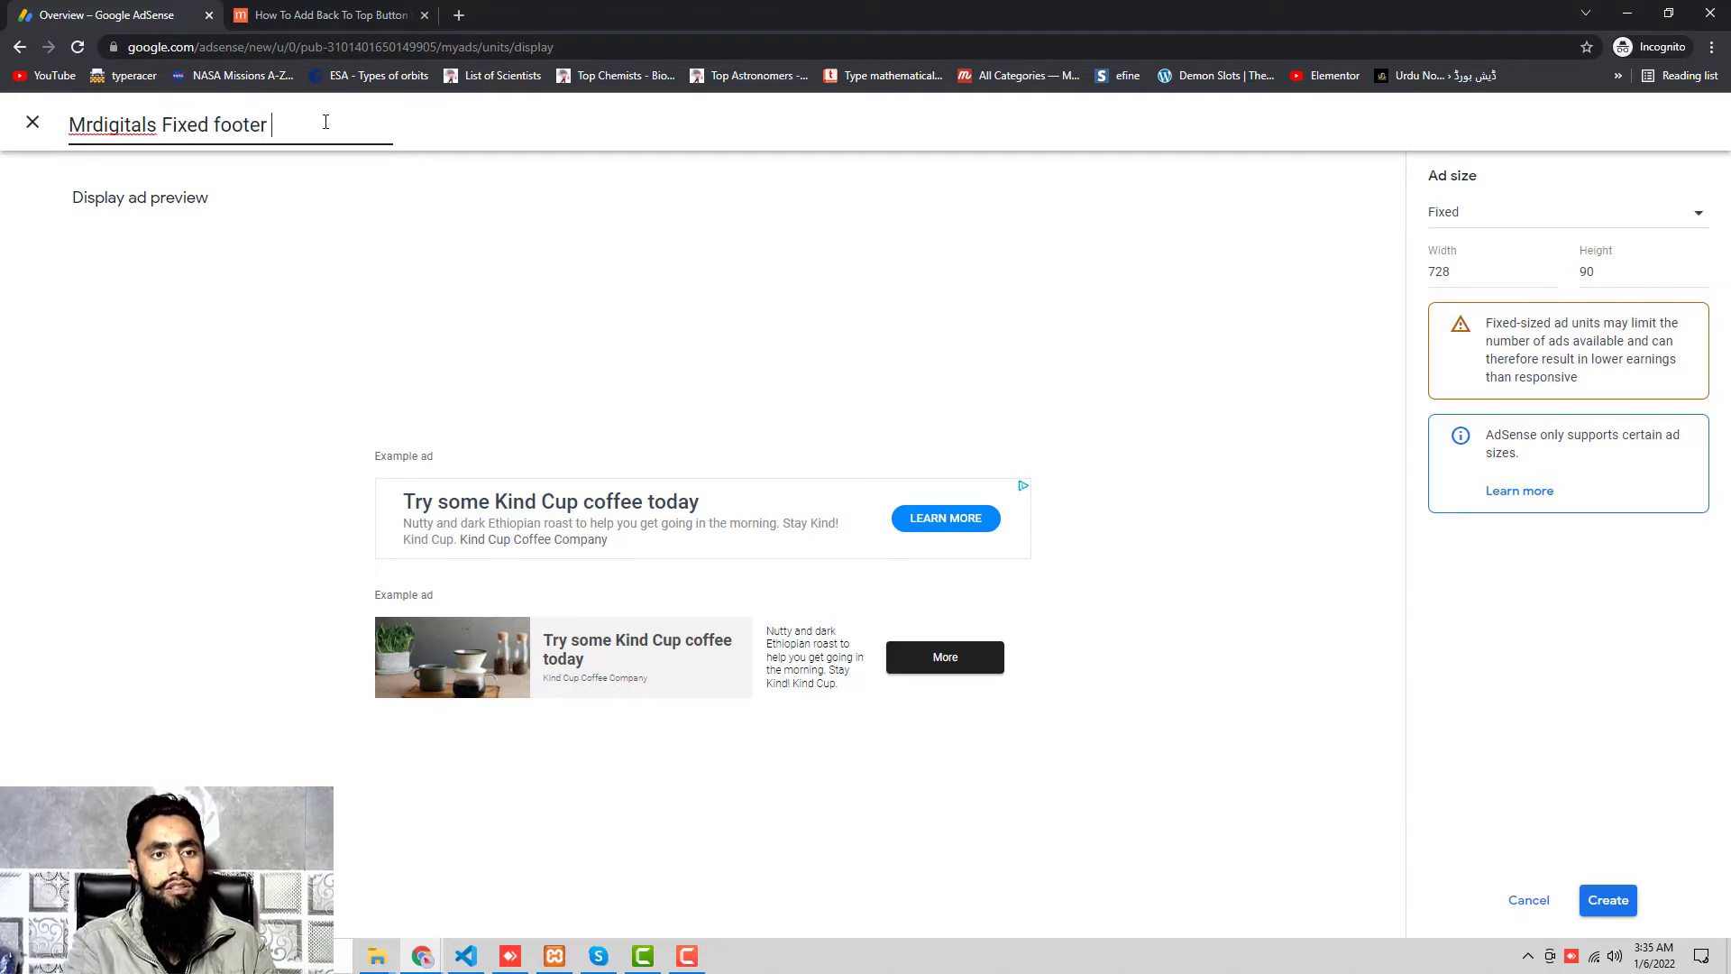
text(Bootom Ad)
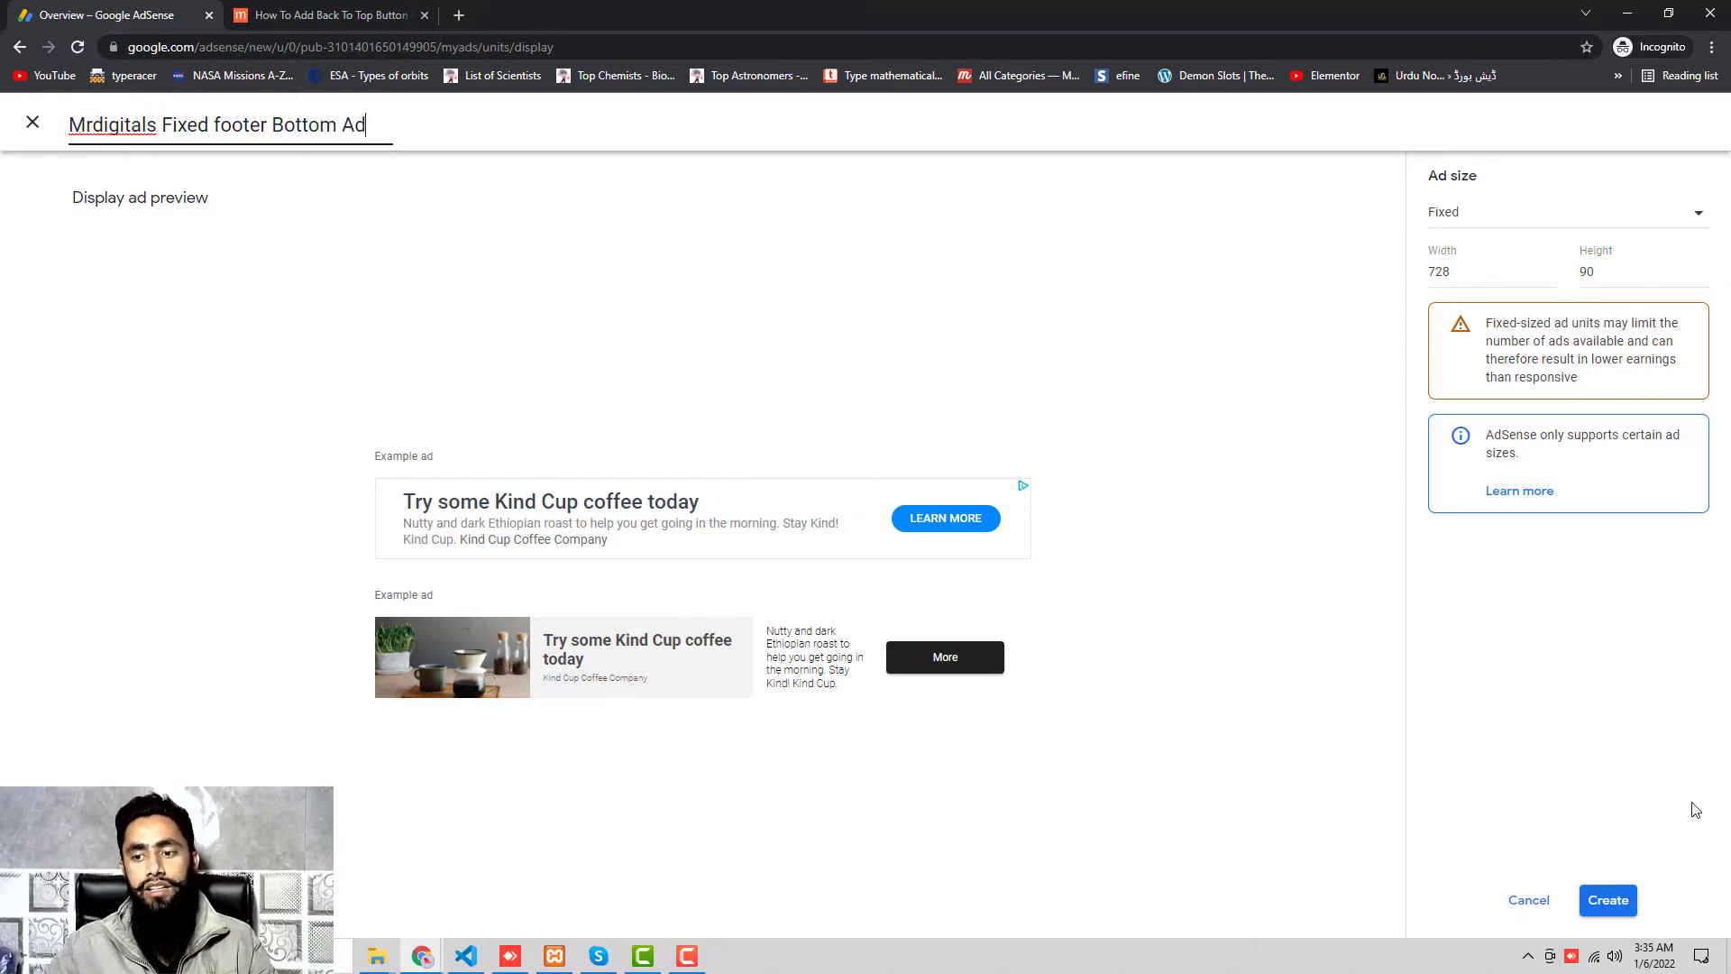
click(1607, 900)
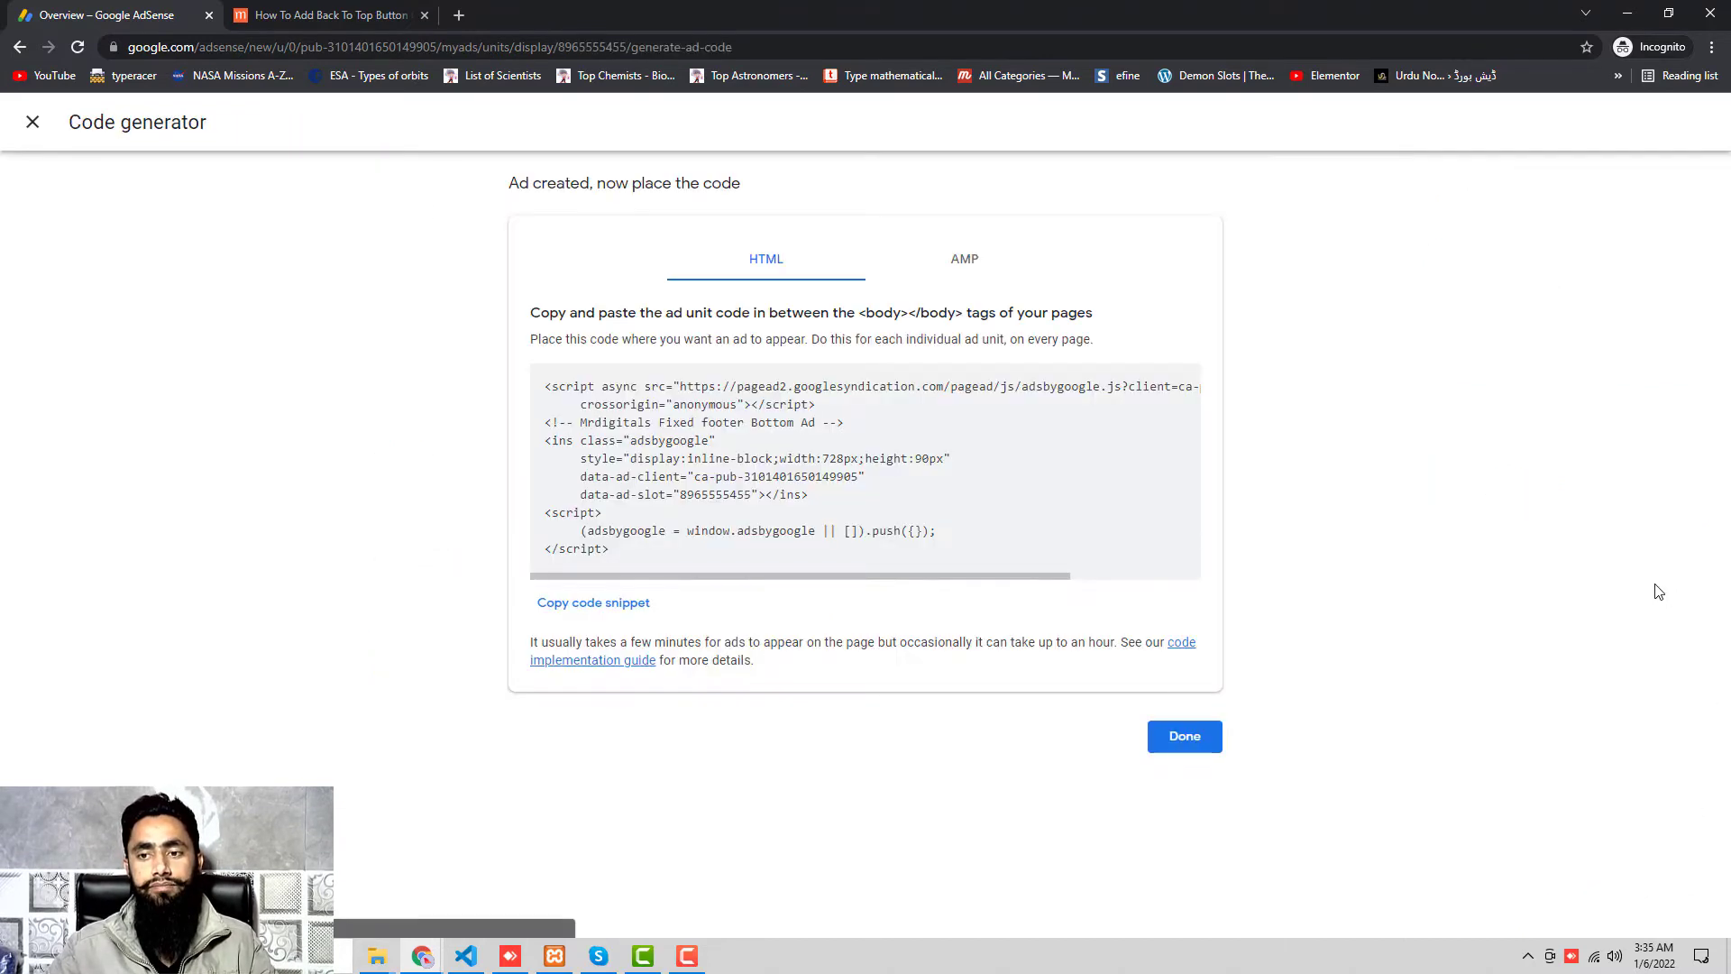
click(593, 602)
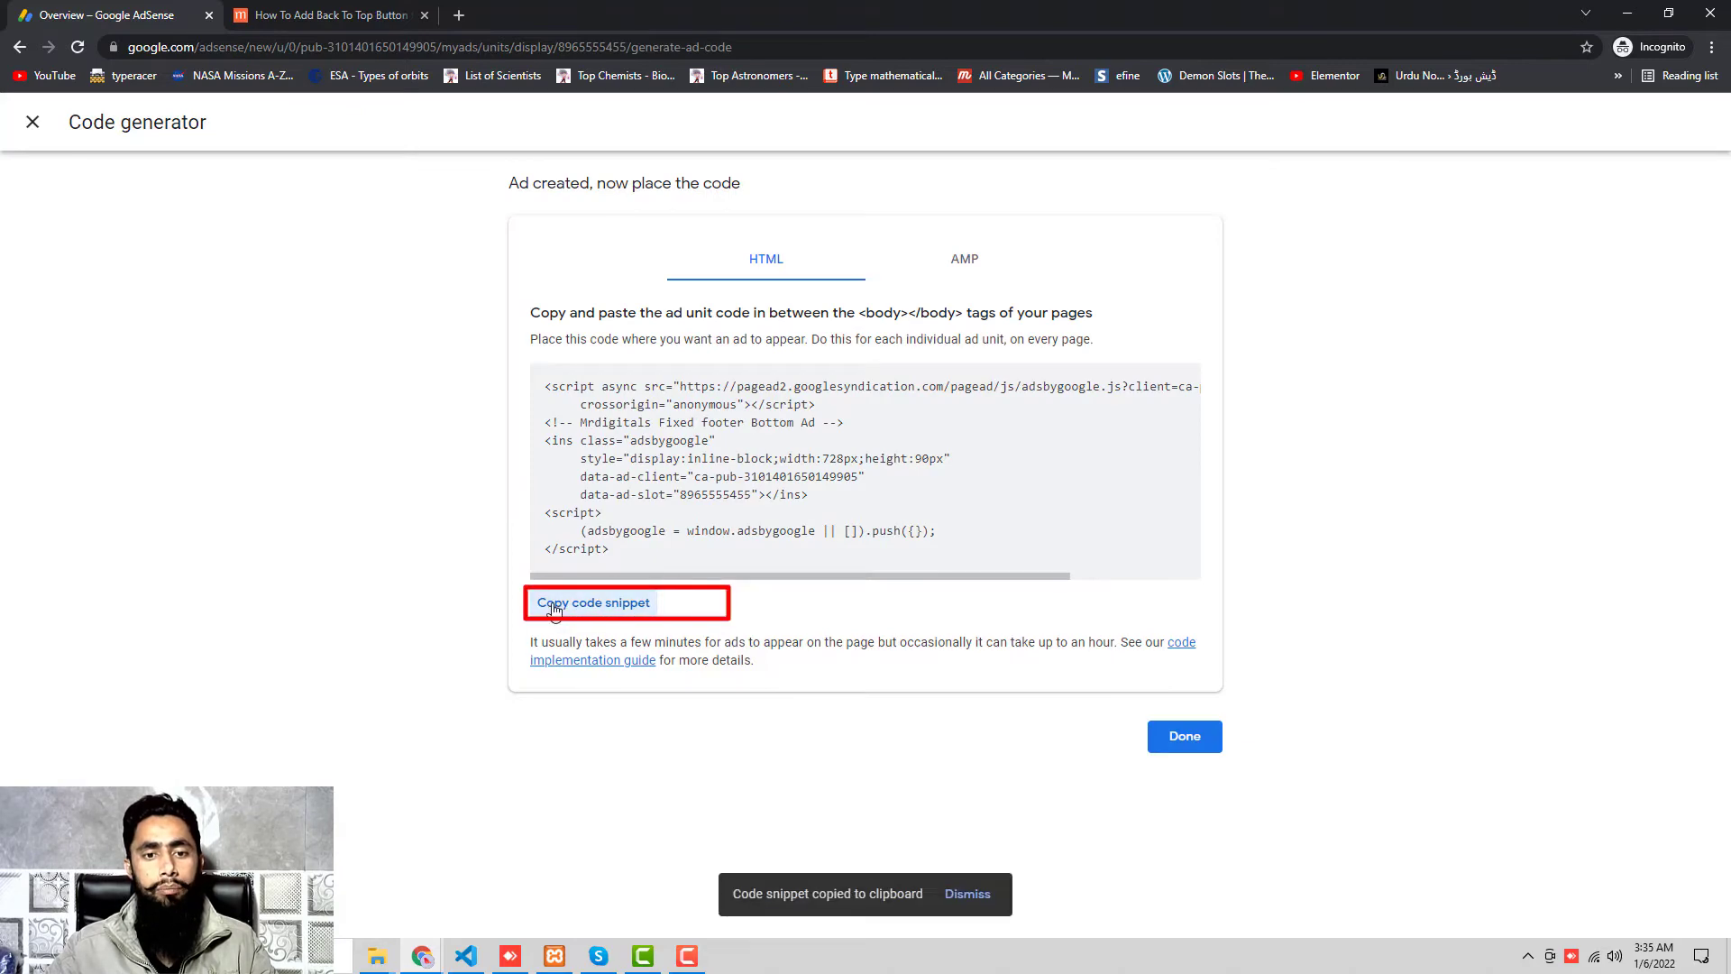
mouse_move(572, 864)
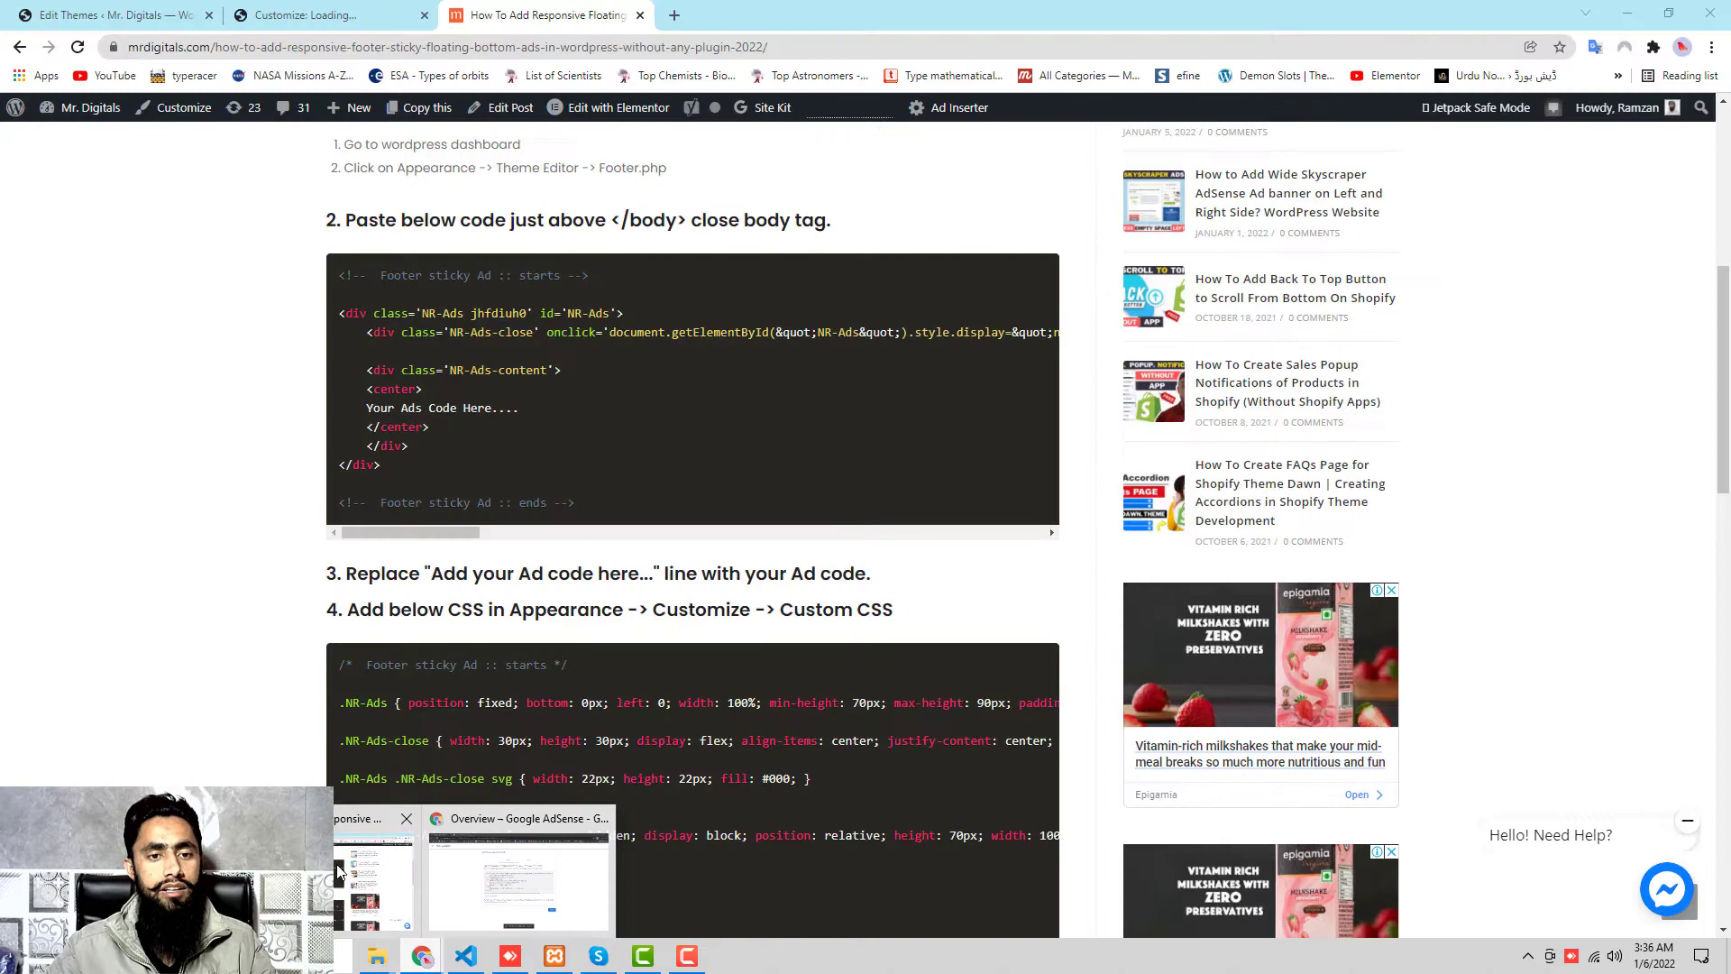
Replace 'Your Ads Code Here....' in footer.php with the AdSense snippet and update the file.
click(110, 14)
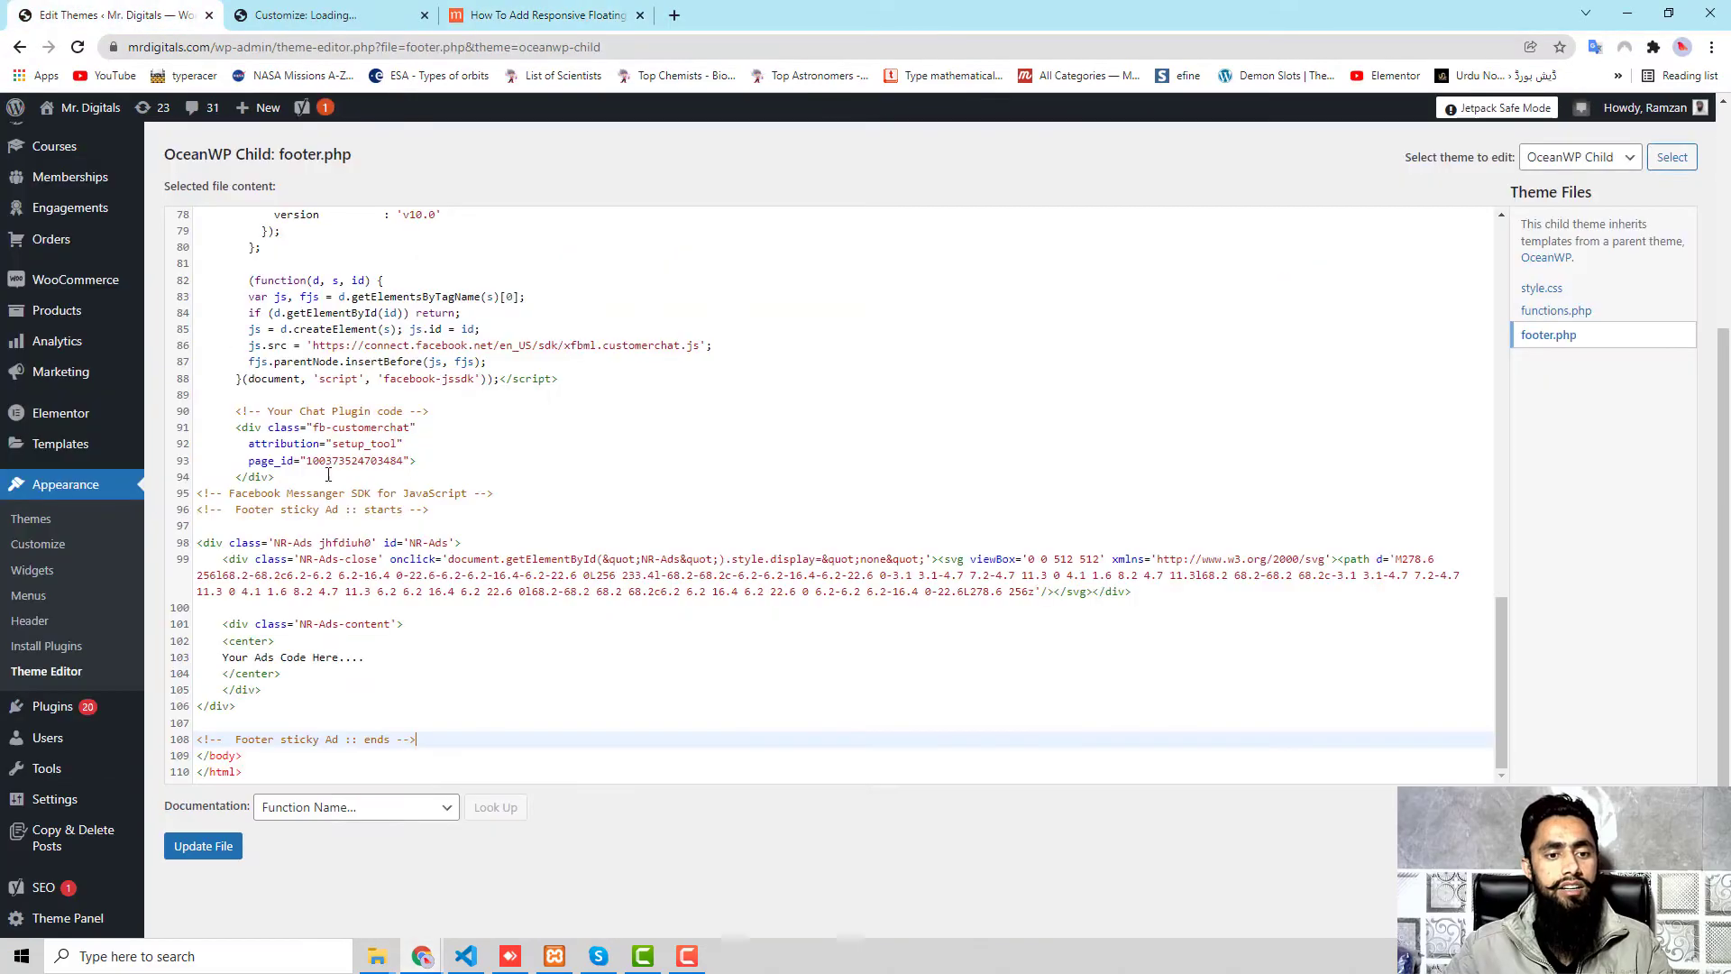
double_click(294, 657)
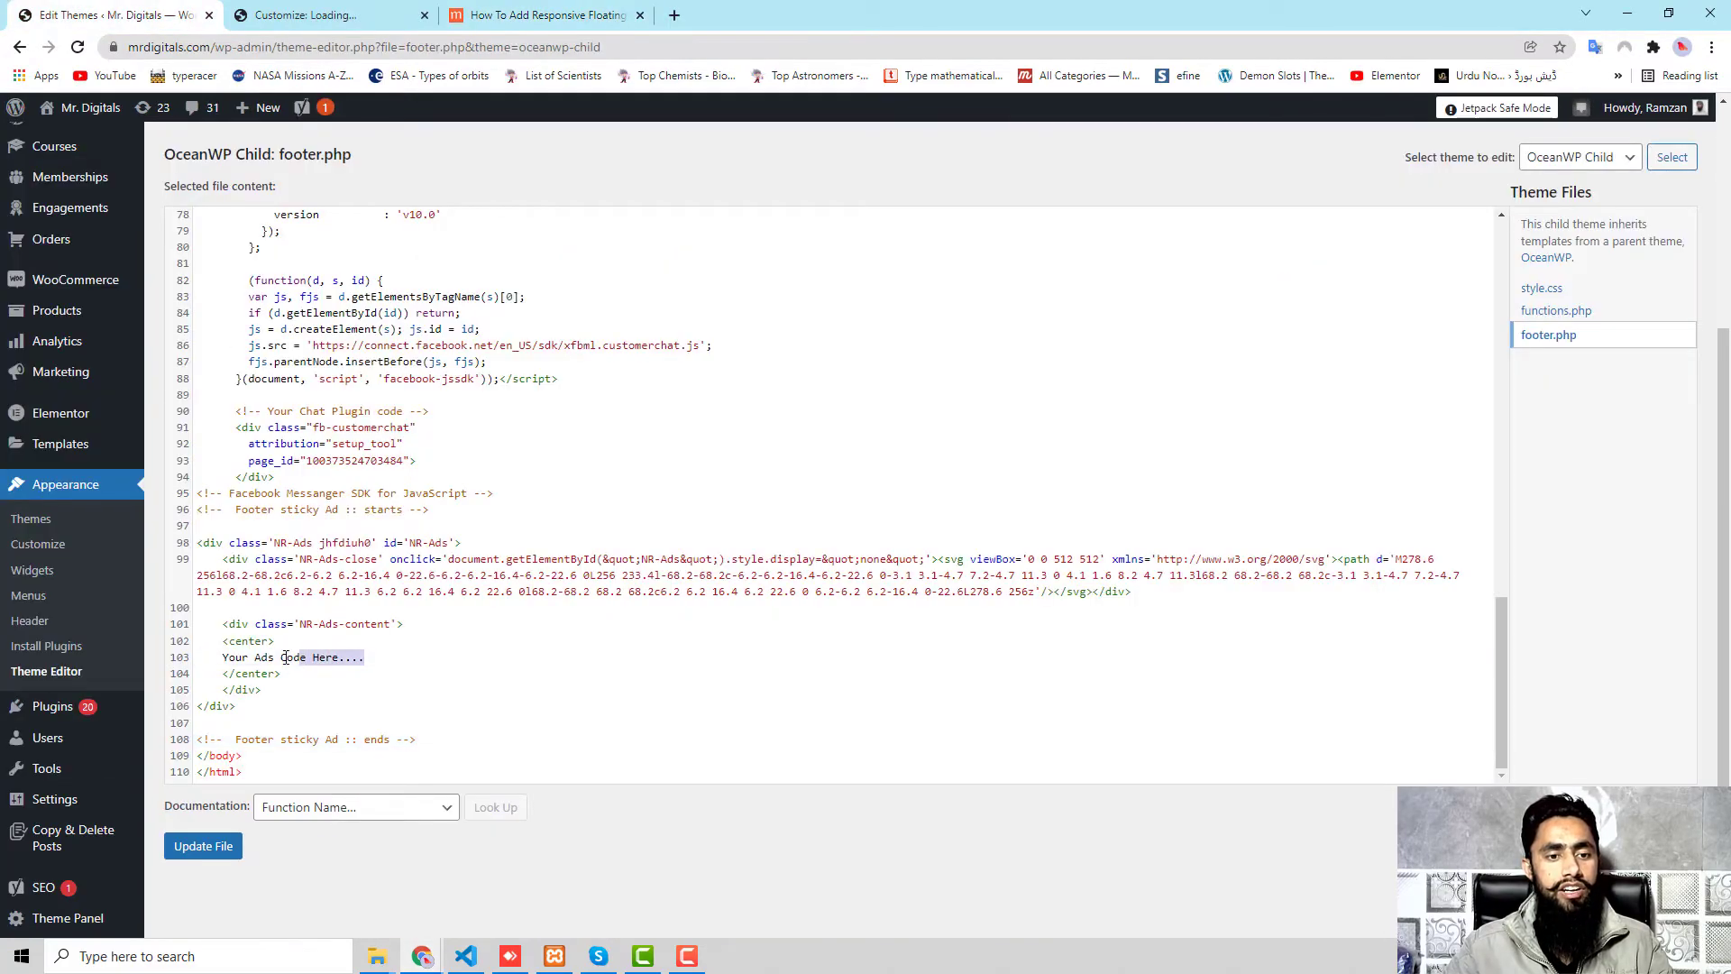
double_click(292, 657)
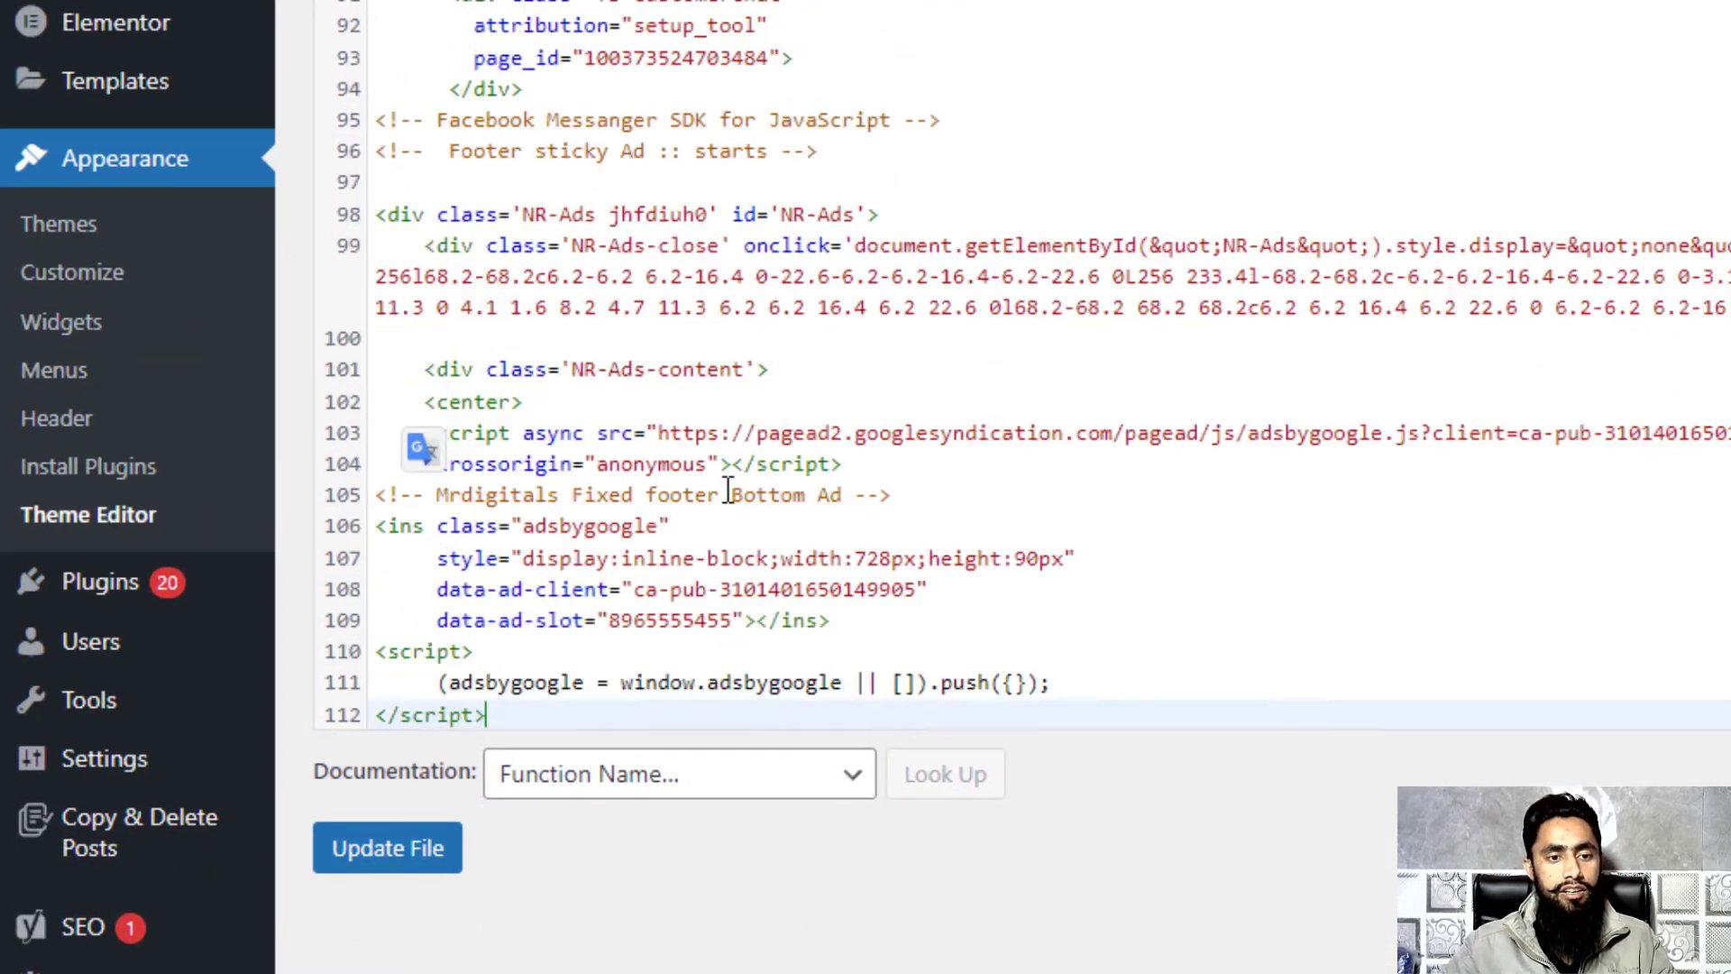
scroll(down, 3)
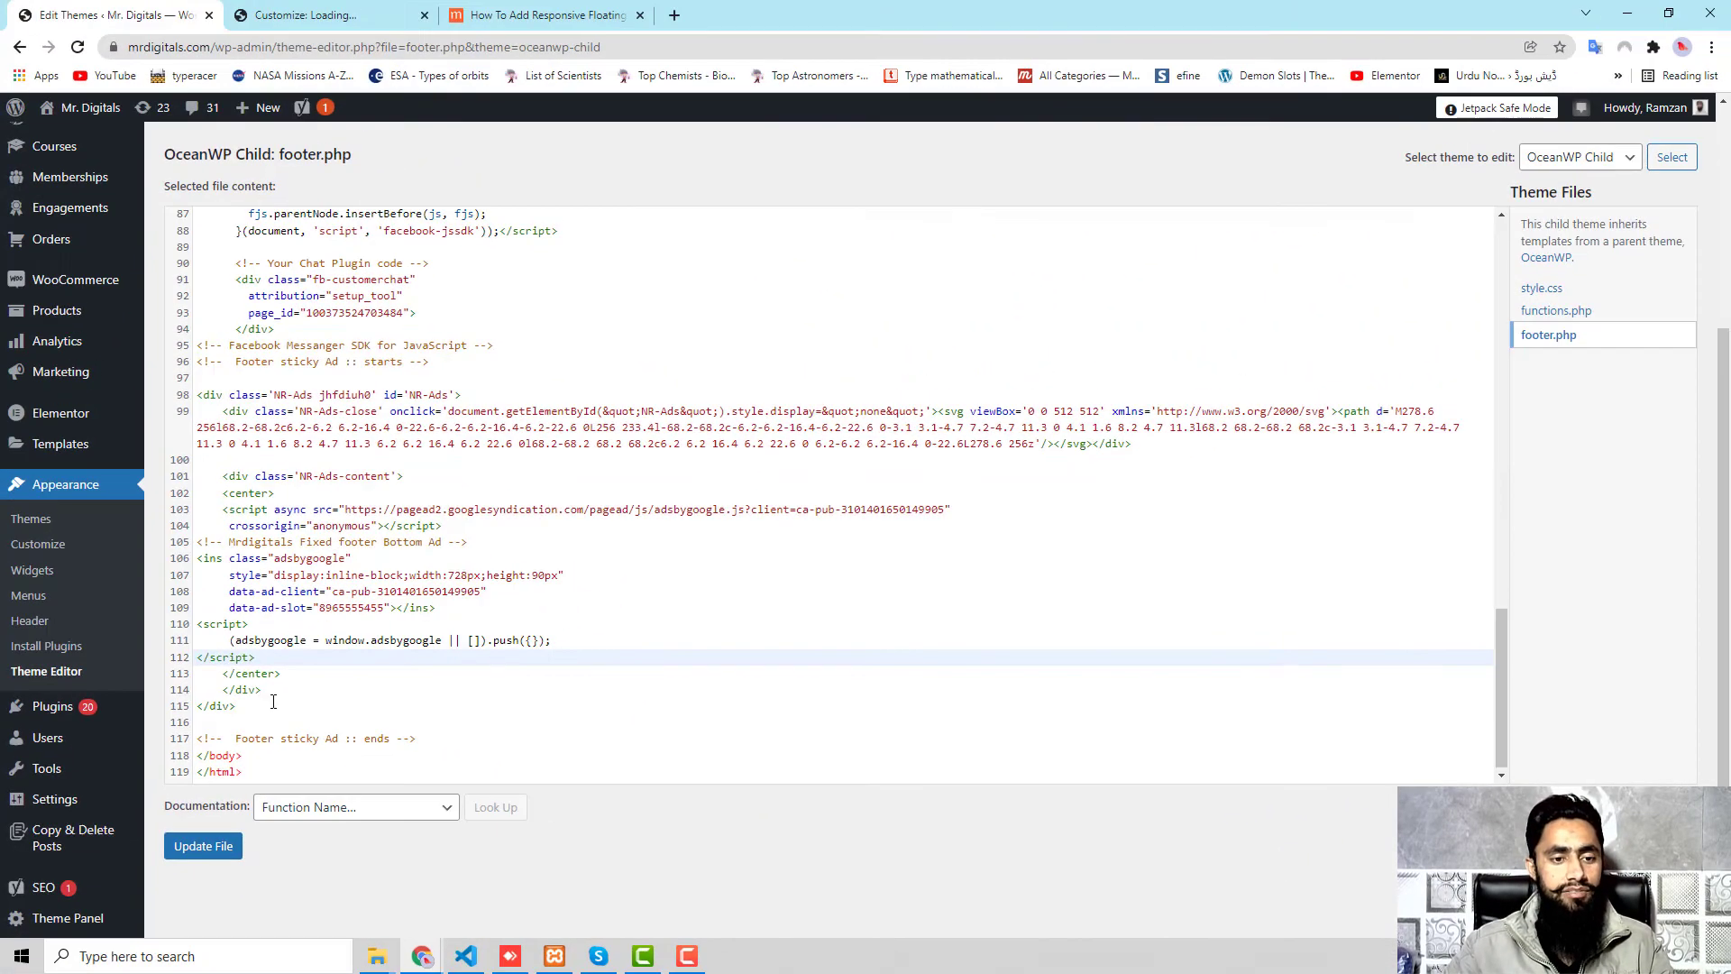
click(204, 846)
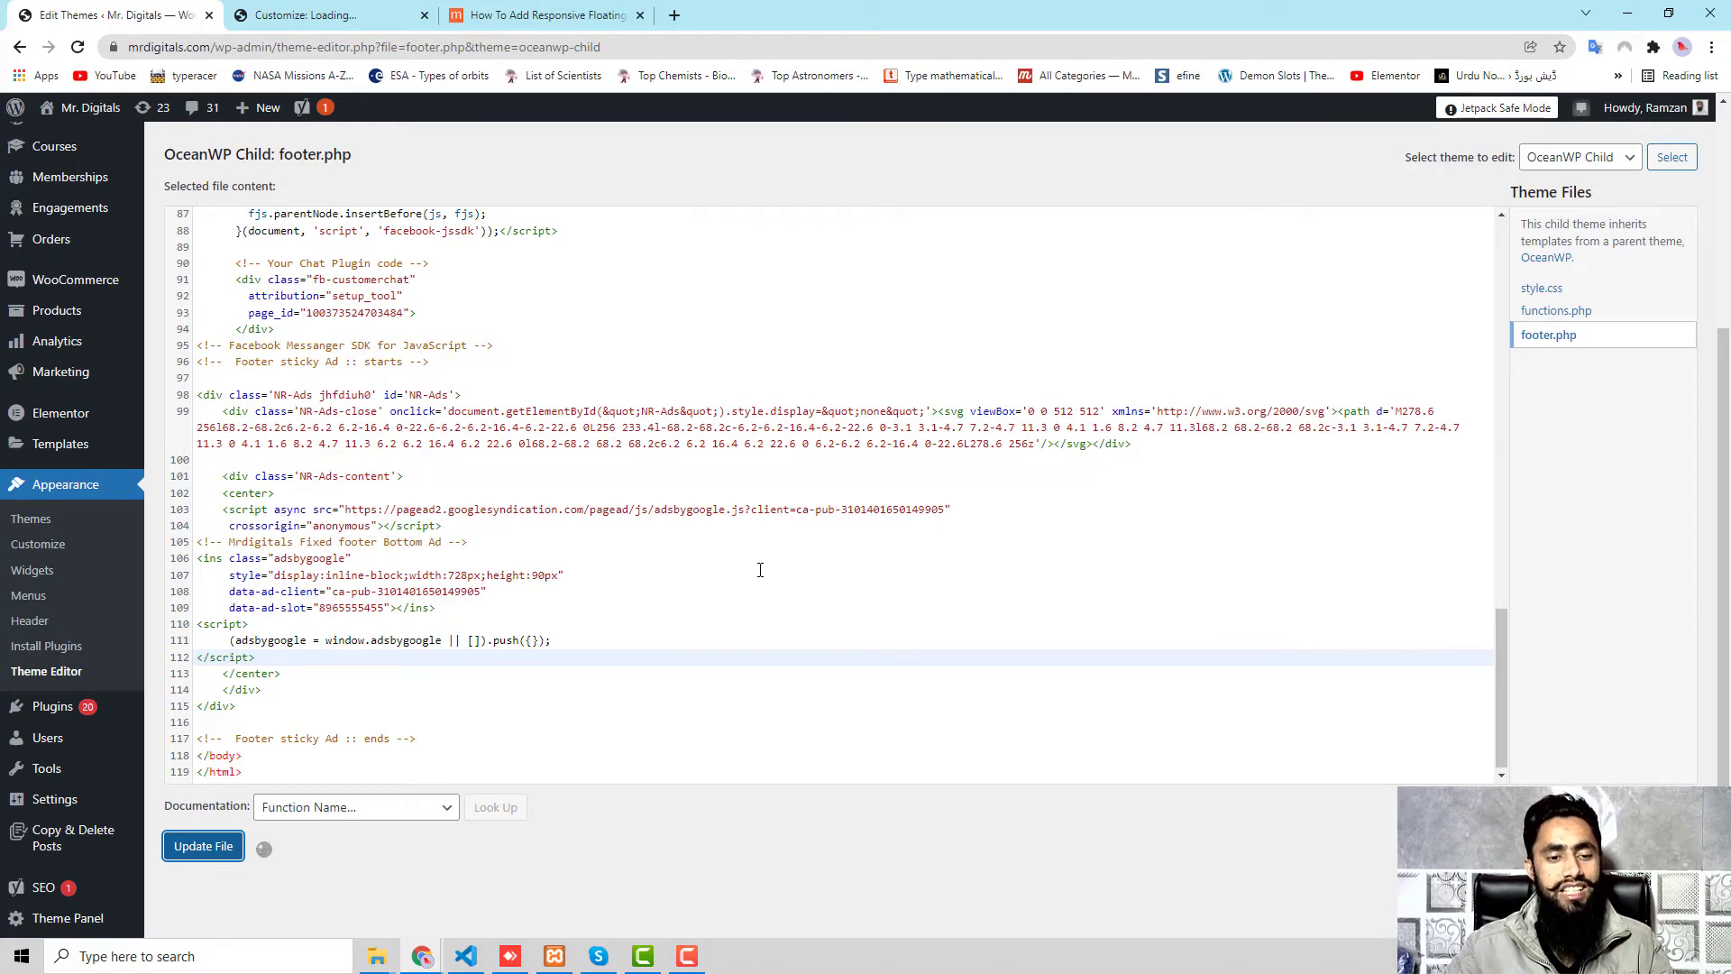
click(202, 846)
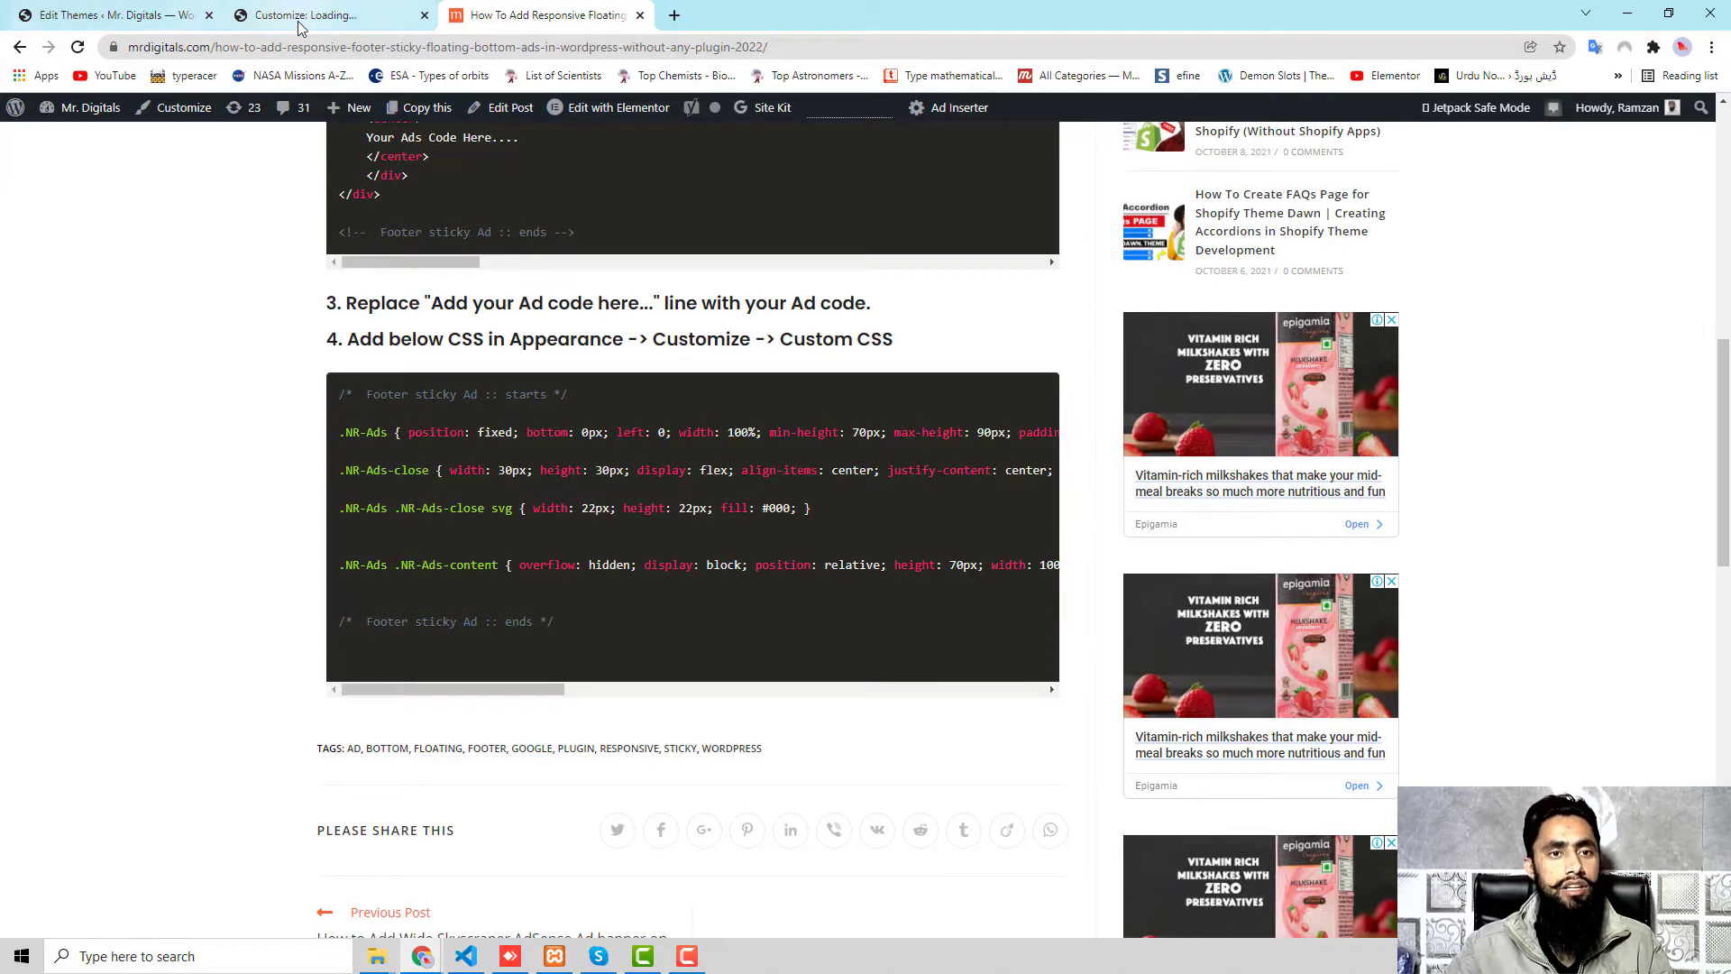
Go to Appearance > Customize and reach the Custom CSS editor beside the site preview.
click(321, 14)
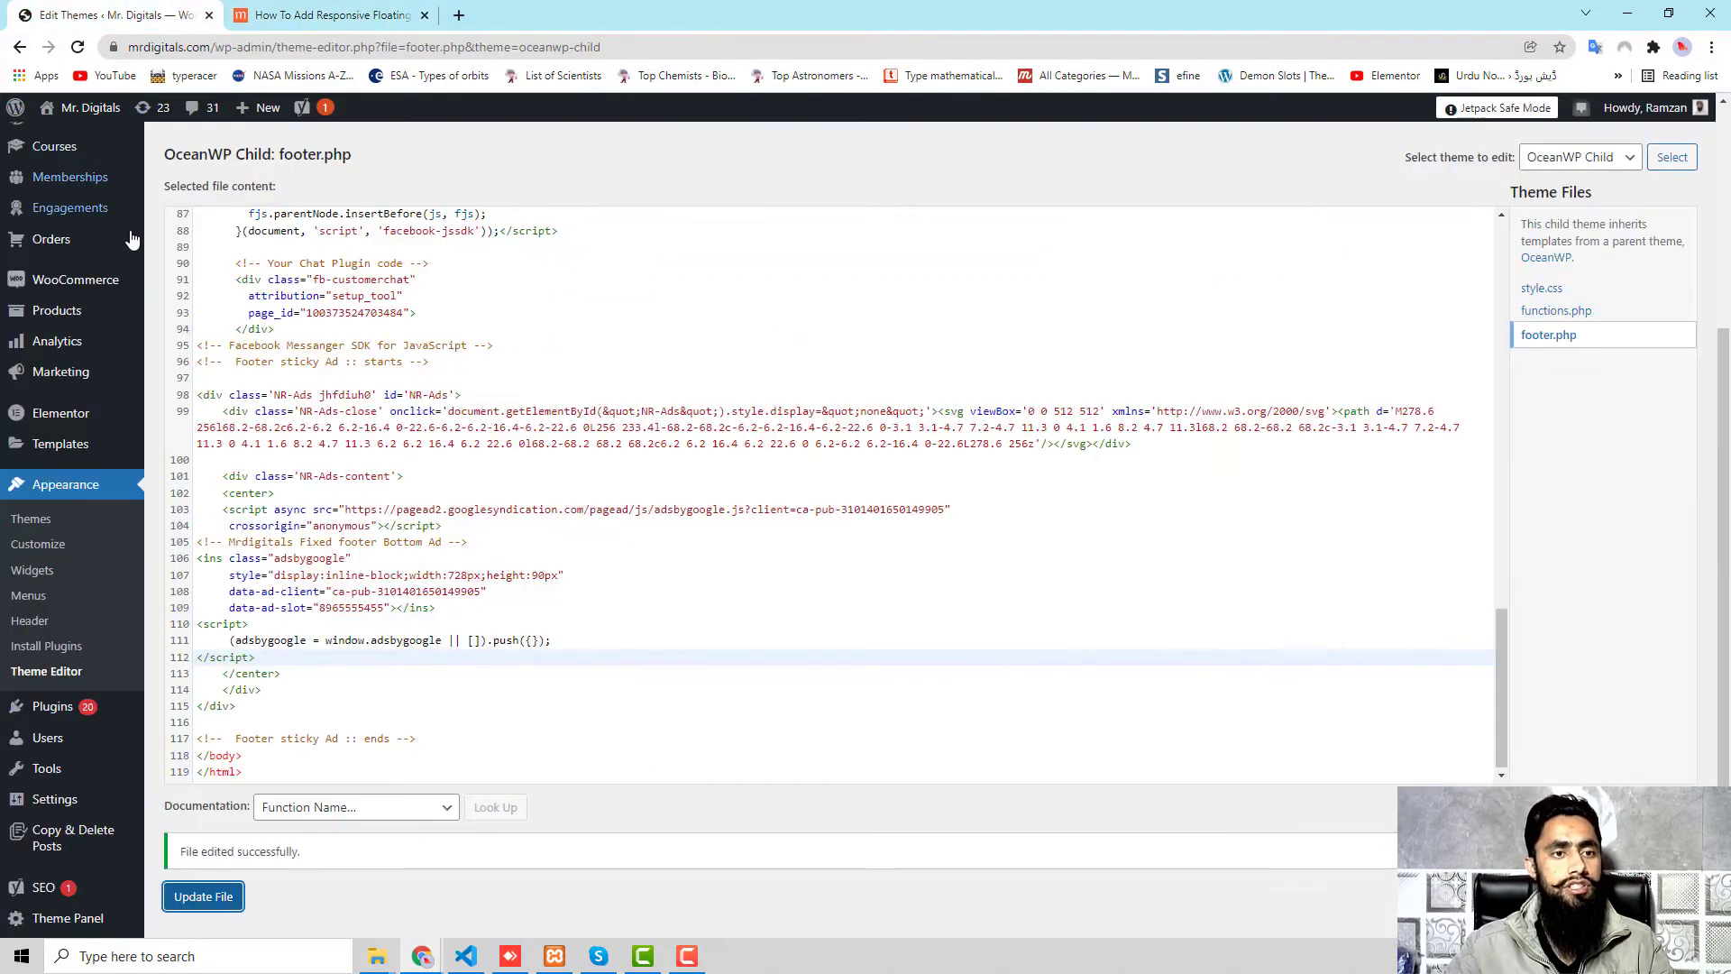
mouse_move(38, 543)
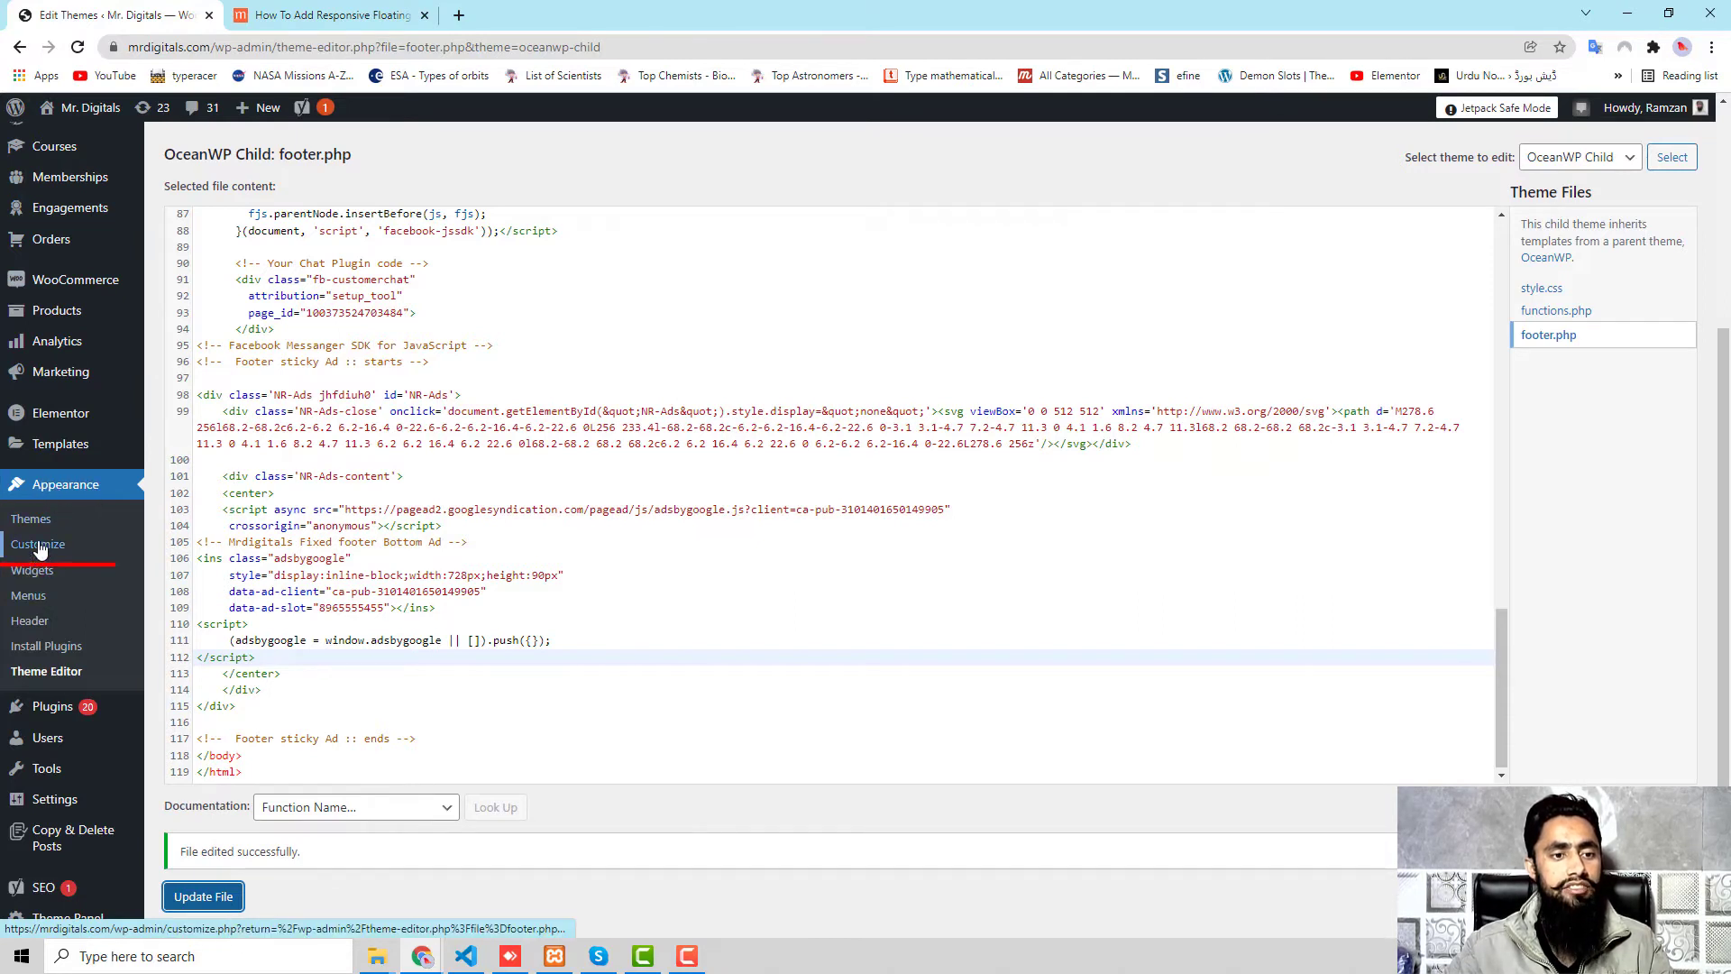
click(36, 544)
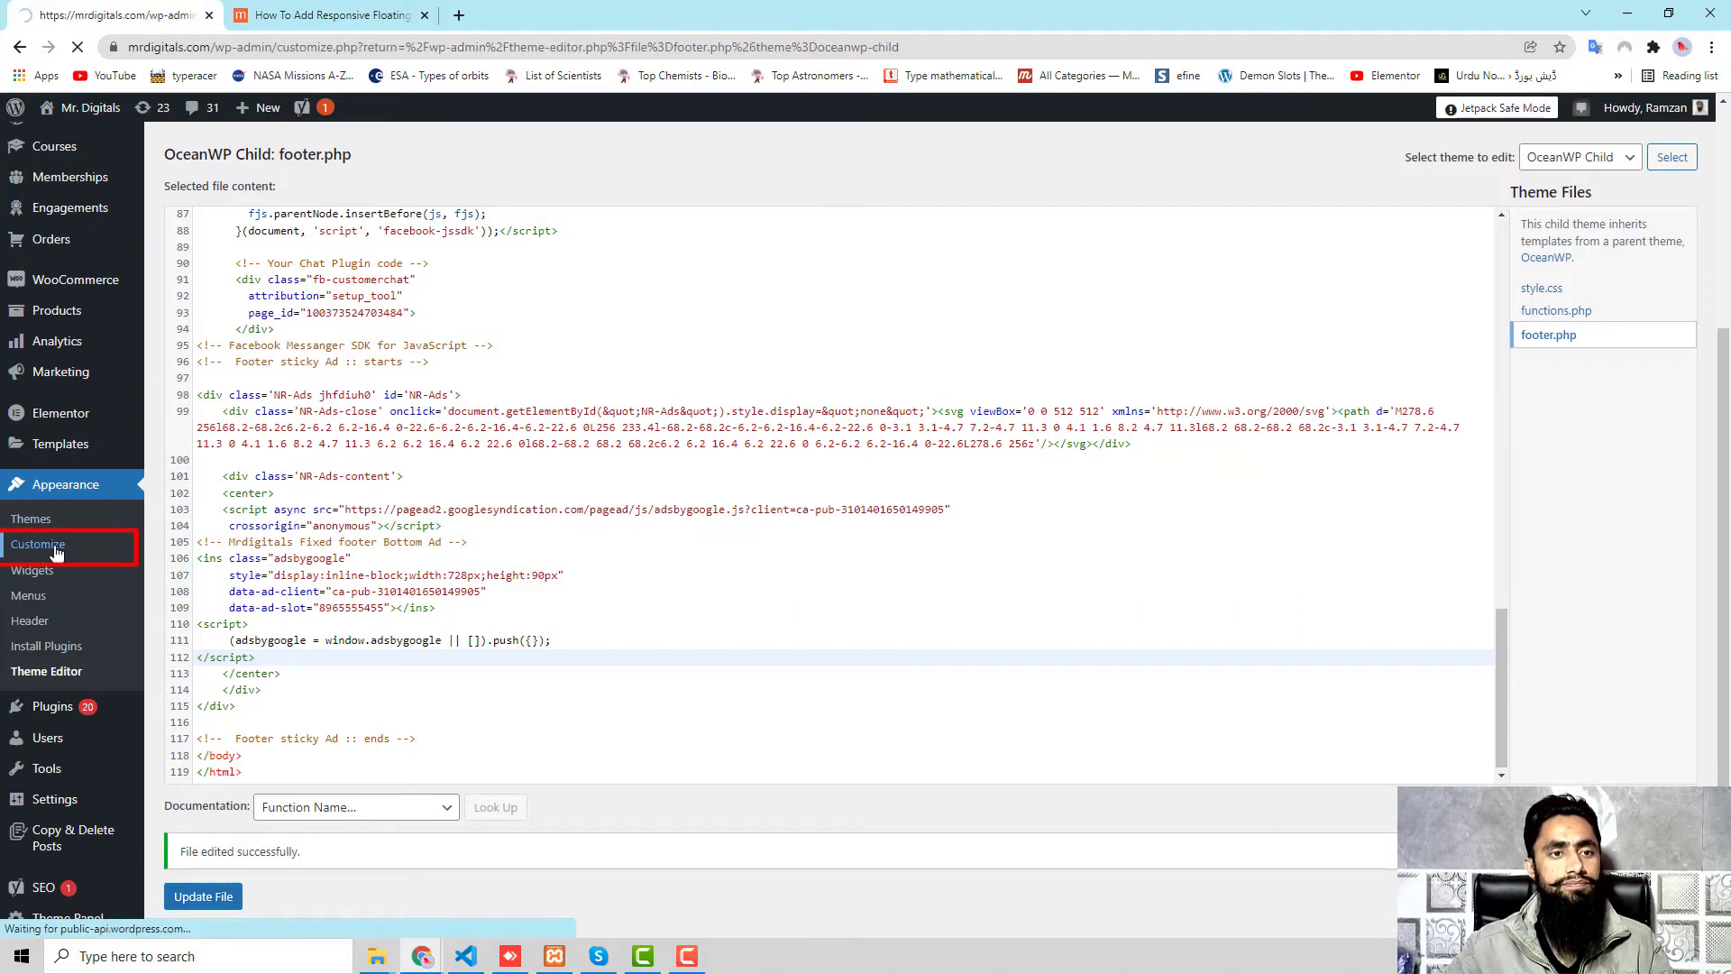
click(38, 543)
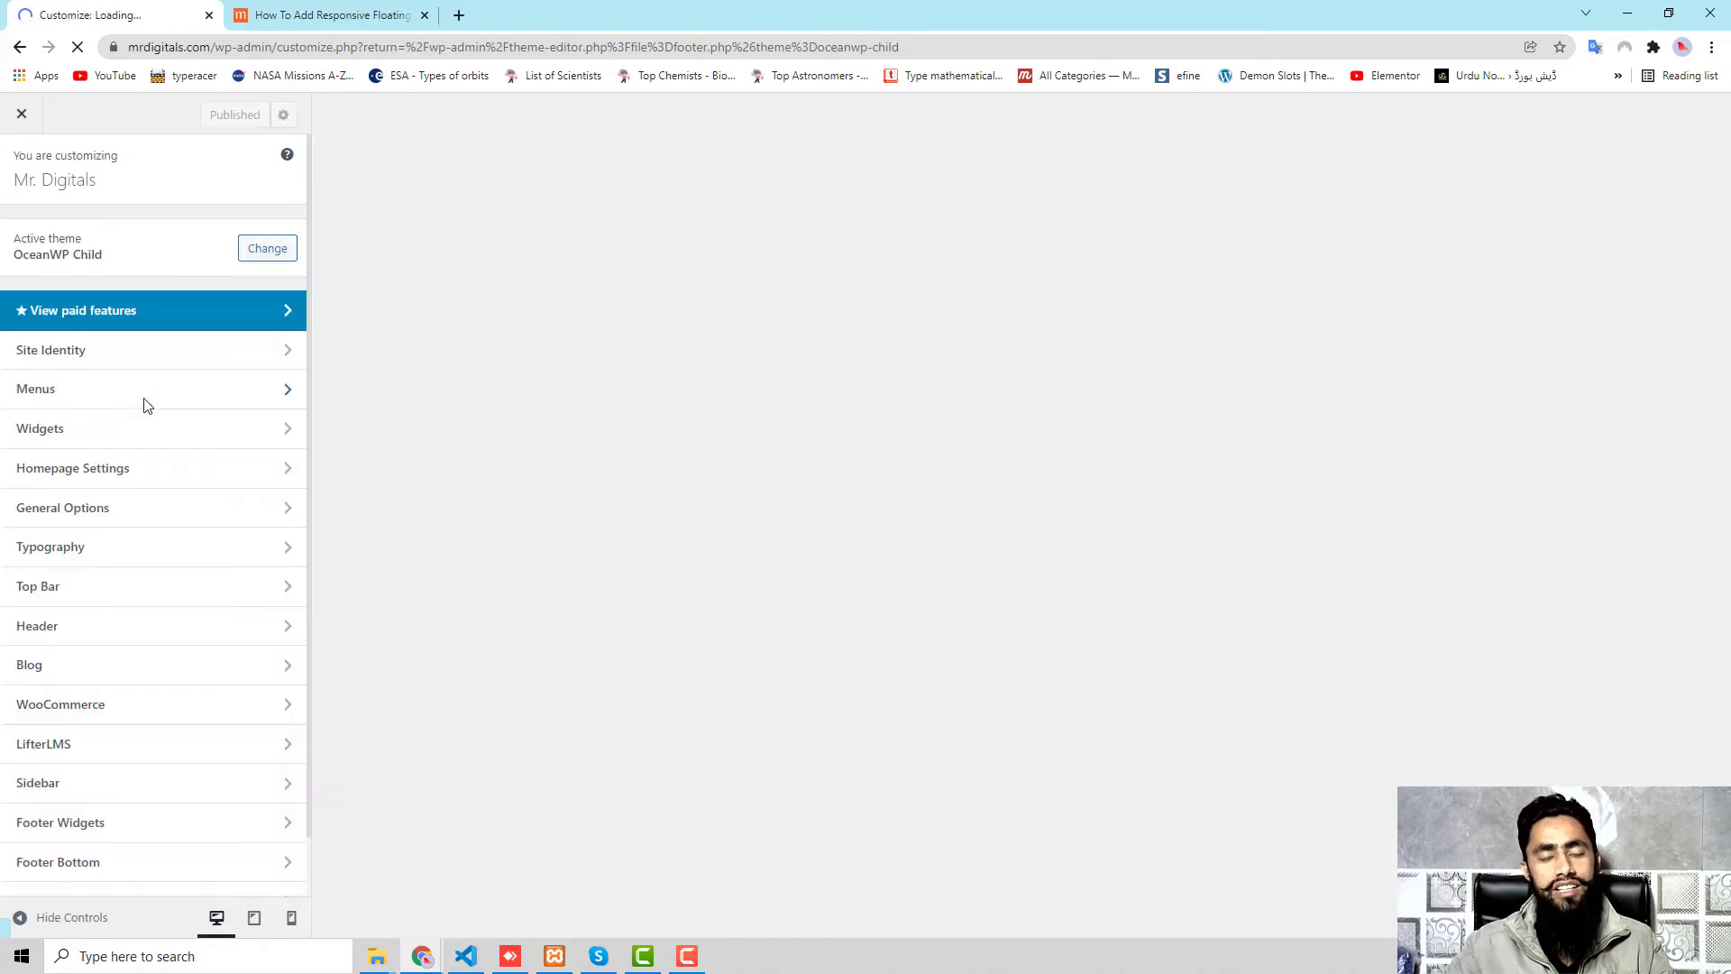
mouse_move(141, 579)
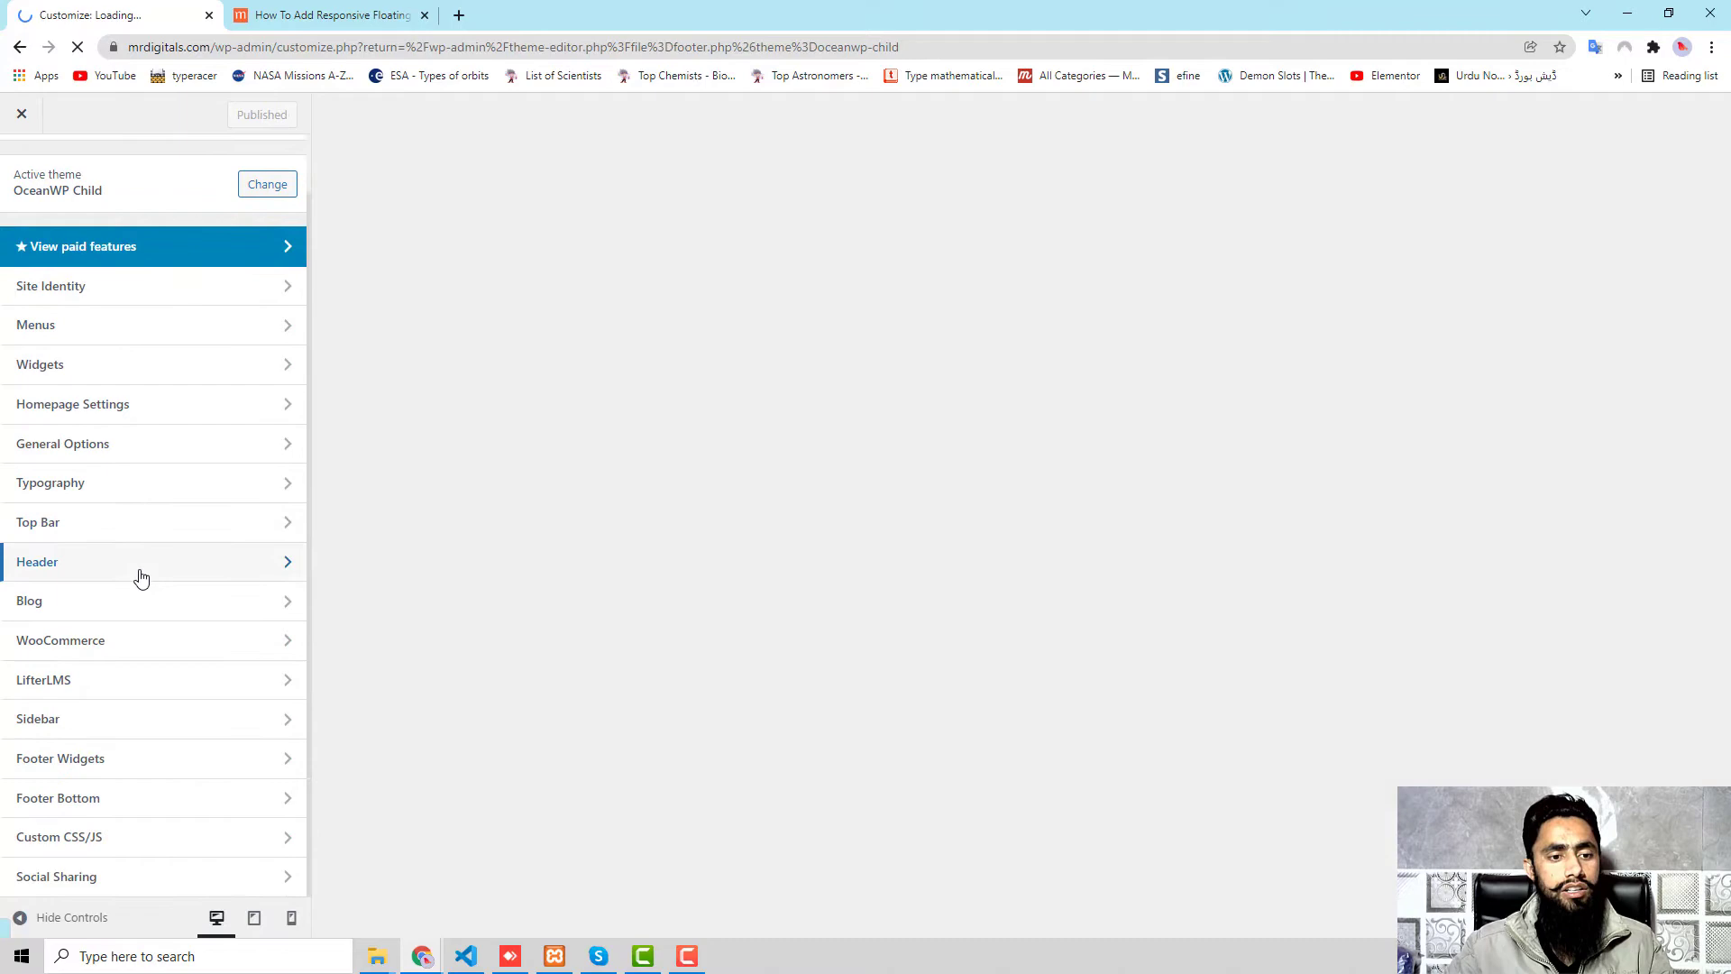
click(58, 835)
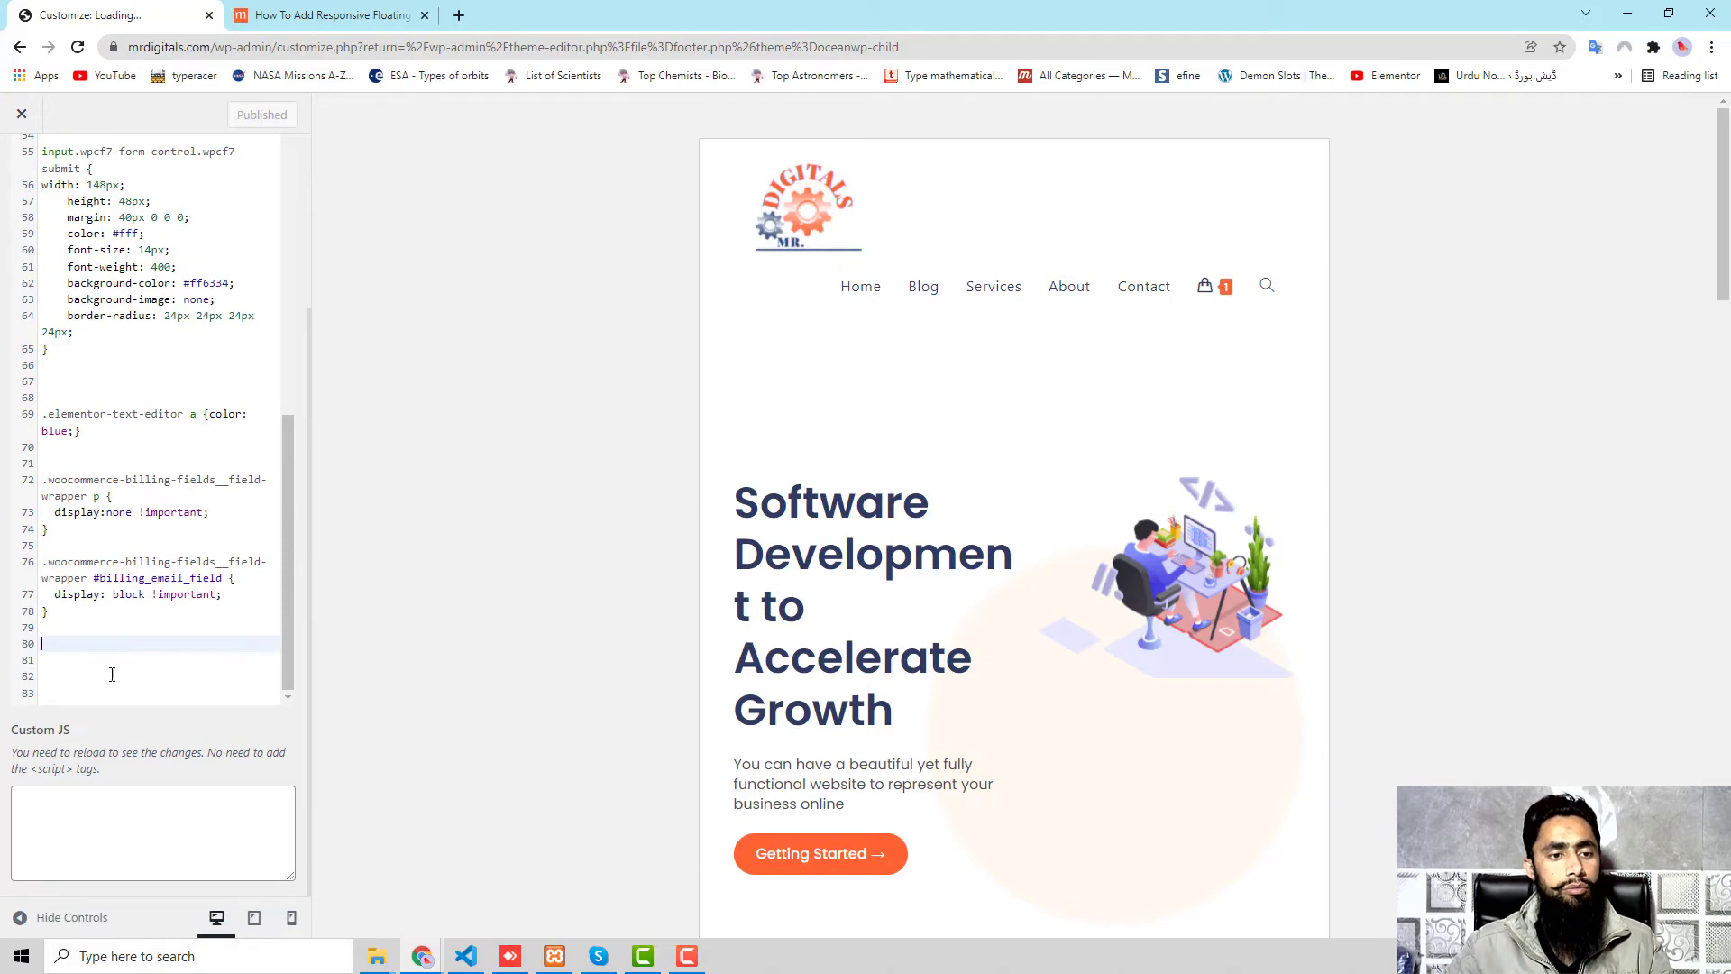
Paste the footer sticky ad CSS at the end of the Custom CSS box and publish it.
click(321, 14)
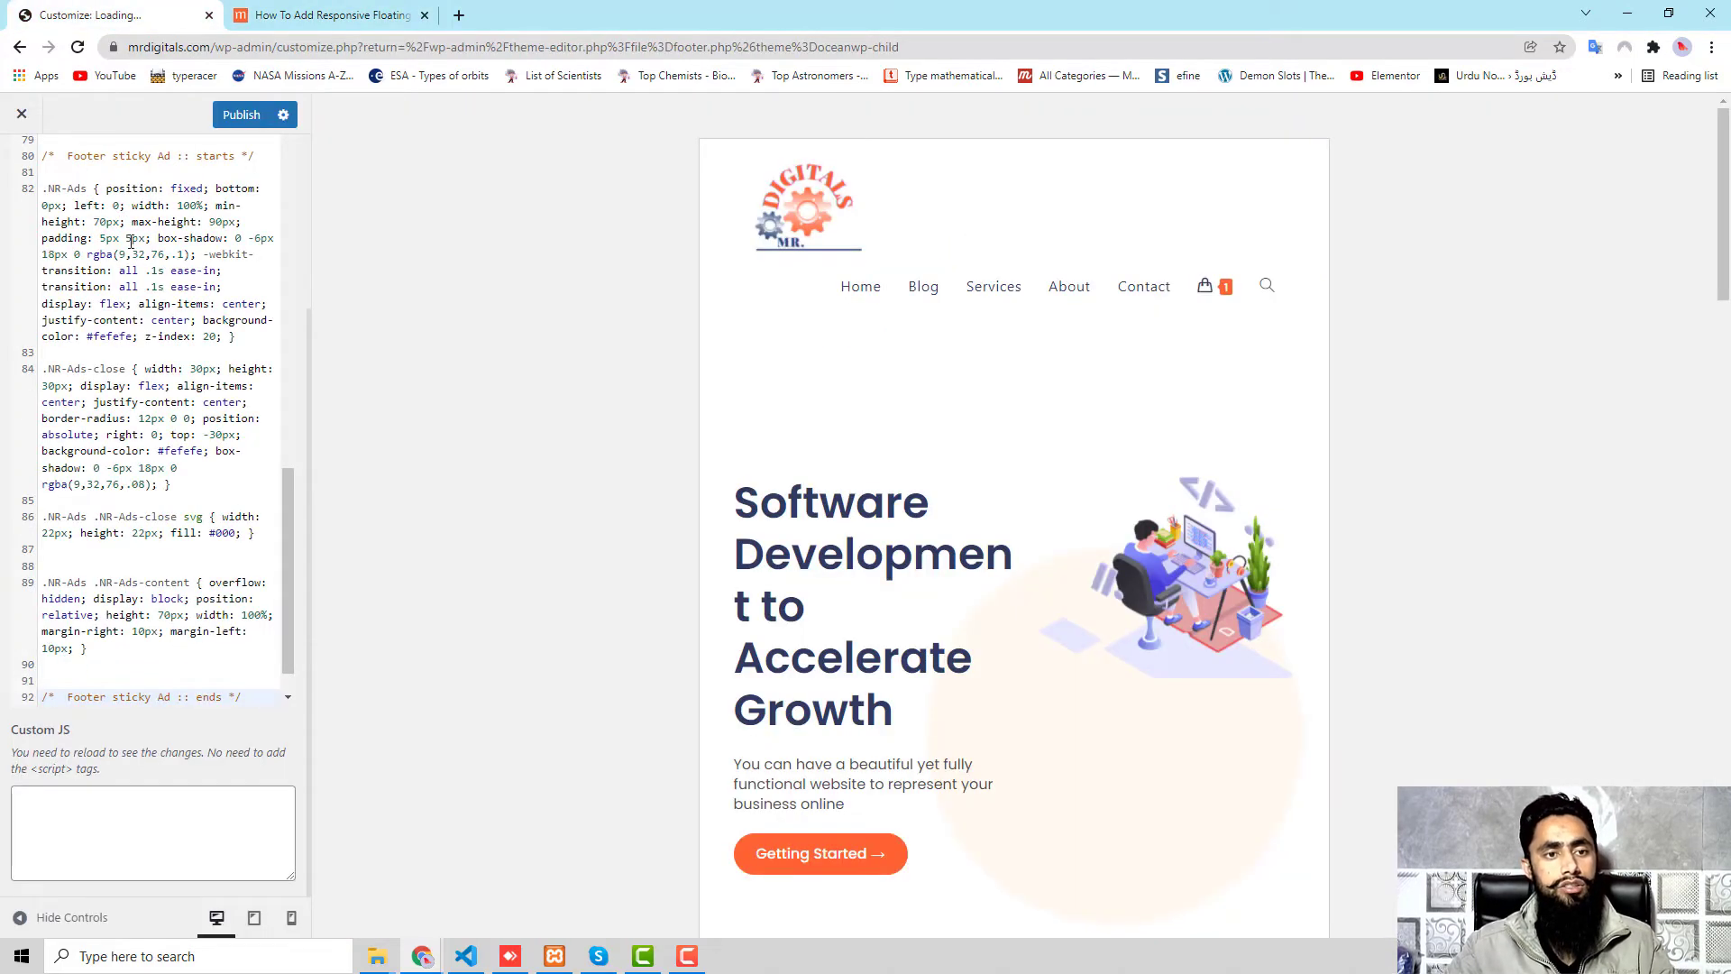
click(240, 114)
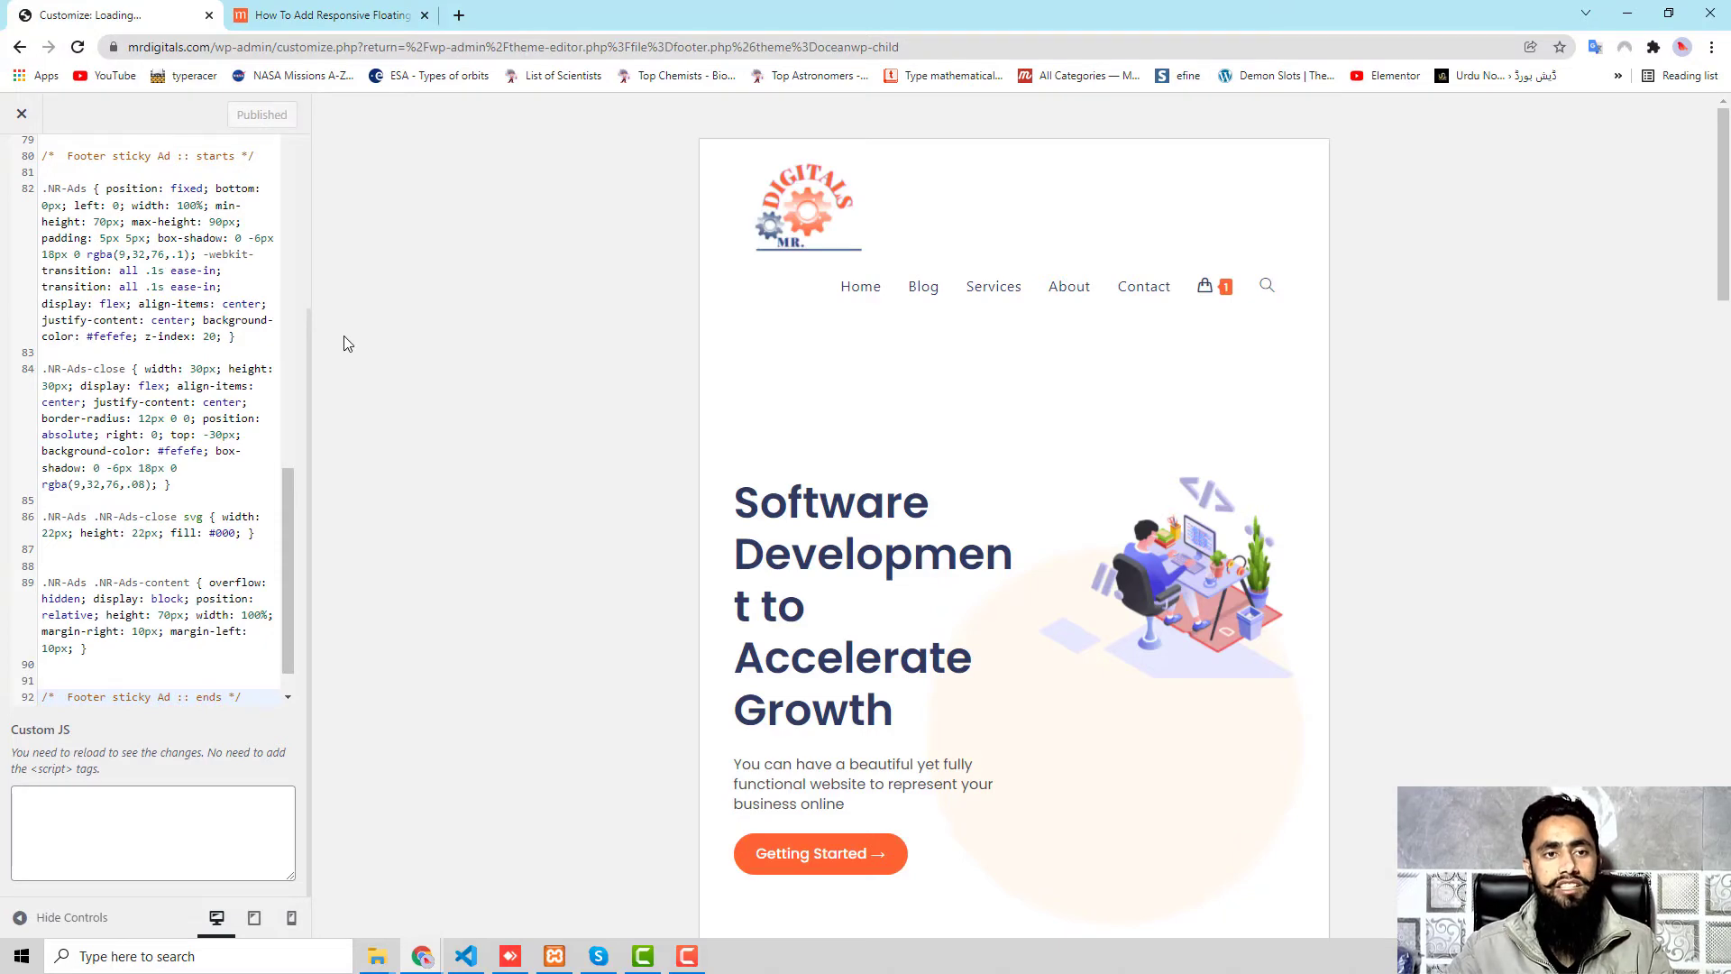
click(326, 16)
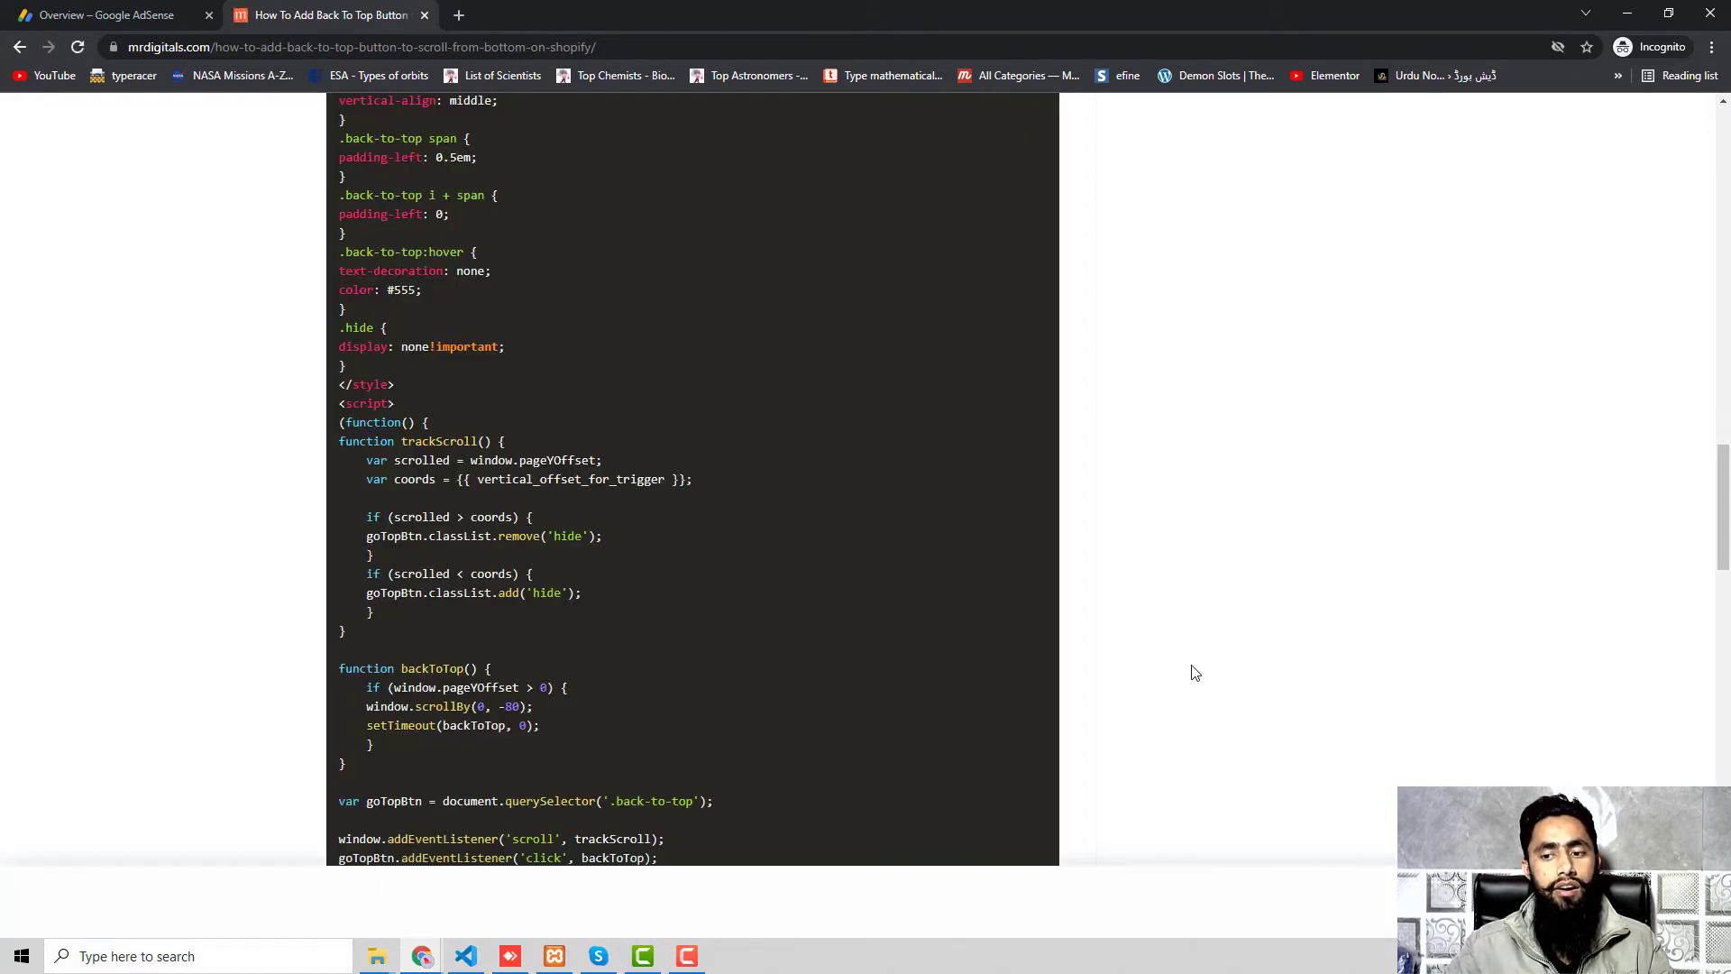
mouse_move(1160, 649)
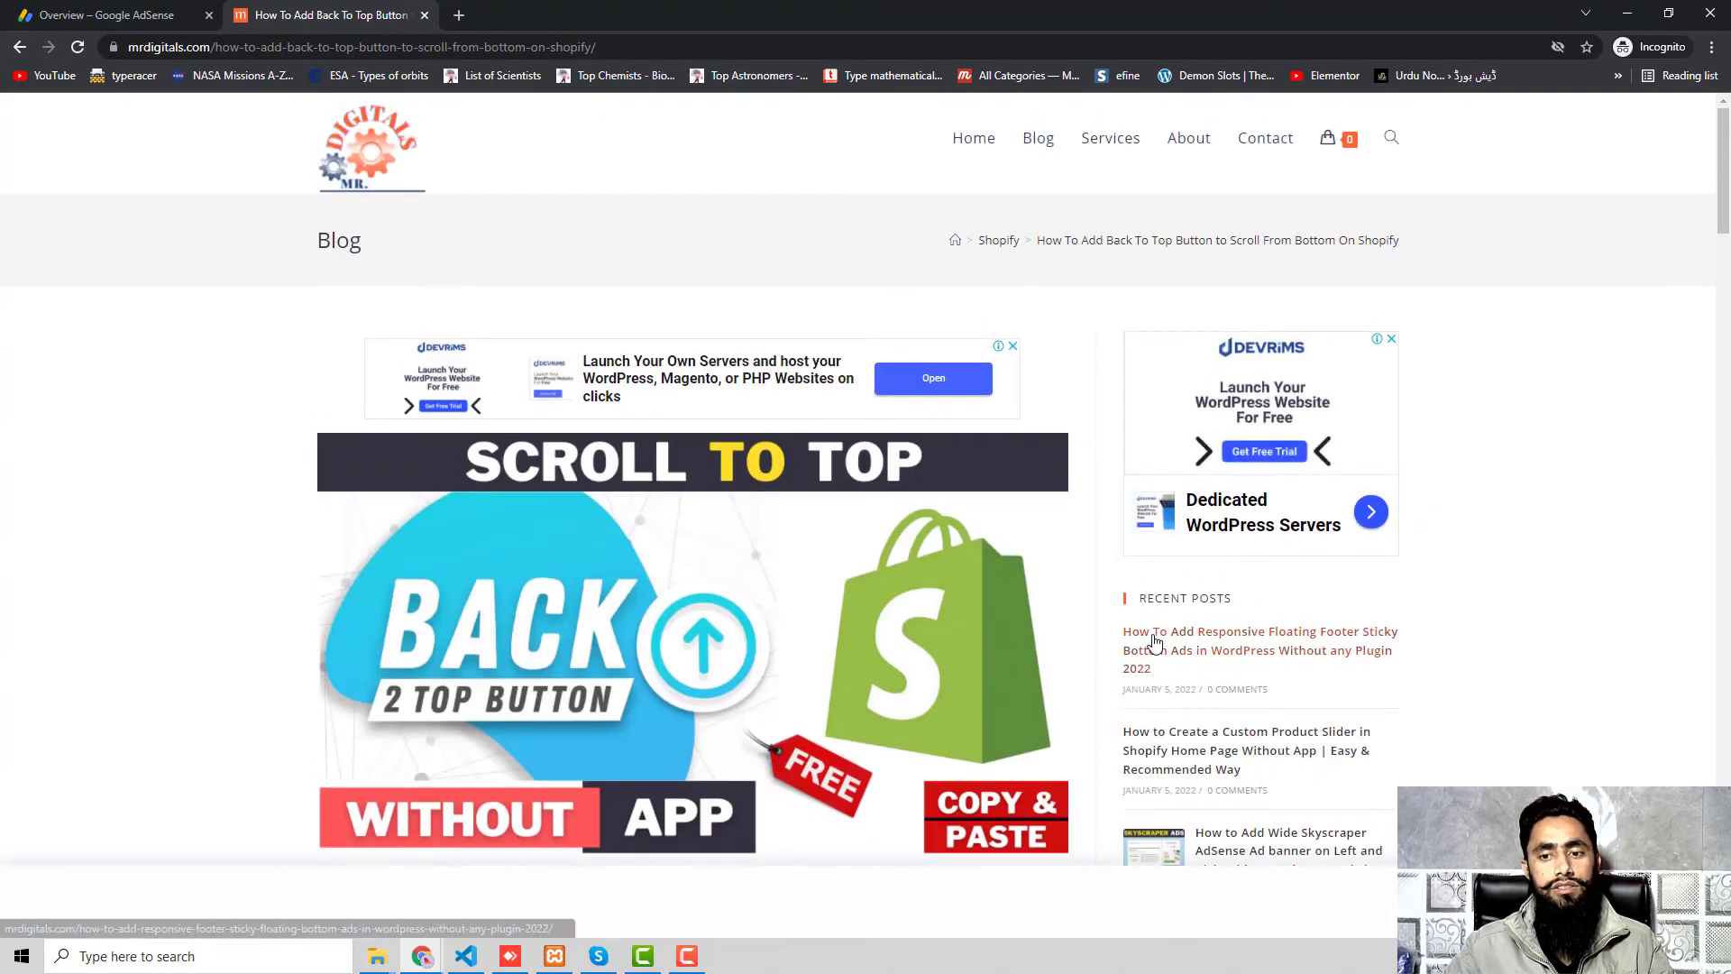
Check the live sticky footer ad on the Back To Top post's code, then return to the Skyscraper post.
scroll(down, 3)
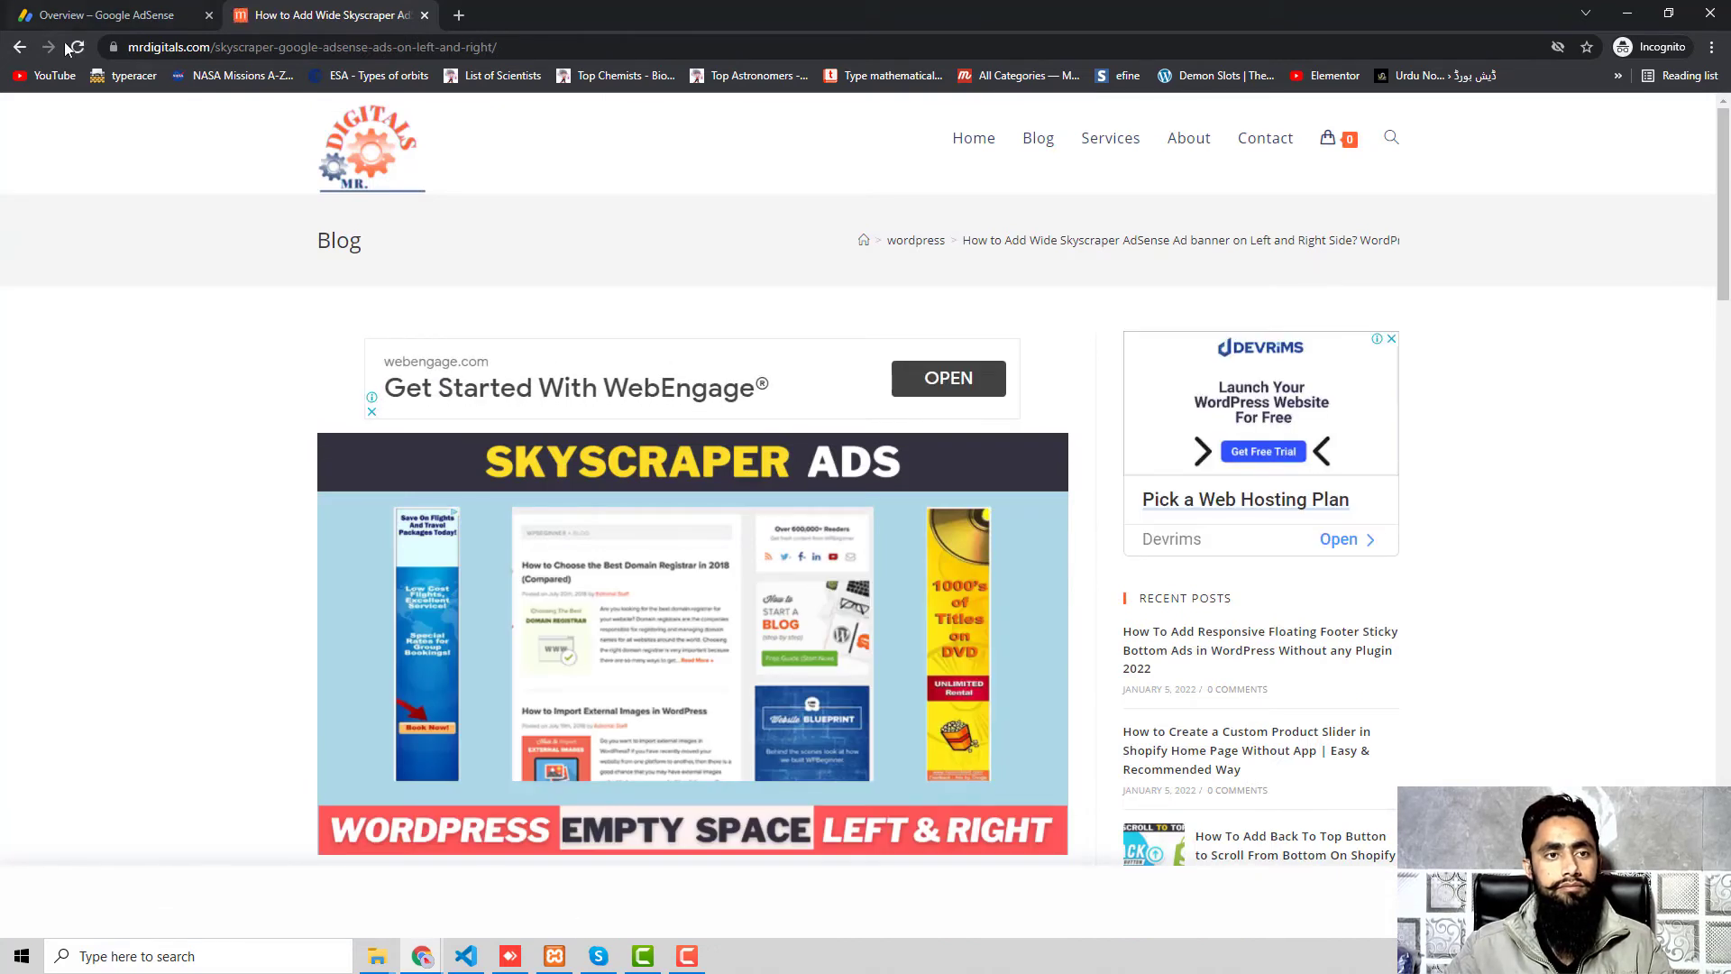
click(74, 47)
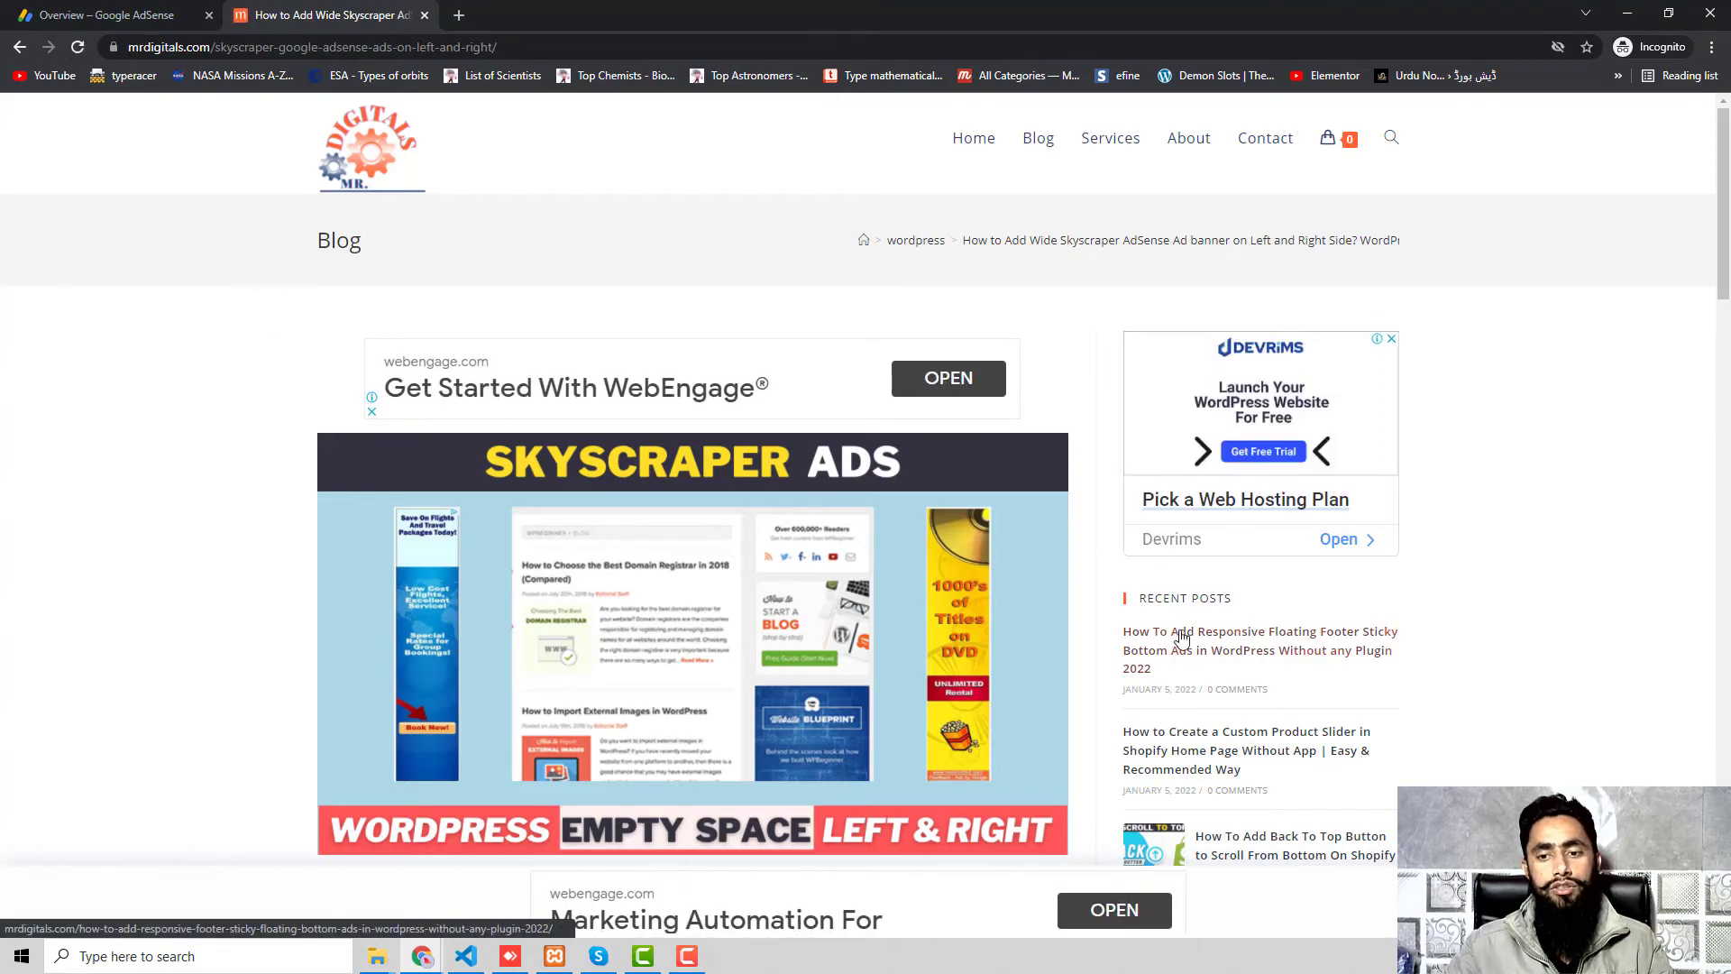
scroll(down, 3)
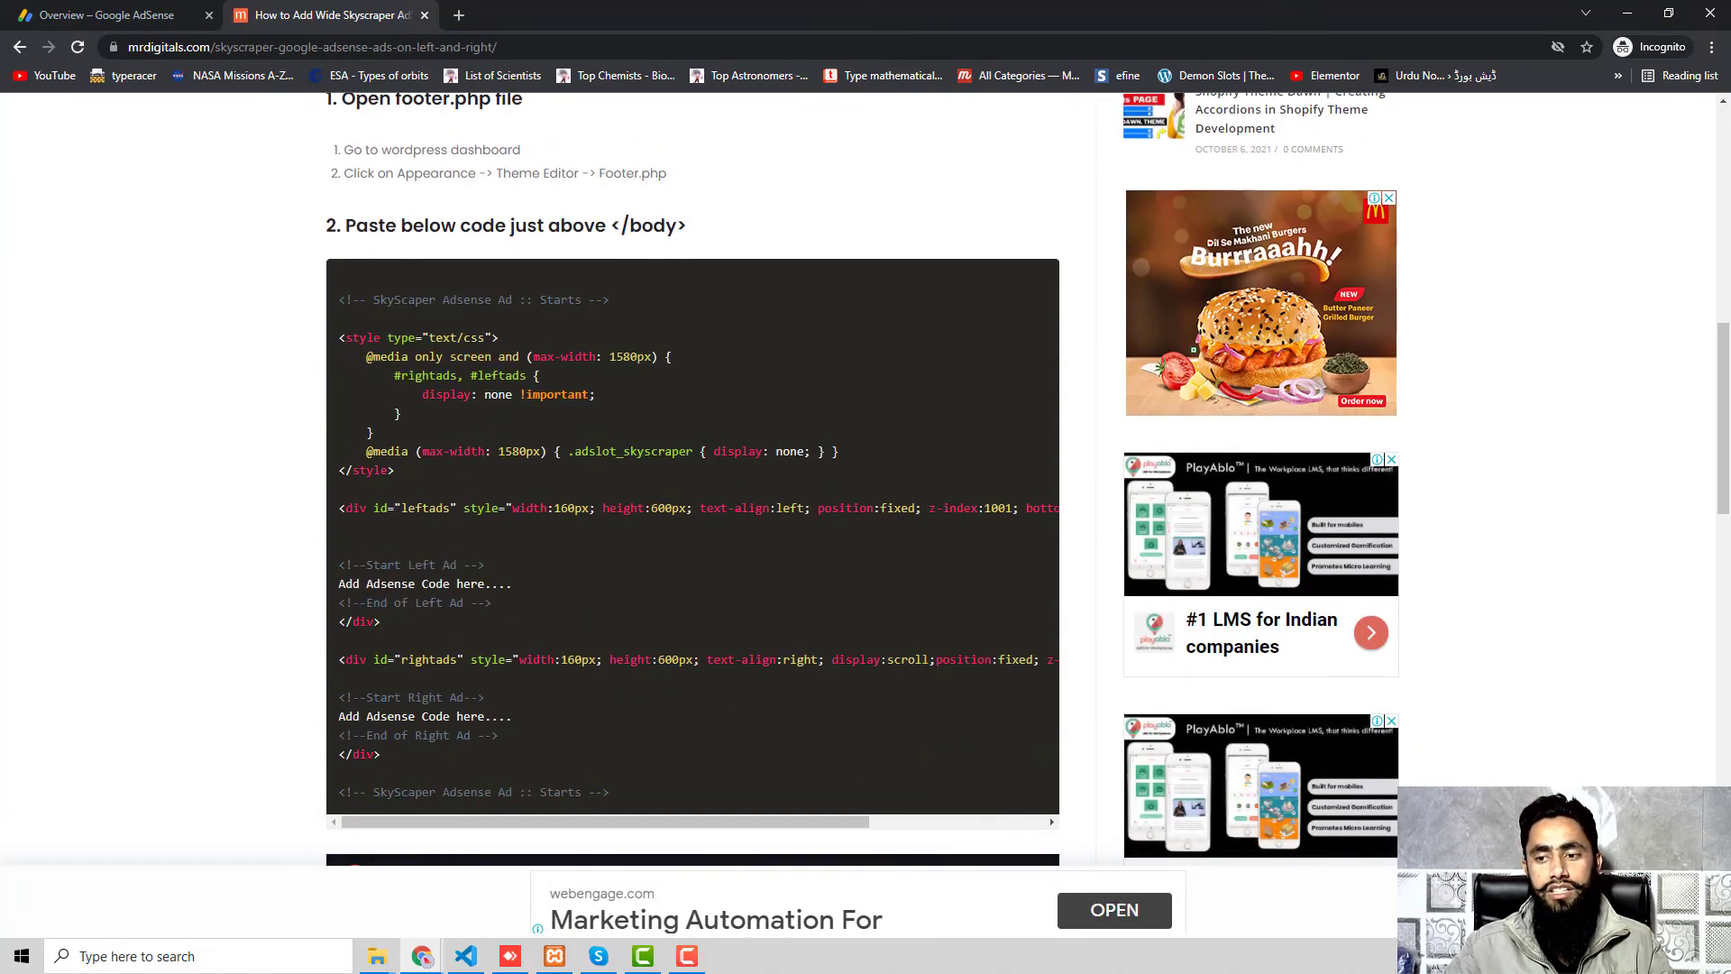
scroll(down, 3)
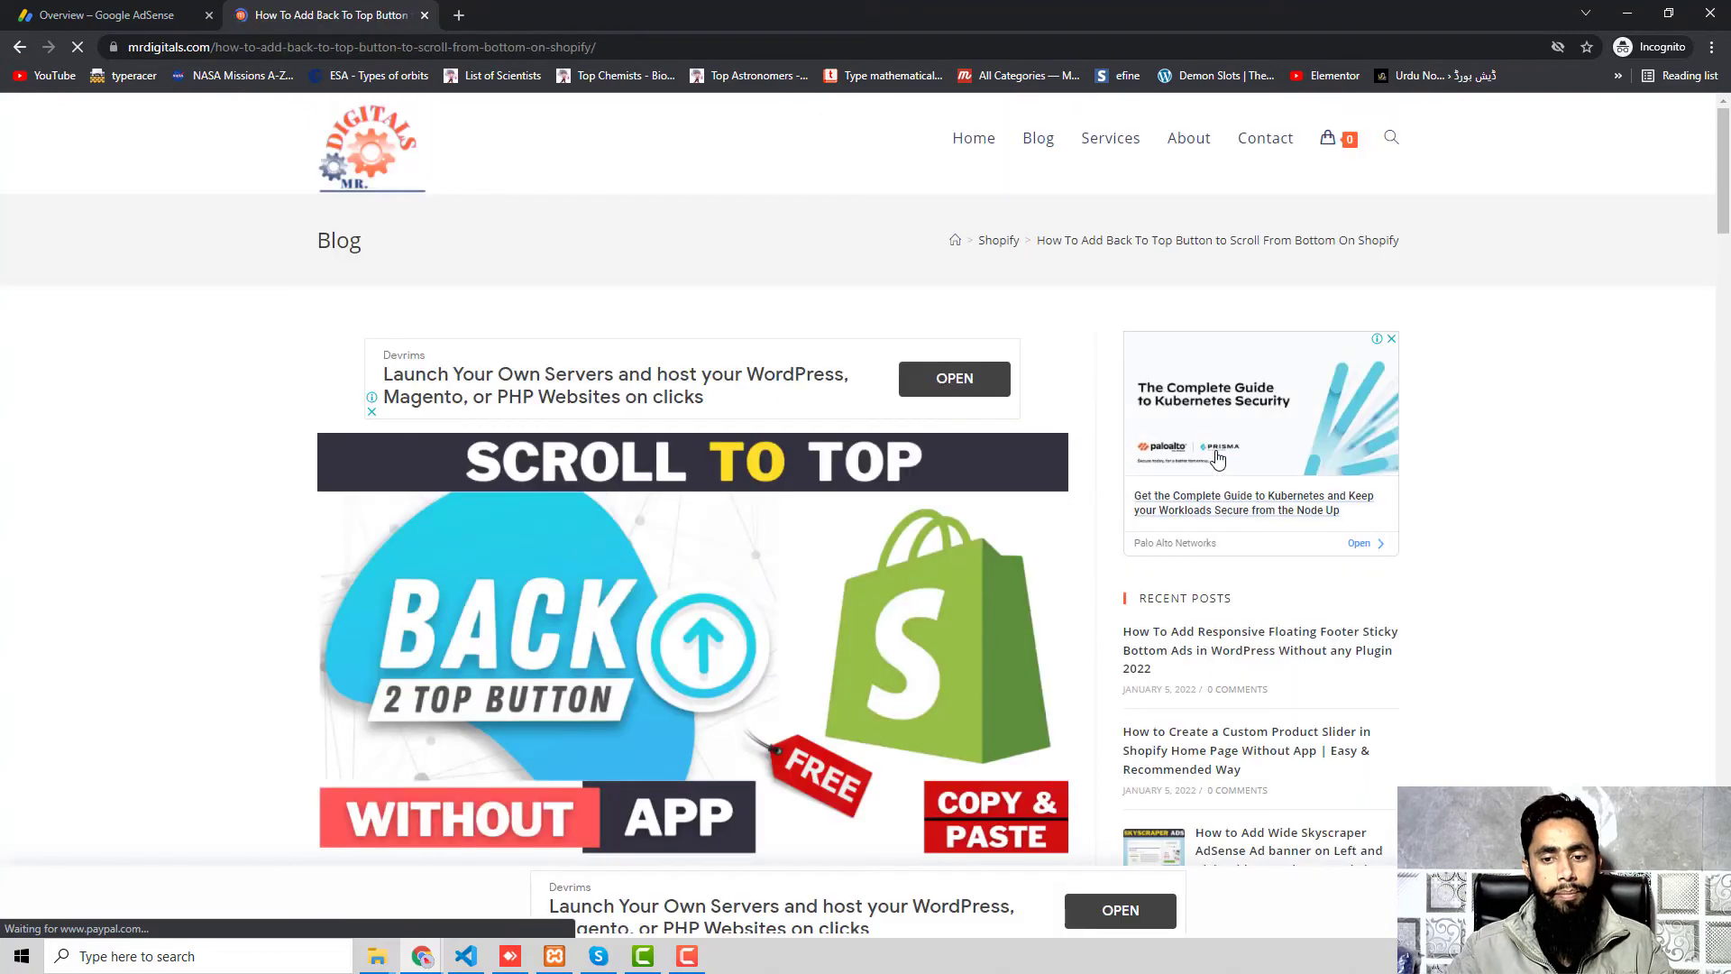
scroll(down, 3)
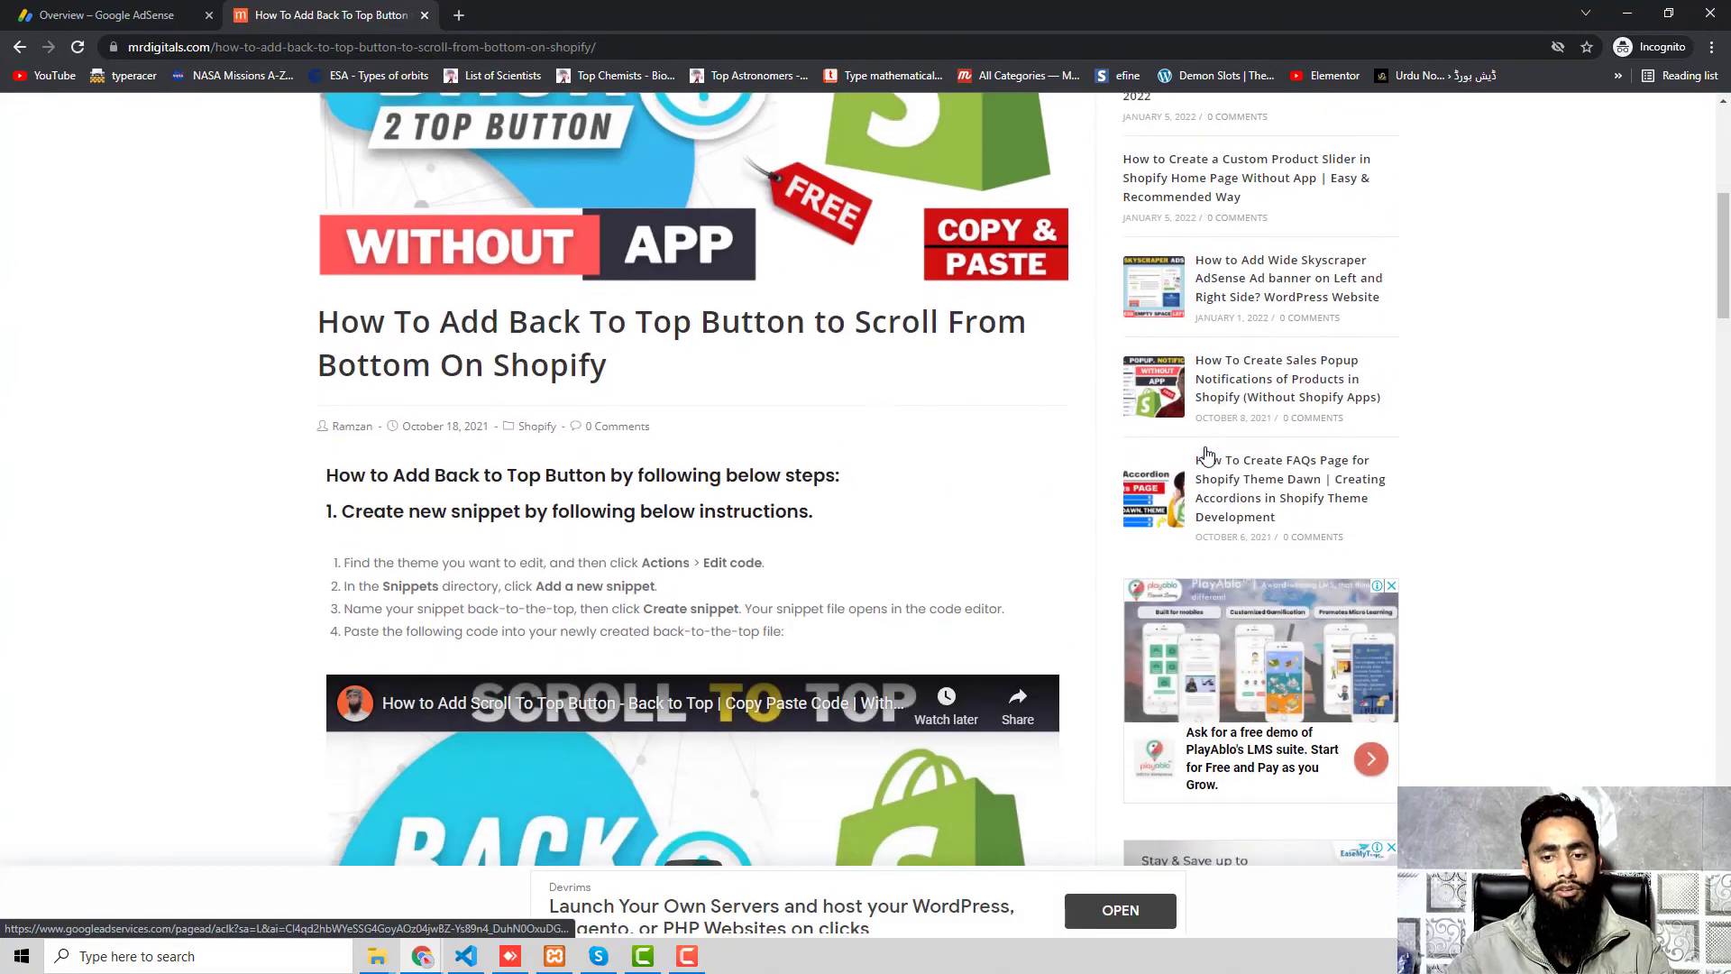
scroll(down, 3)
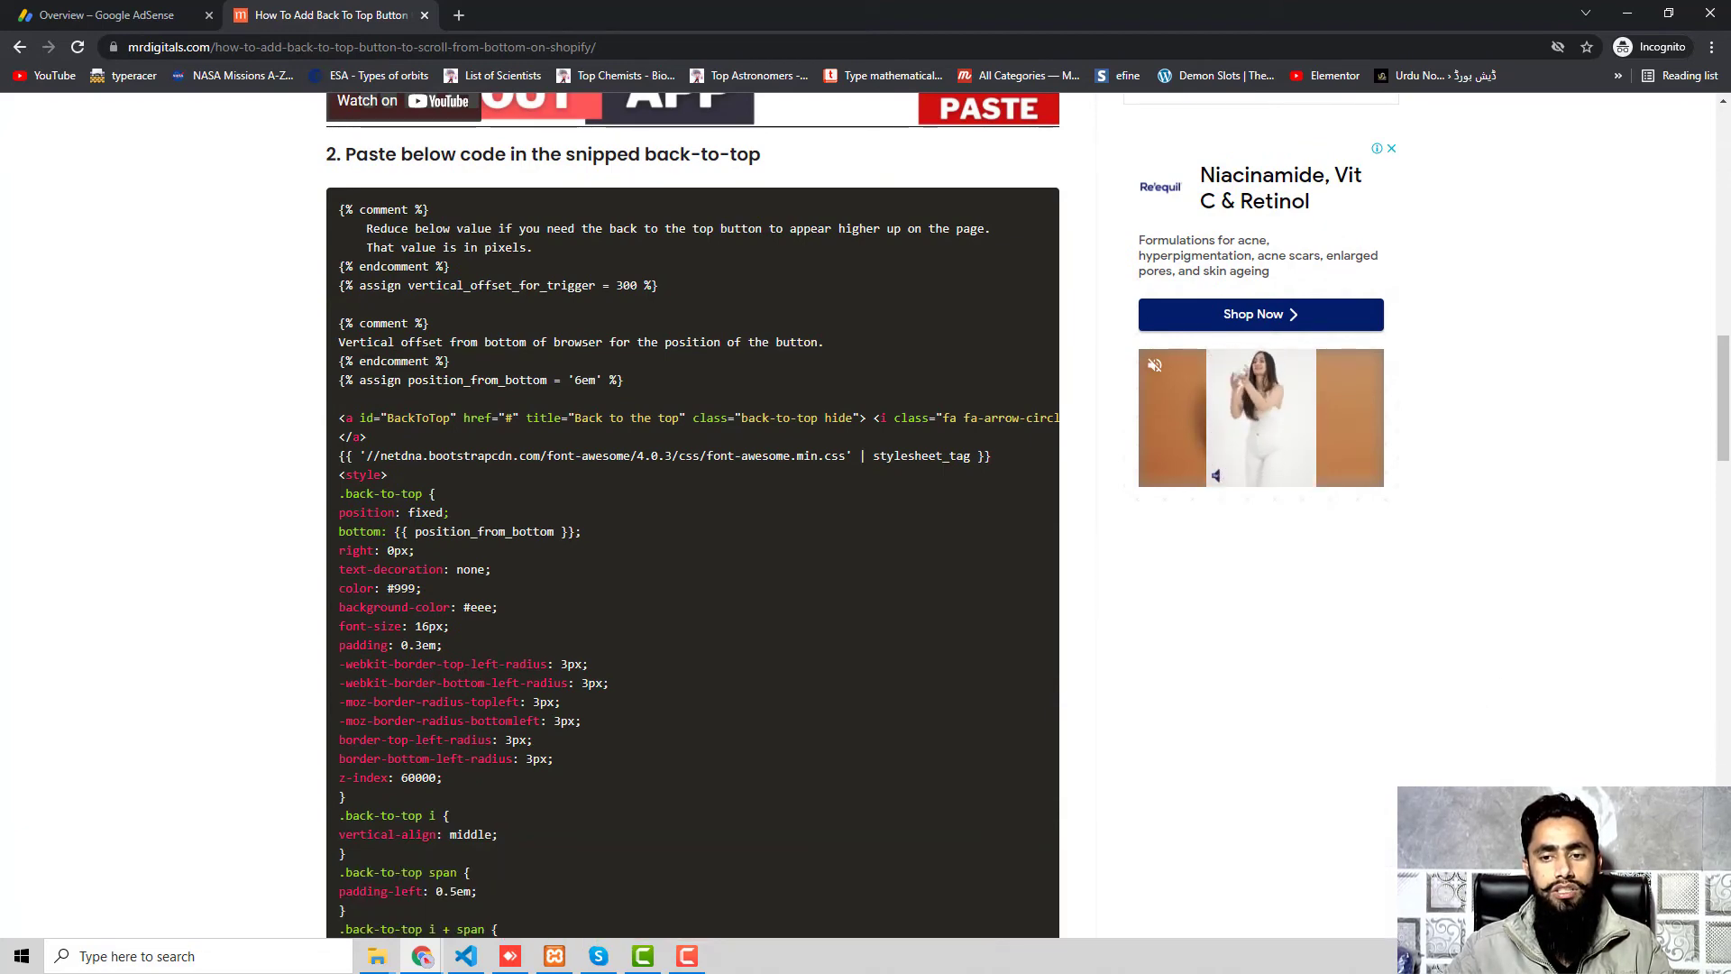
scroll(up, 3)
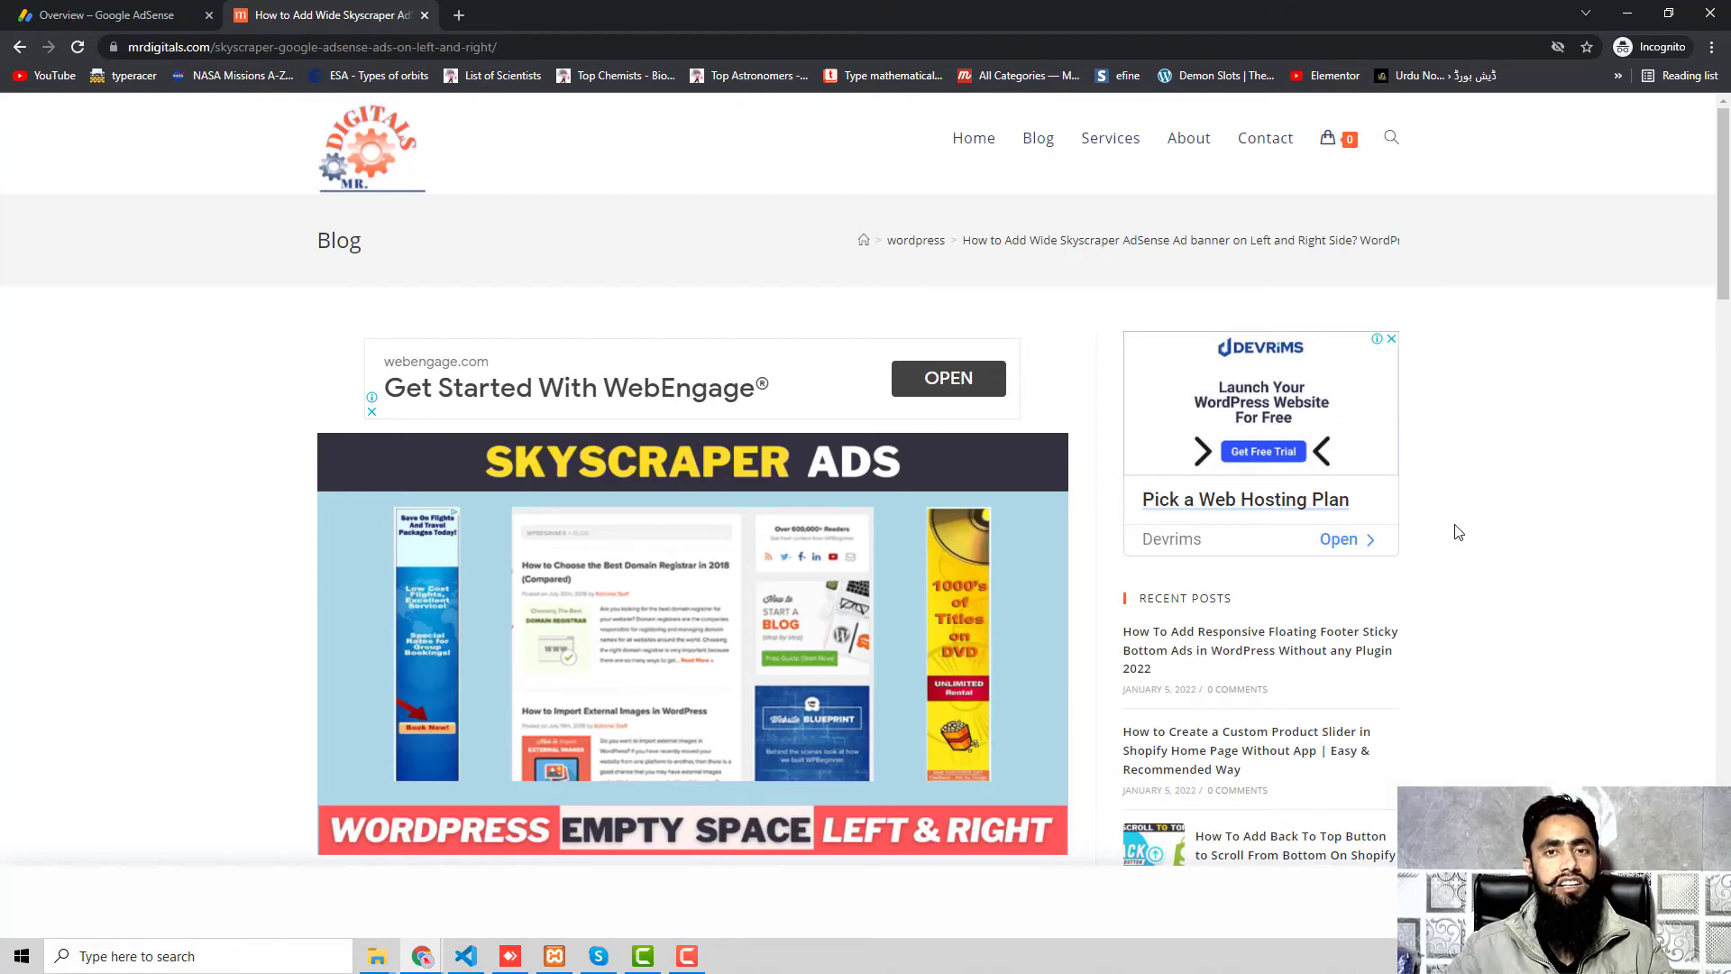
From the Blog list, view the Custom Product Slider tutorial and scroll to its CSS block.
click(1035, 138)
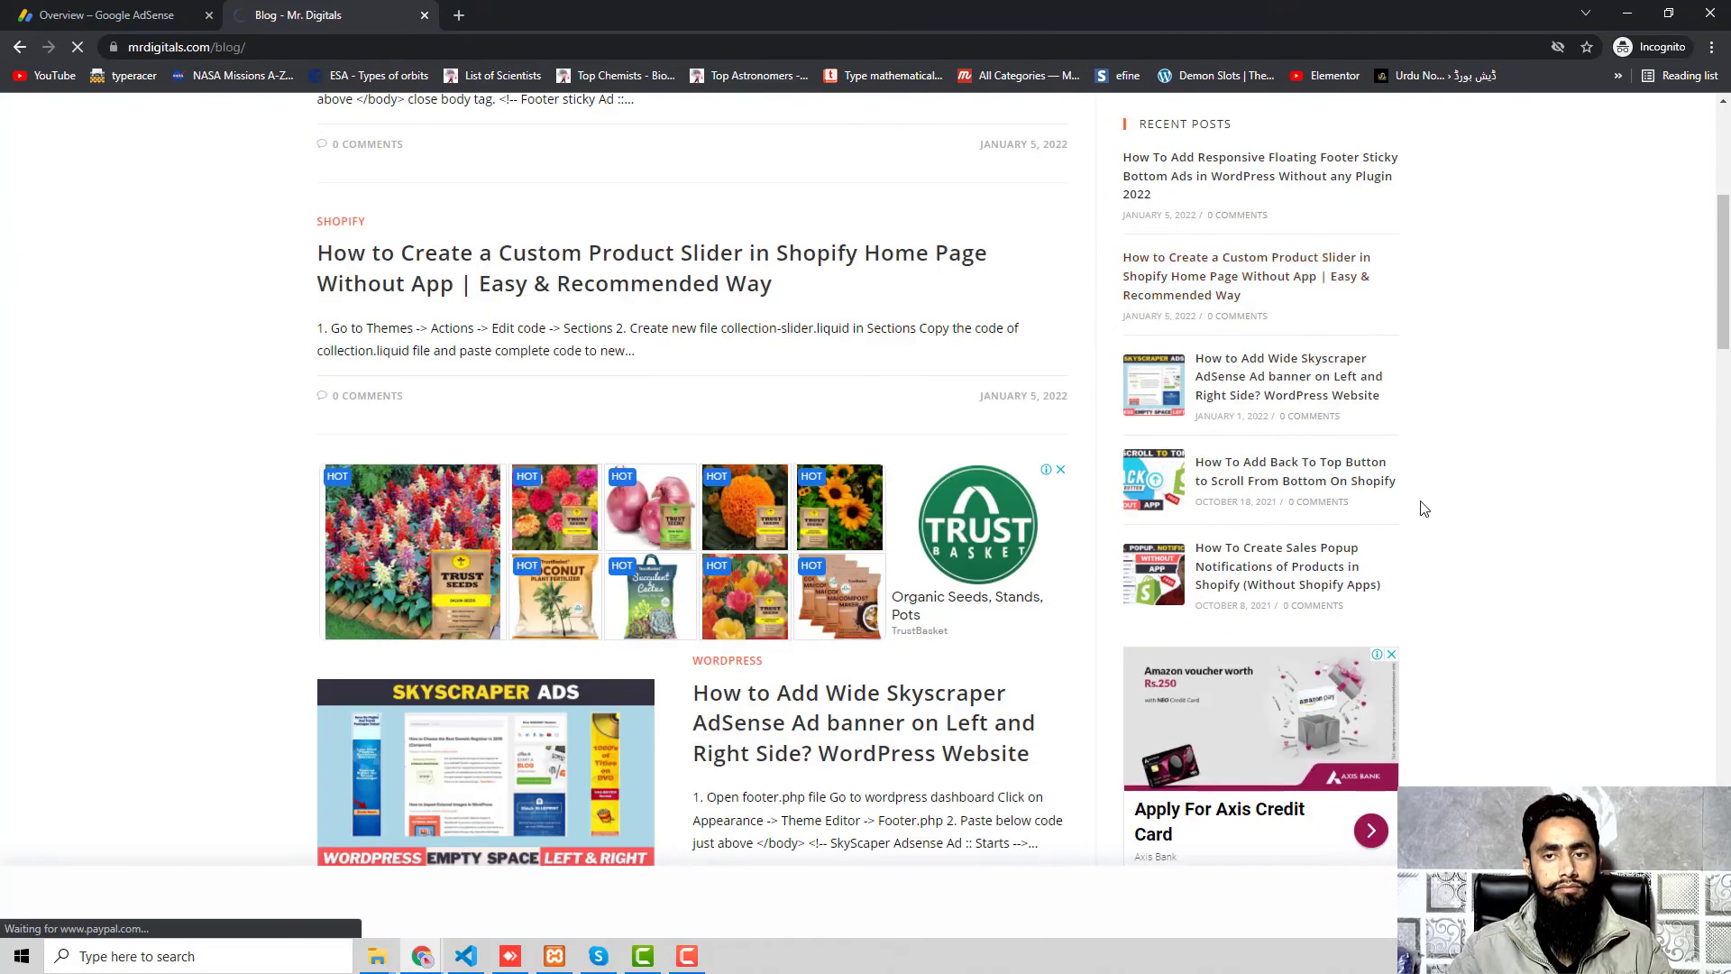
click(651, 267)
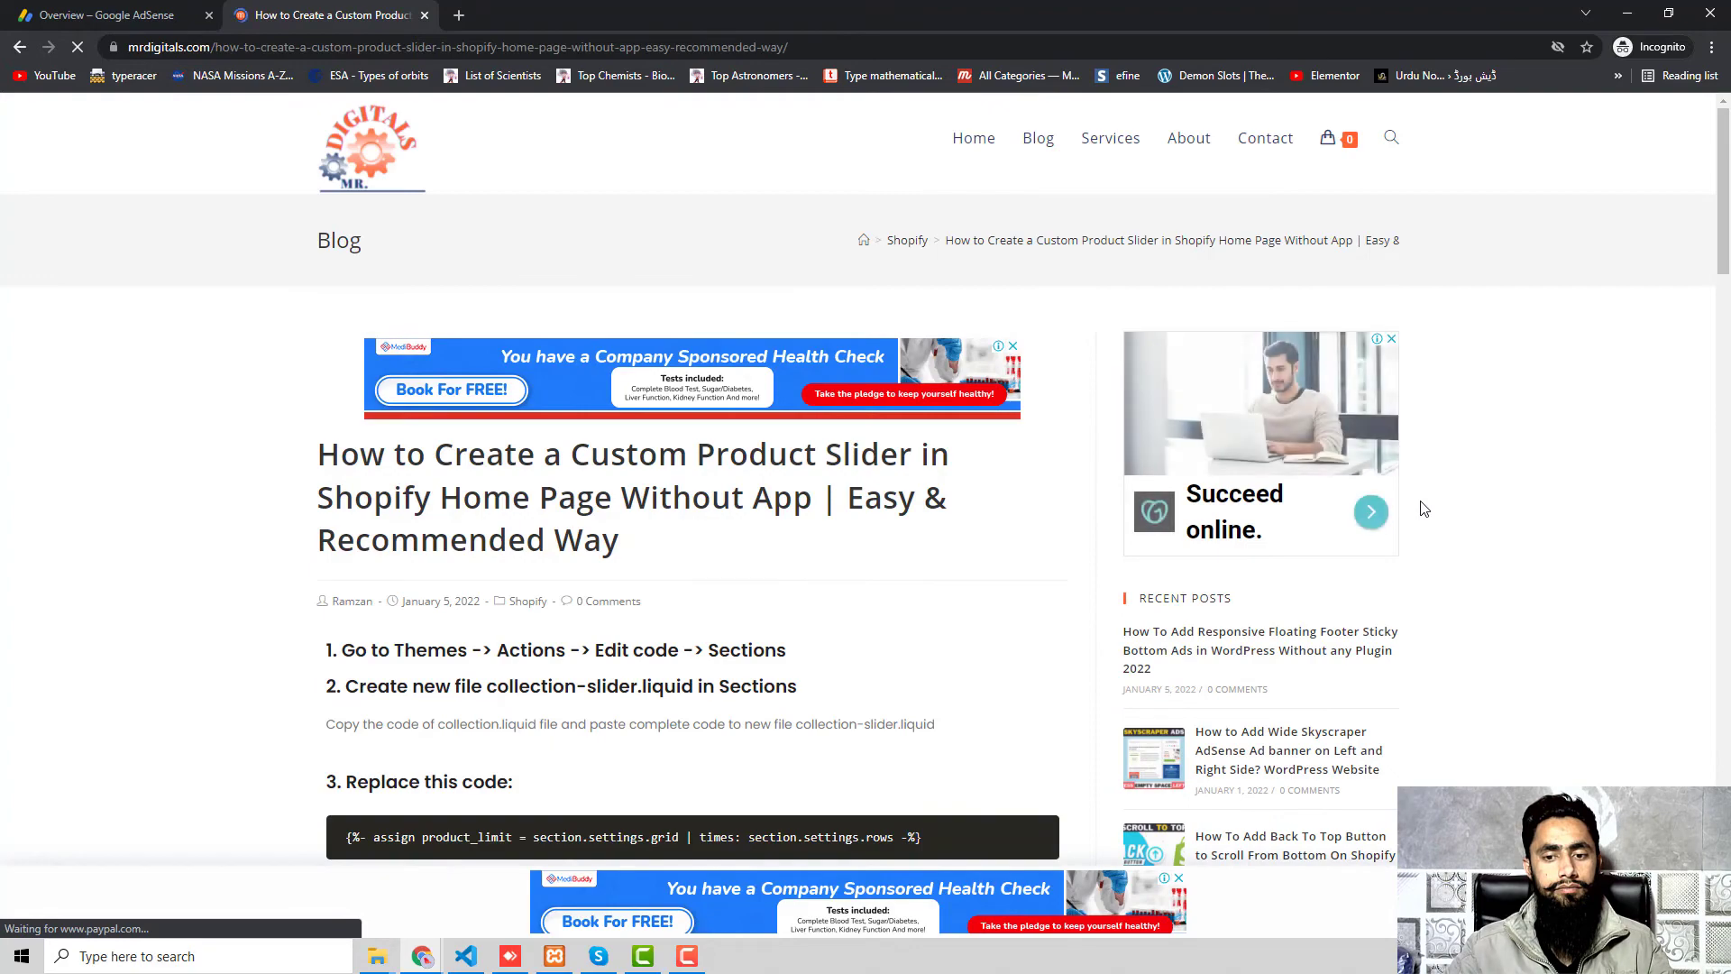
scroll(down, 3)
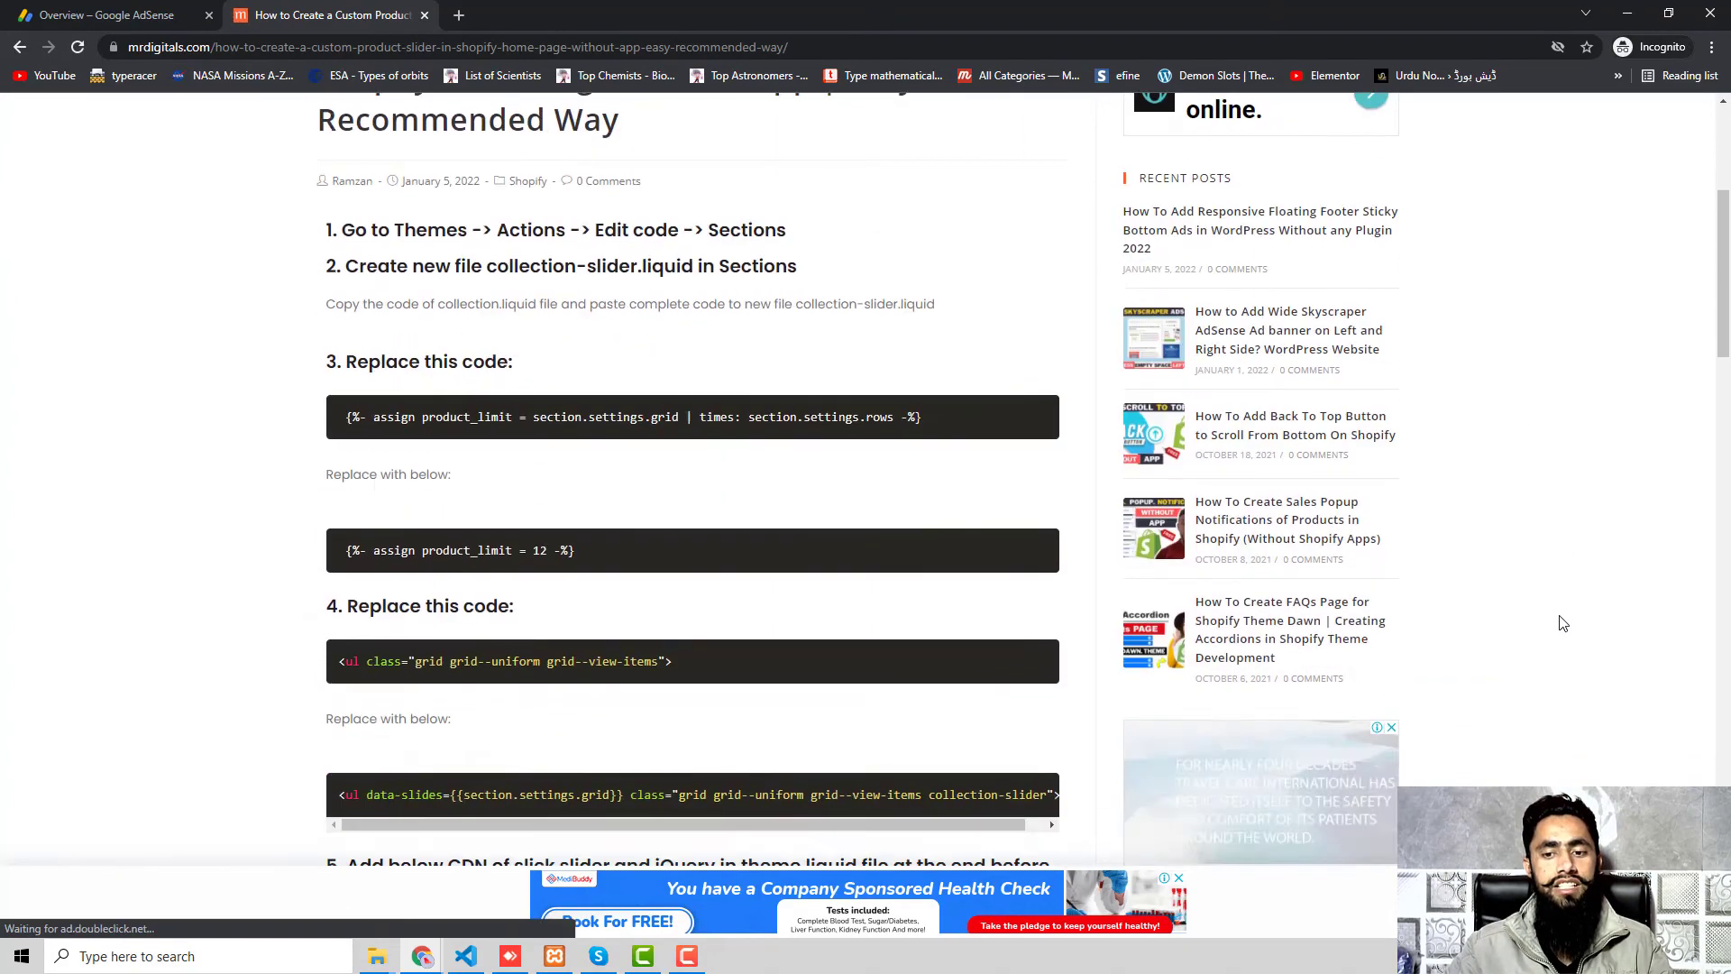
scroll(down, 3)
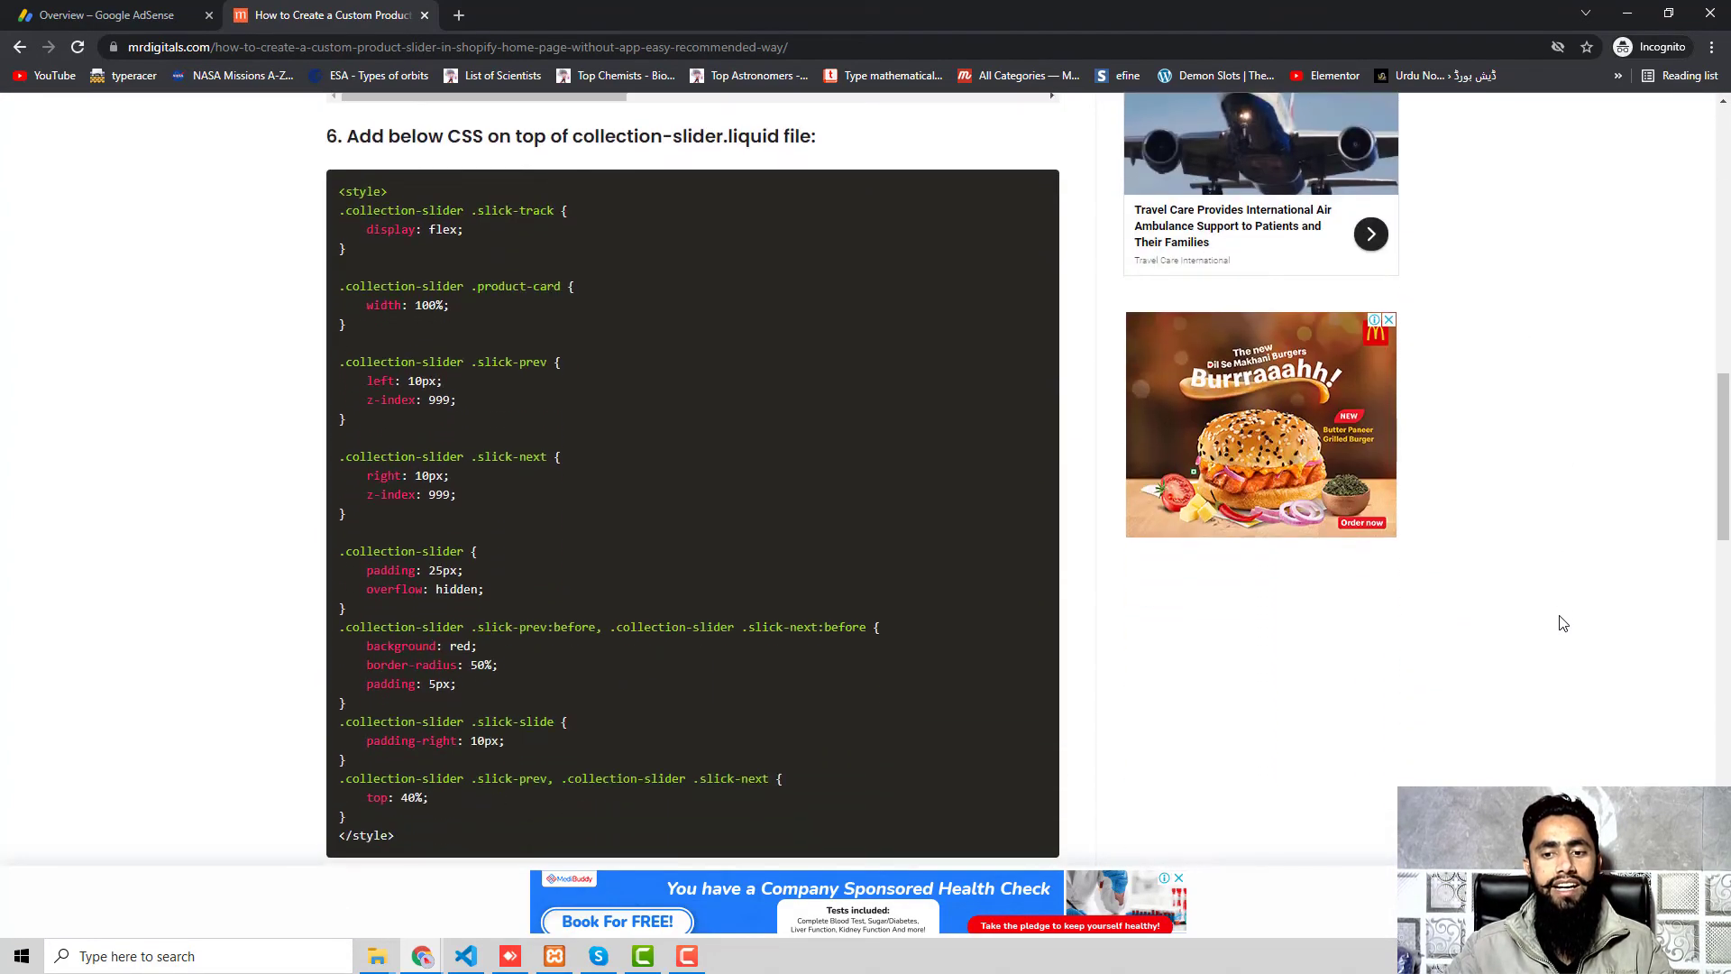
scroll(down, 3)
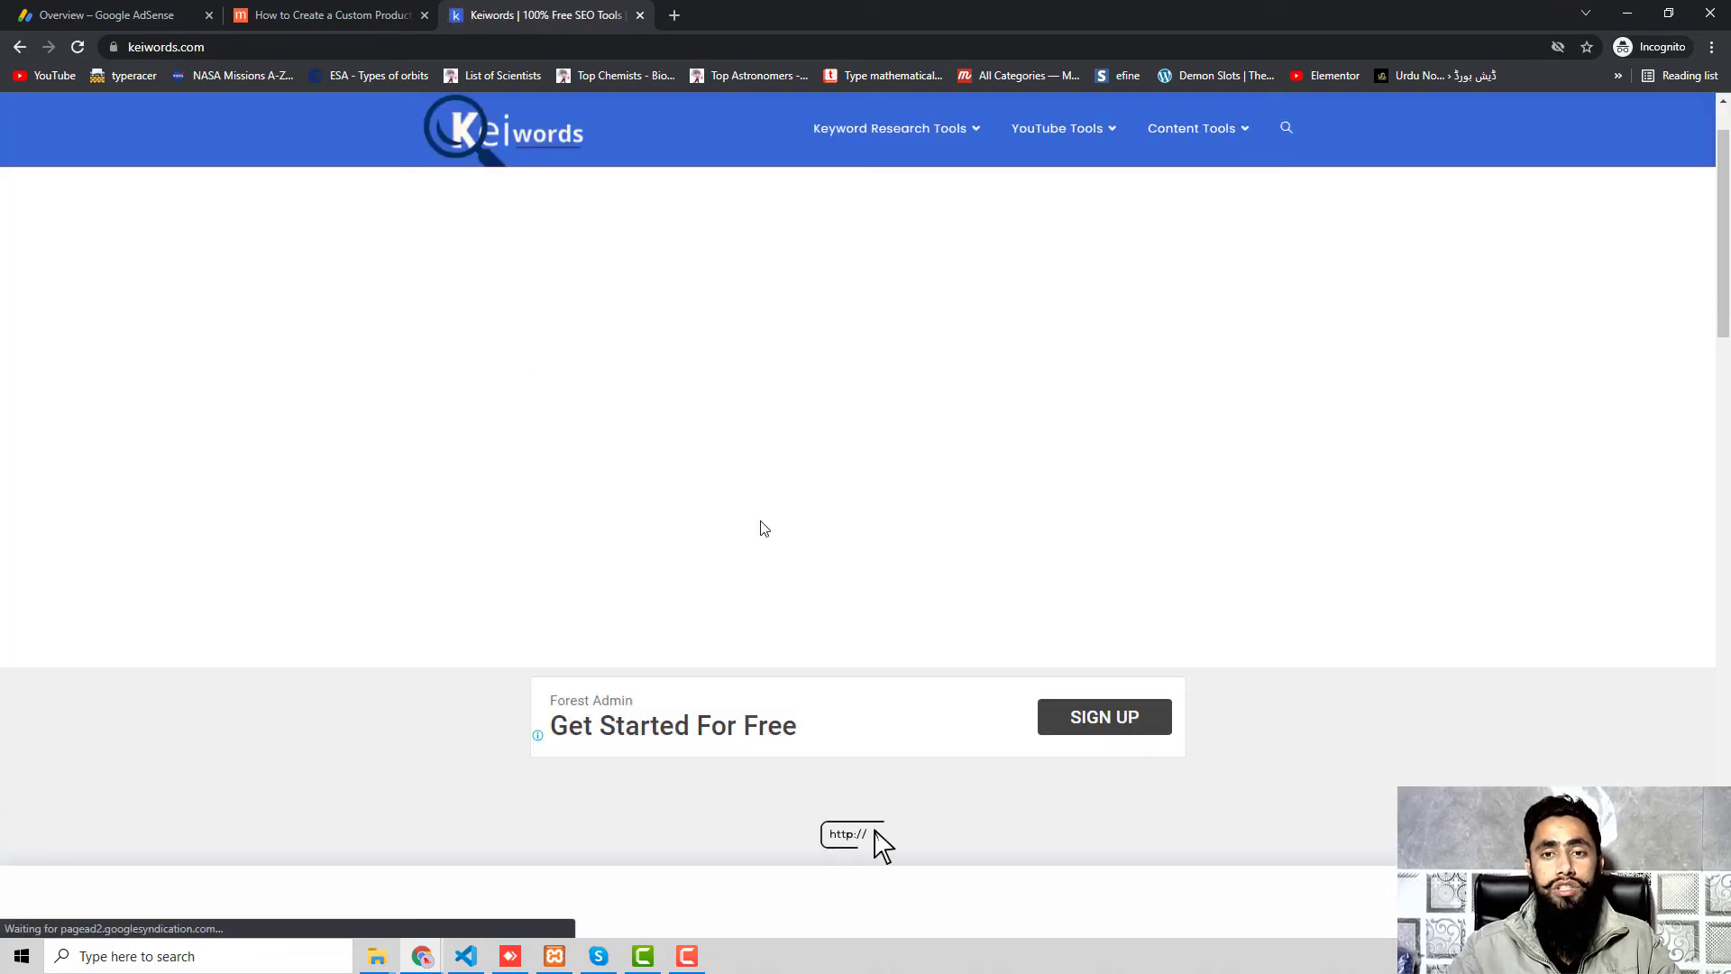
Run the Keyword Volume Checker for 'books' chosen from earlier searches.
scroll(down, 3)
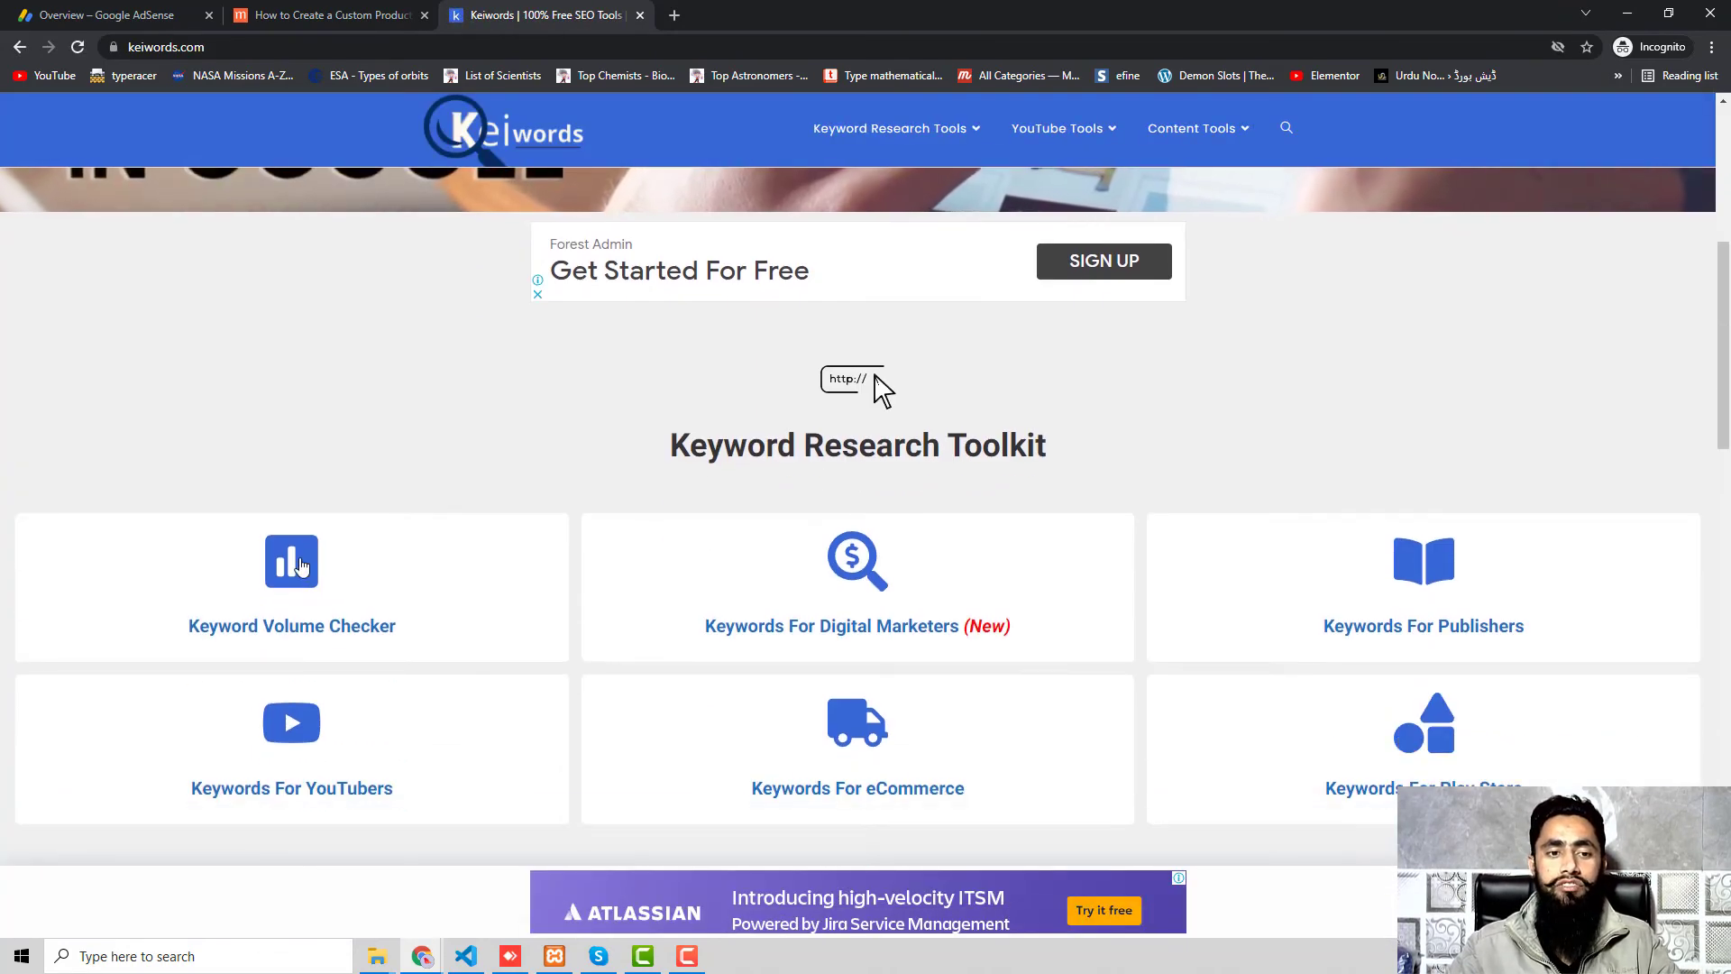
click(292, 586)
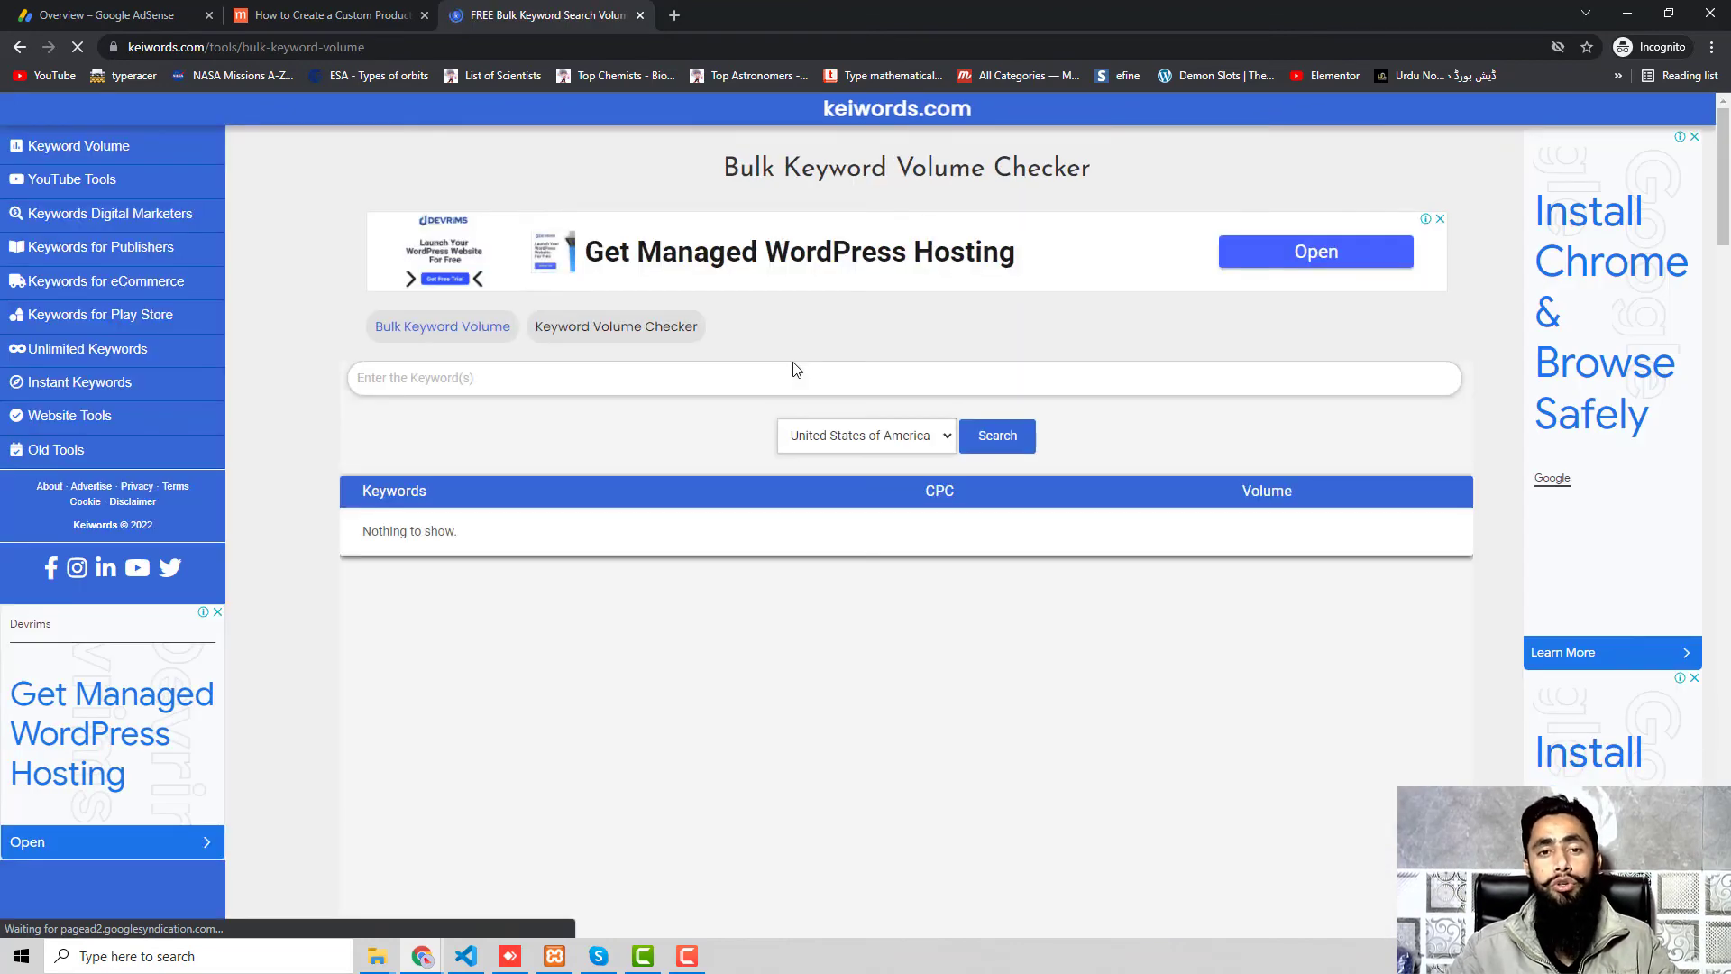
click(615, 326)
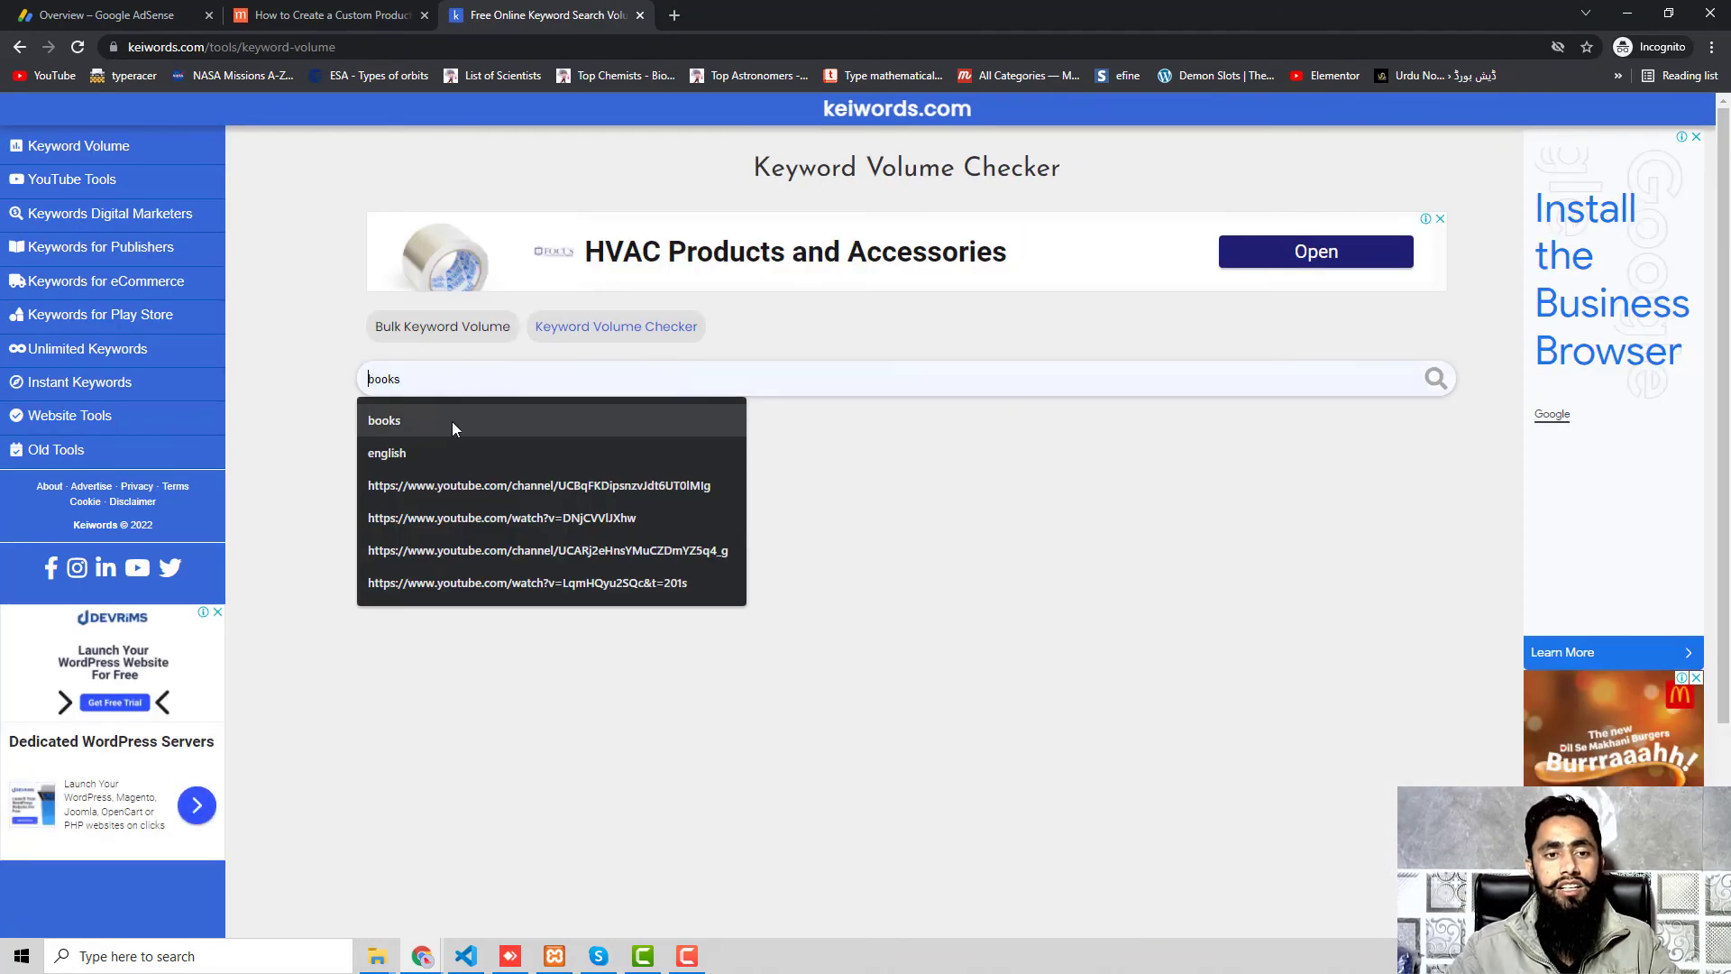
click(1201, 377)
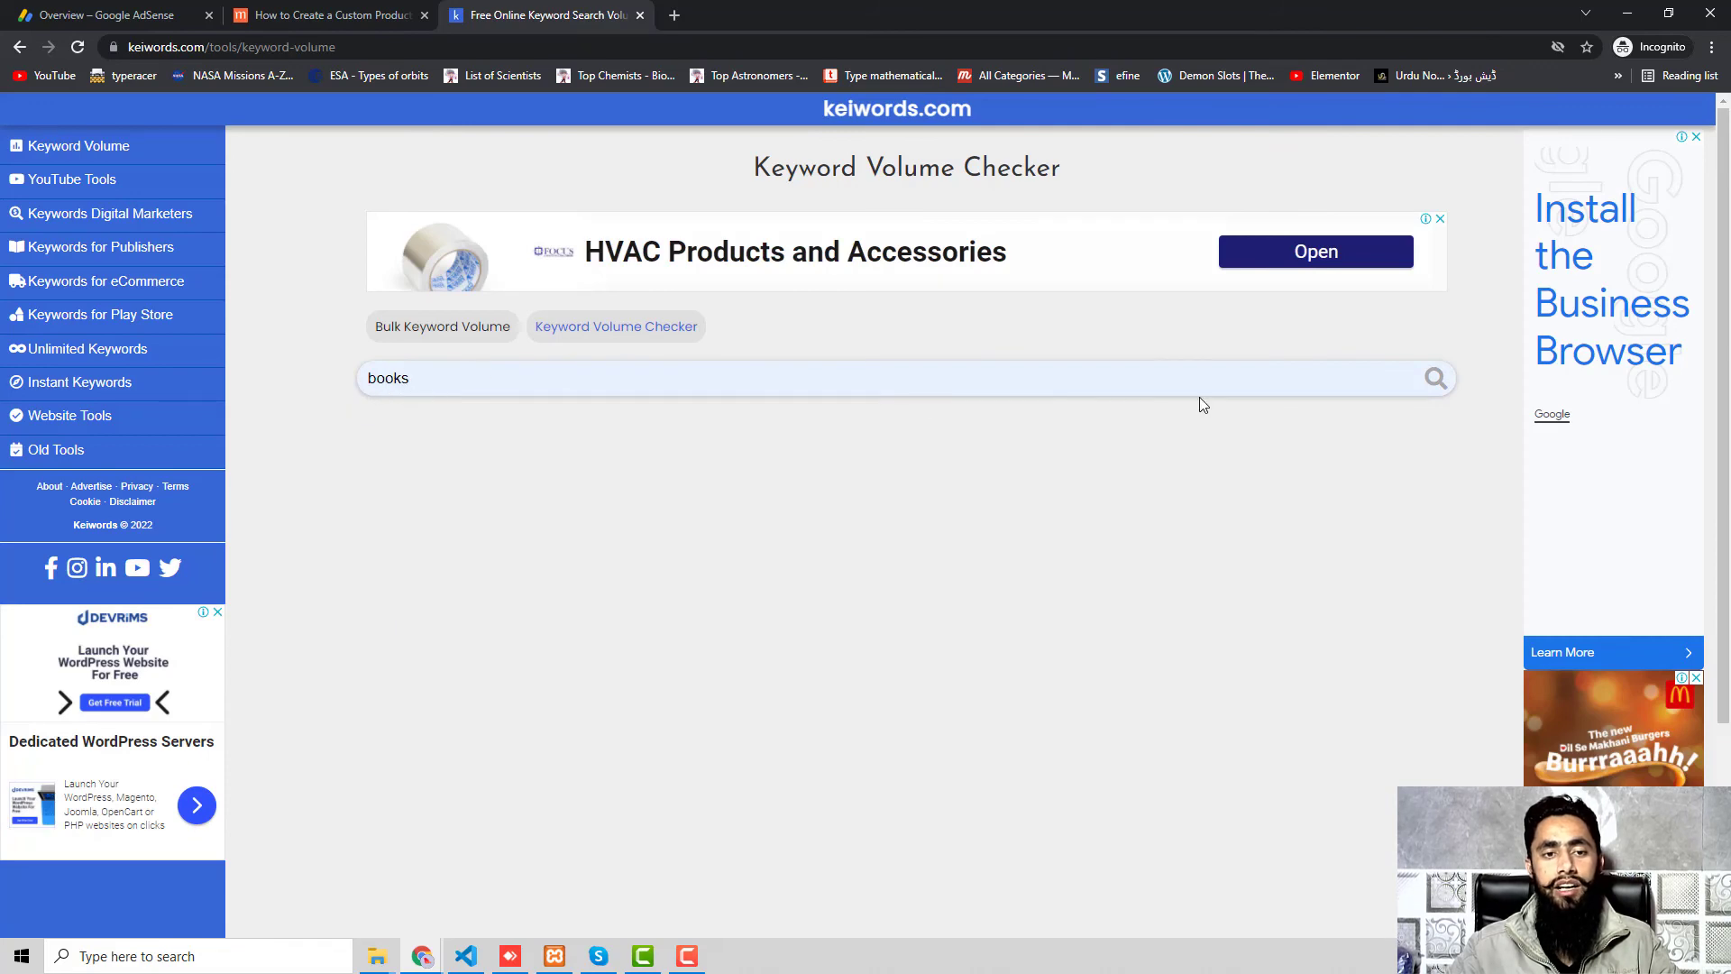
click(1434, 376)
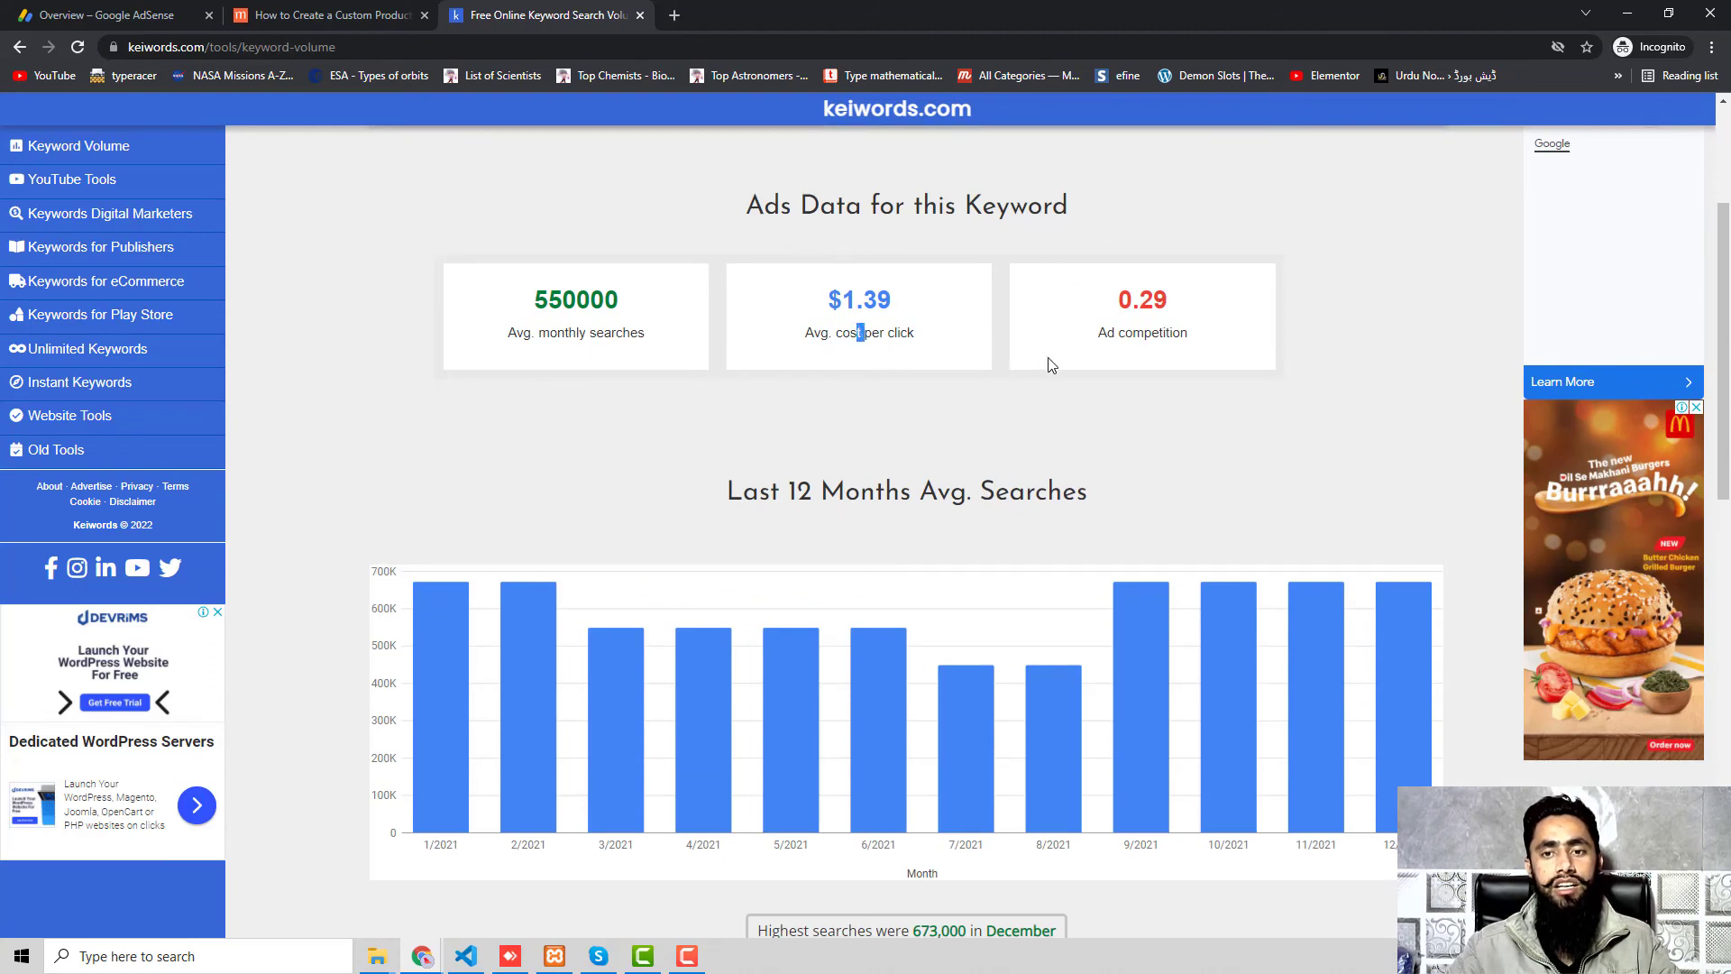
Review volume, CPC, monthly trends and related keywords for 'books', then go to YouTube tools.
scroll(down, 3)
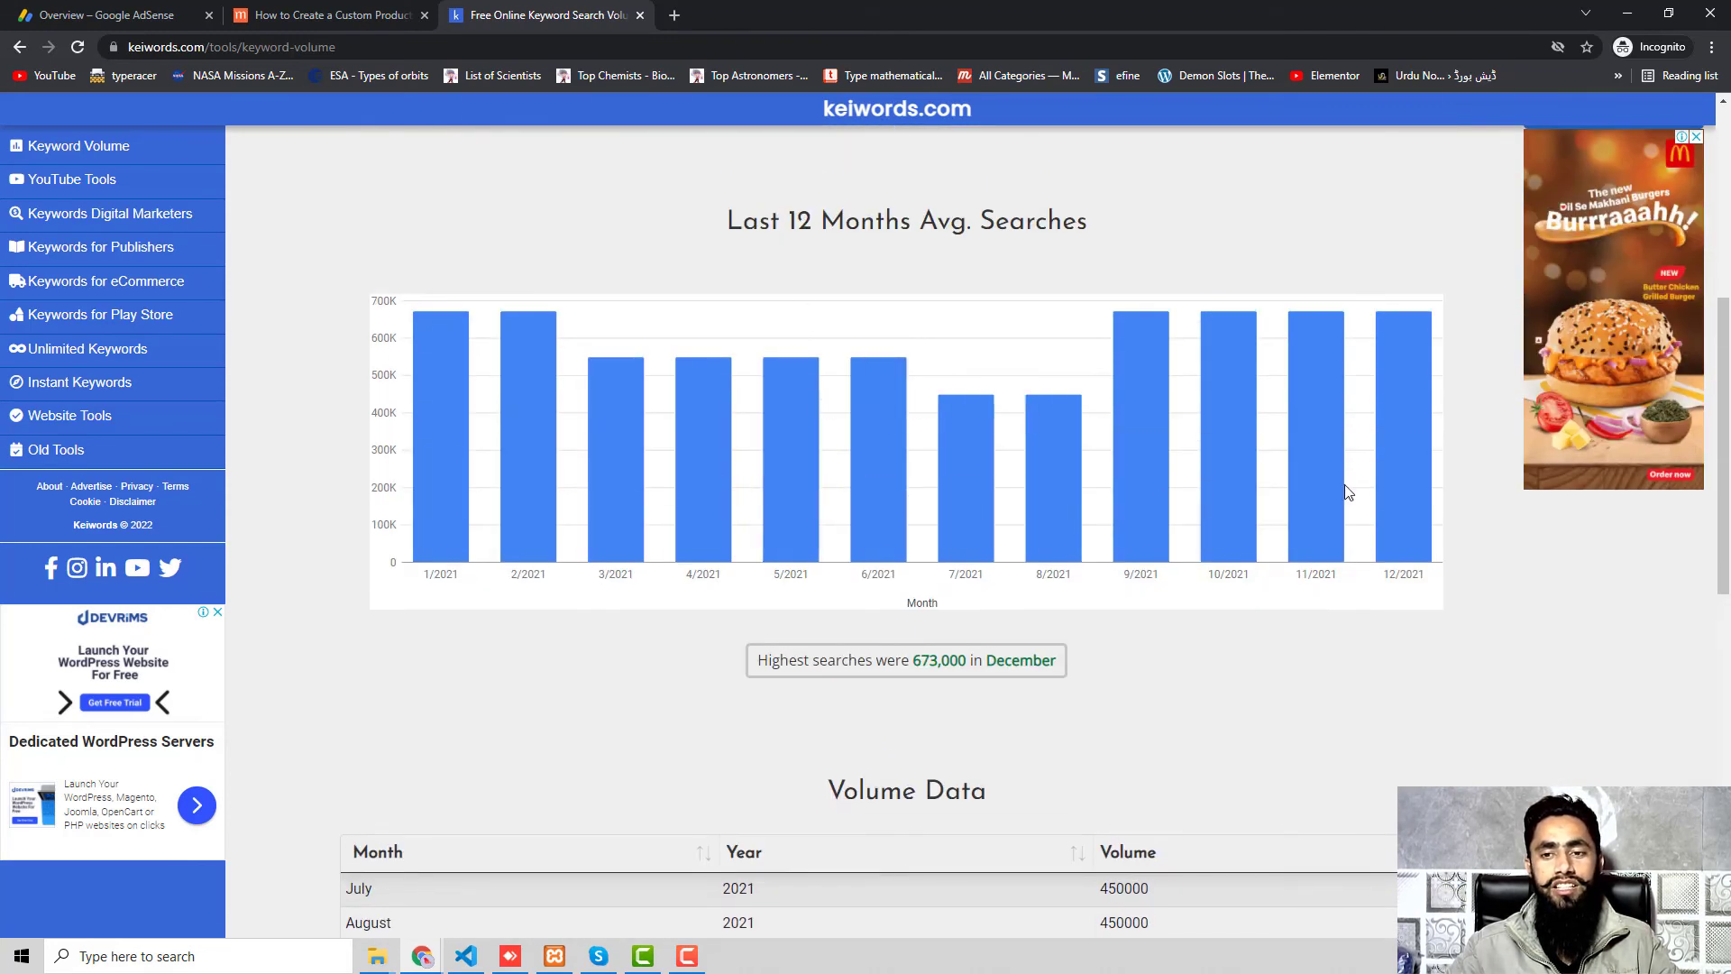
scroll(down, 3)
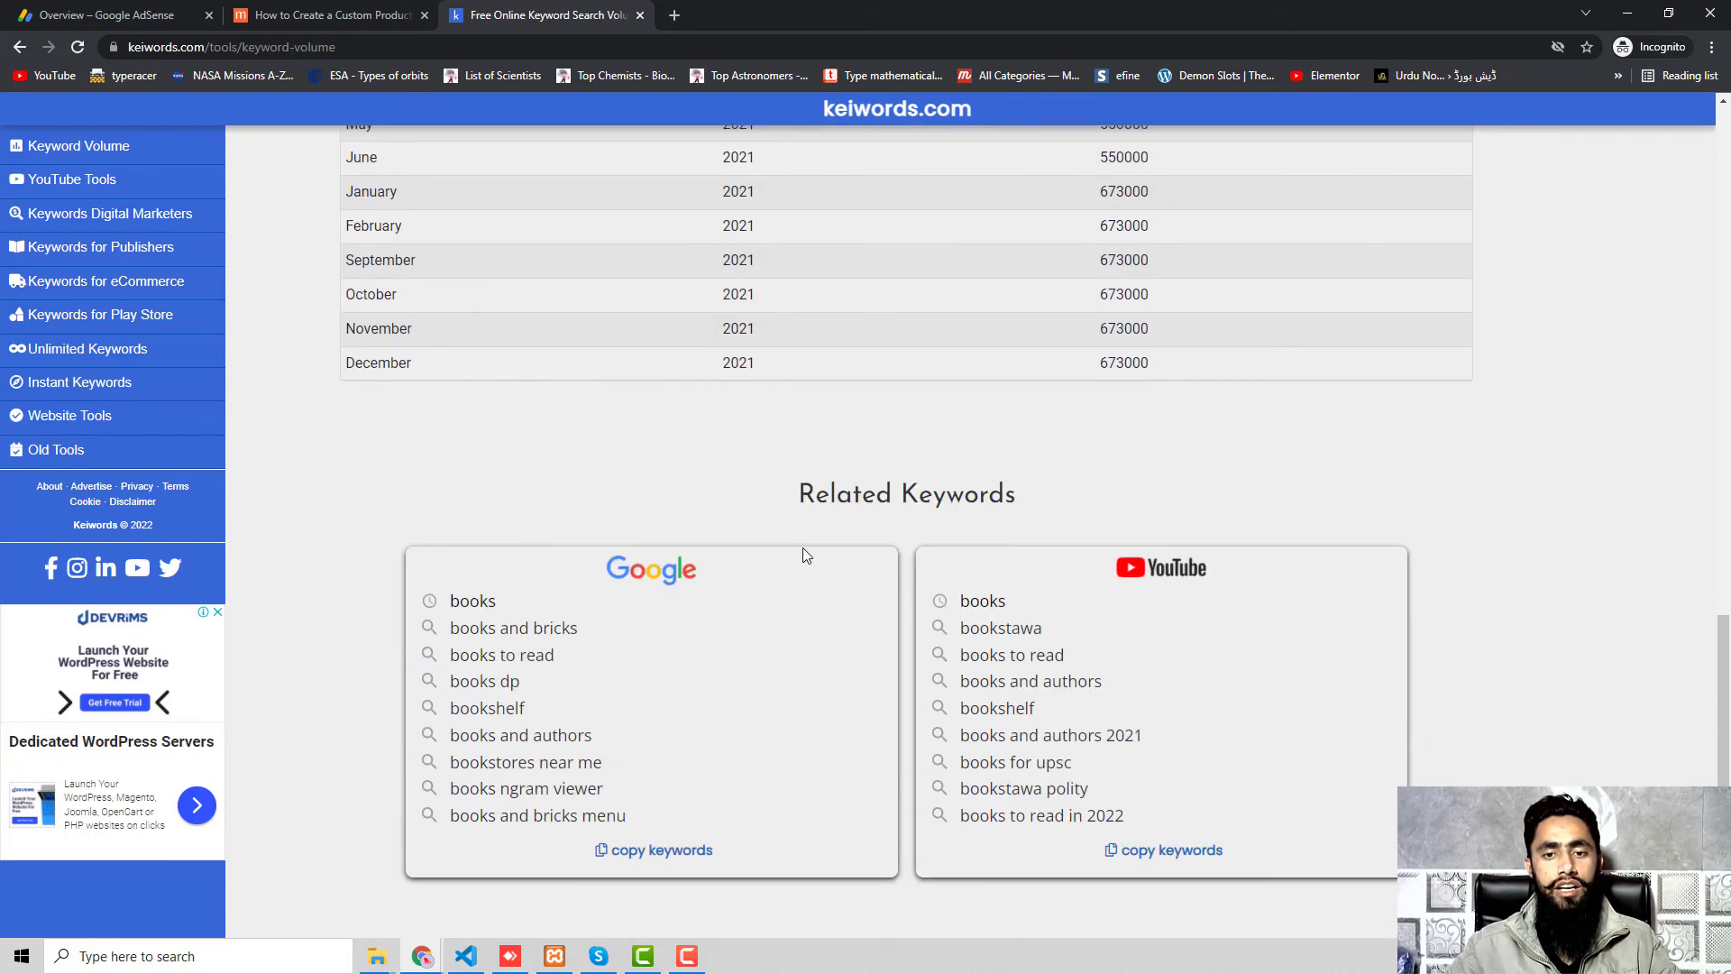
scroll(down, 3)
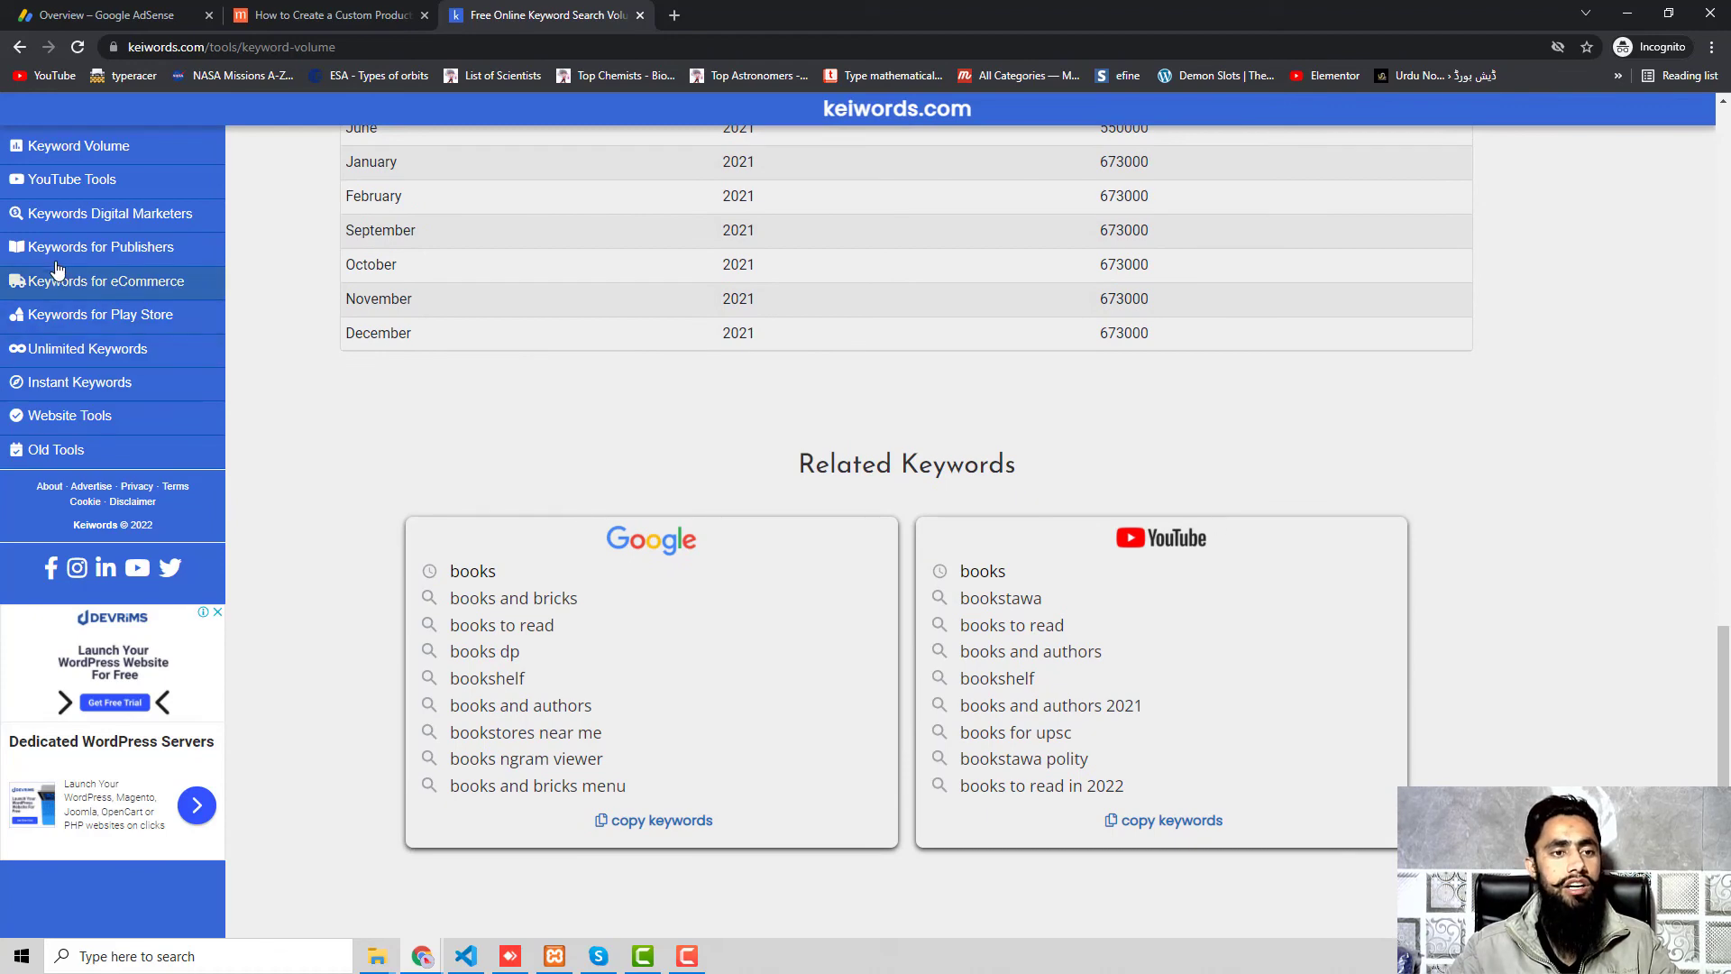
click(72, 179)
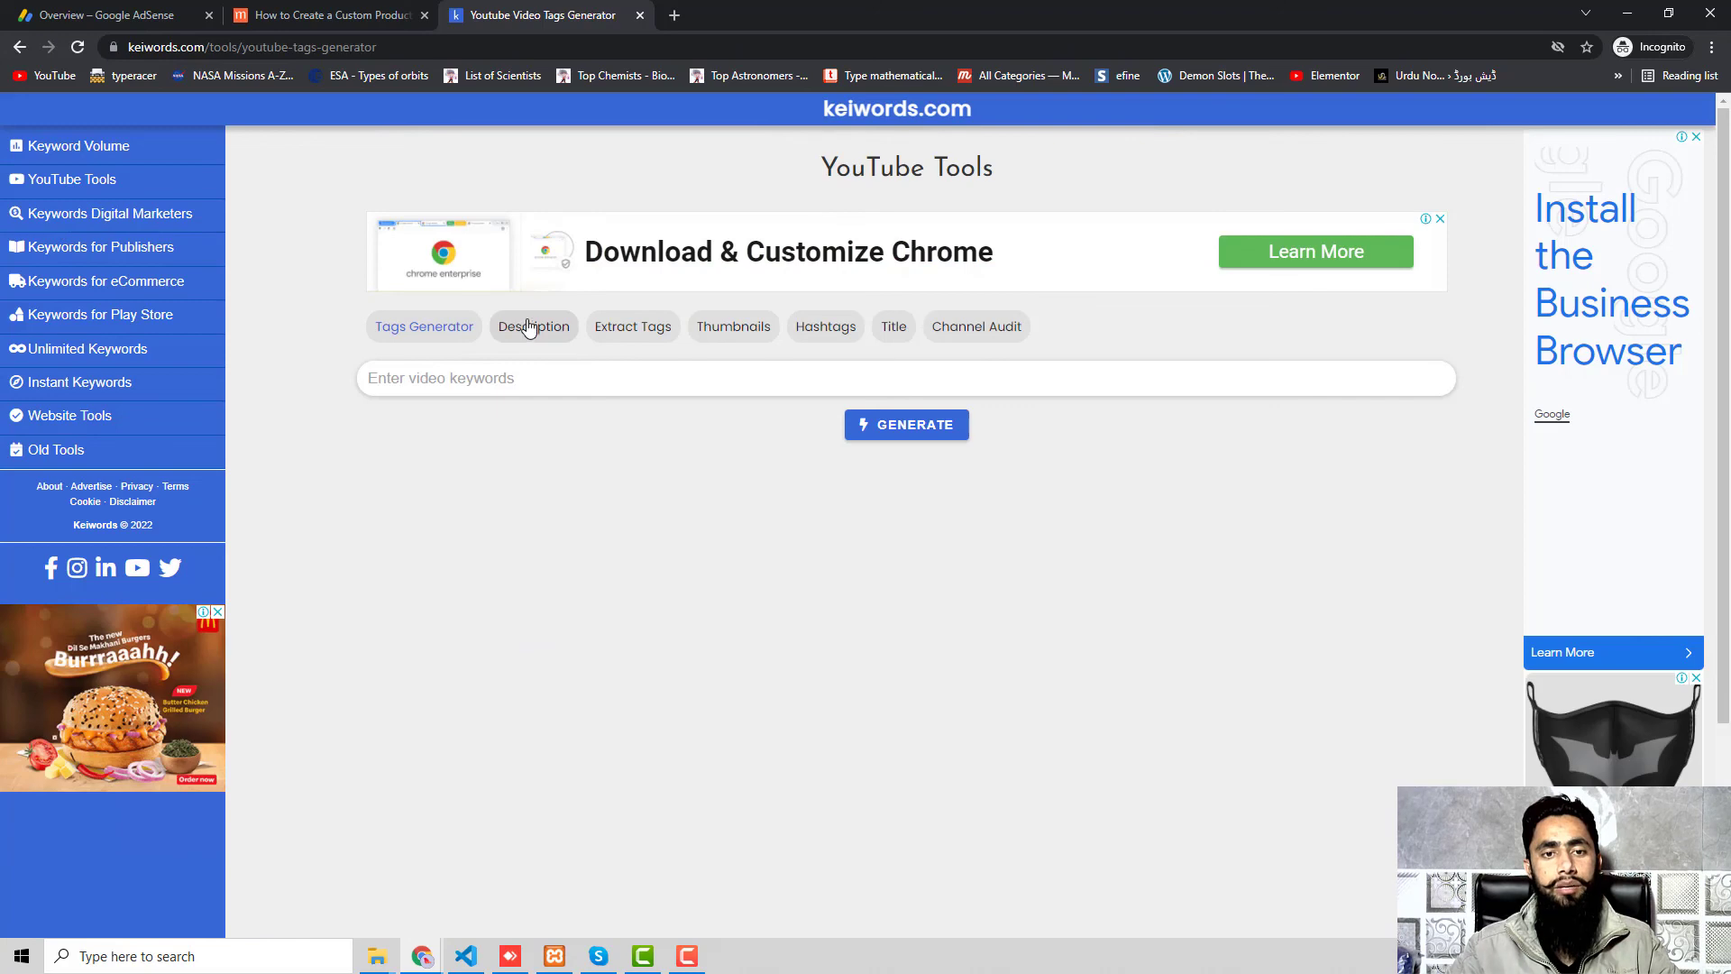
Generate and copy YouTube tags for 'english', then switch to the Thumbnails tool.
text(english)
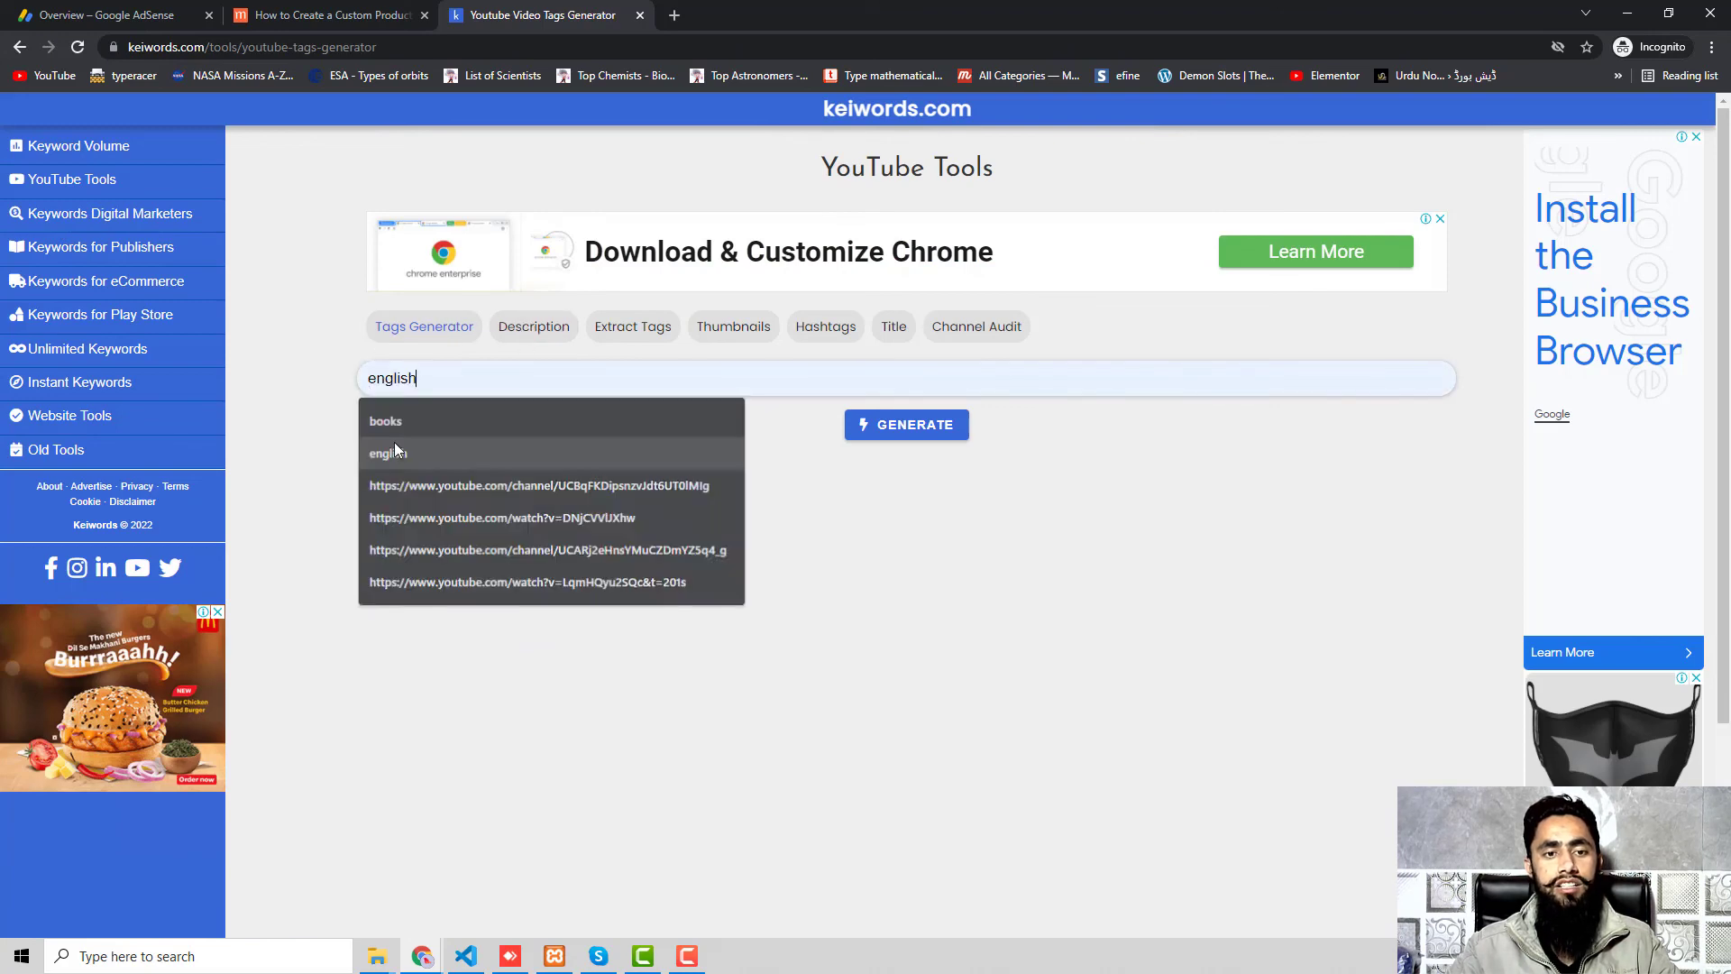
click(906, 424)
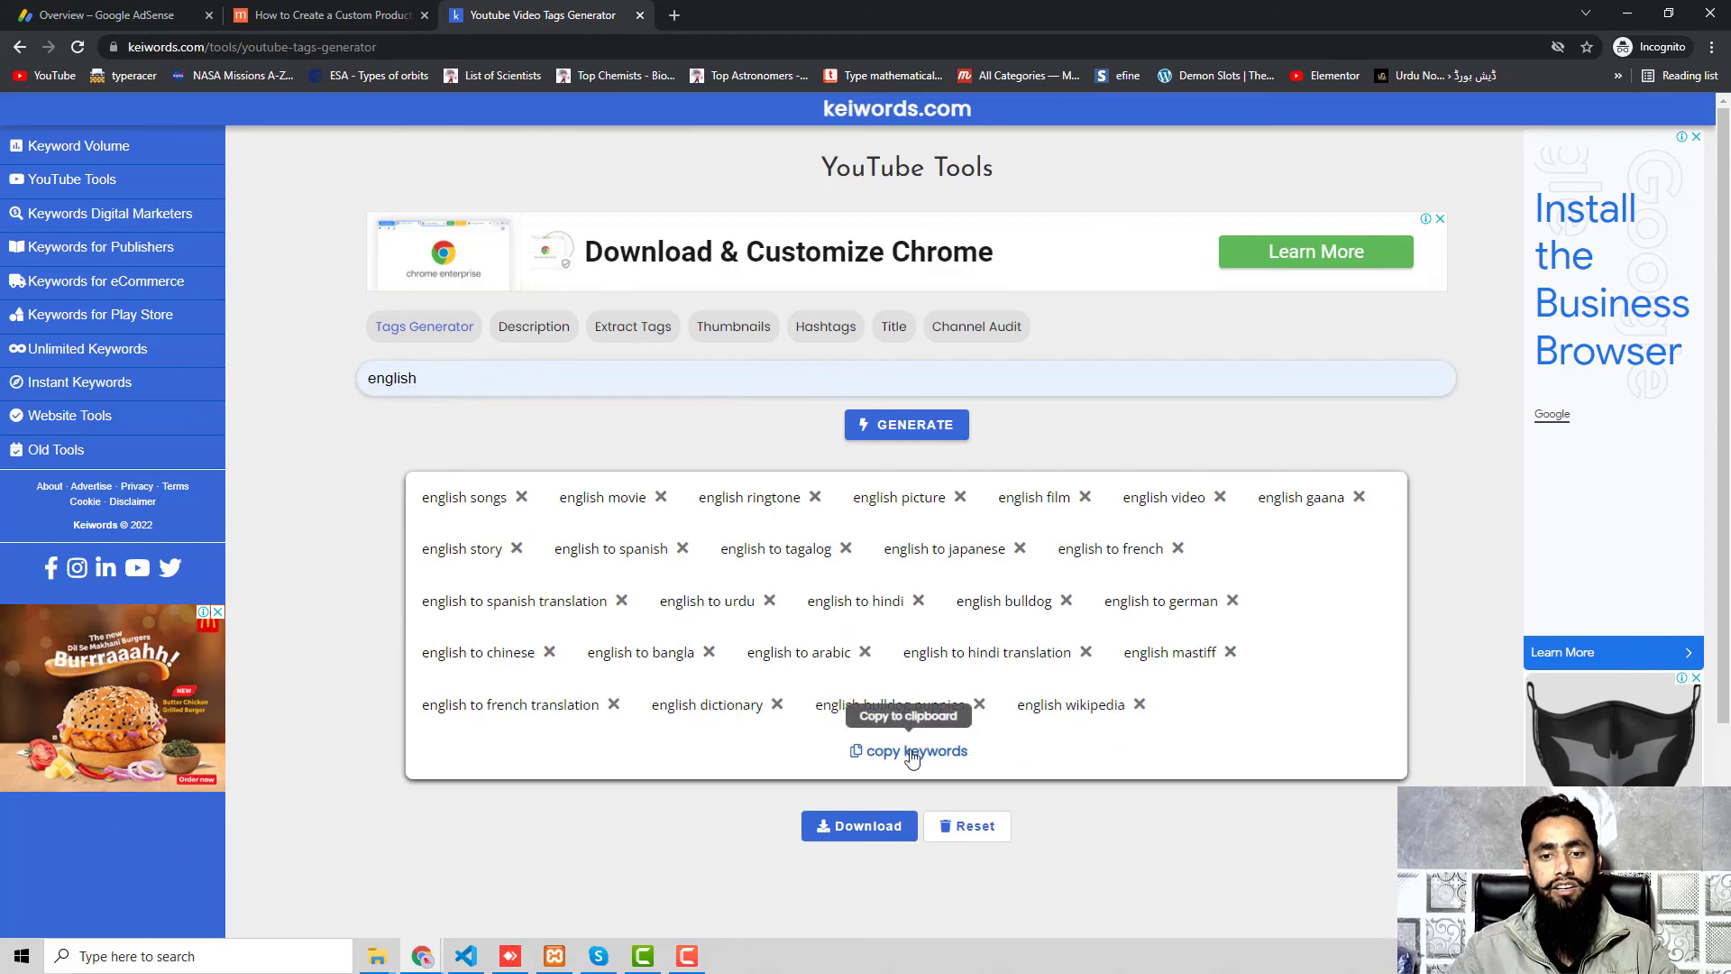
click(975, 327)
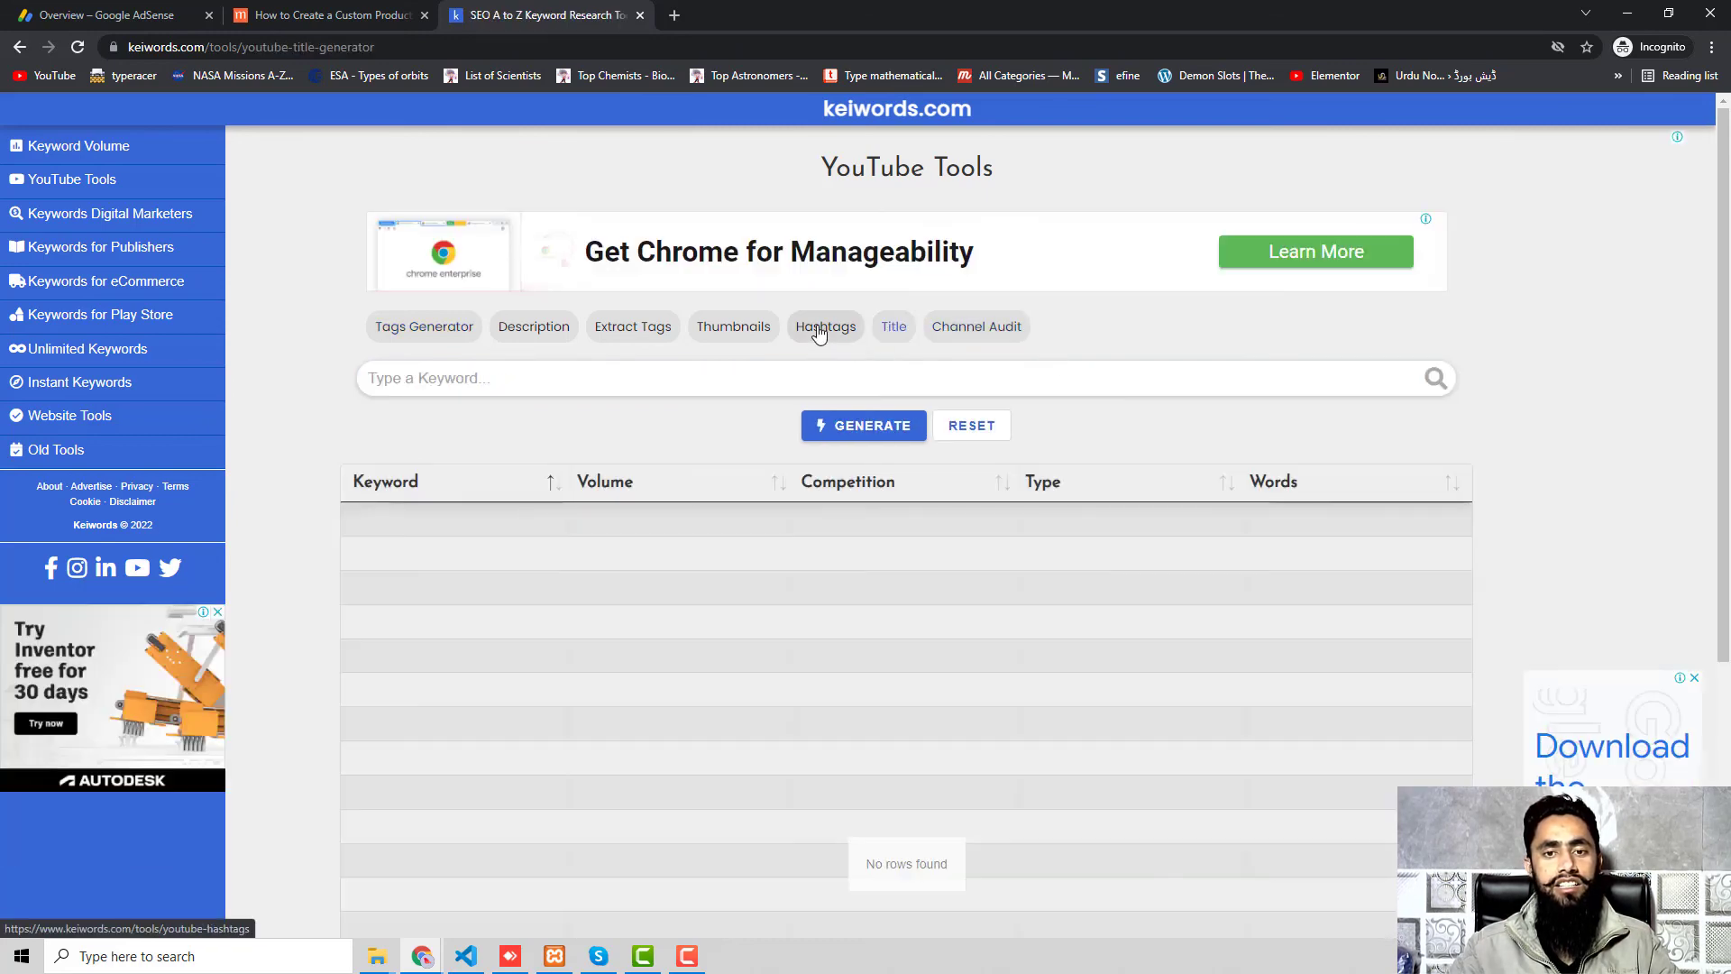
click(732, 327)
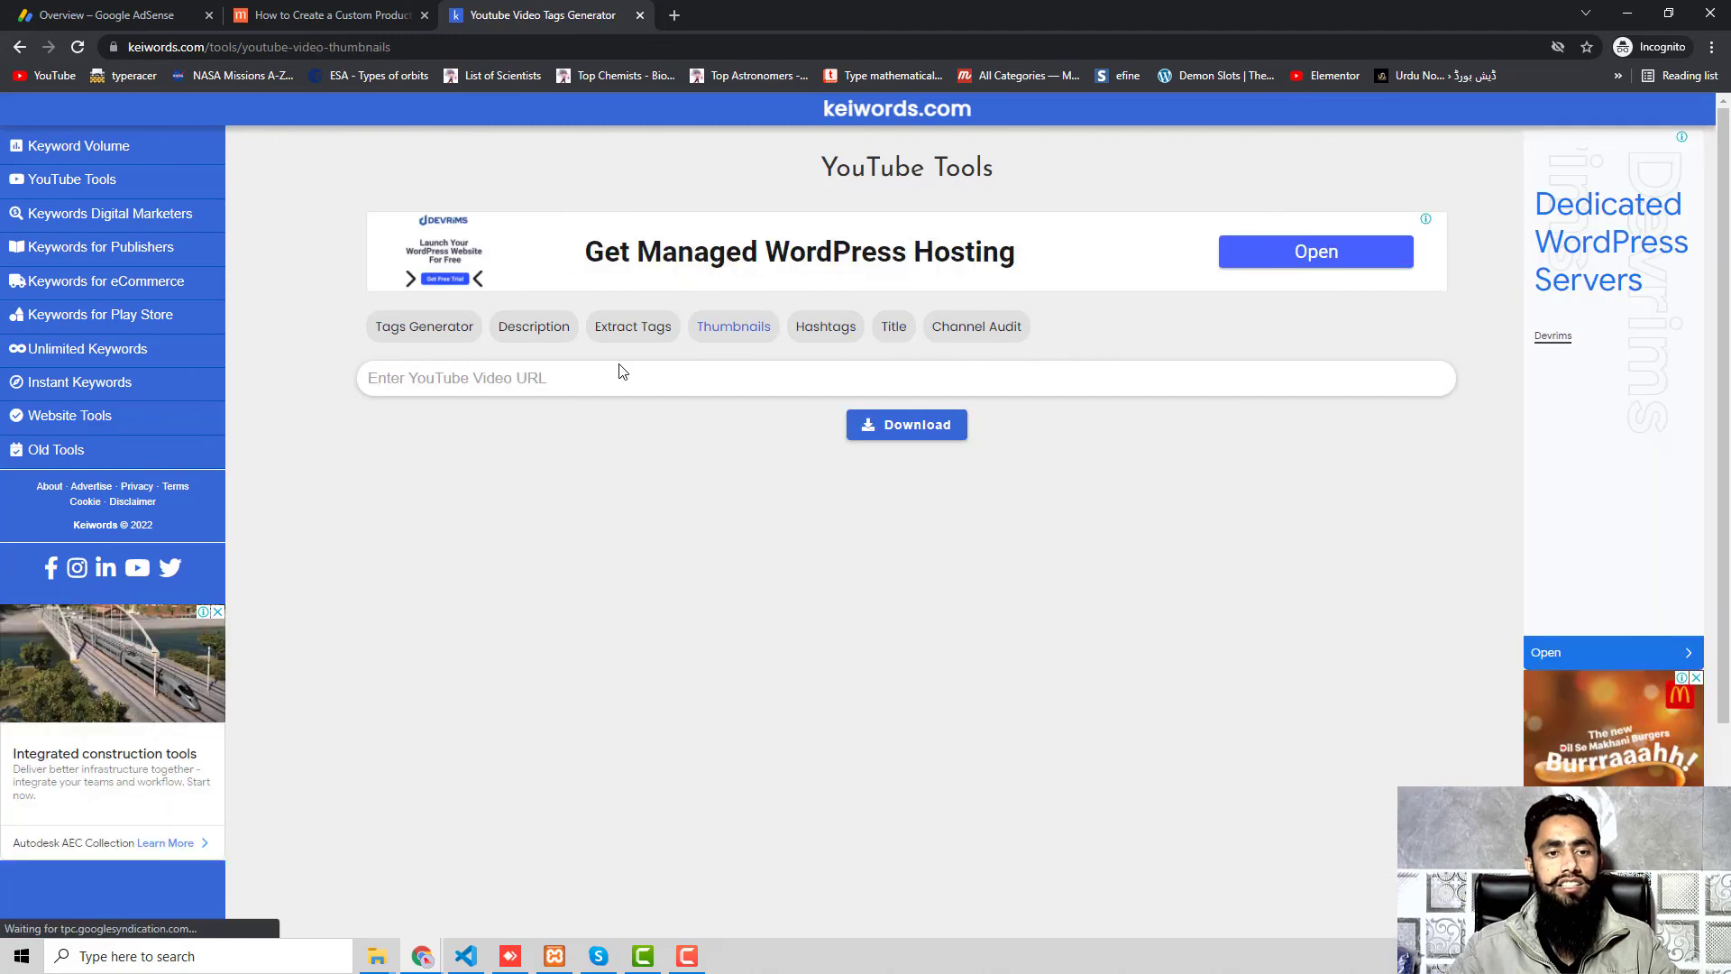